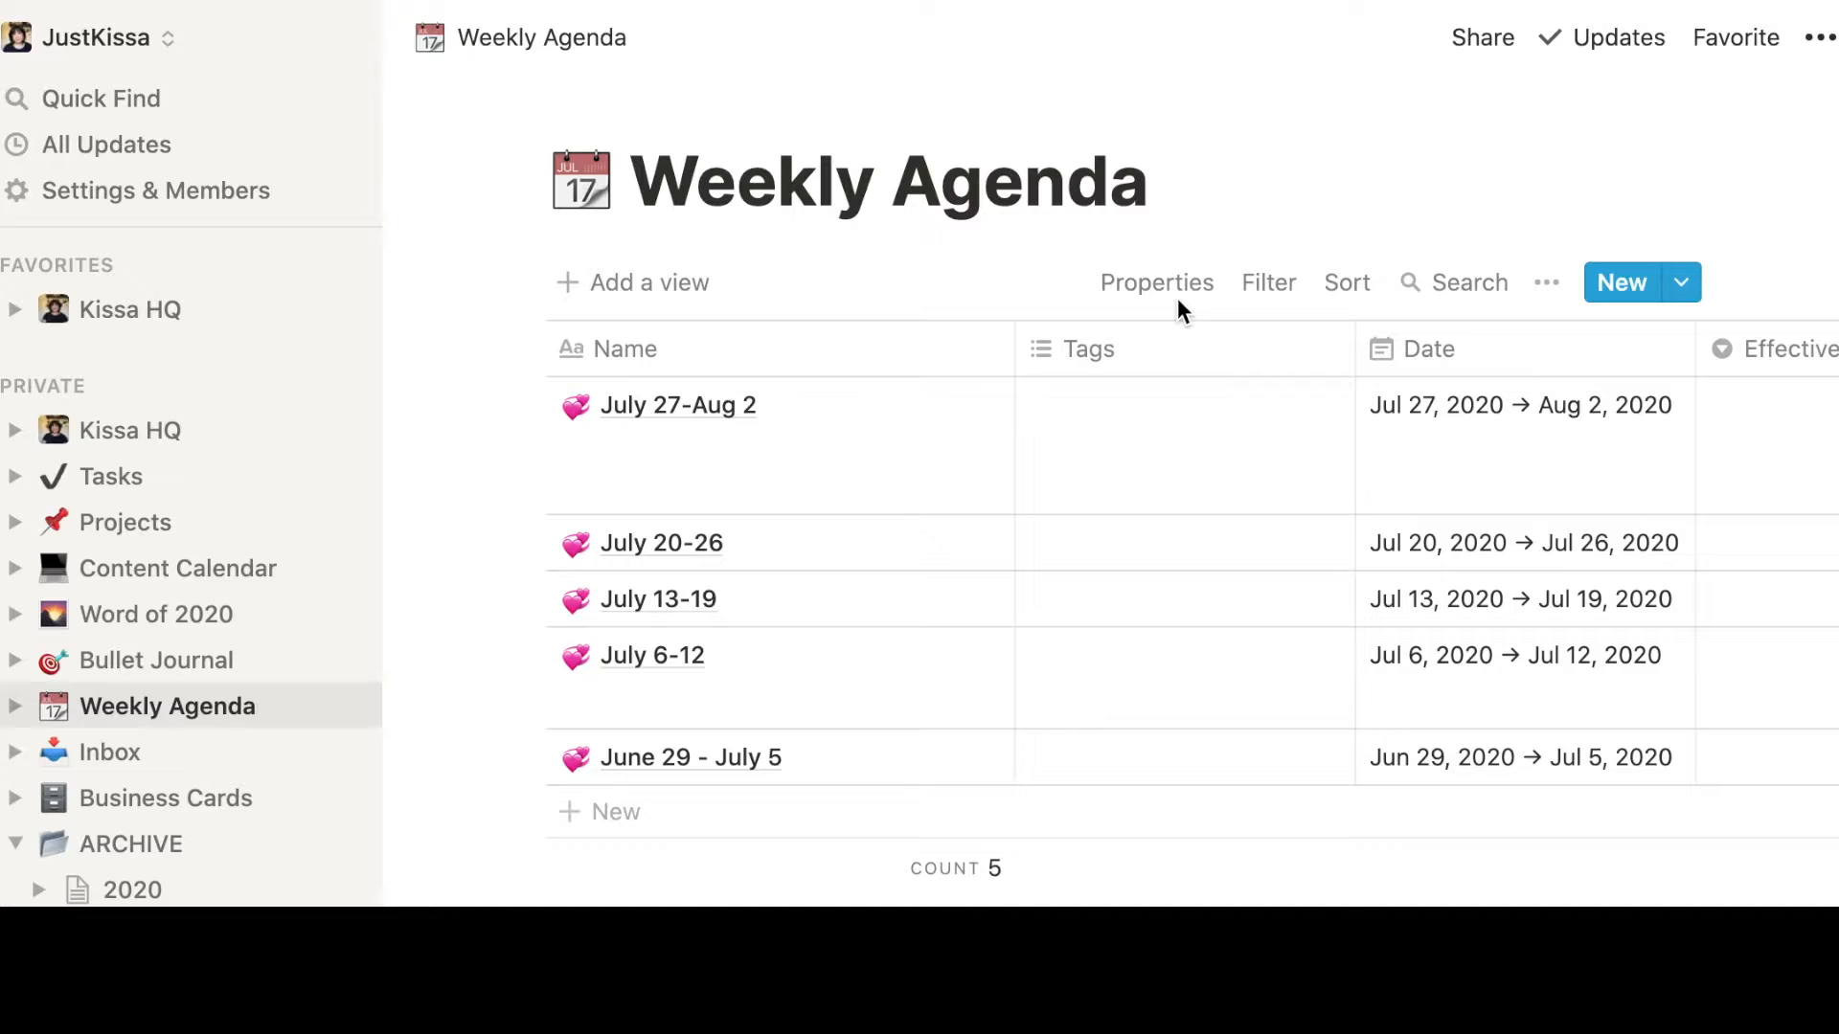
pyautogui.moveTo(240, 387)
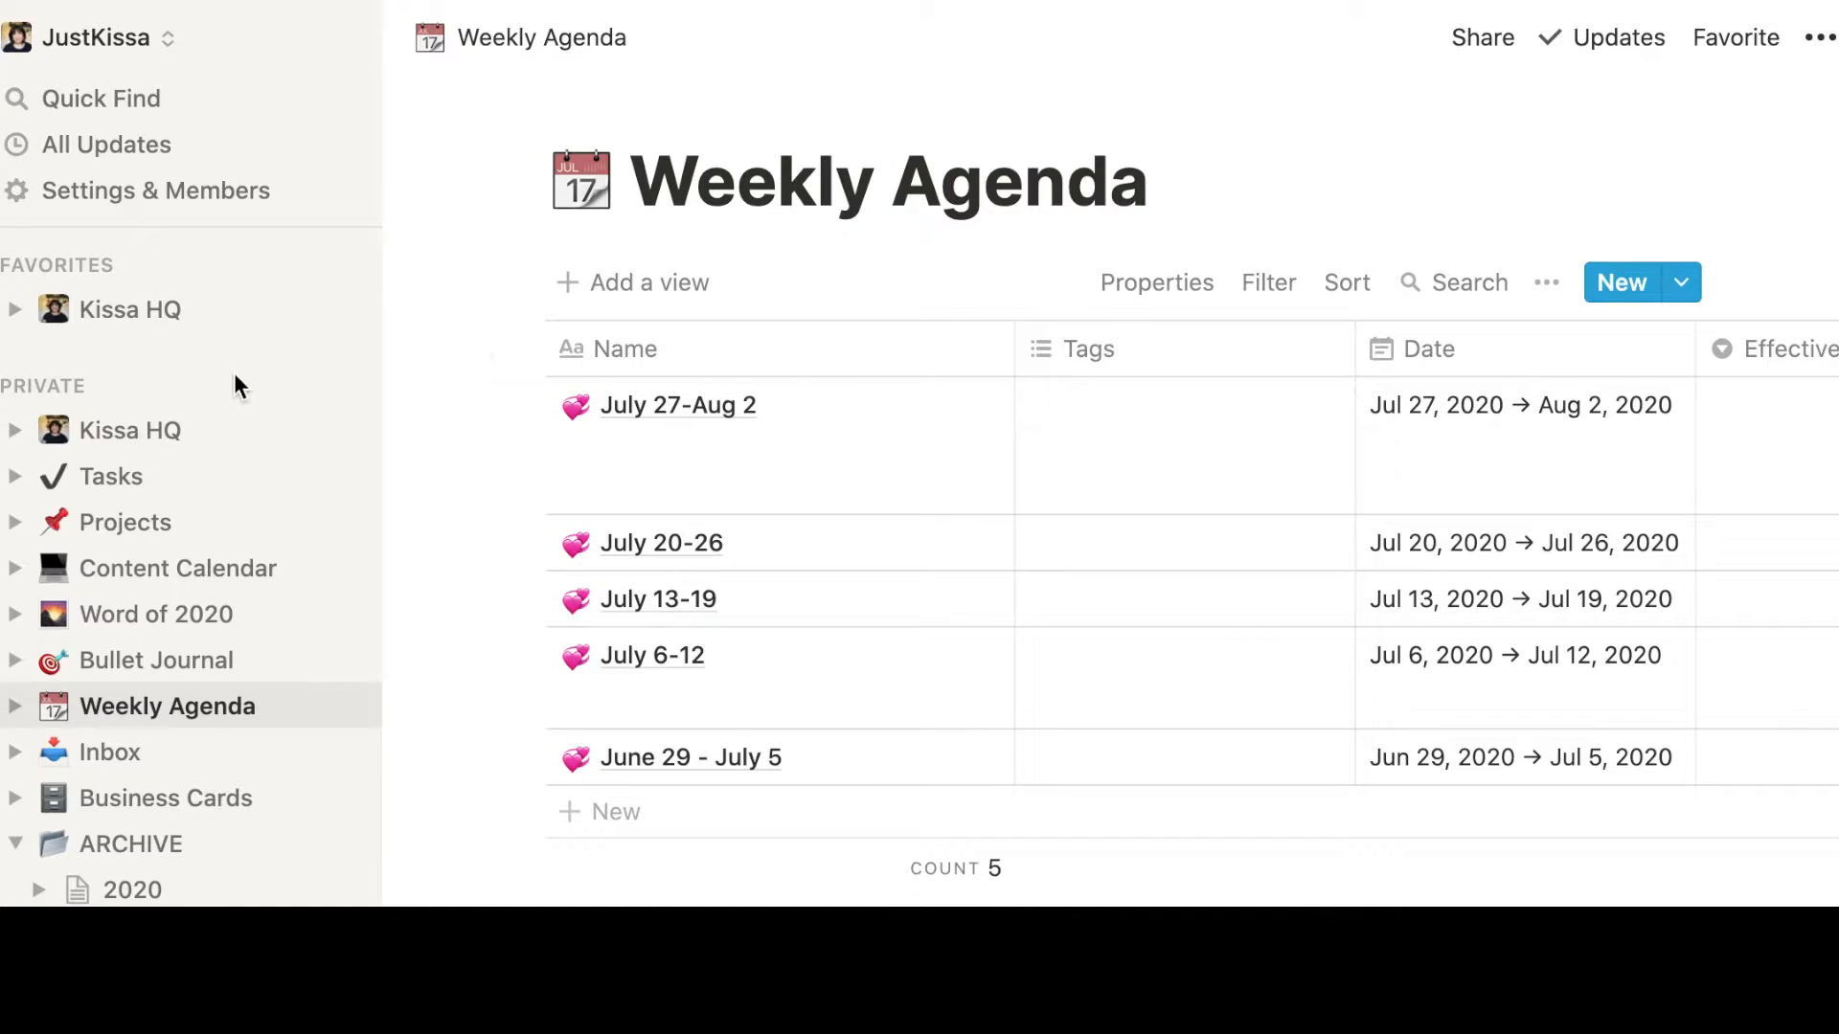
pyautogui.moveTo(209, 763)
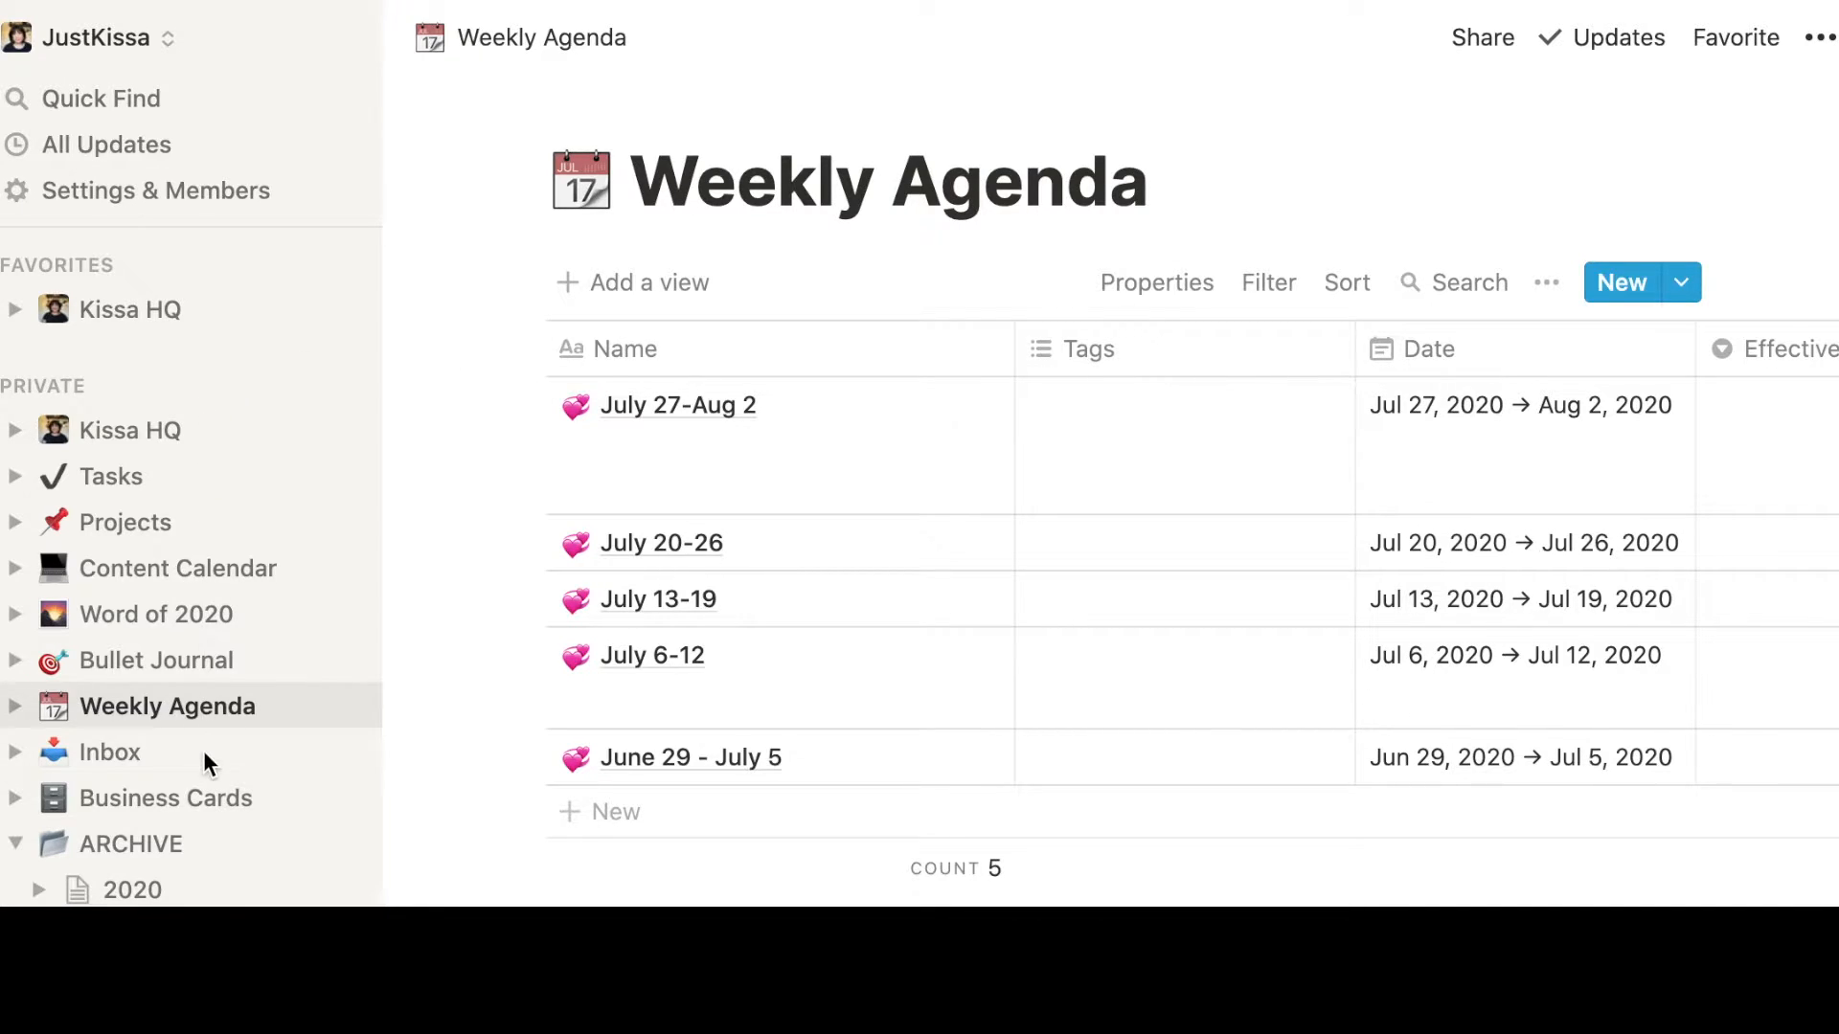
pyautogui.moveTo(211, 843)
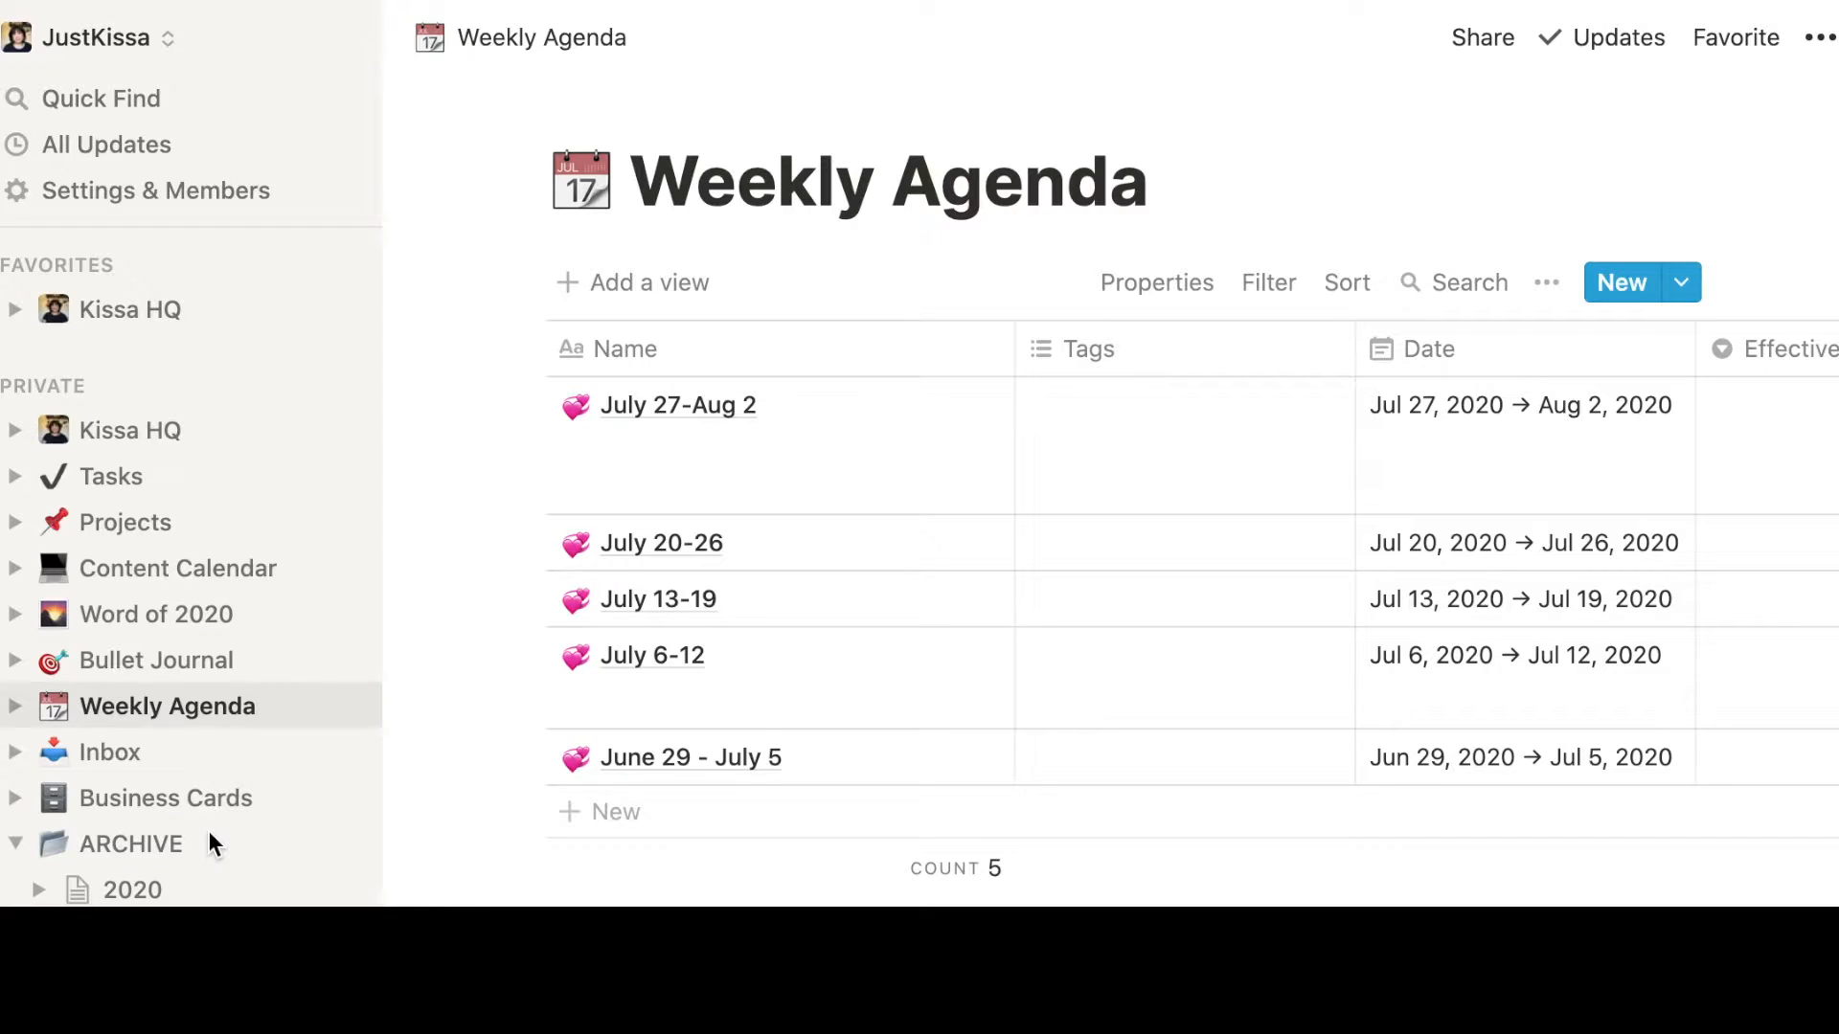
pyautogui.moveTo(816, 243)
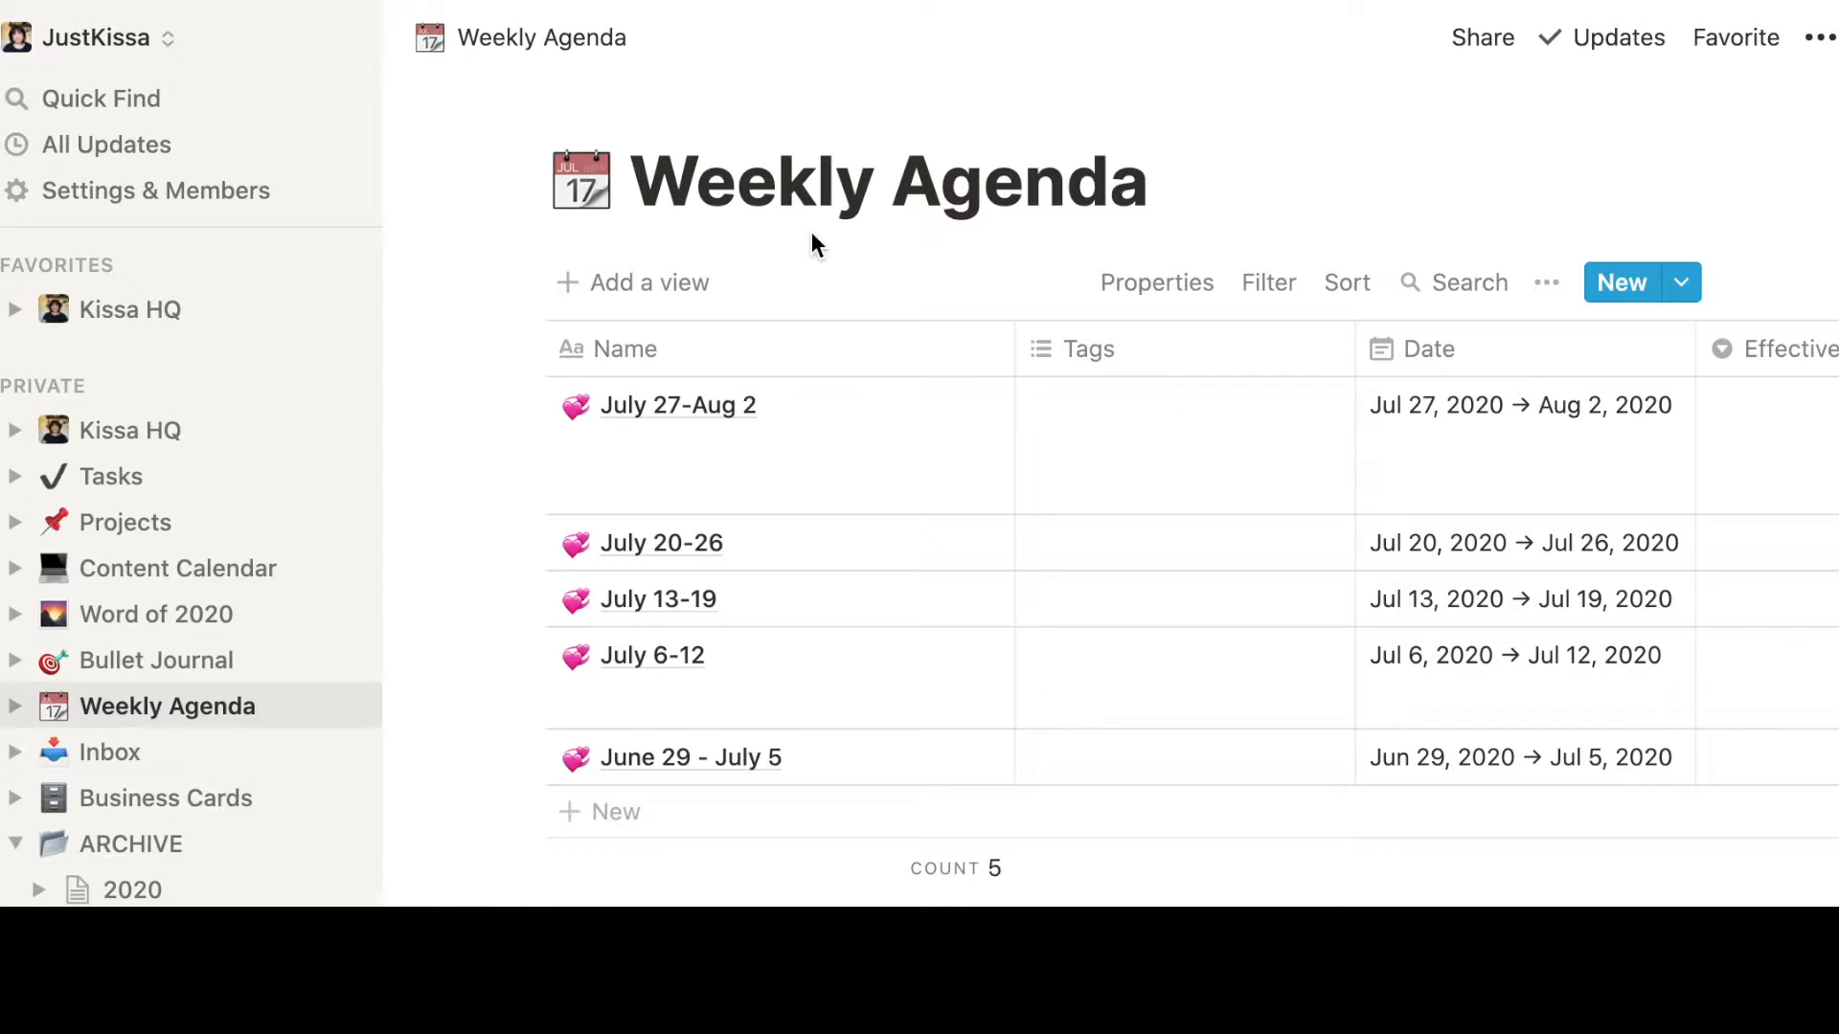
pyautogui.moveTo(961, 678)
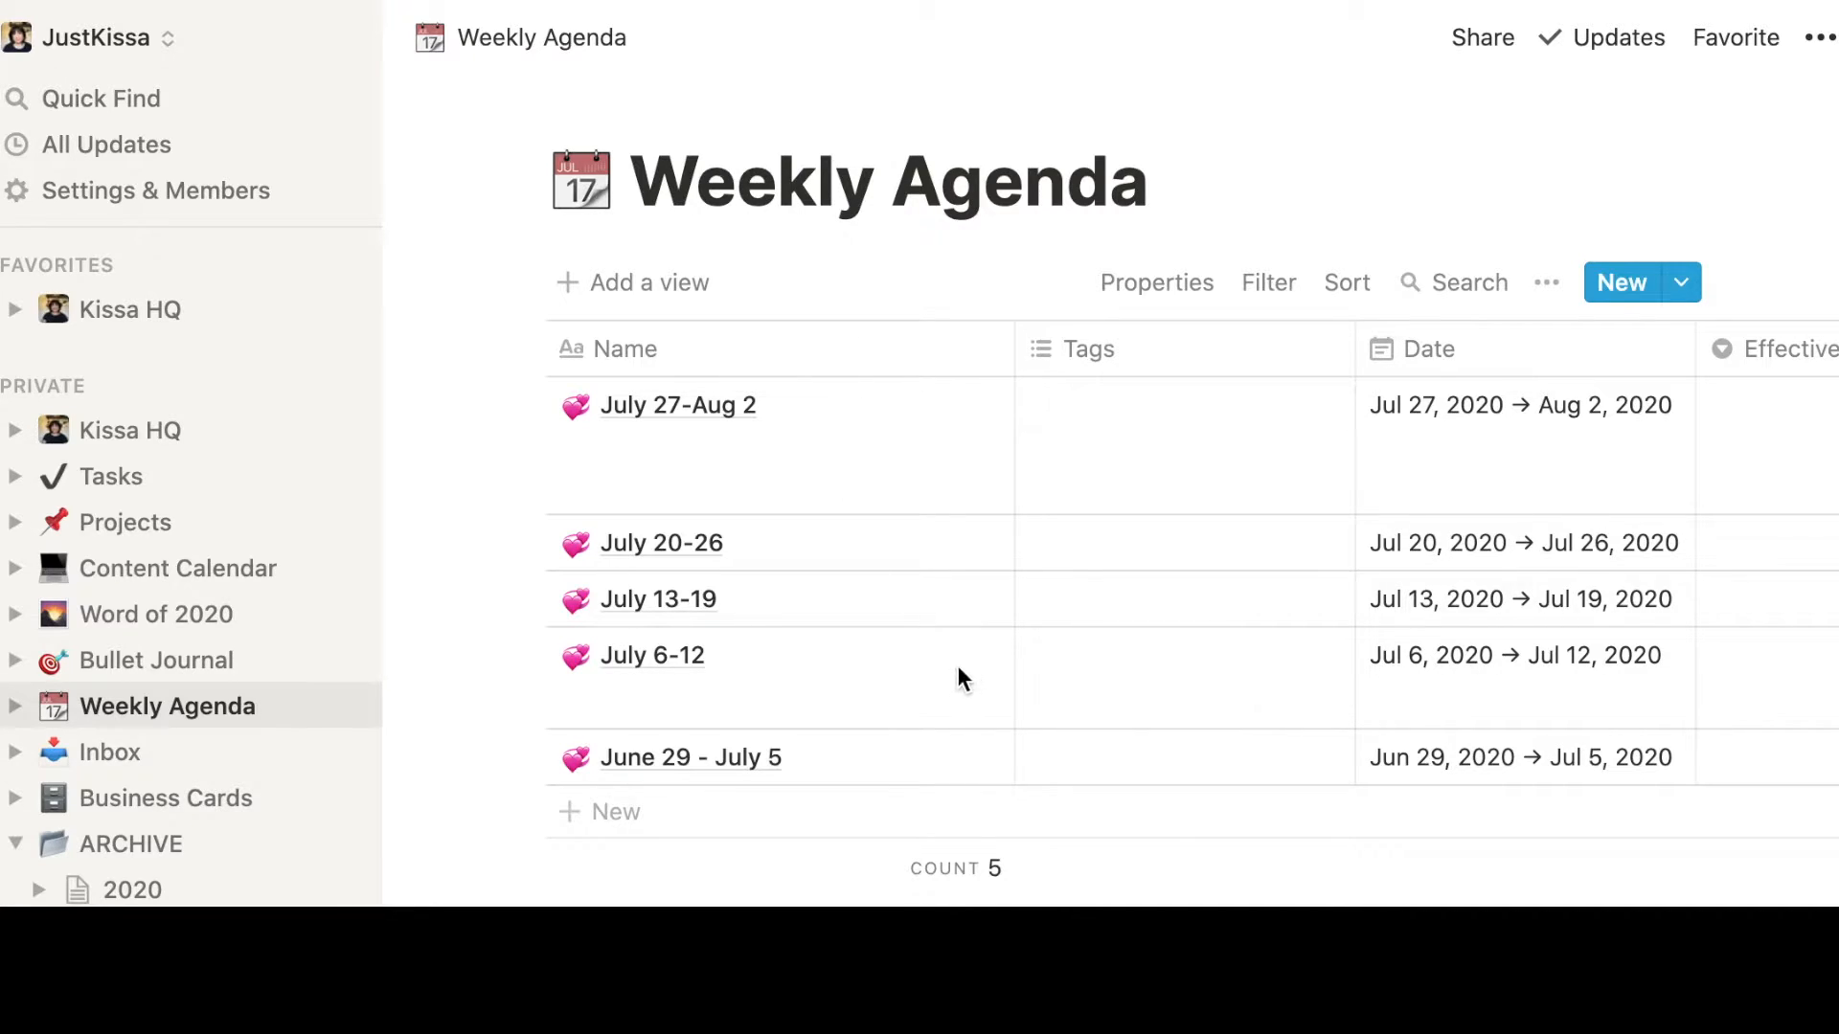
pyautogui.moveTo(954, 757)
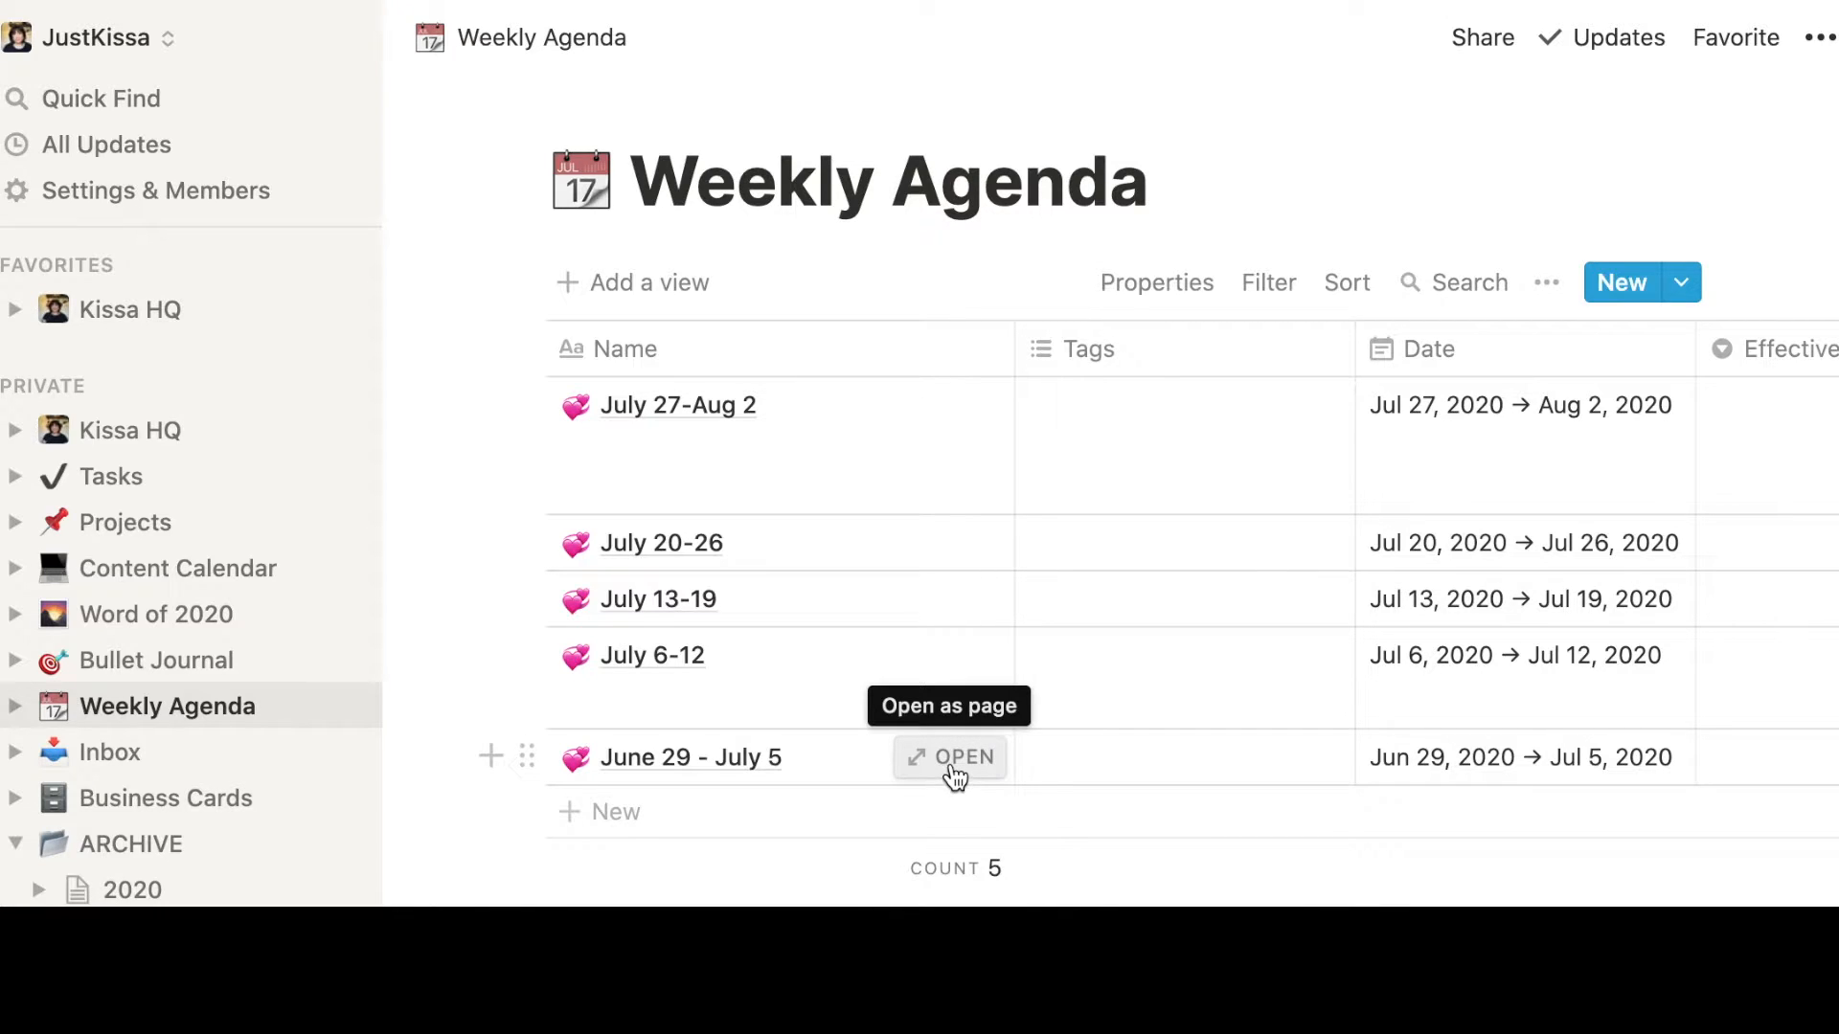
pyautogui.moveTo(952, 772)
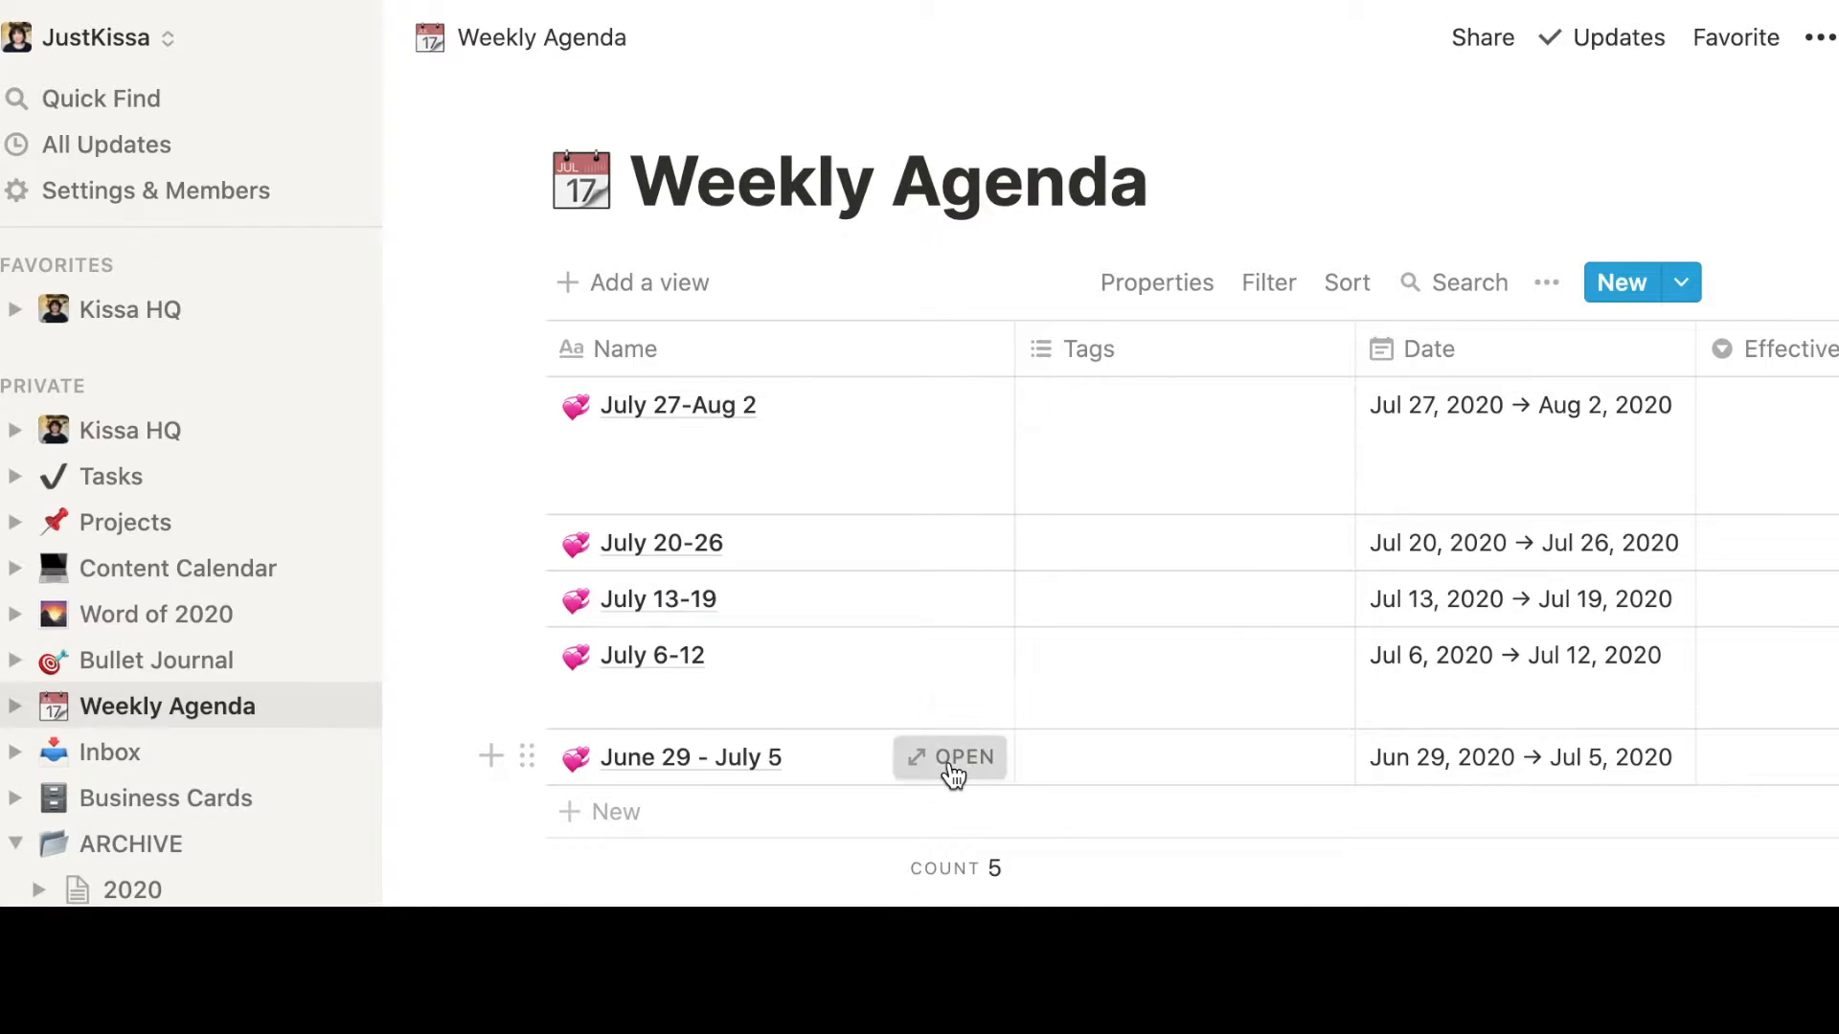
# Open the June 29 - July 5 week row and expand it to a full page
pyautogui.click(948, 758)
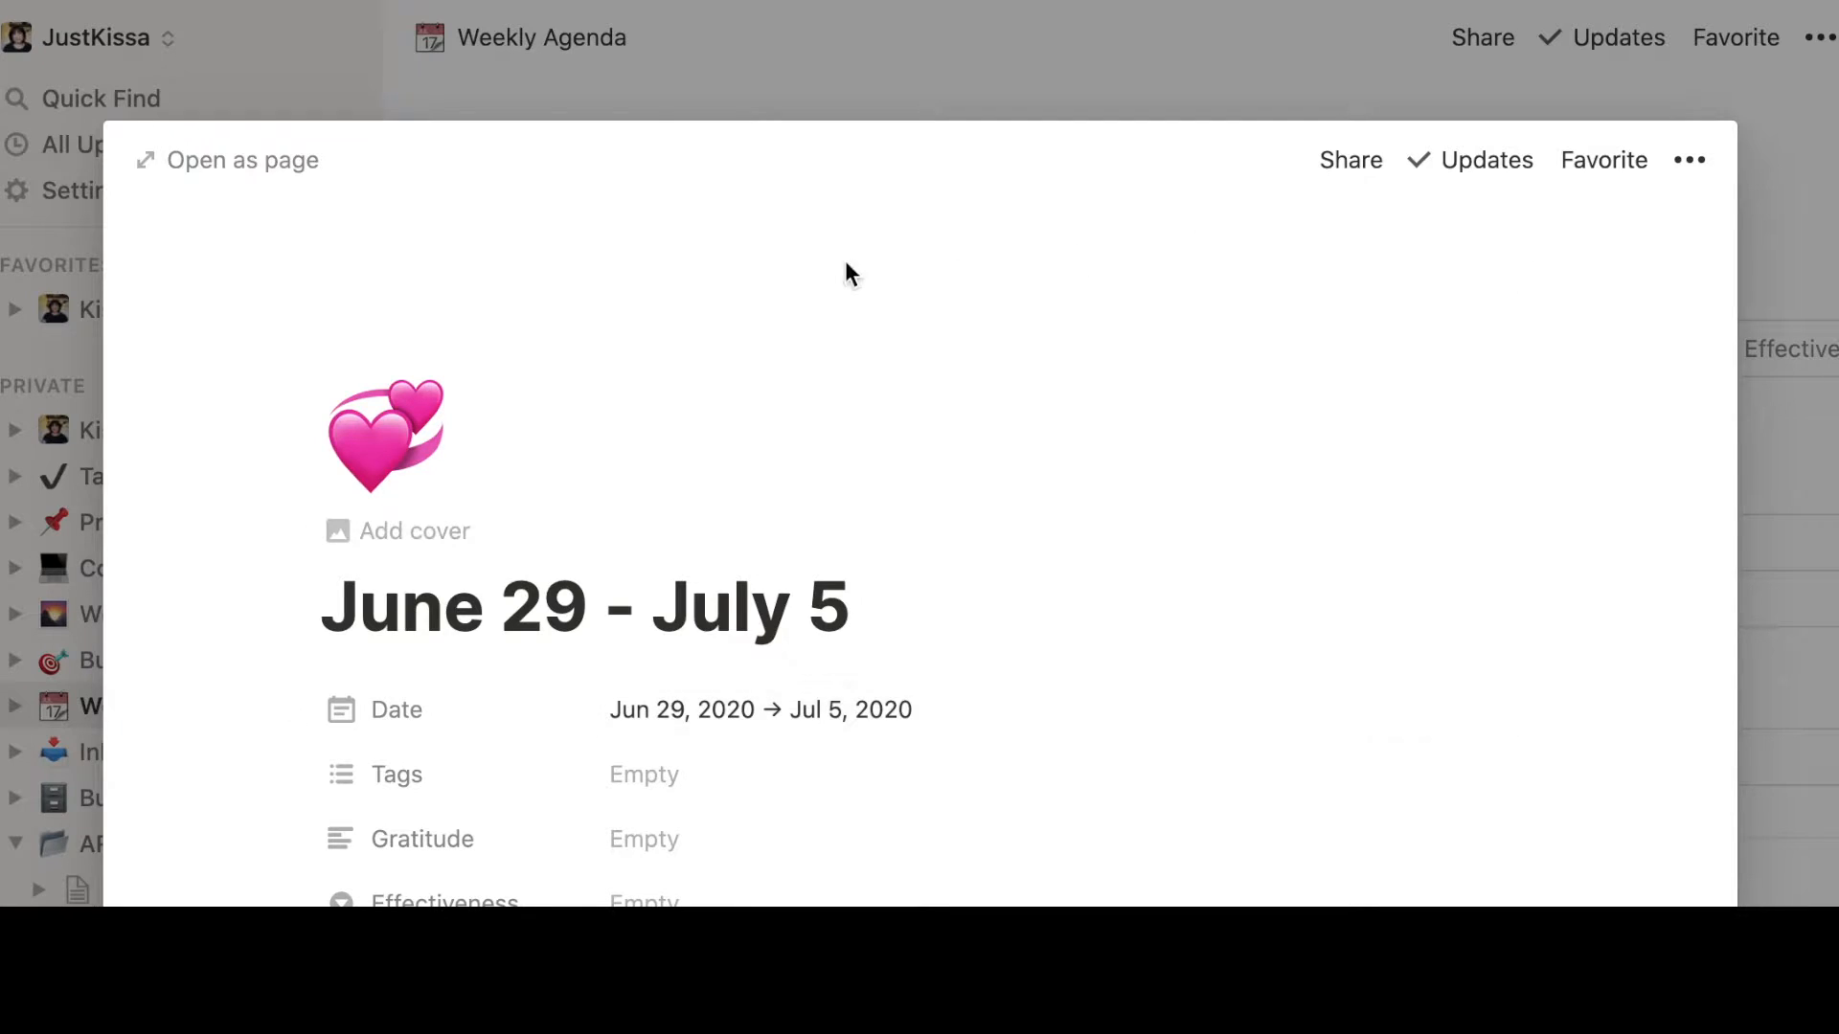
pyautogui.click(240, 160)
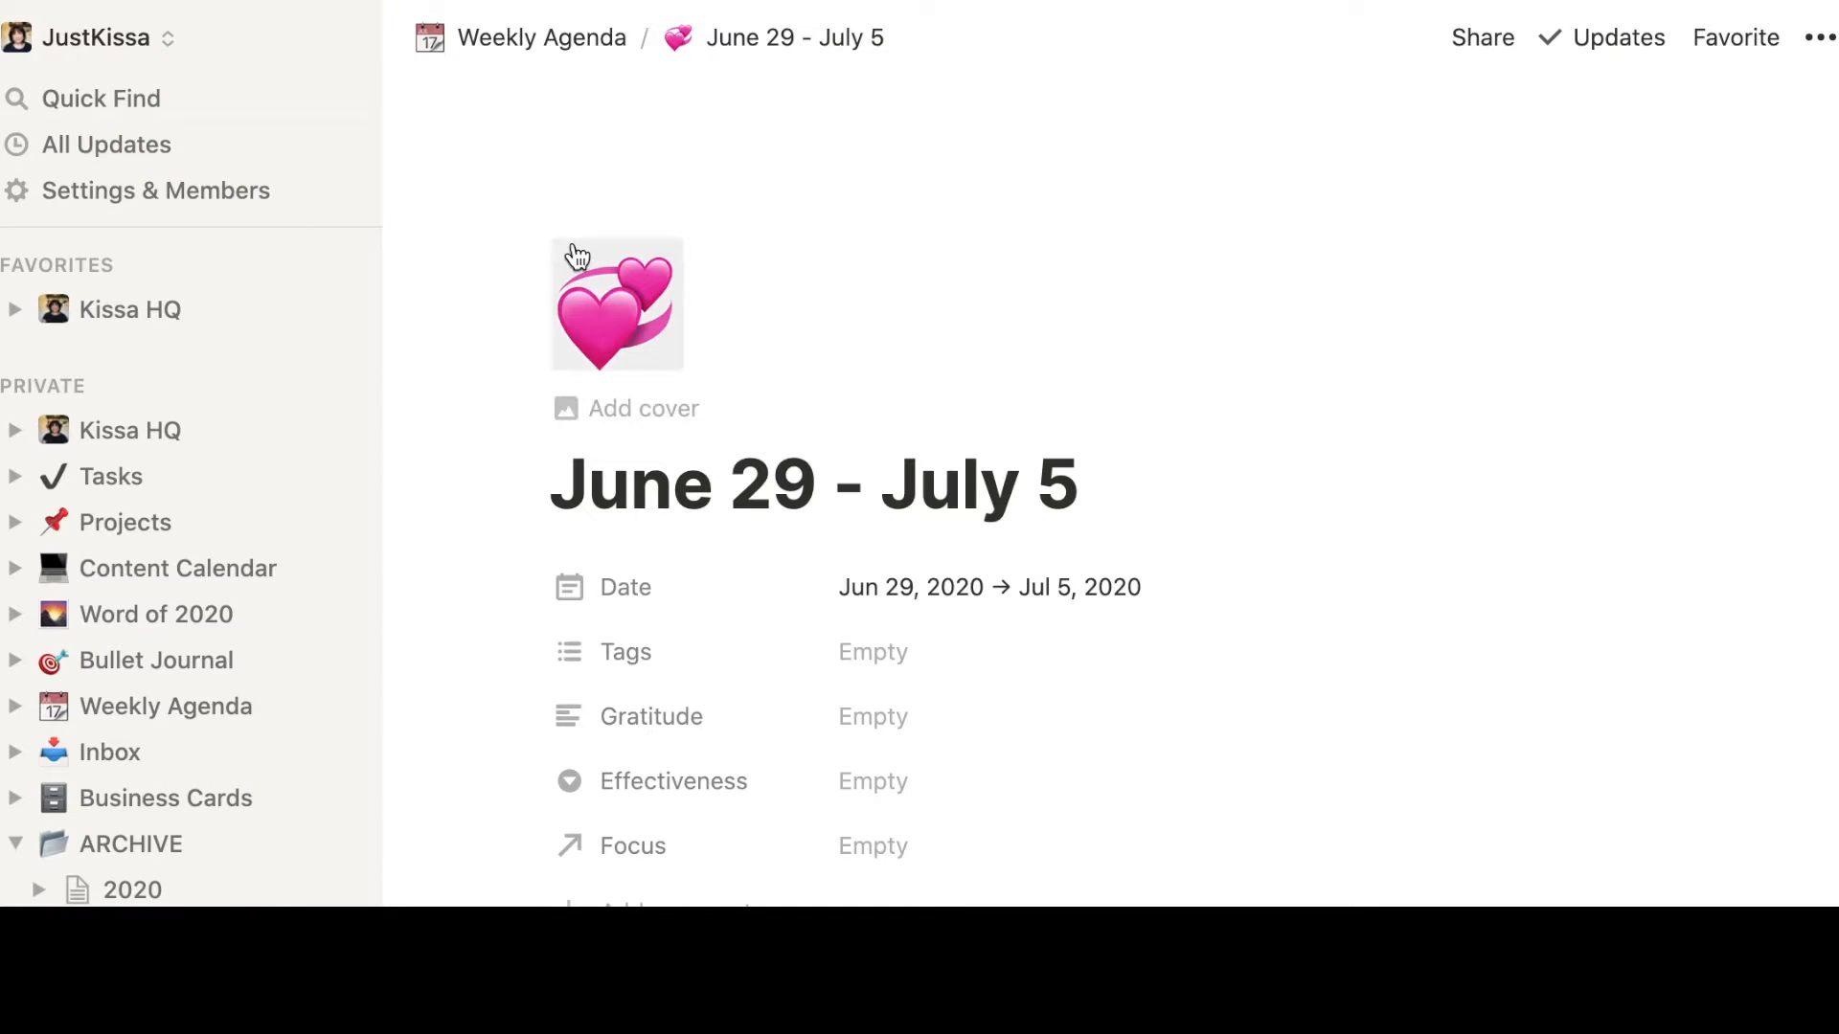
pyautogui.moveTo(1565, 339)
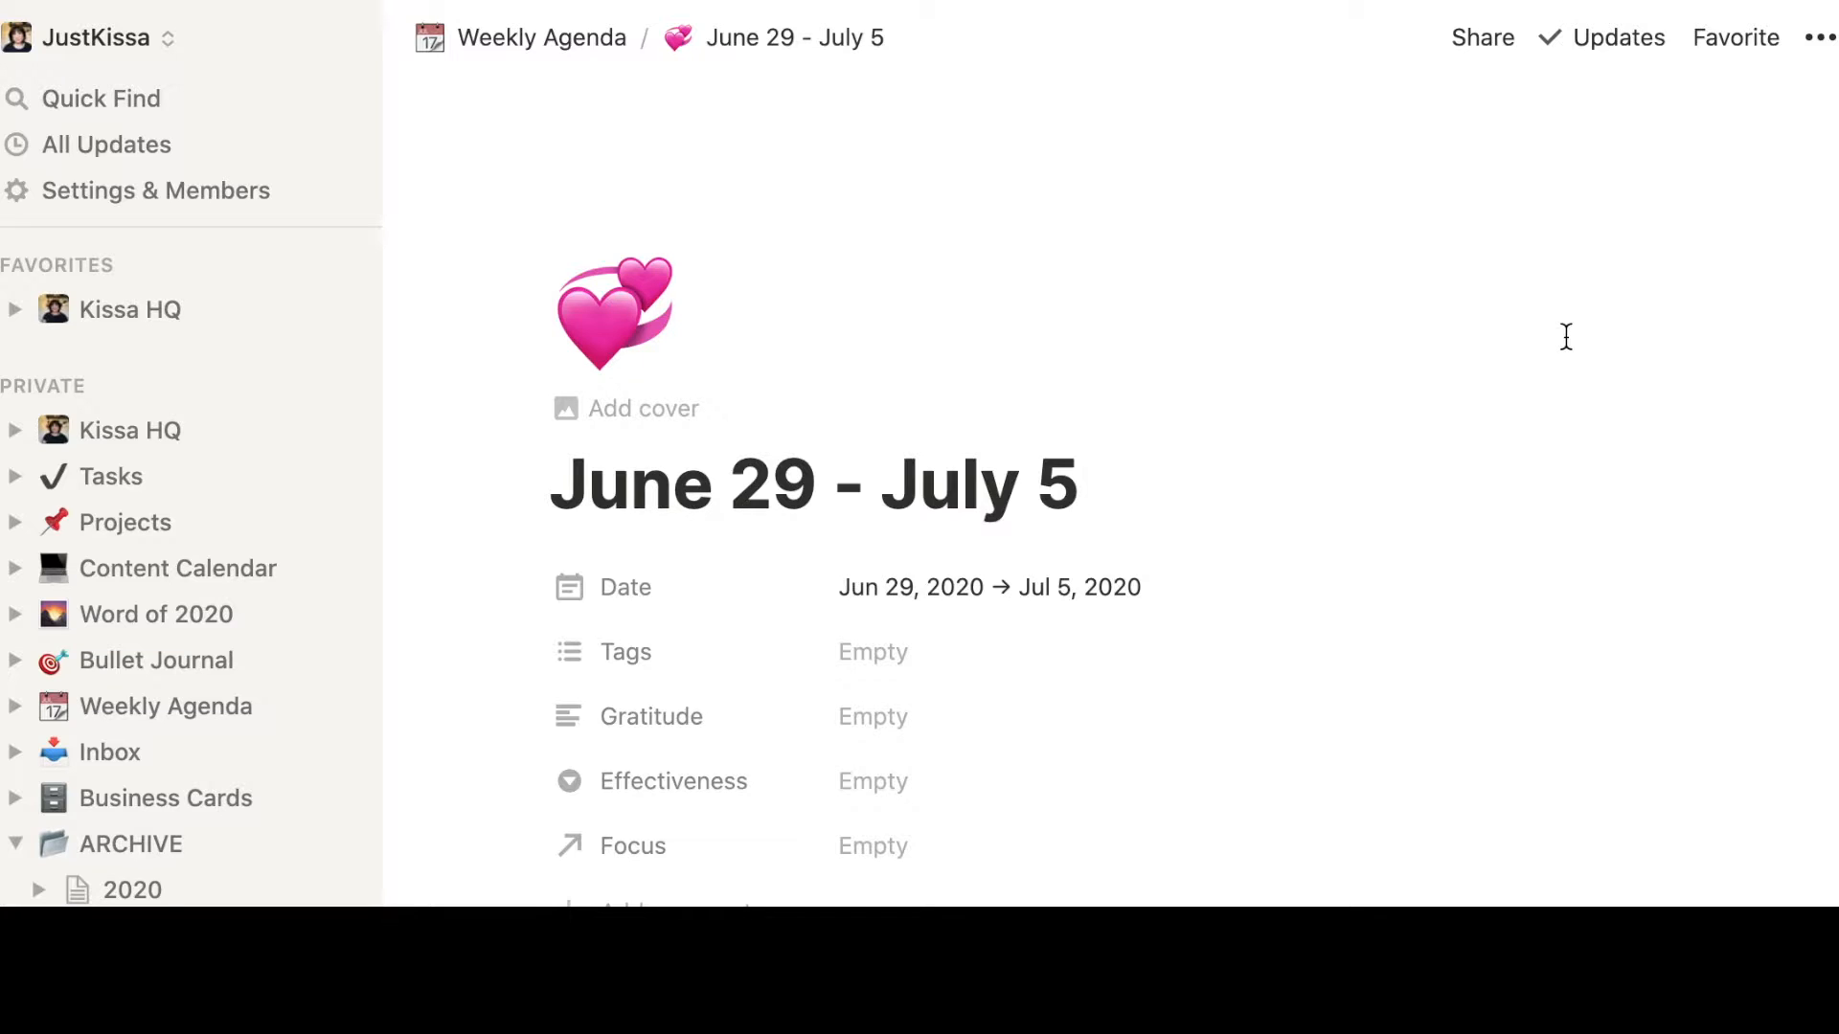
pyautogui.scroll(3)
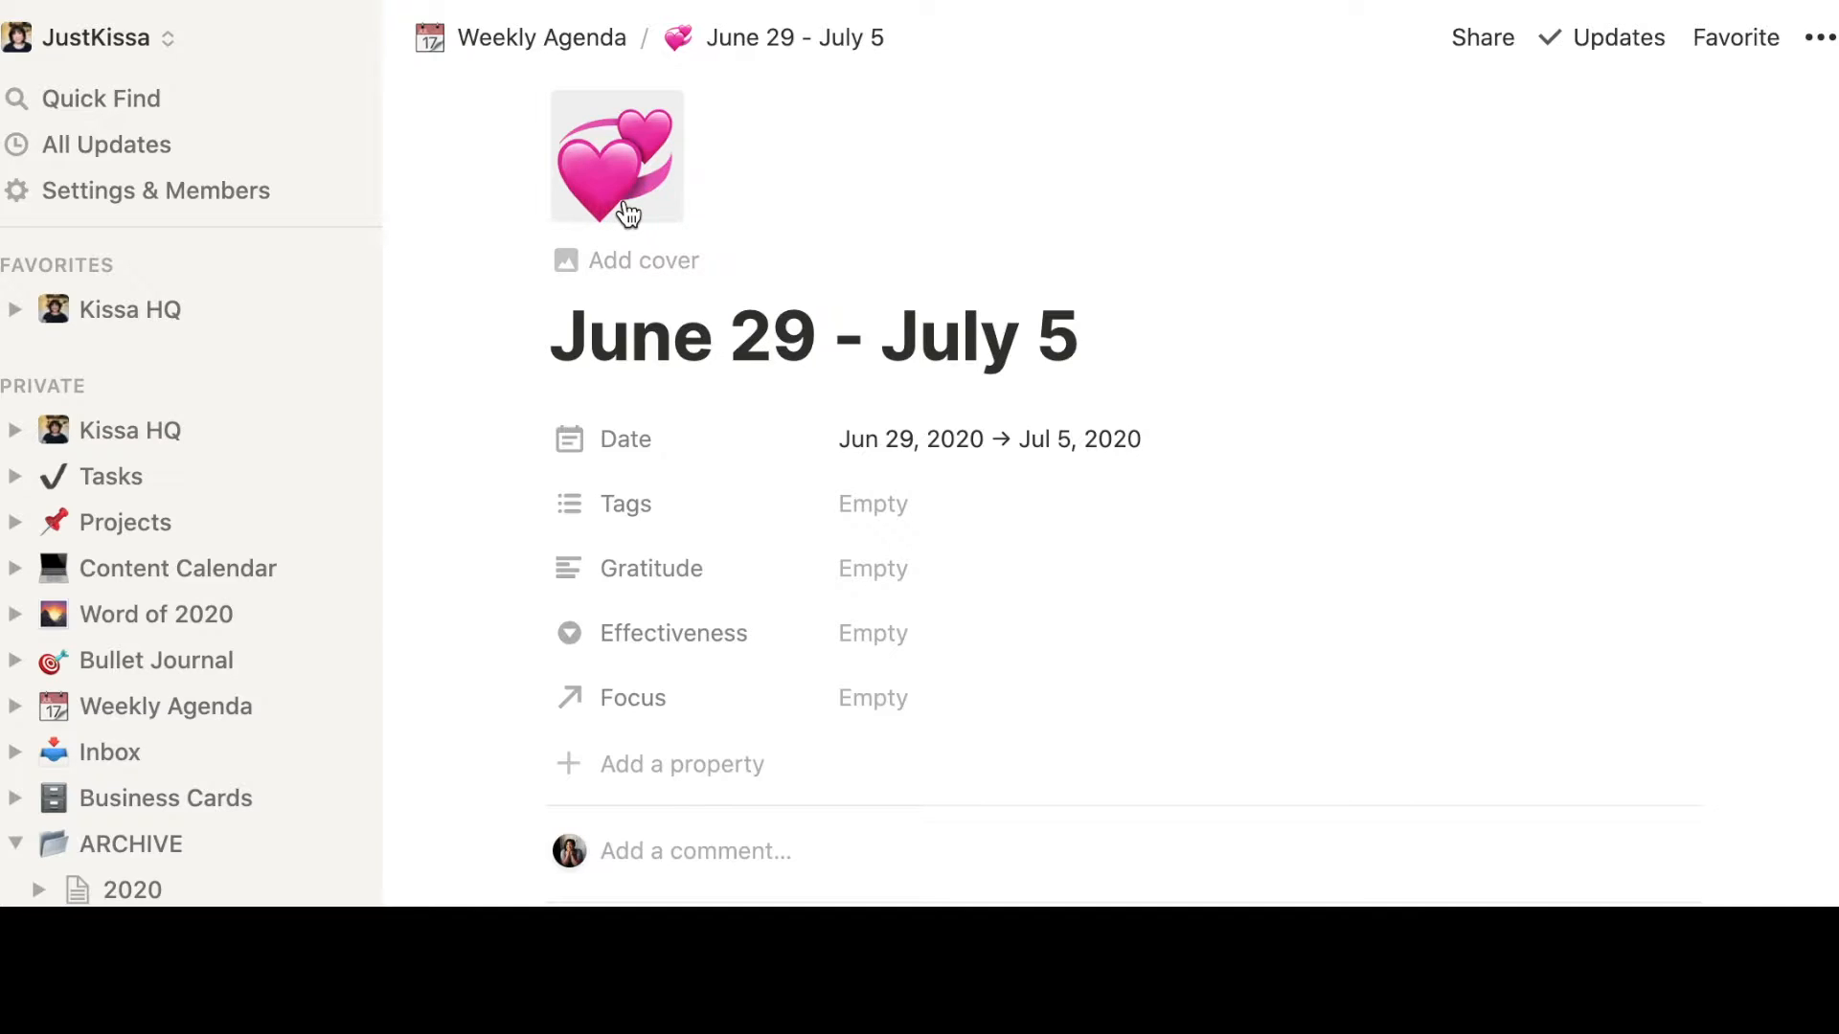
pyautogui.moveTo(797, 341)
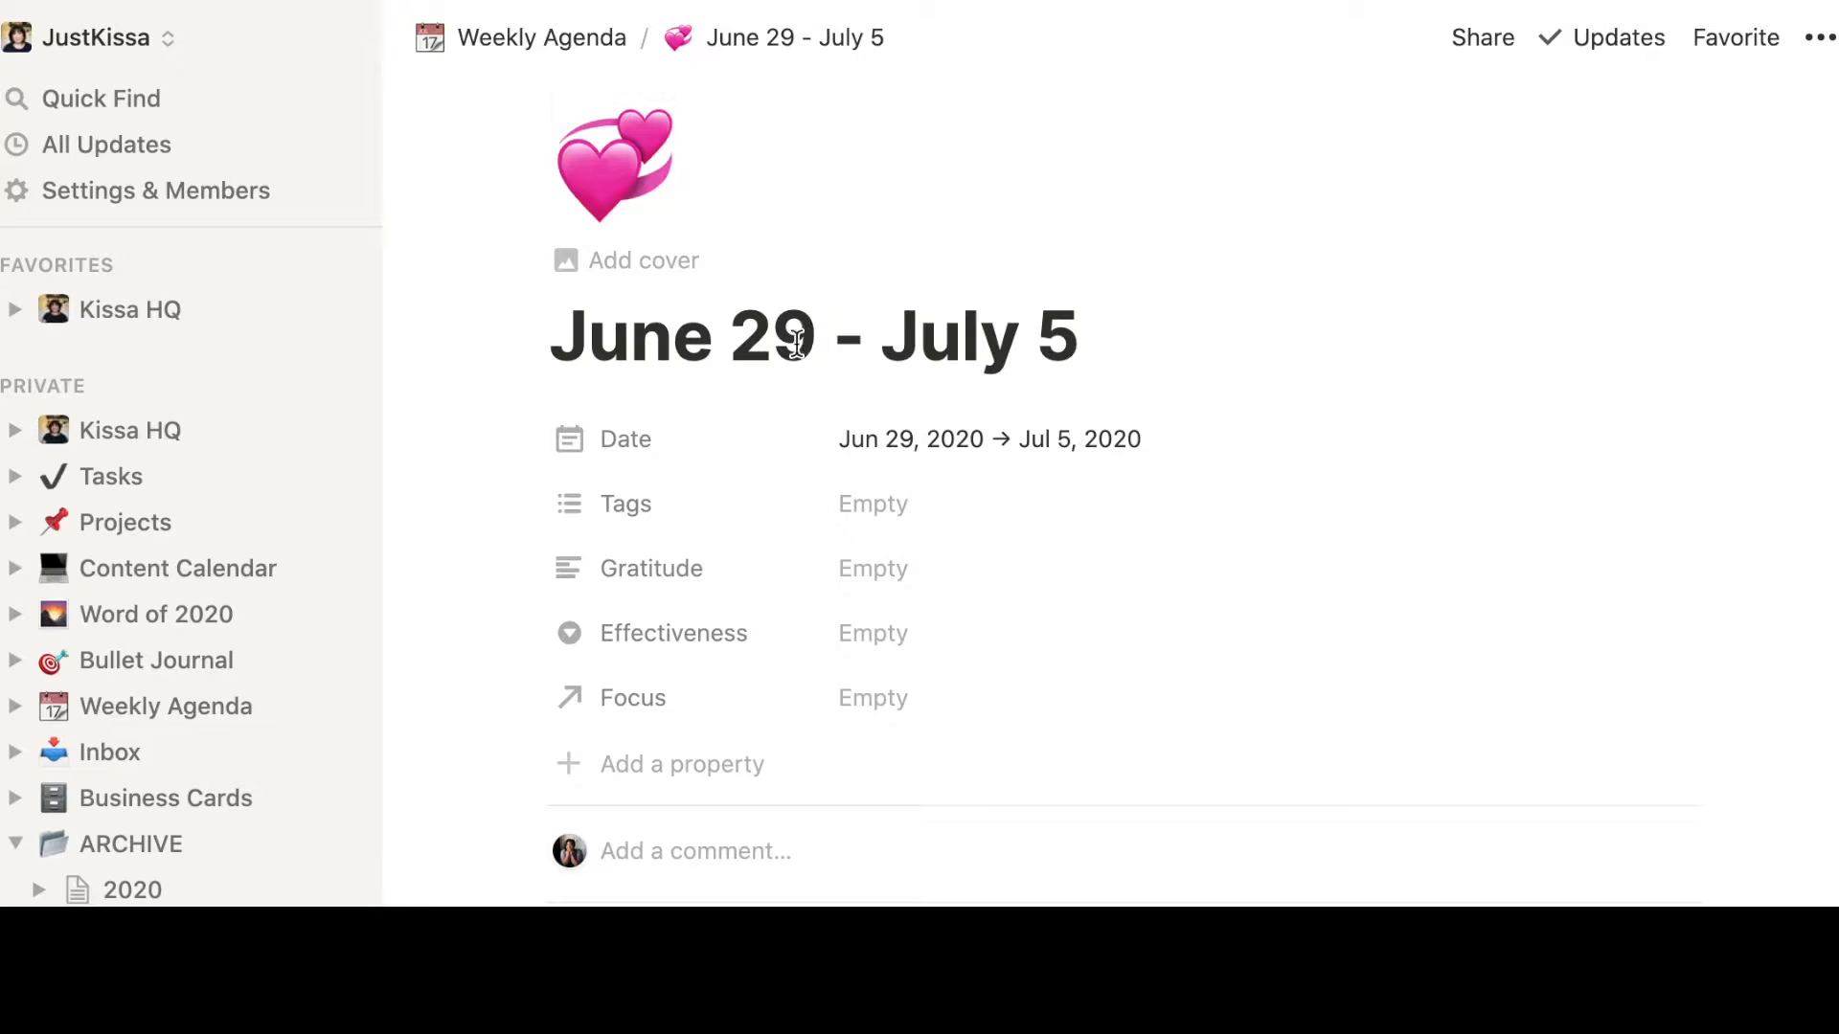
pyautogui.scroll(-3)
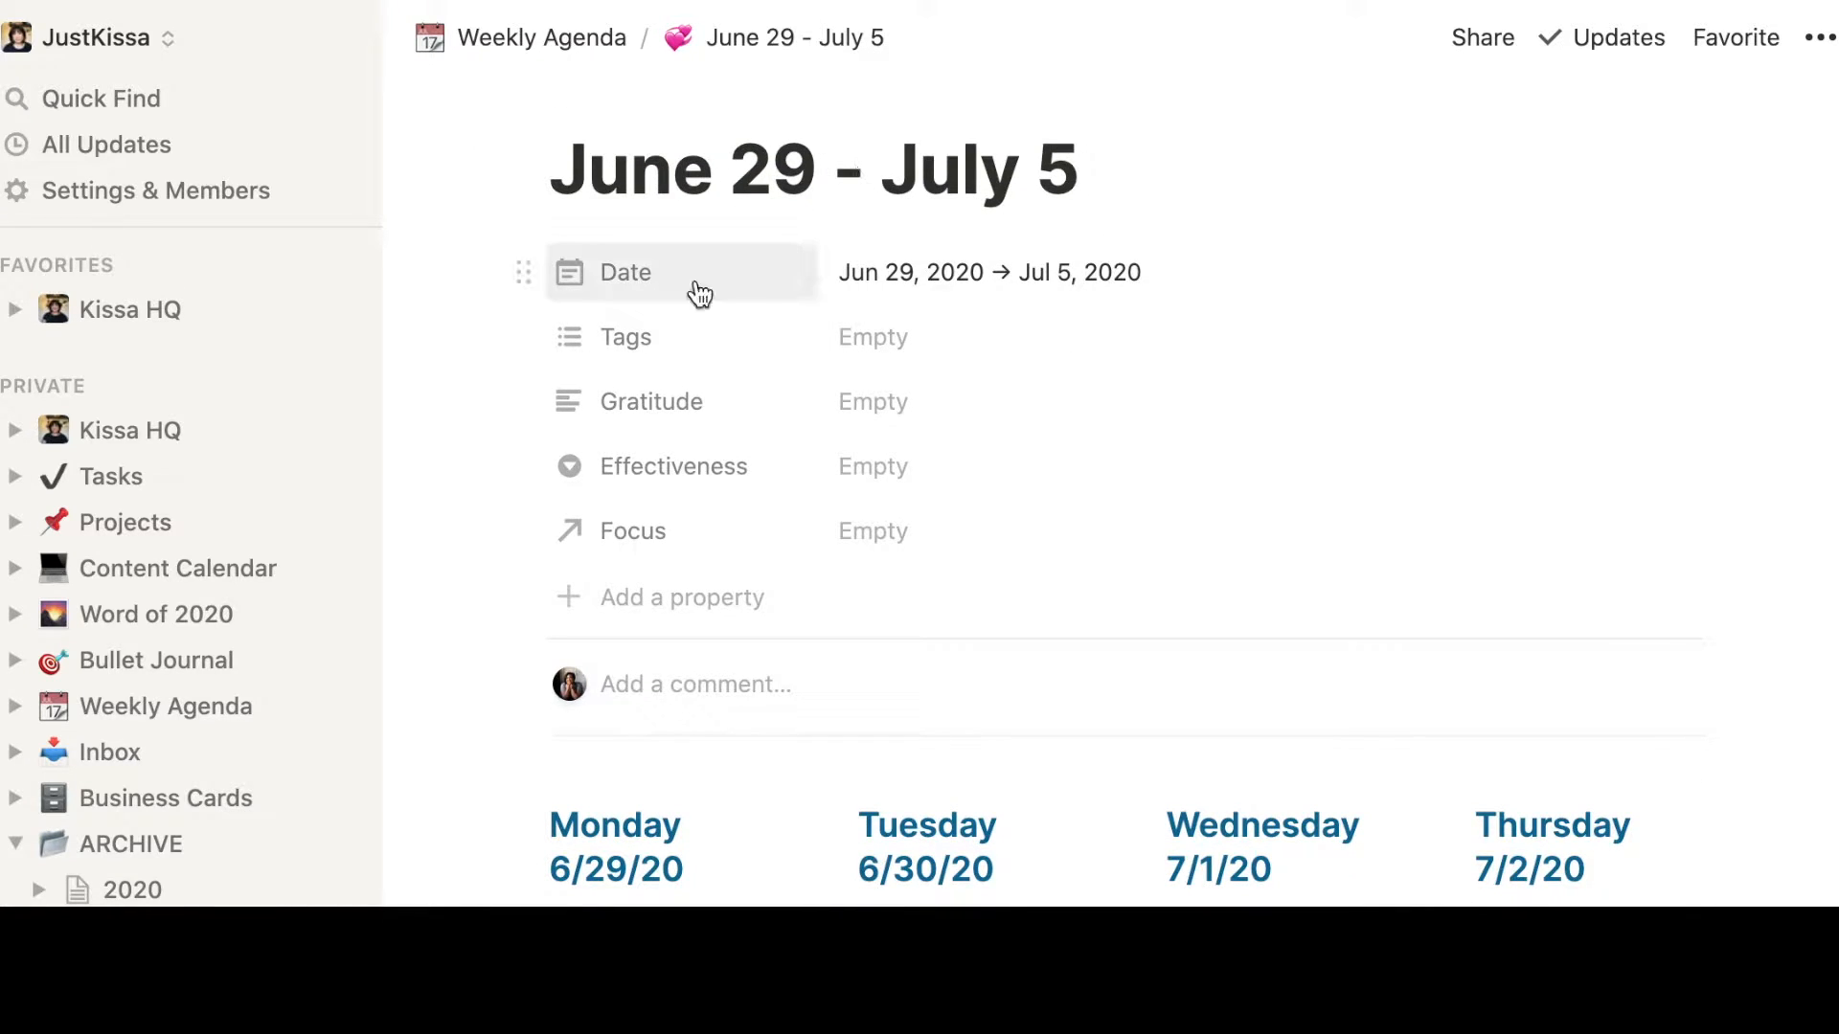
pyautogui.moveTo(856, 272)
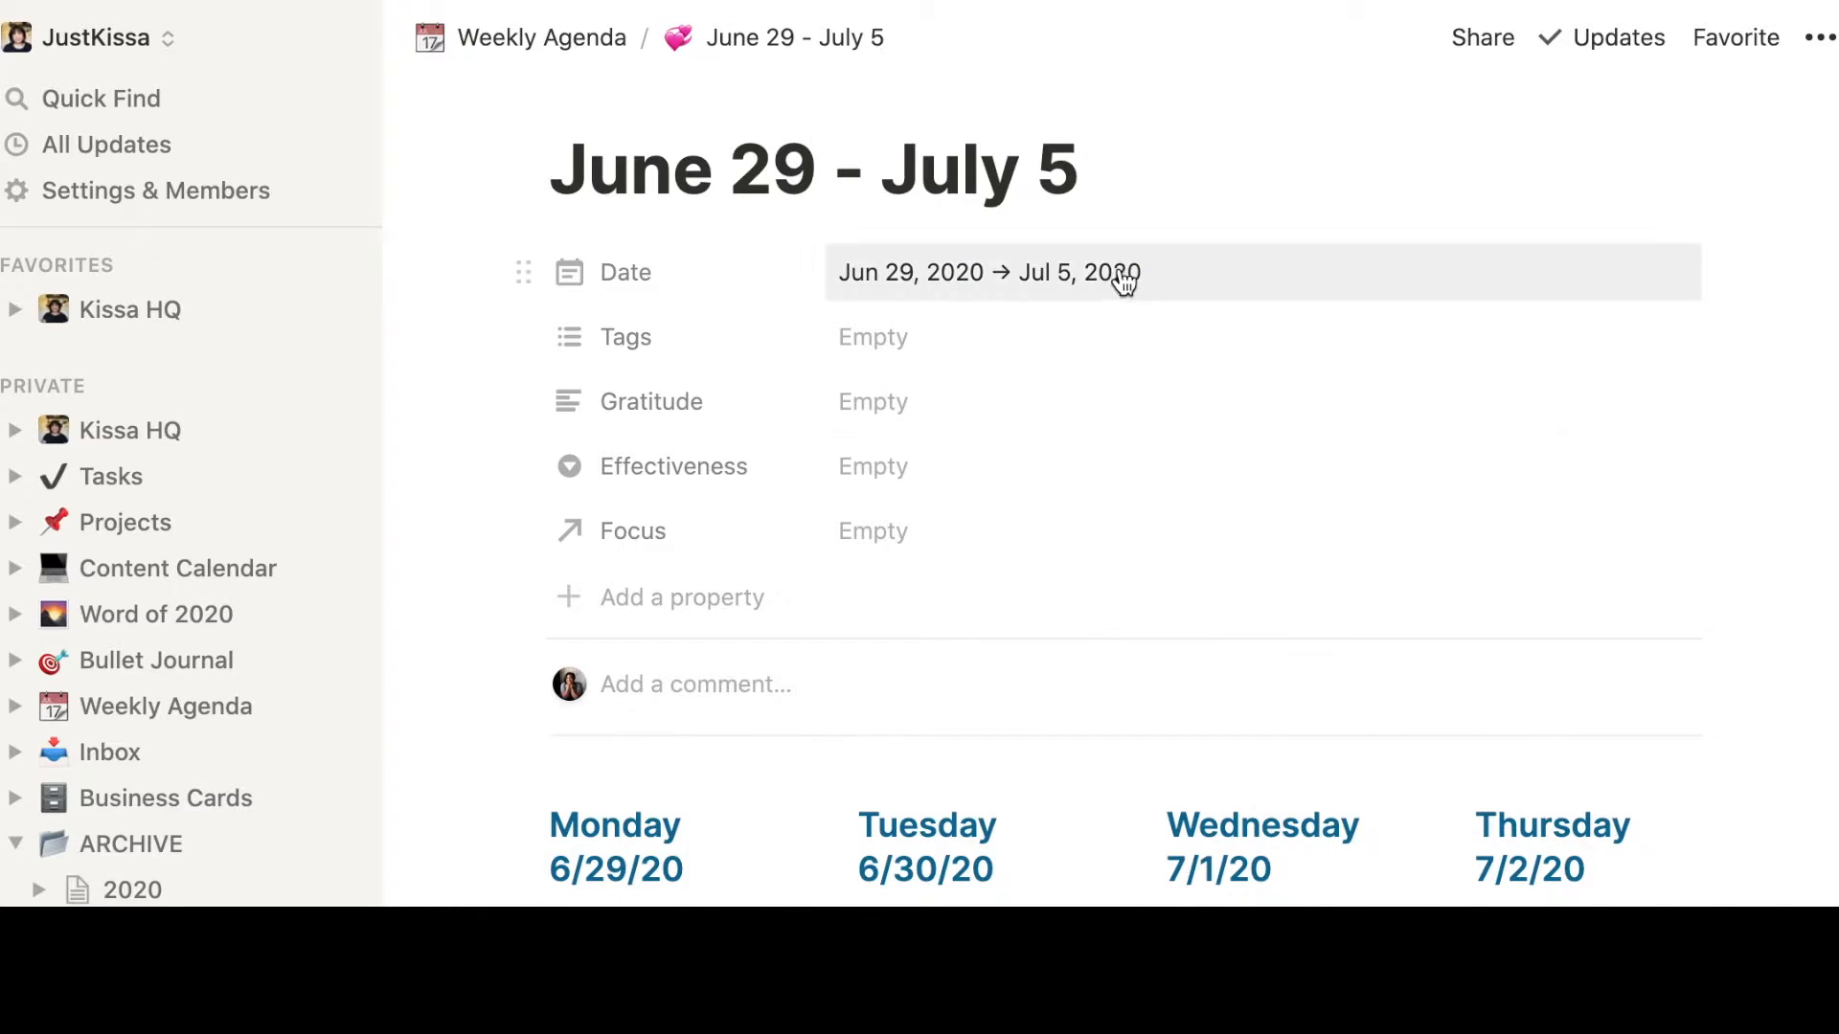
pyautogui.moveTo(1254, 283)
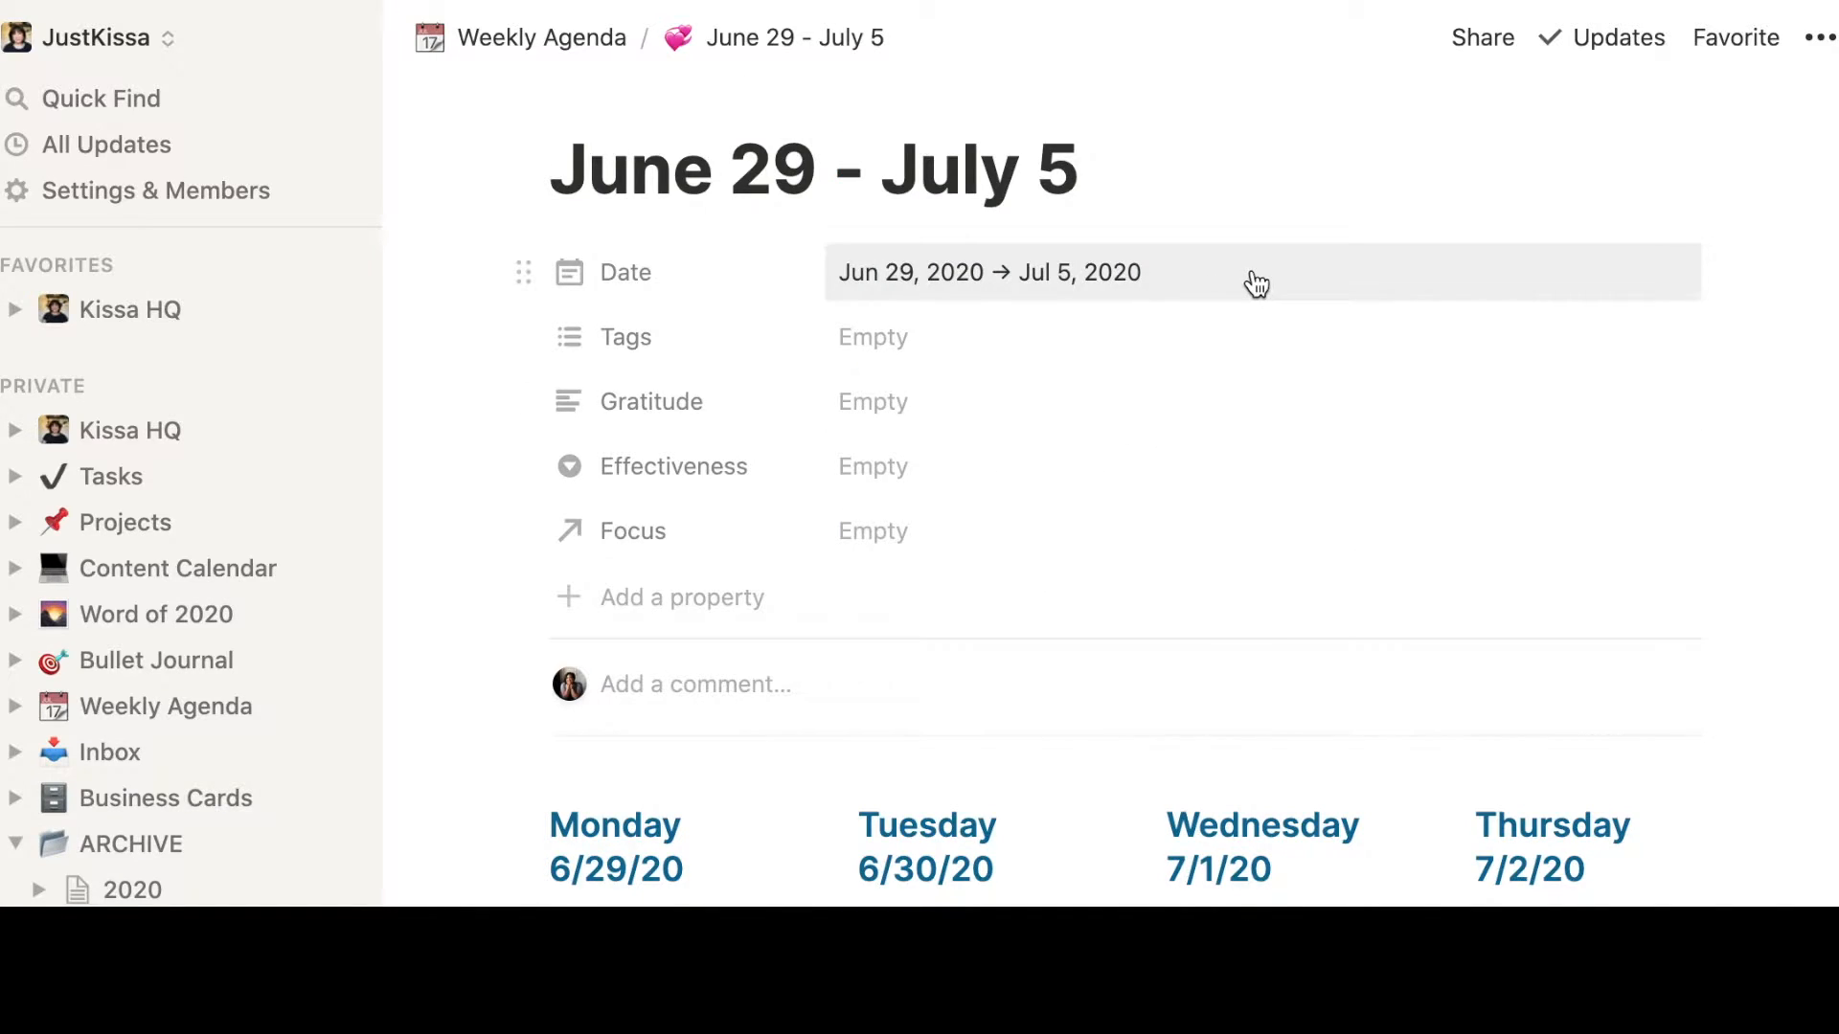
# Scroll through the June 29 - July 5 page's weekday notes, Tasks list and Weekly Reflection
pyautogui.scroll(-3)
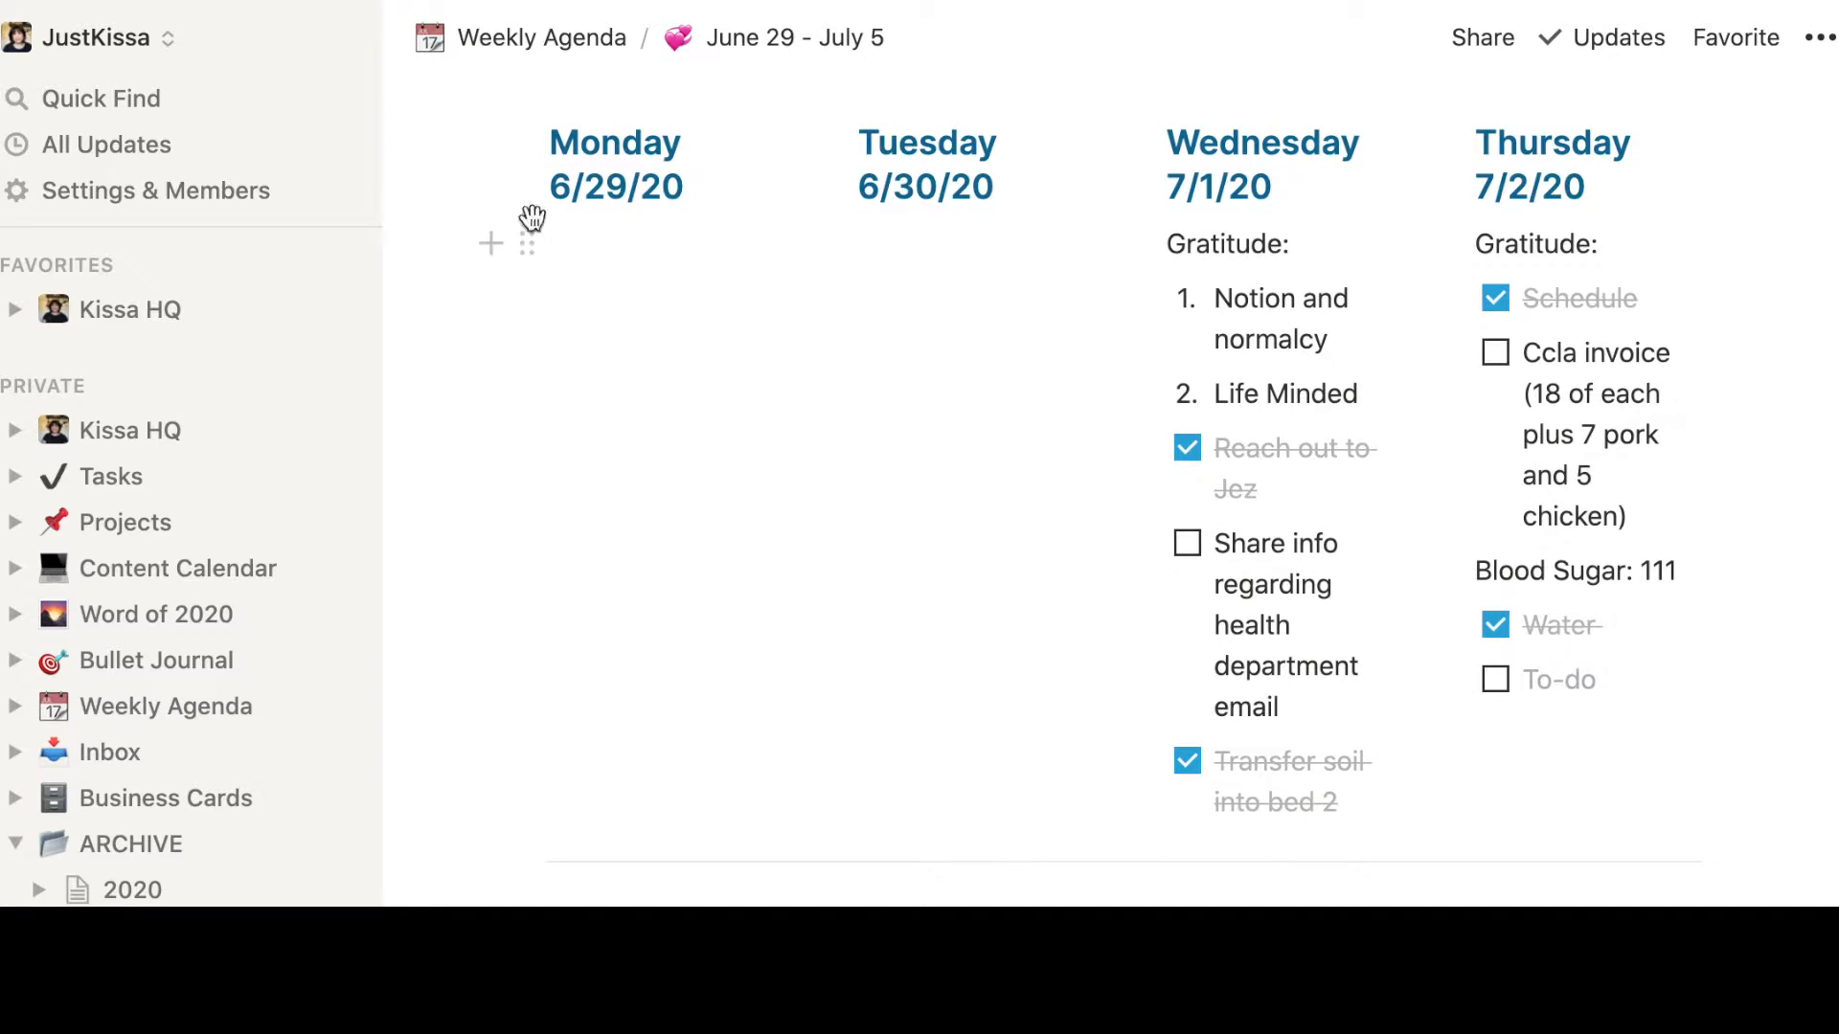
pyautogui.scroll(-3)
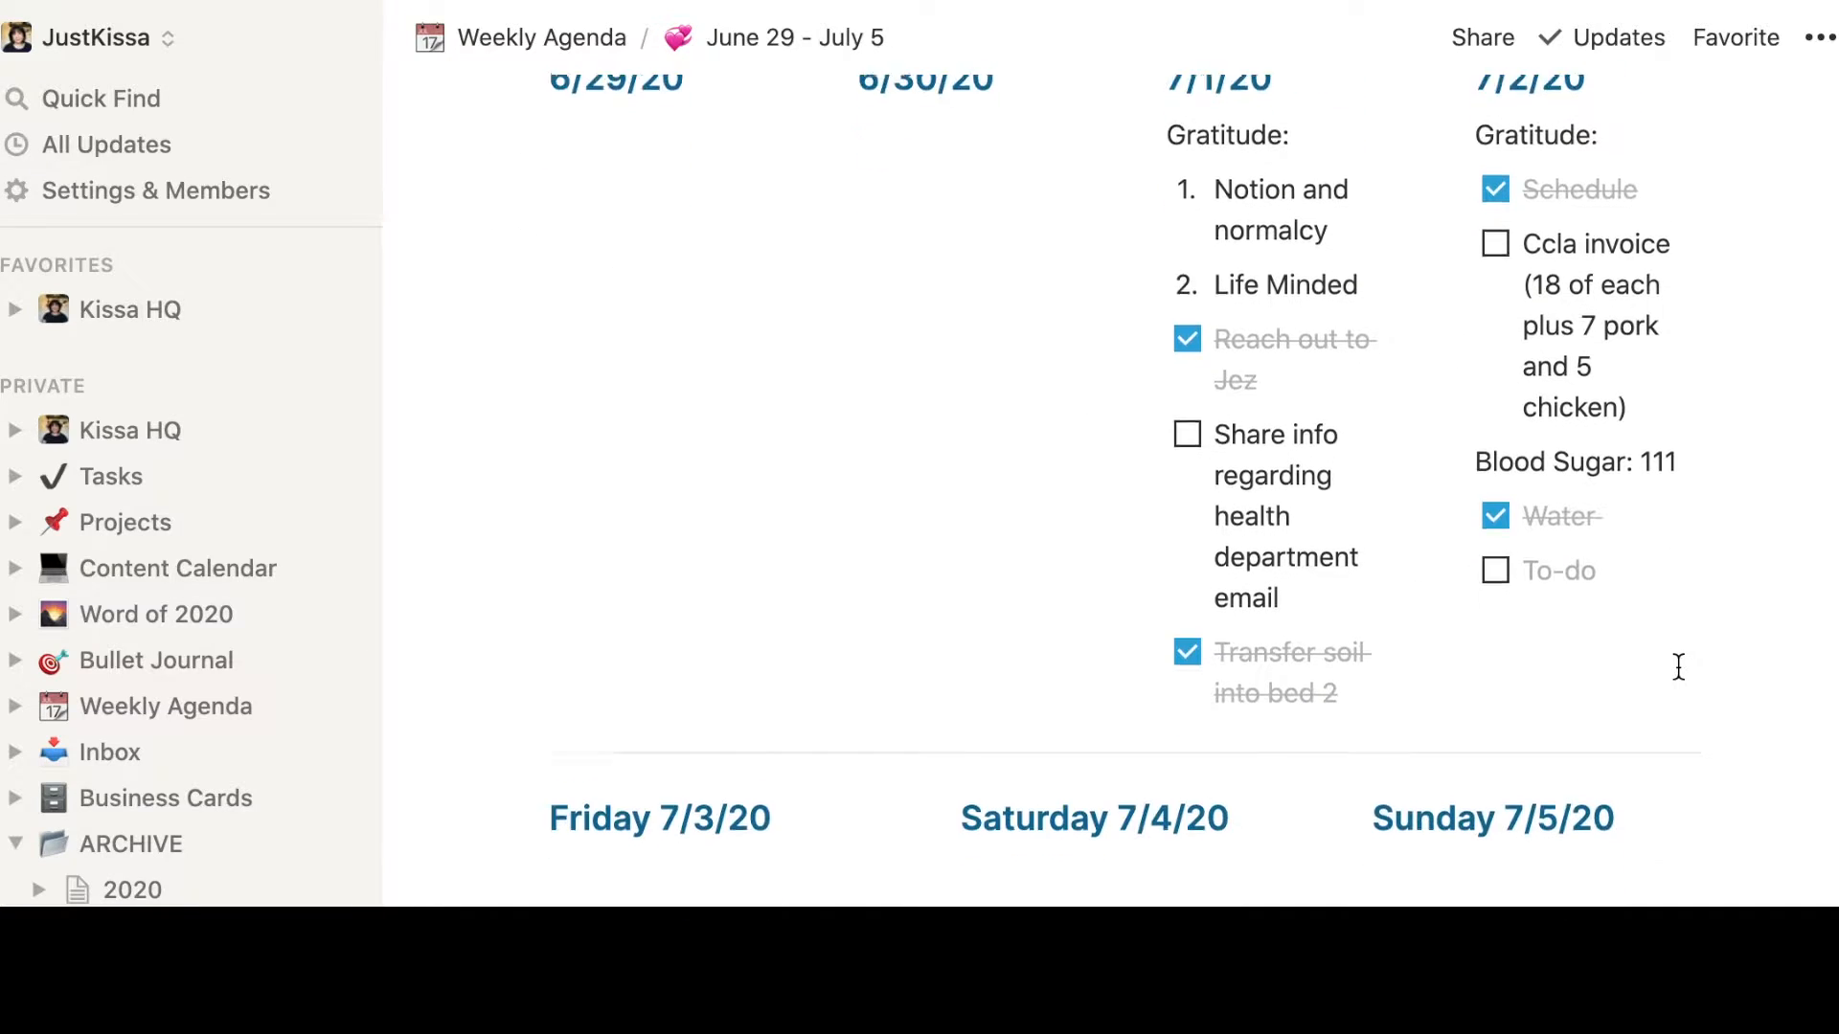
pyautogui.scroll(3)
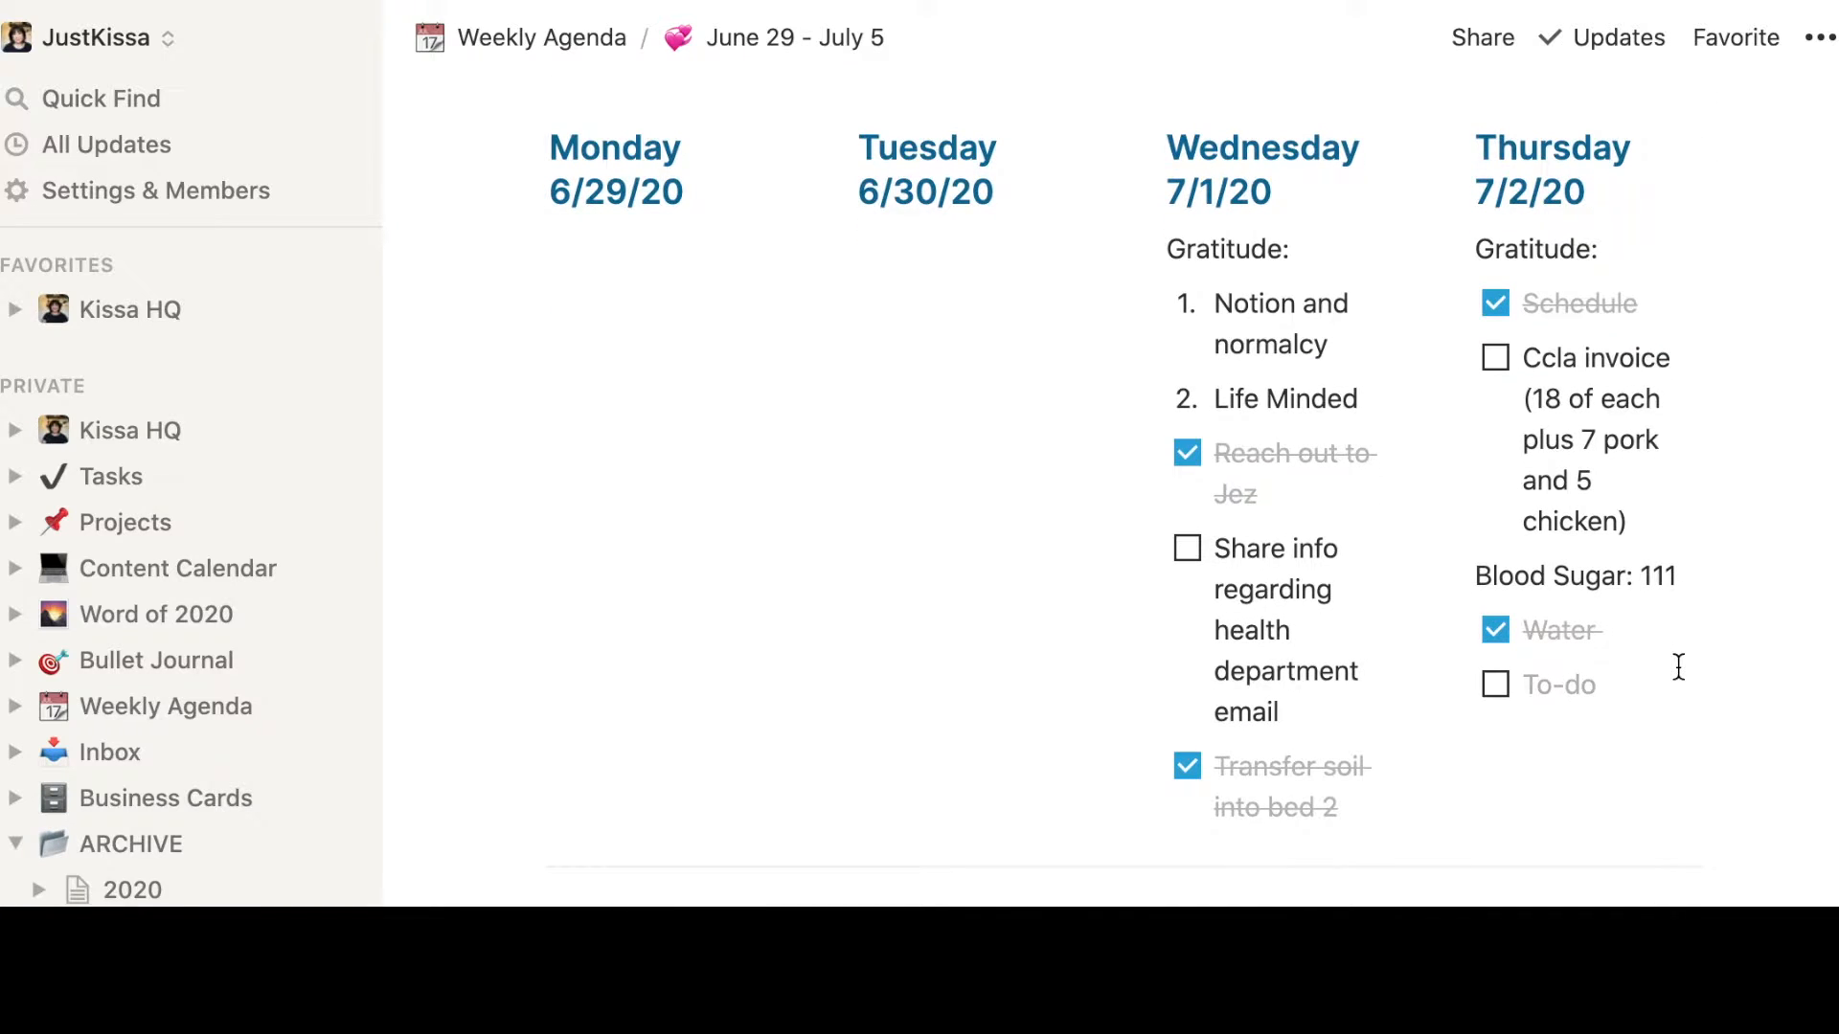
pyautogui.scroll(-3)
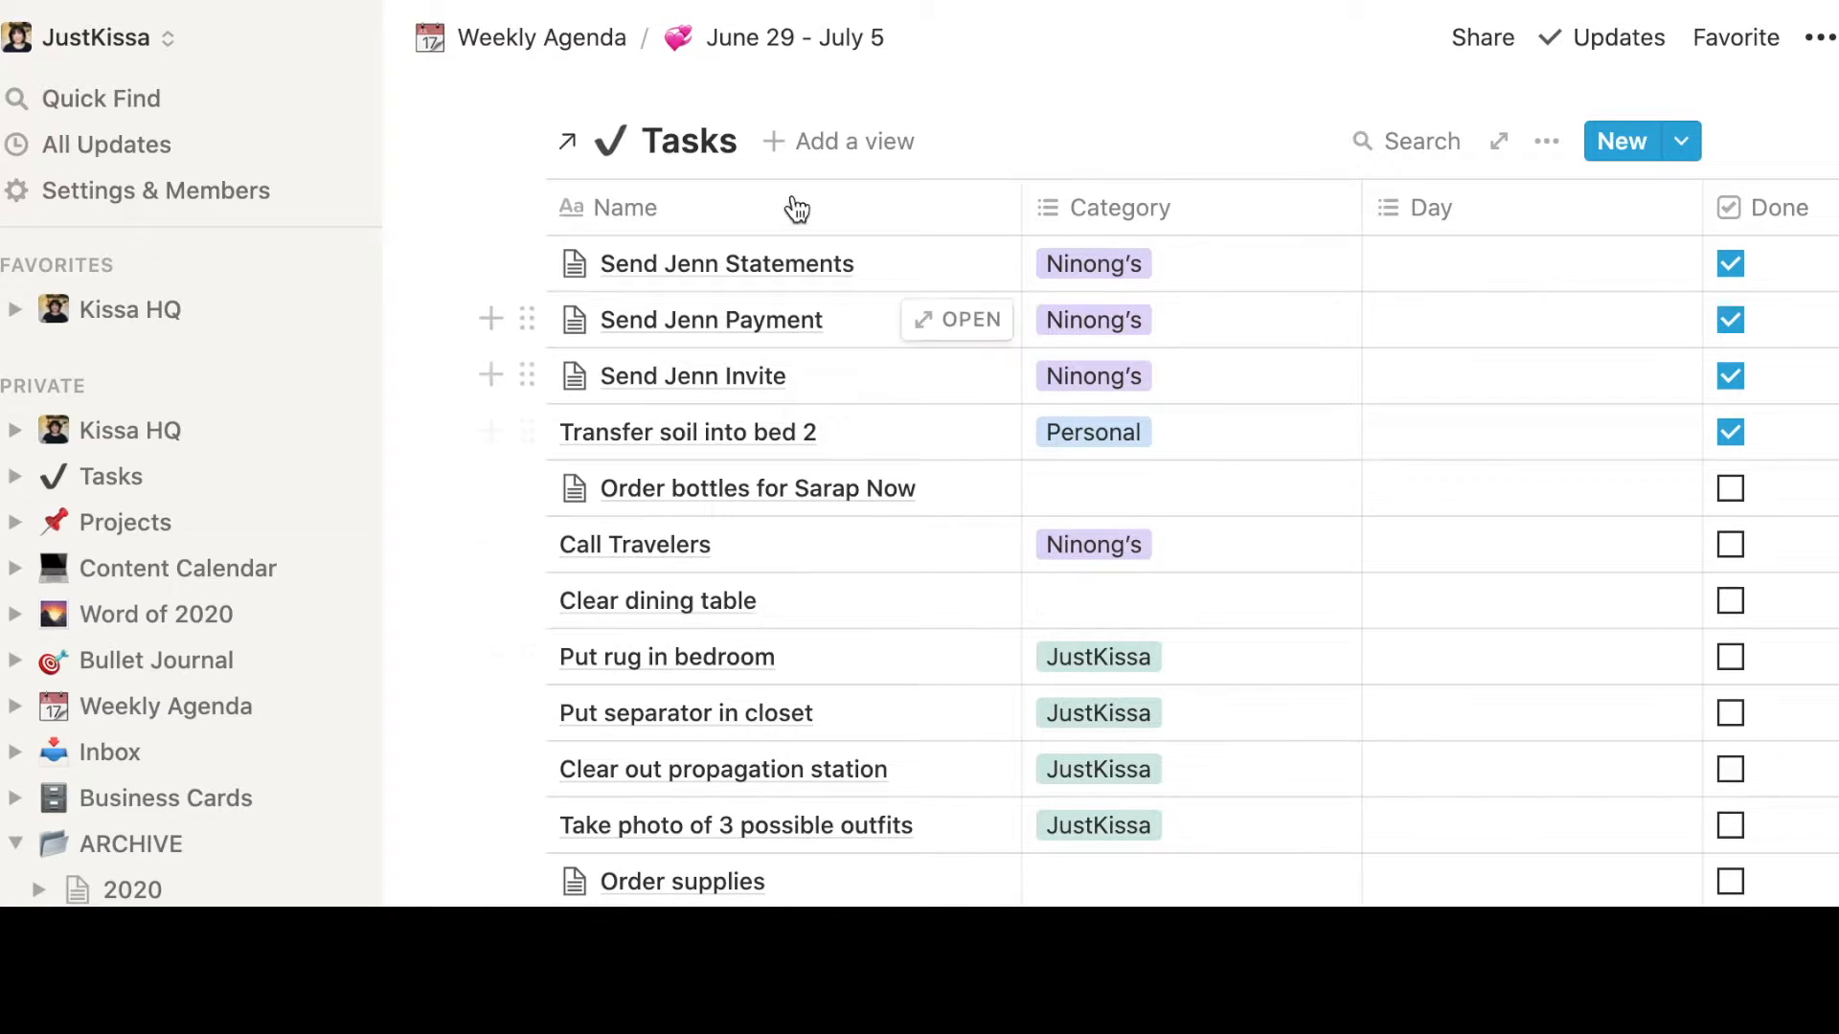
pyautogui.scroll(-3)
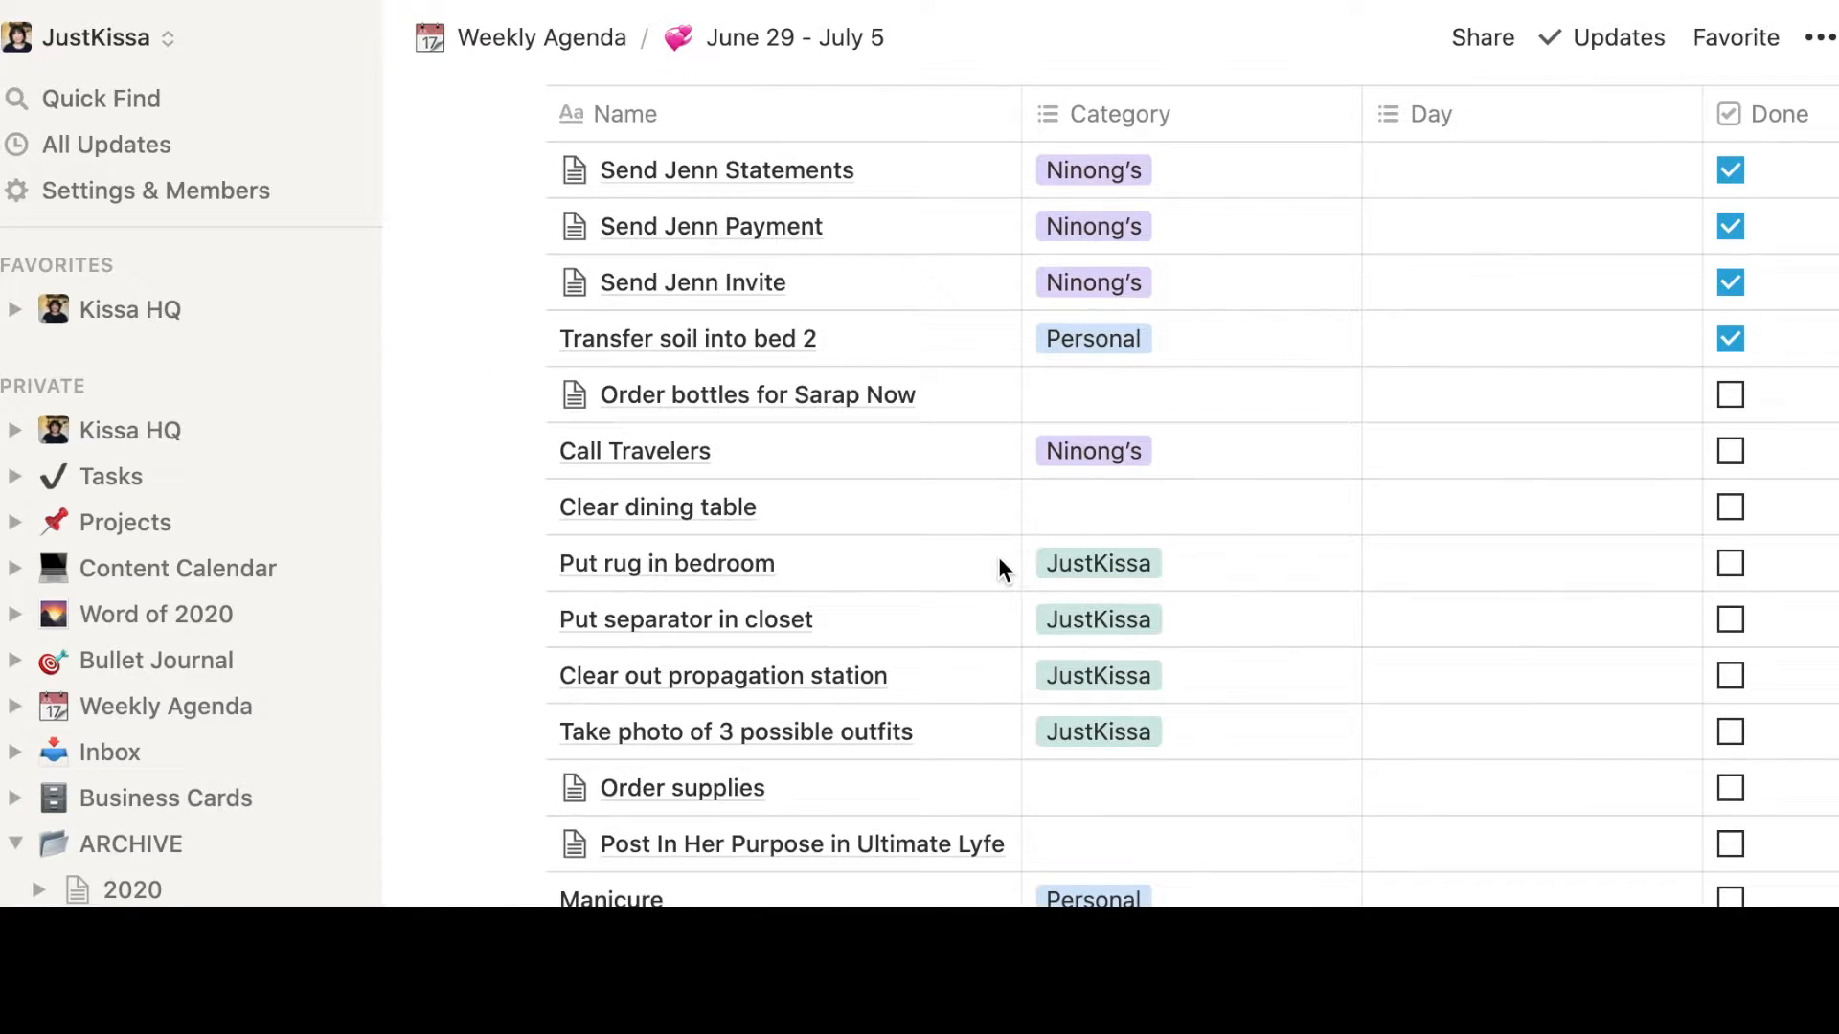
pyautogui.scroll(-3)
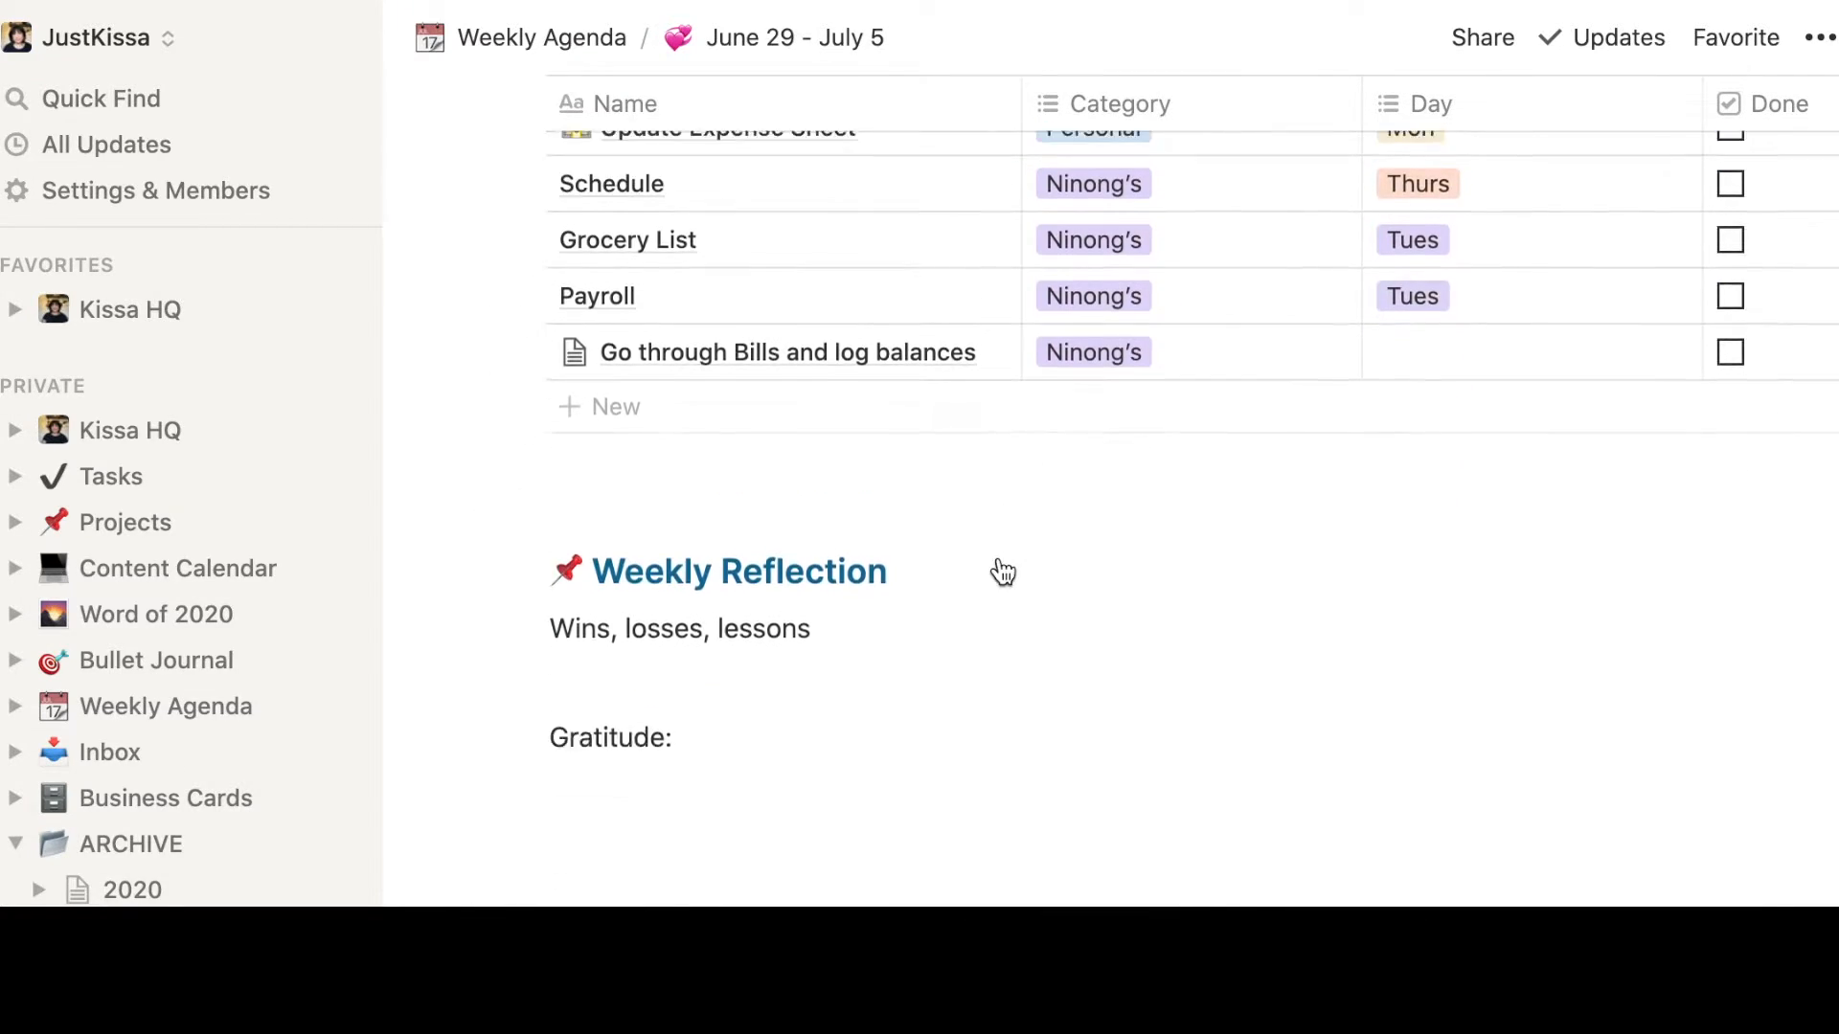
pyautogui.scroll(3)
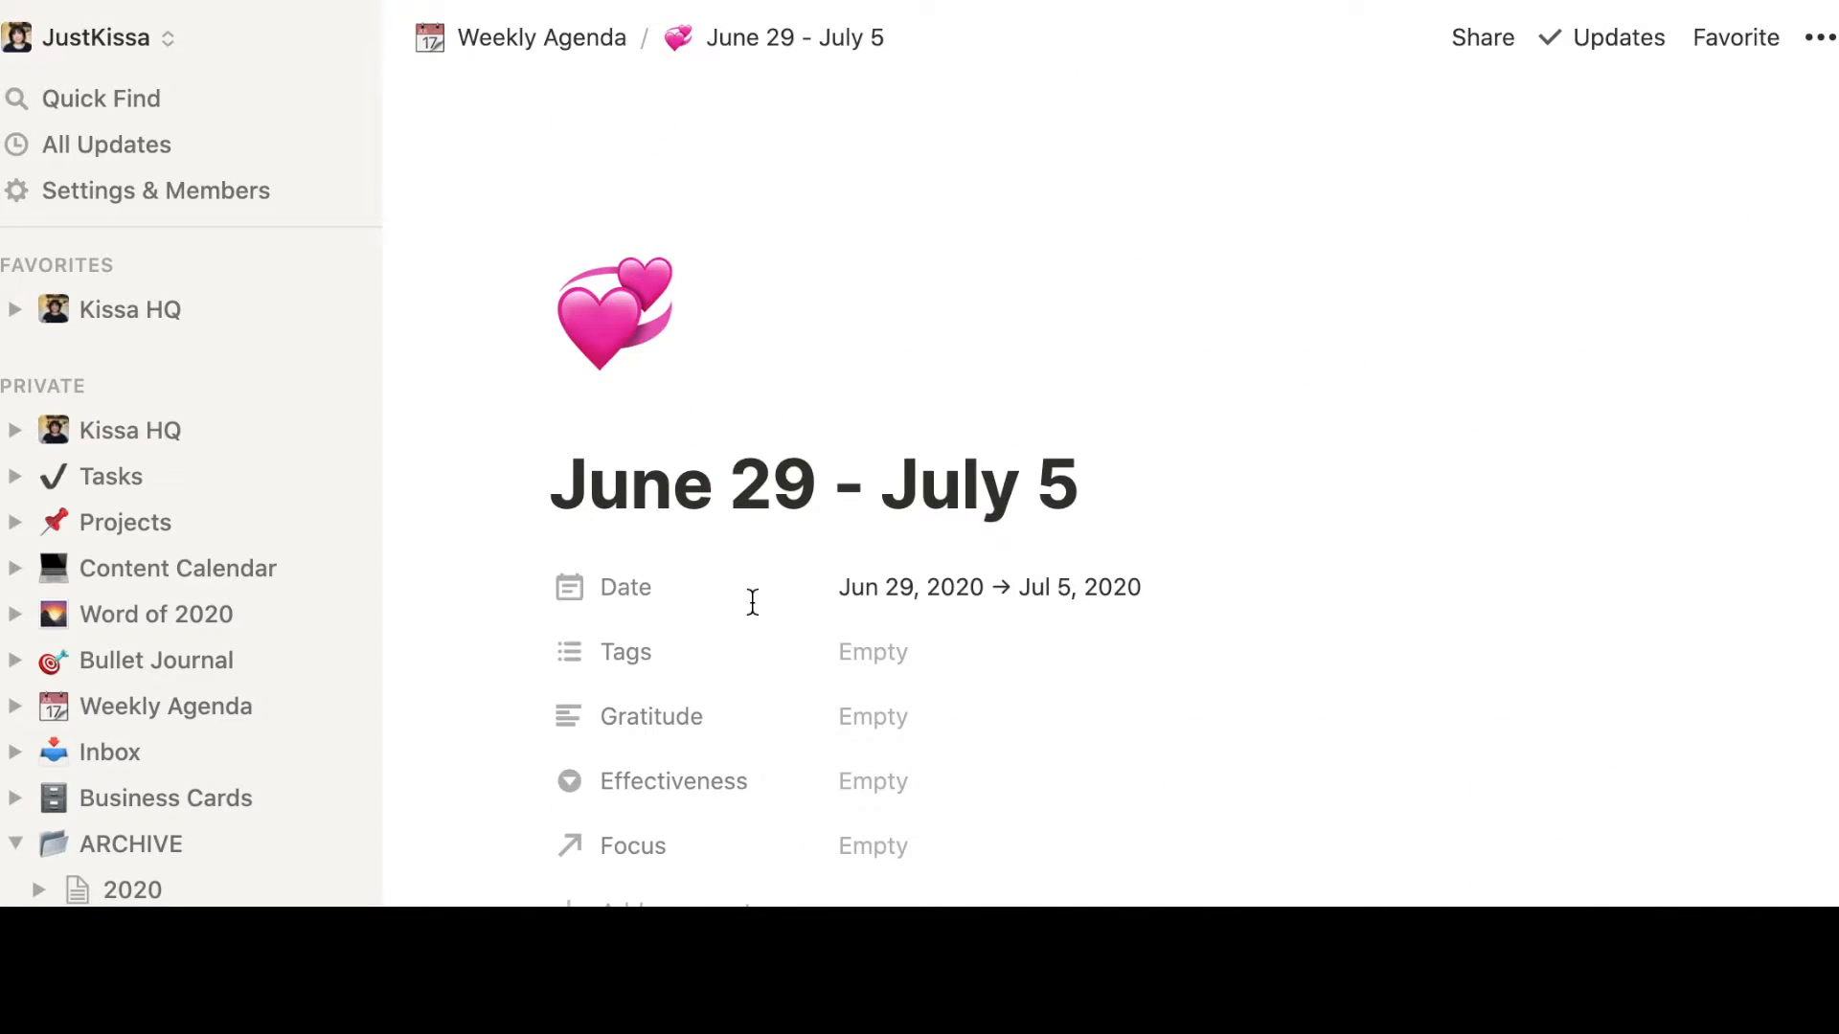
pyautogui.moveTo(740, 588)
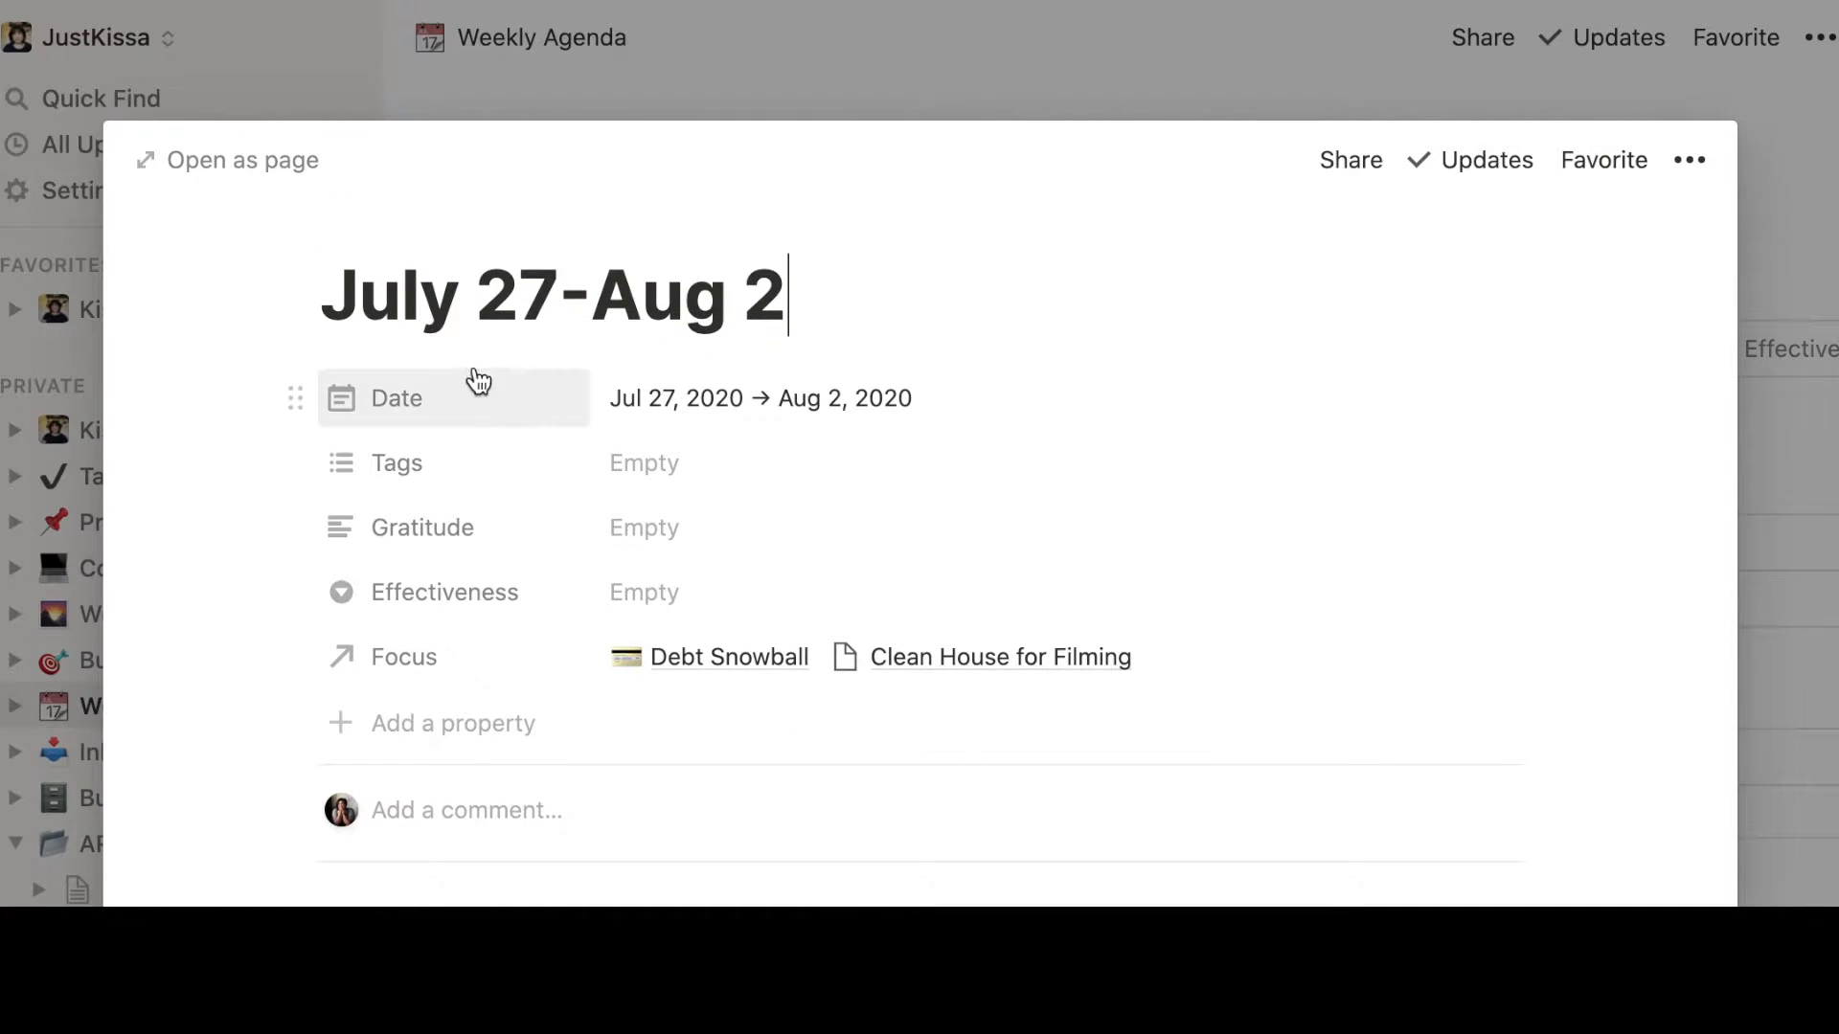
pyautogui.scroll(-3)
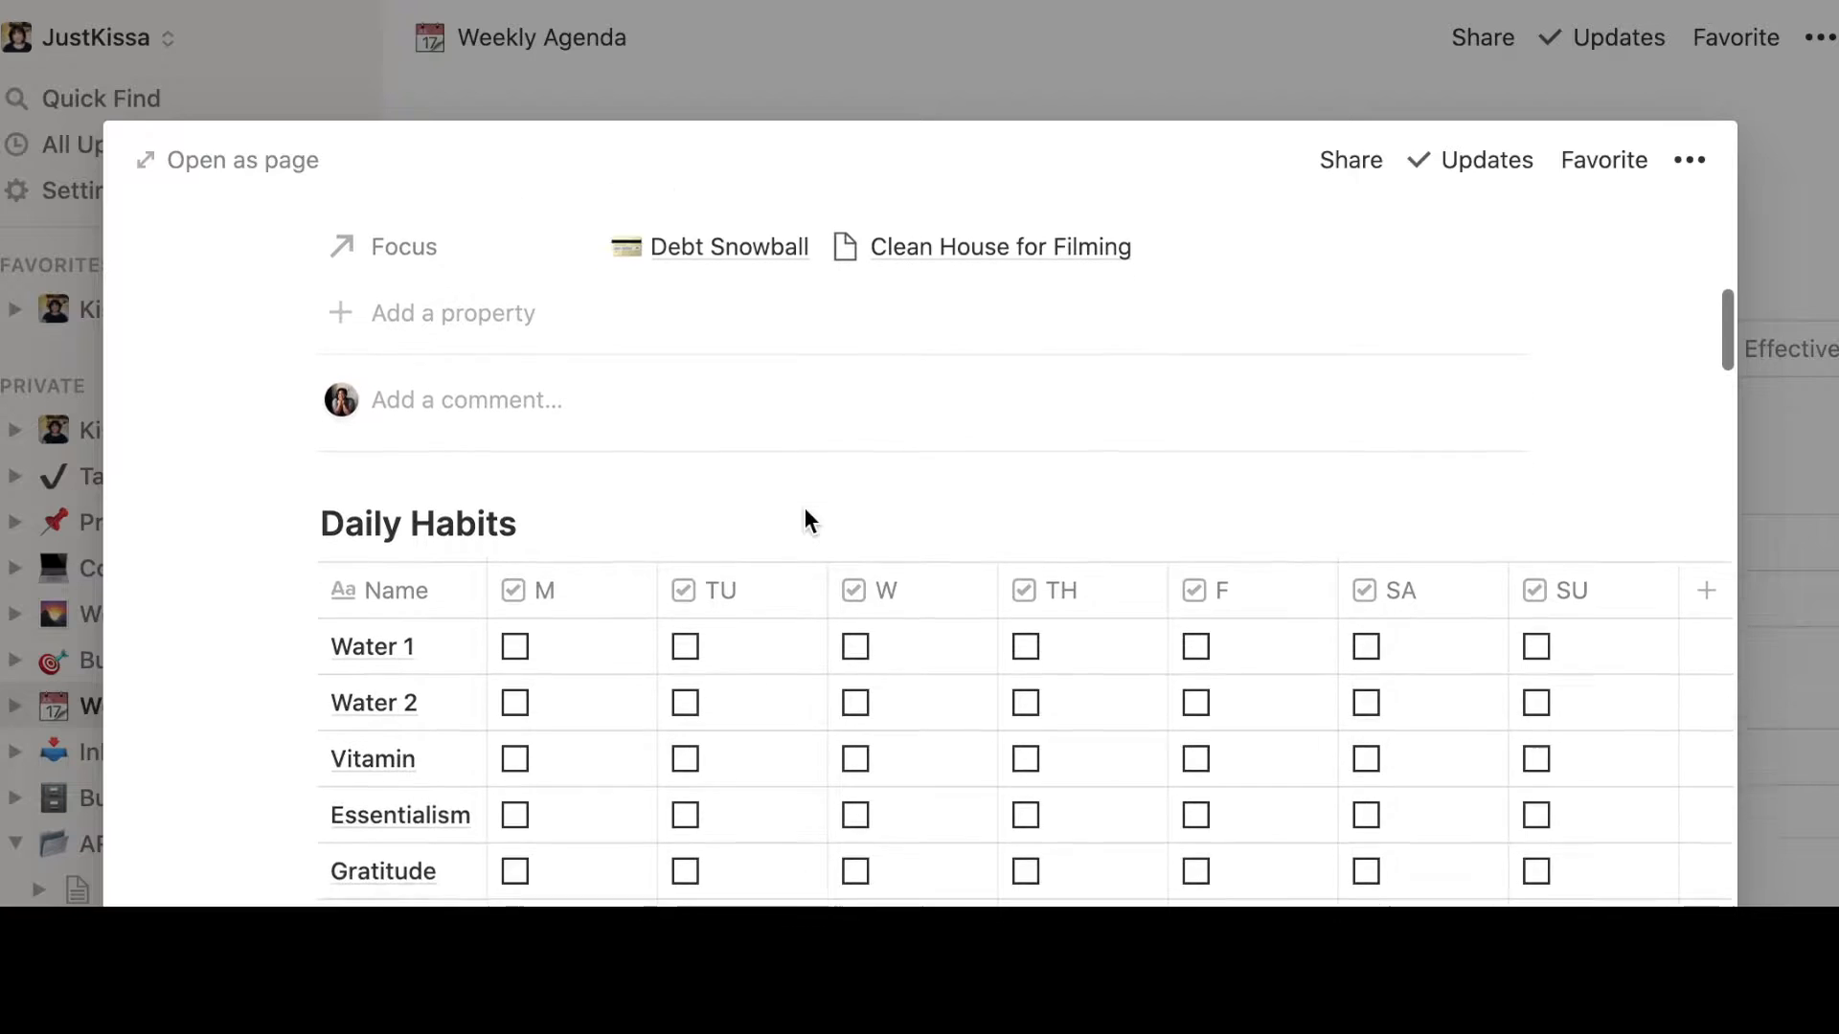
pyautogui.scroll(-3)
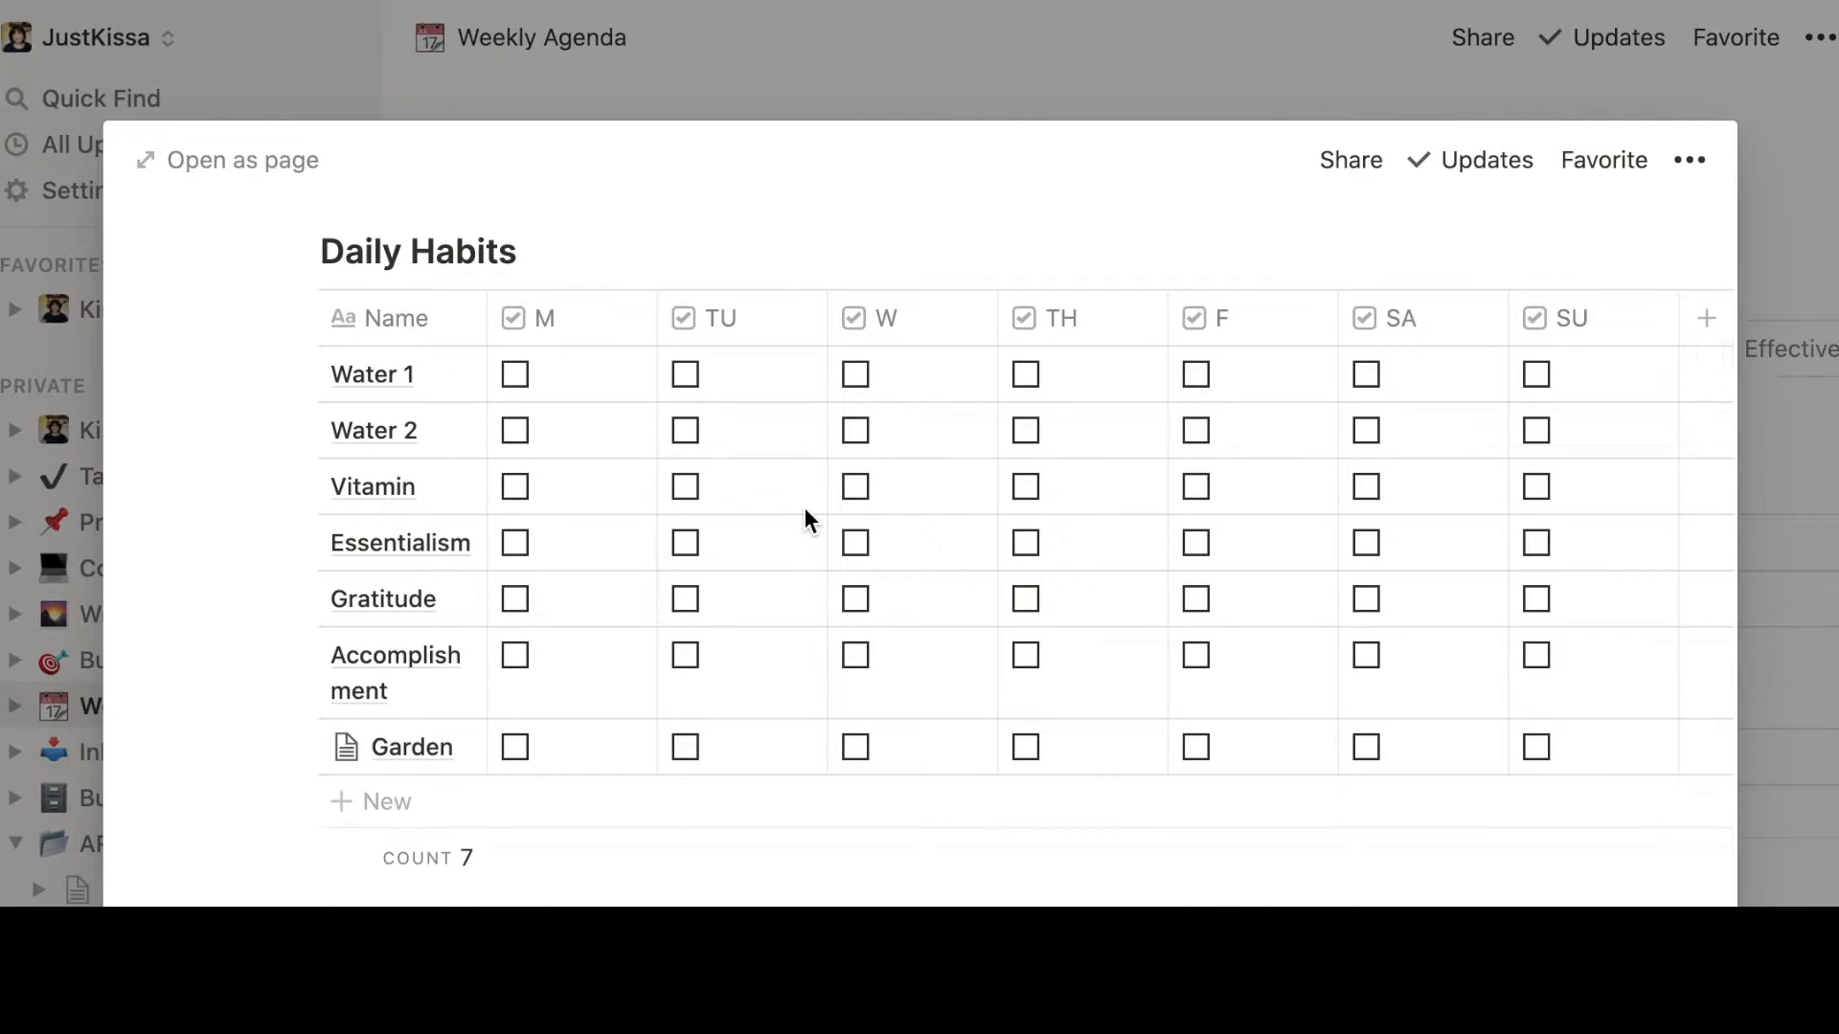
pyautogui.moveTo(228, 435)
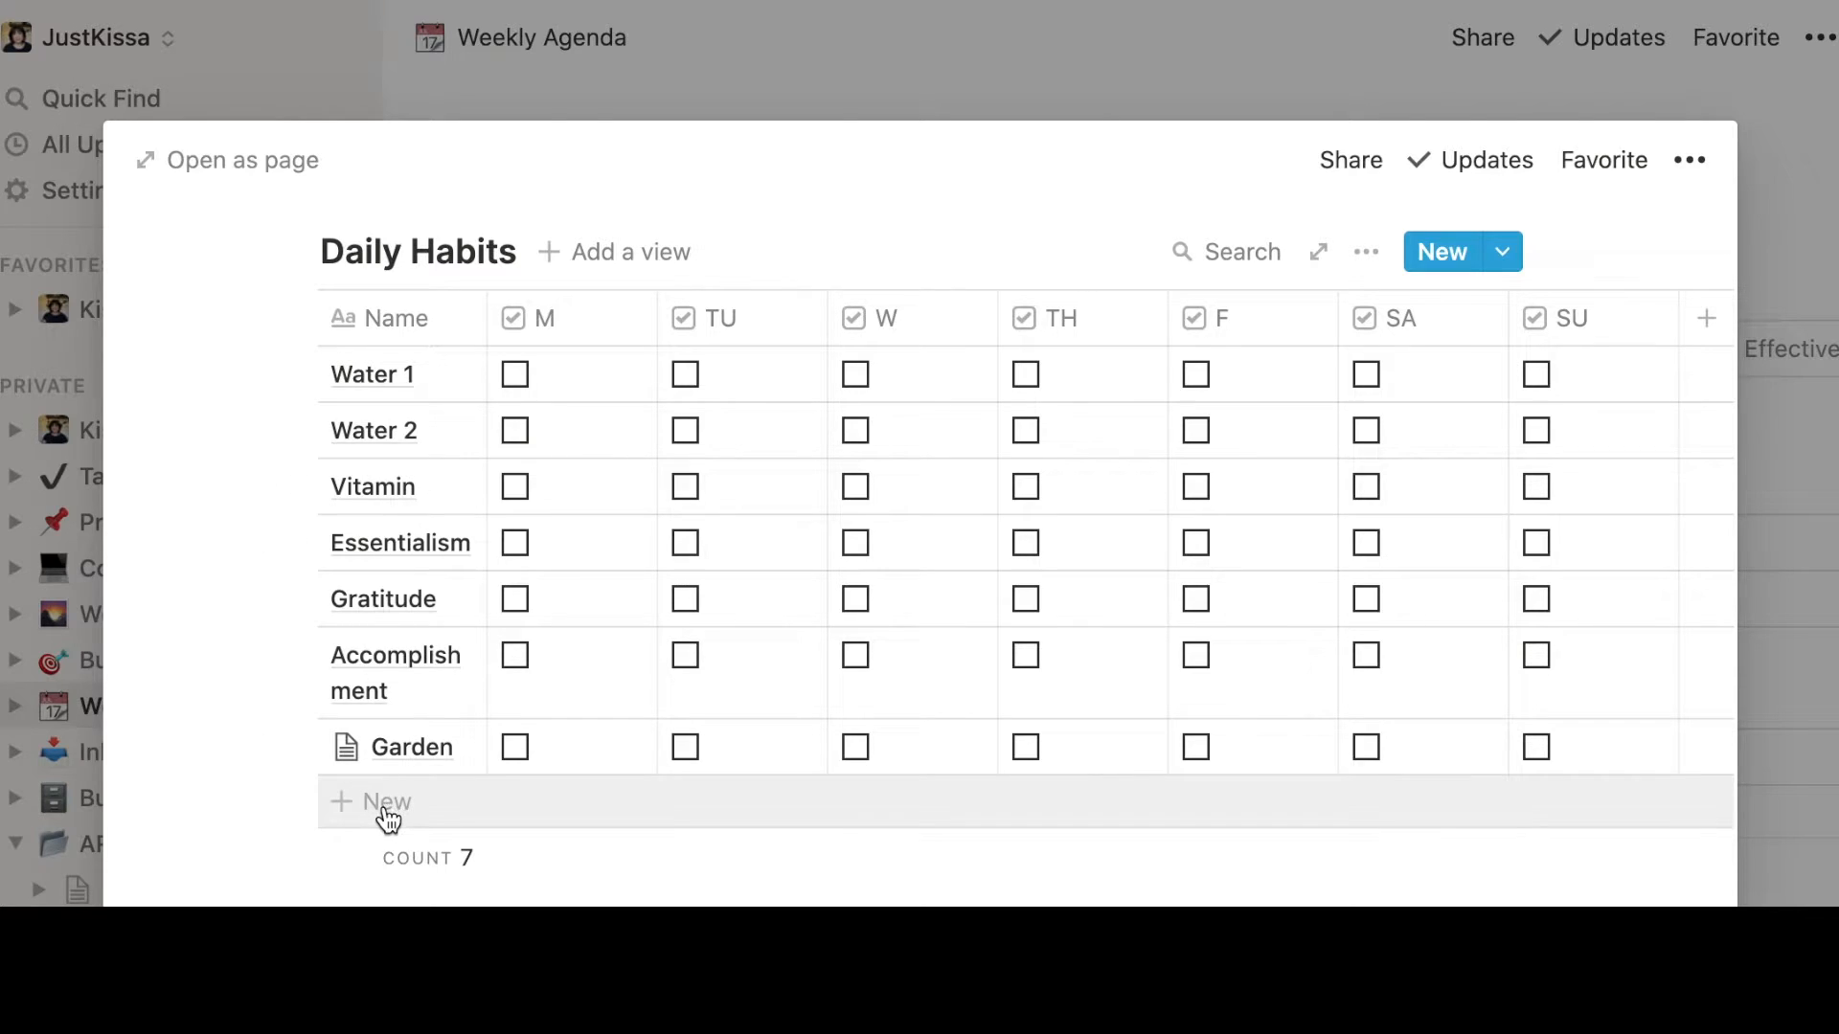
# Name the new Daily Habits row 'Have Breakfast' below Garden
pyautogui.click(387, 803)
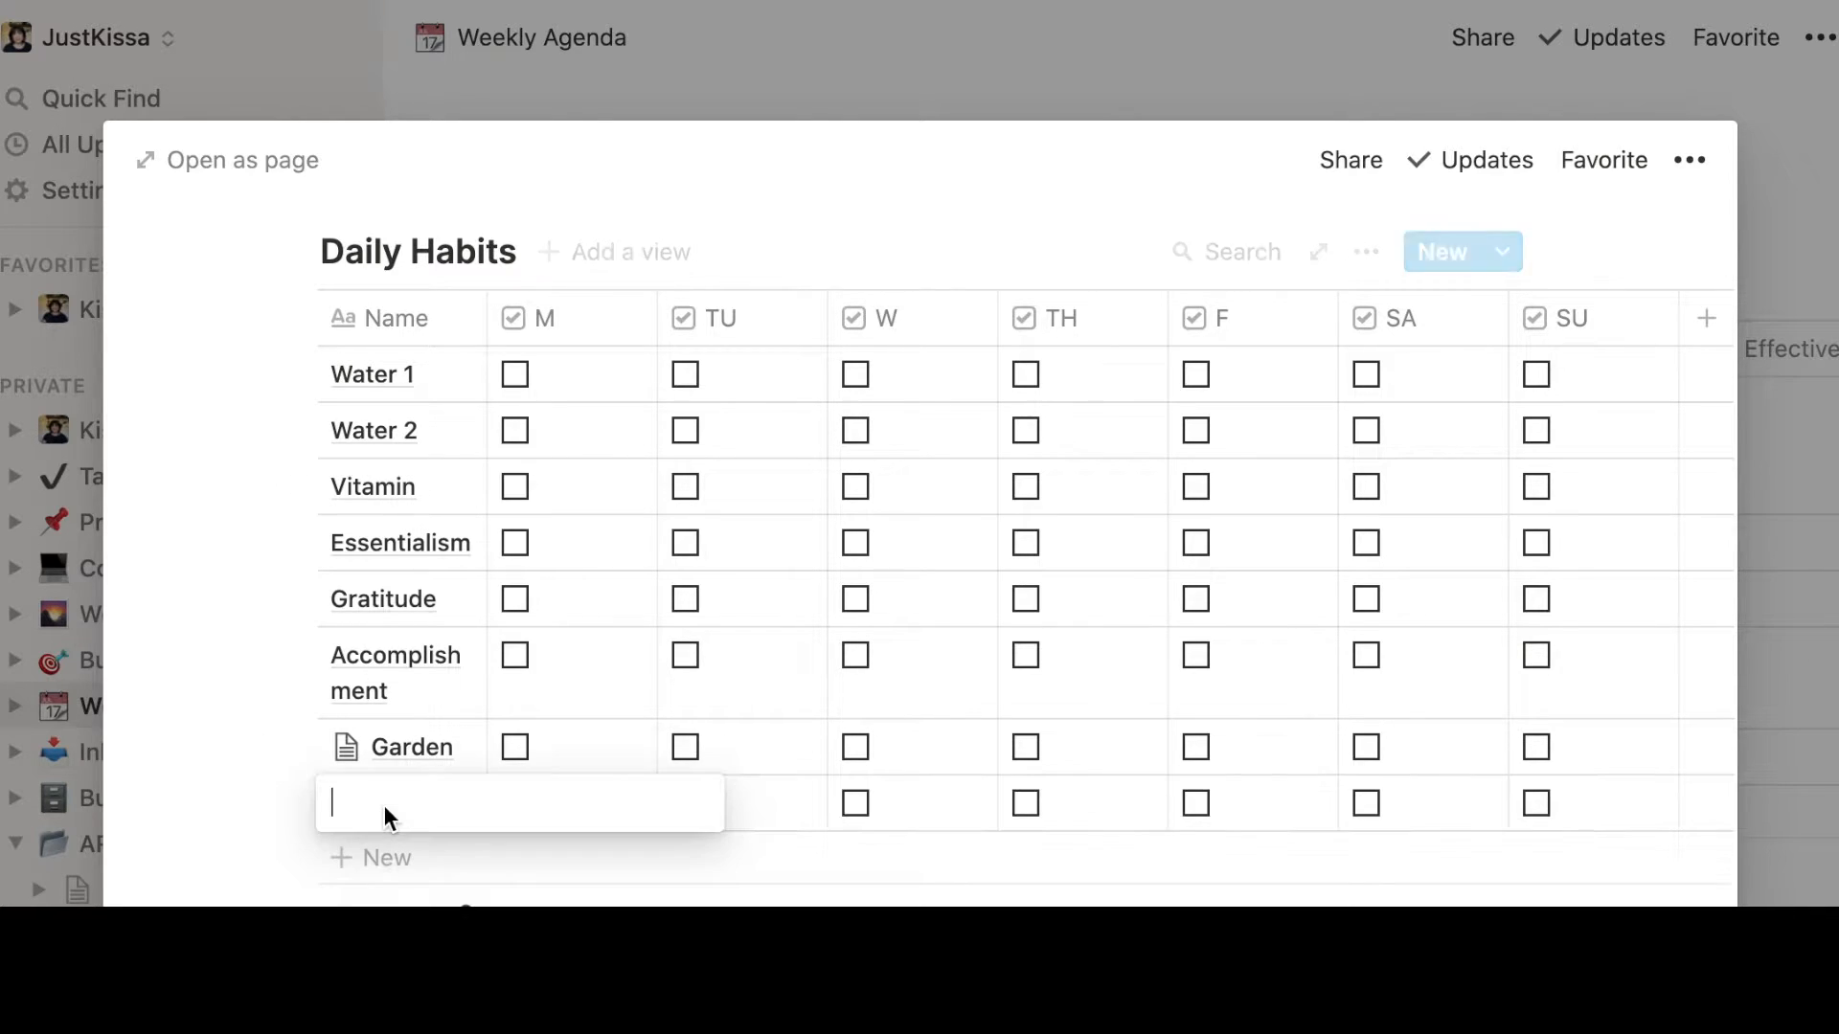
pyautogui.moveTo(509, 837)
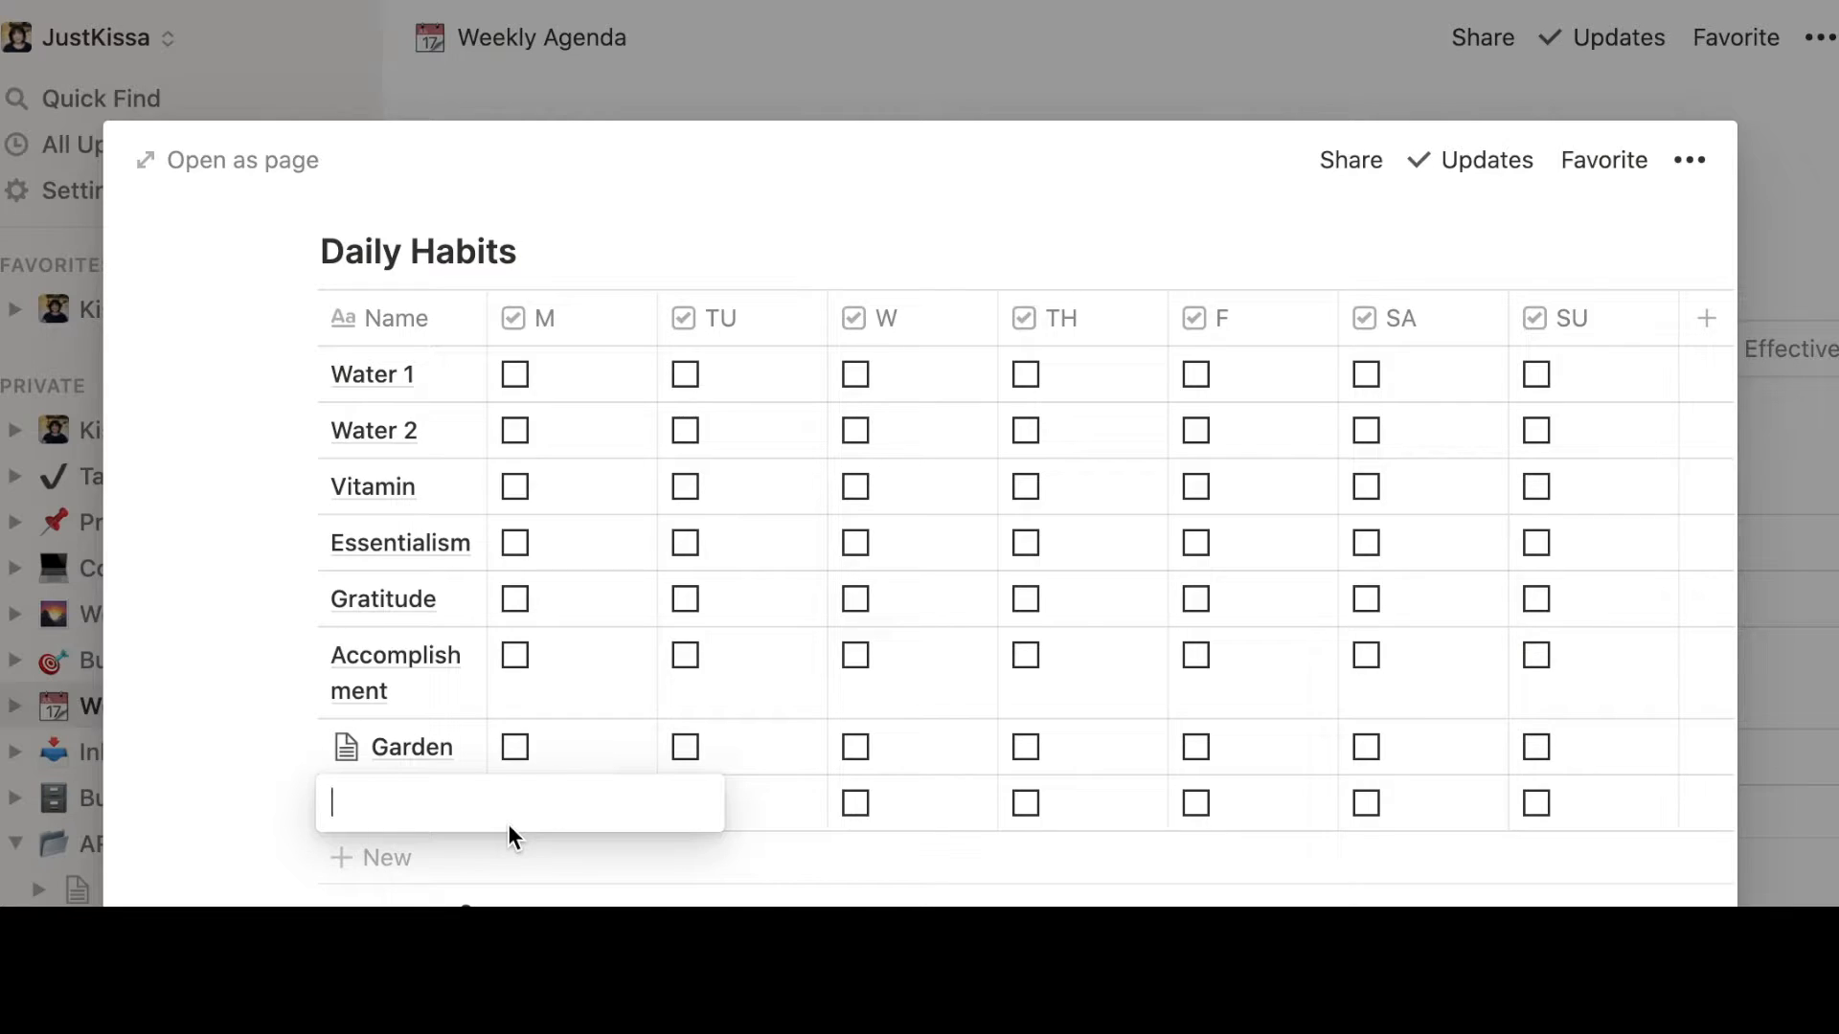
pyautogui.write('Have')
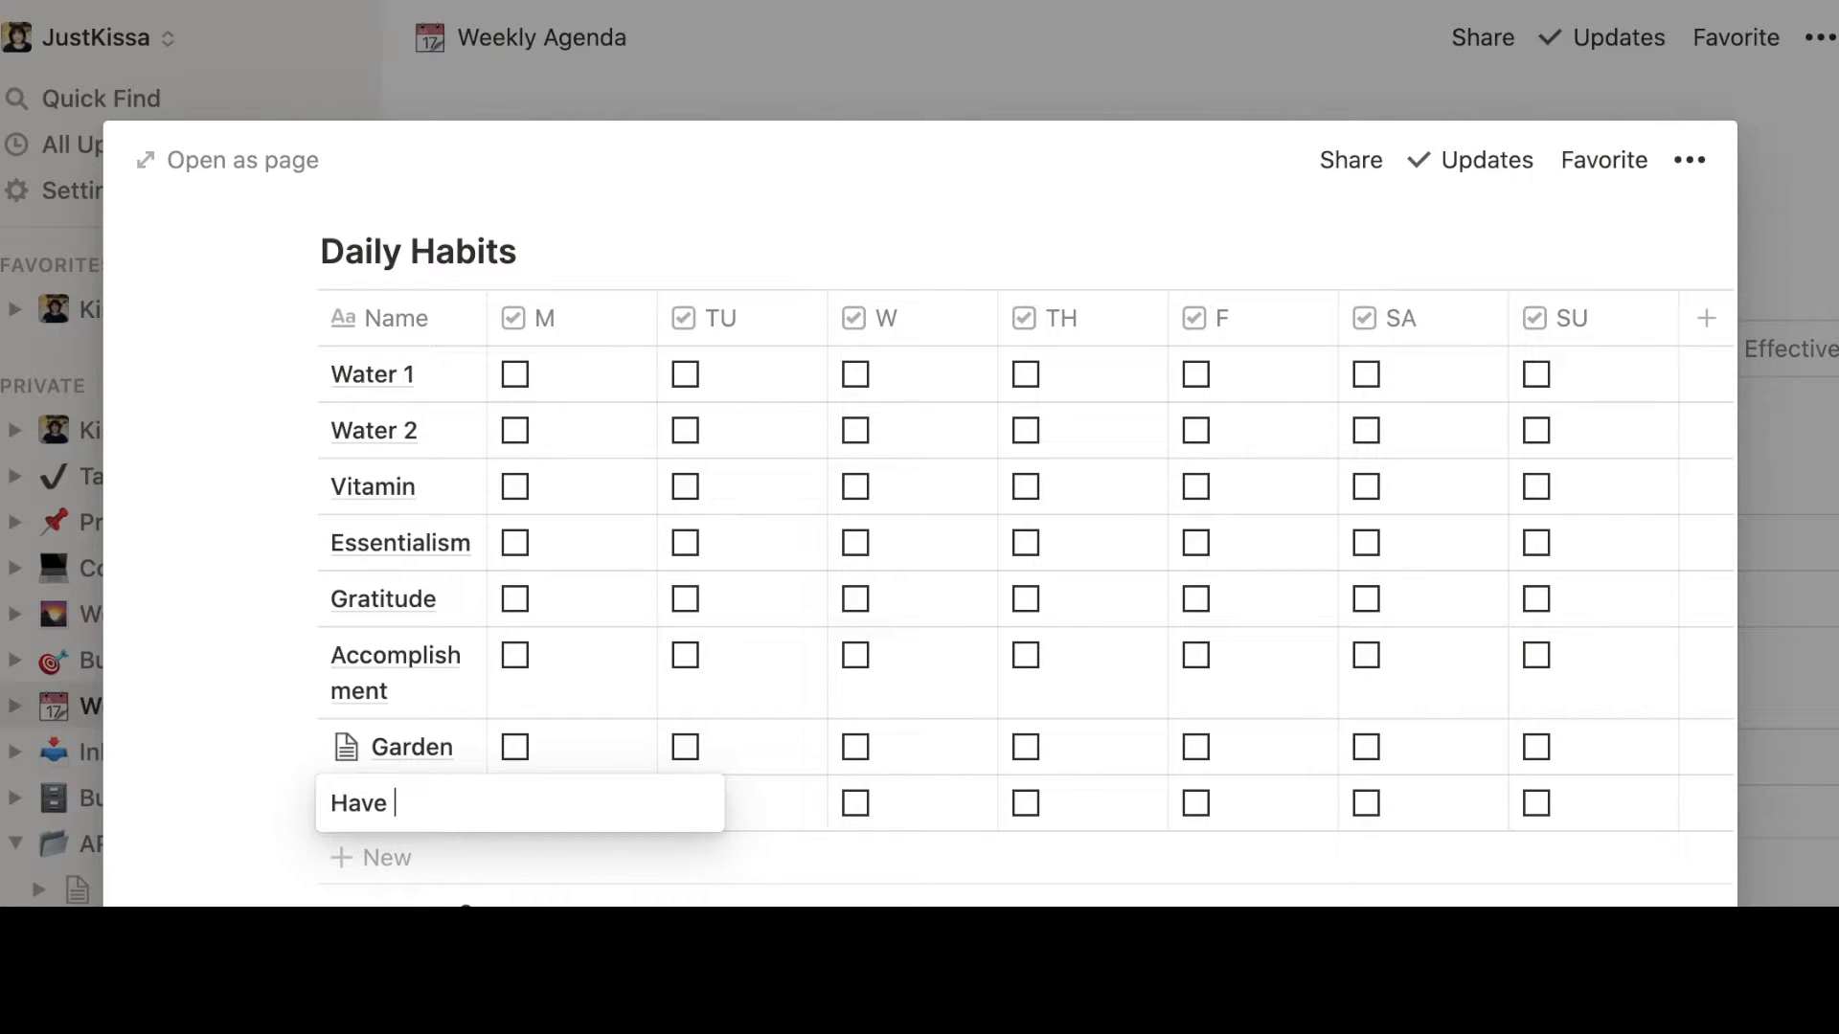
pyautogui.write('Breakfast')
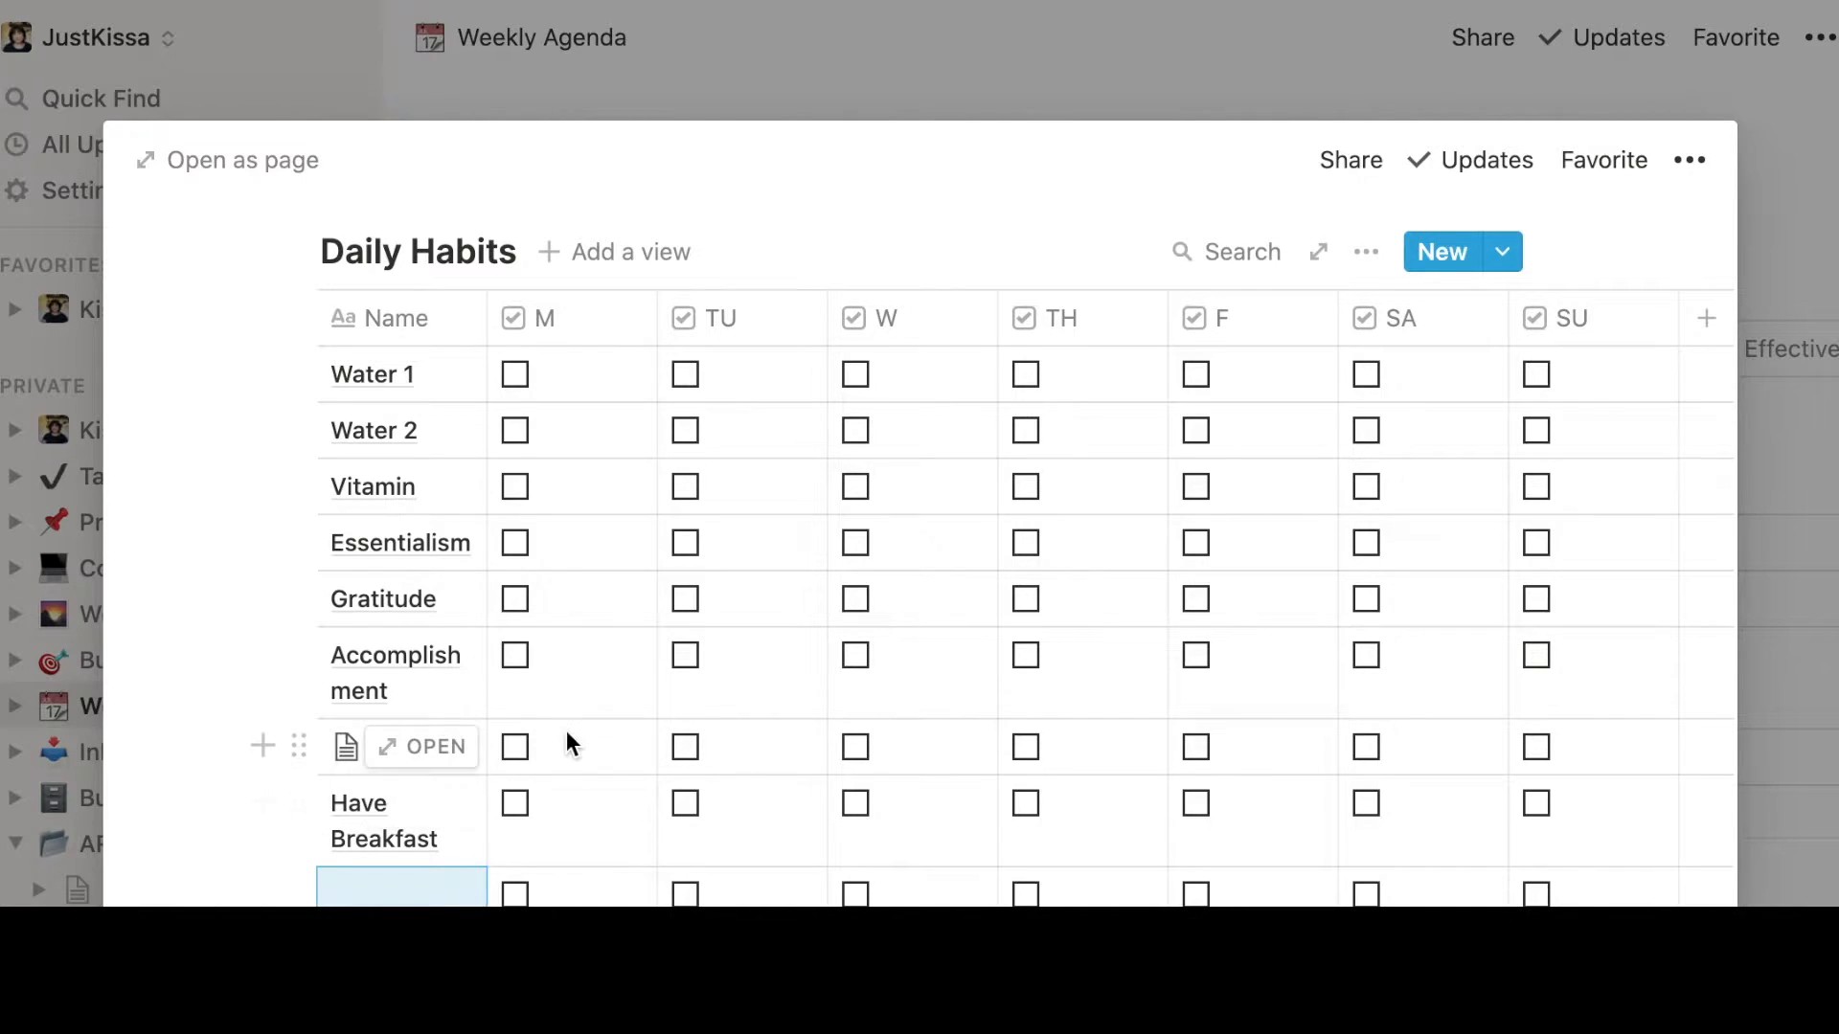
pyautogui.scroll(-3)
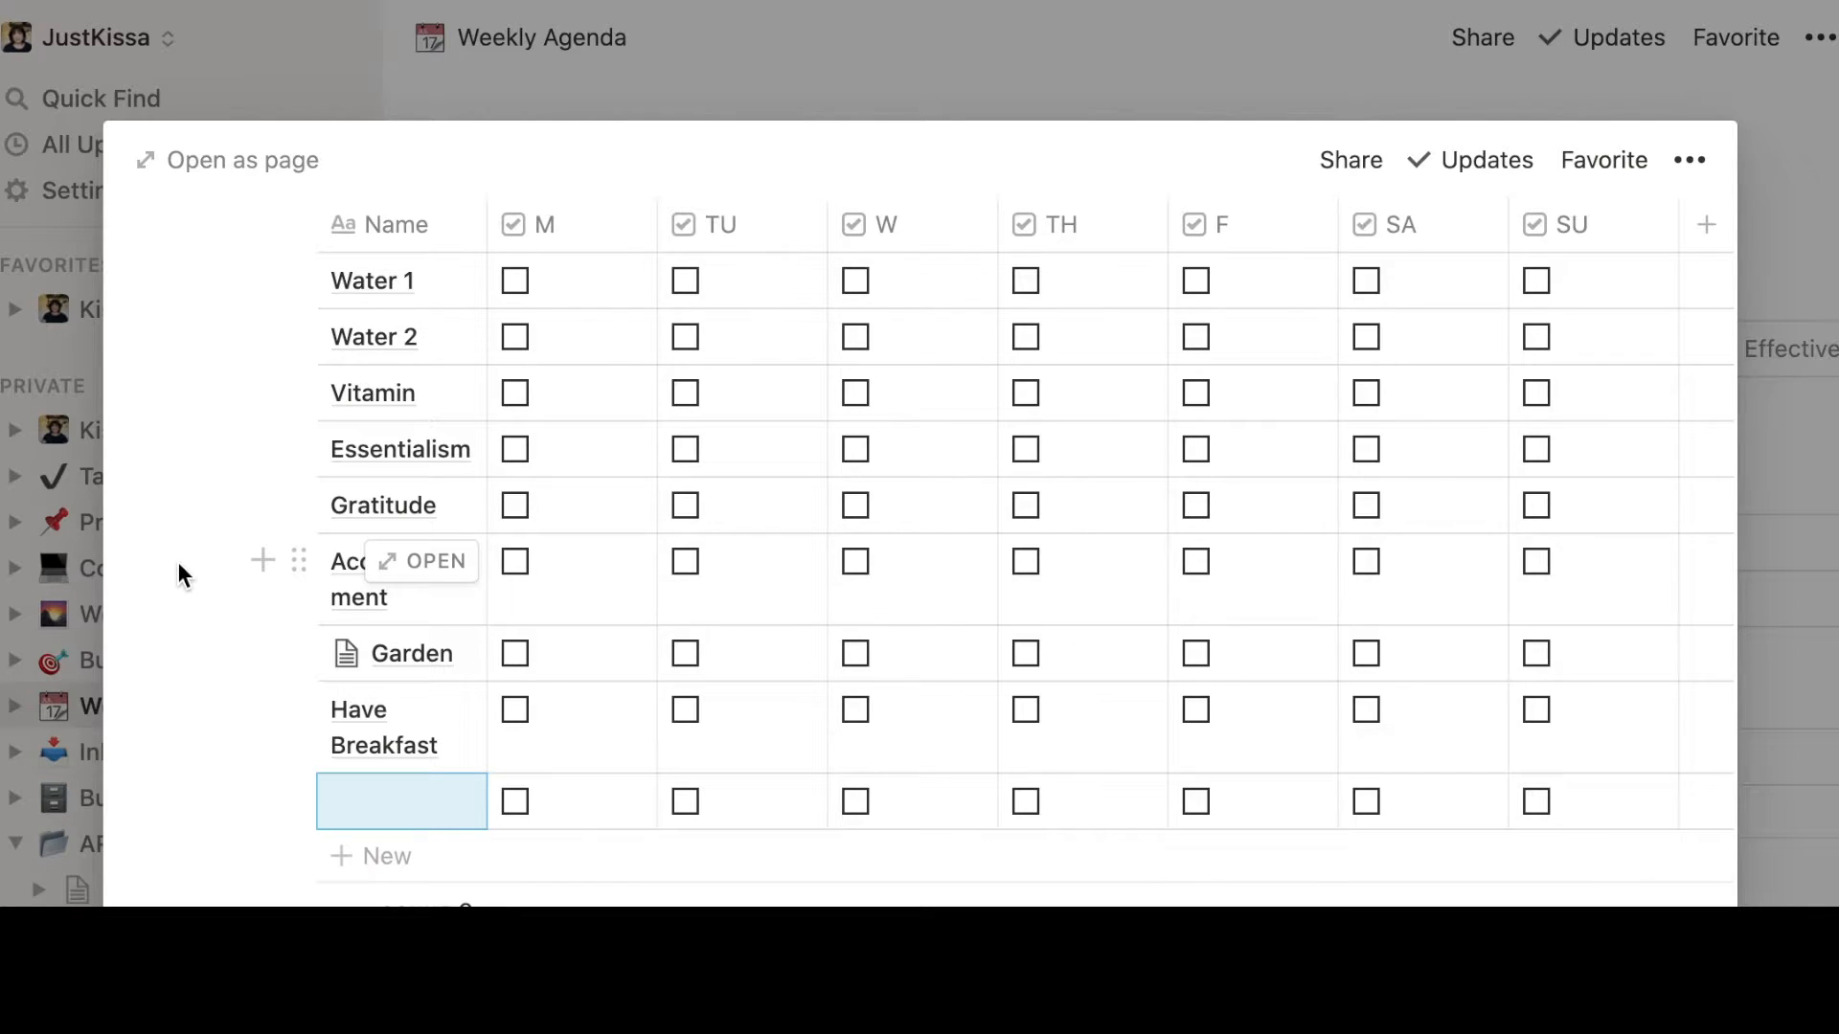
# Scroll to Recurring To Do and show the Tasks database's list of views
pyautogui.scroll(-3)
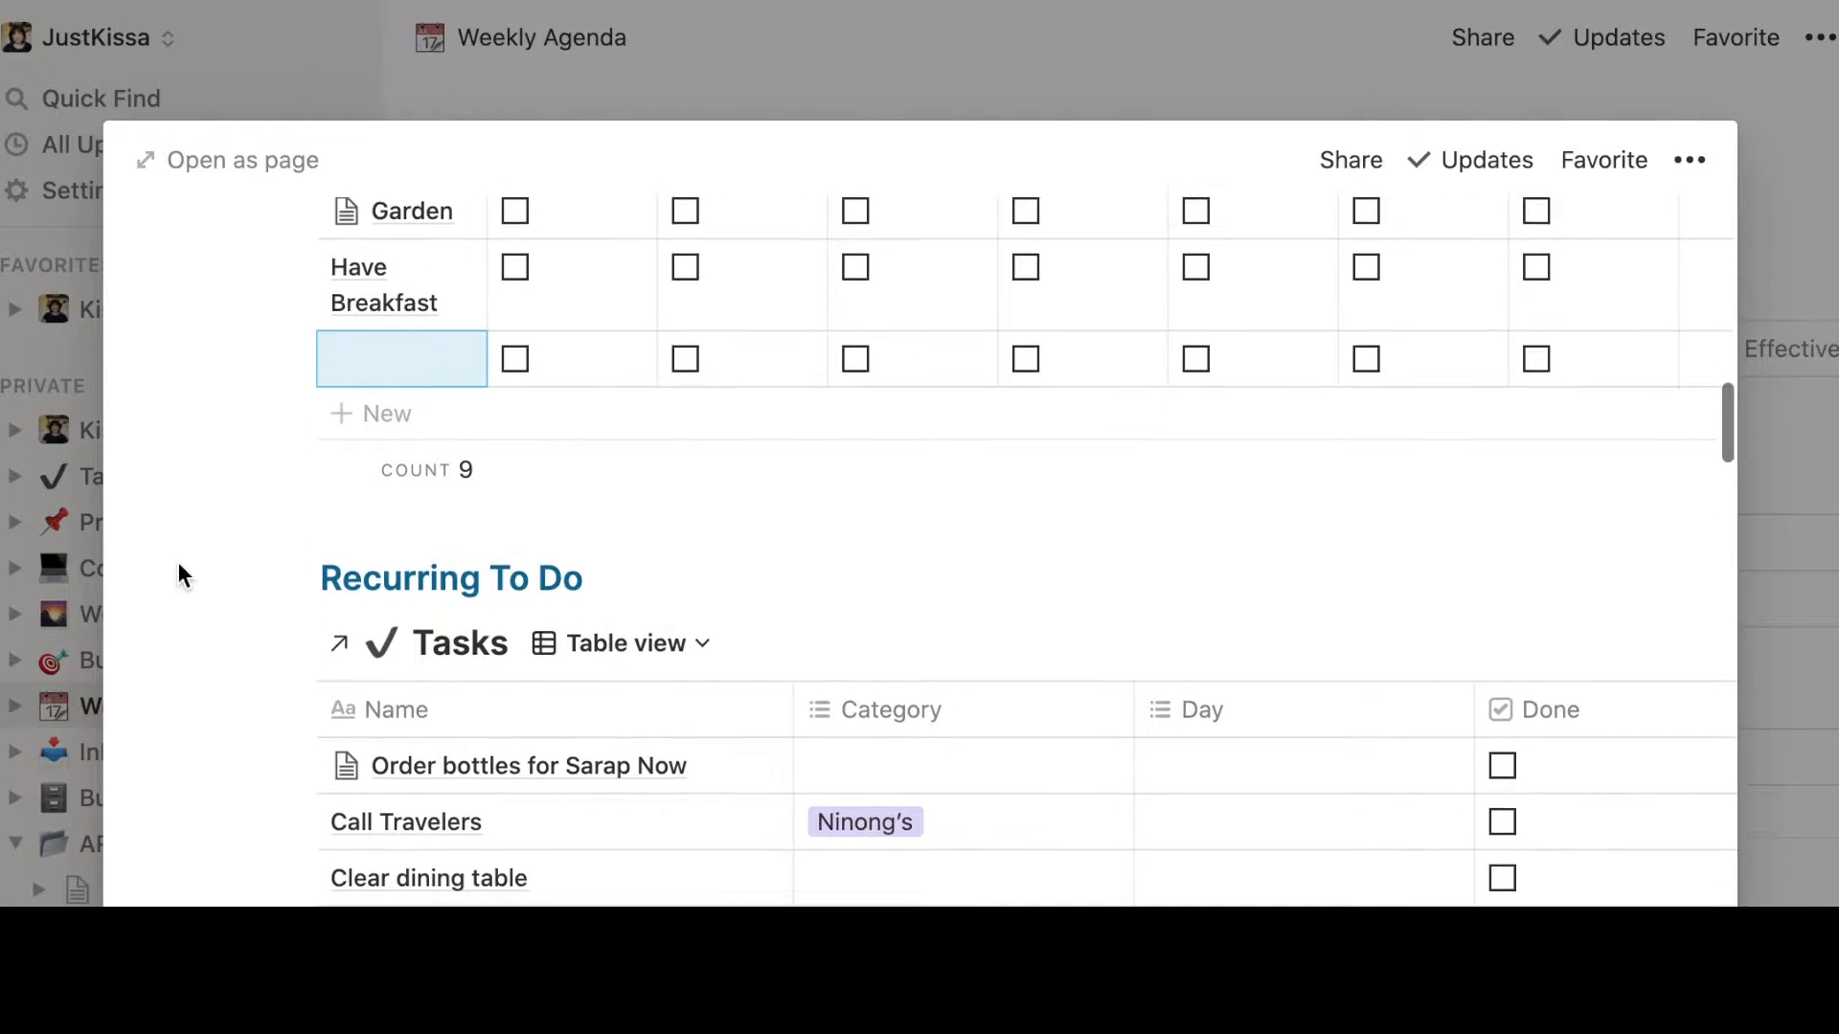
pyautogui.scroll(-3)
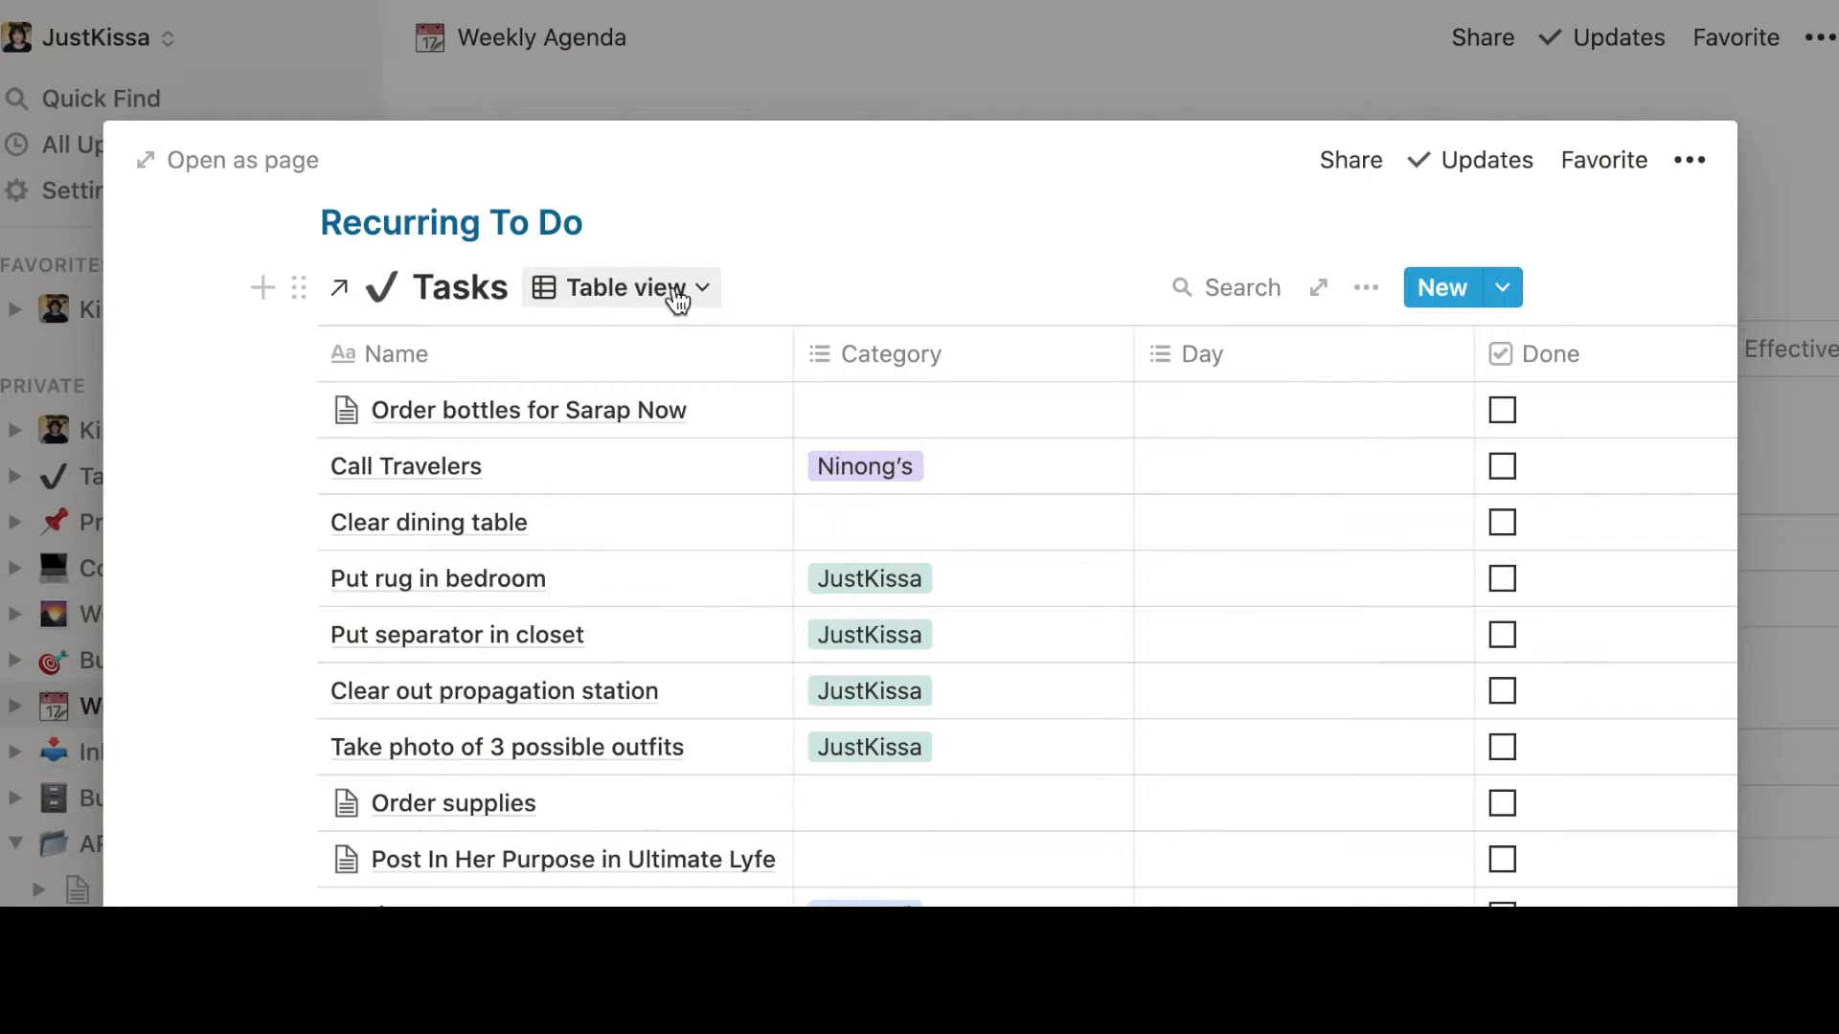
pyautogui.click(620, 287)
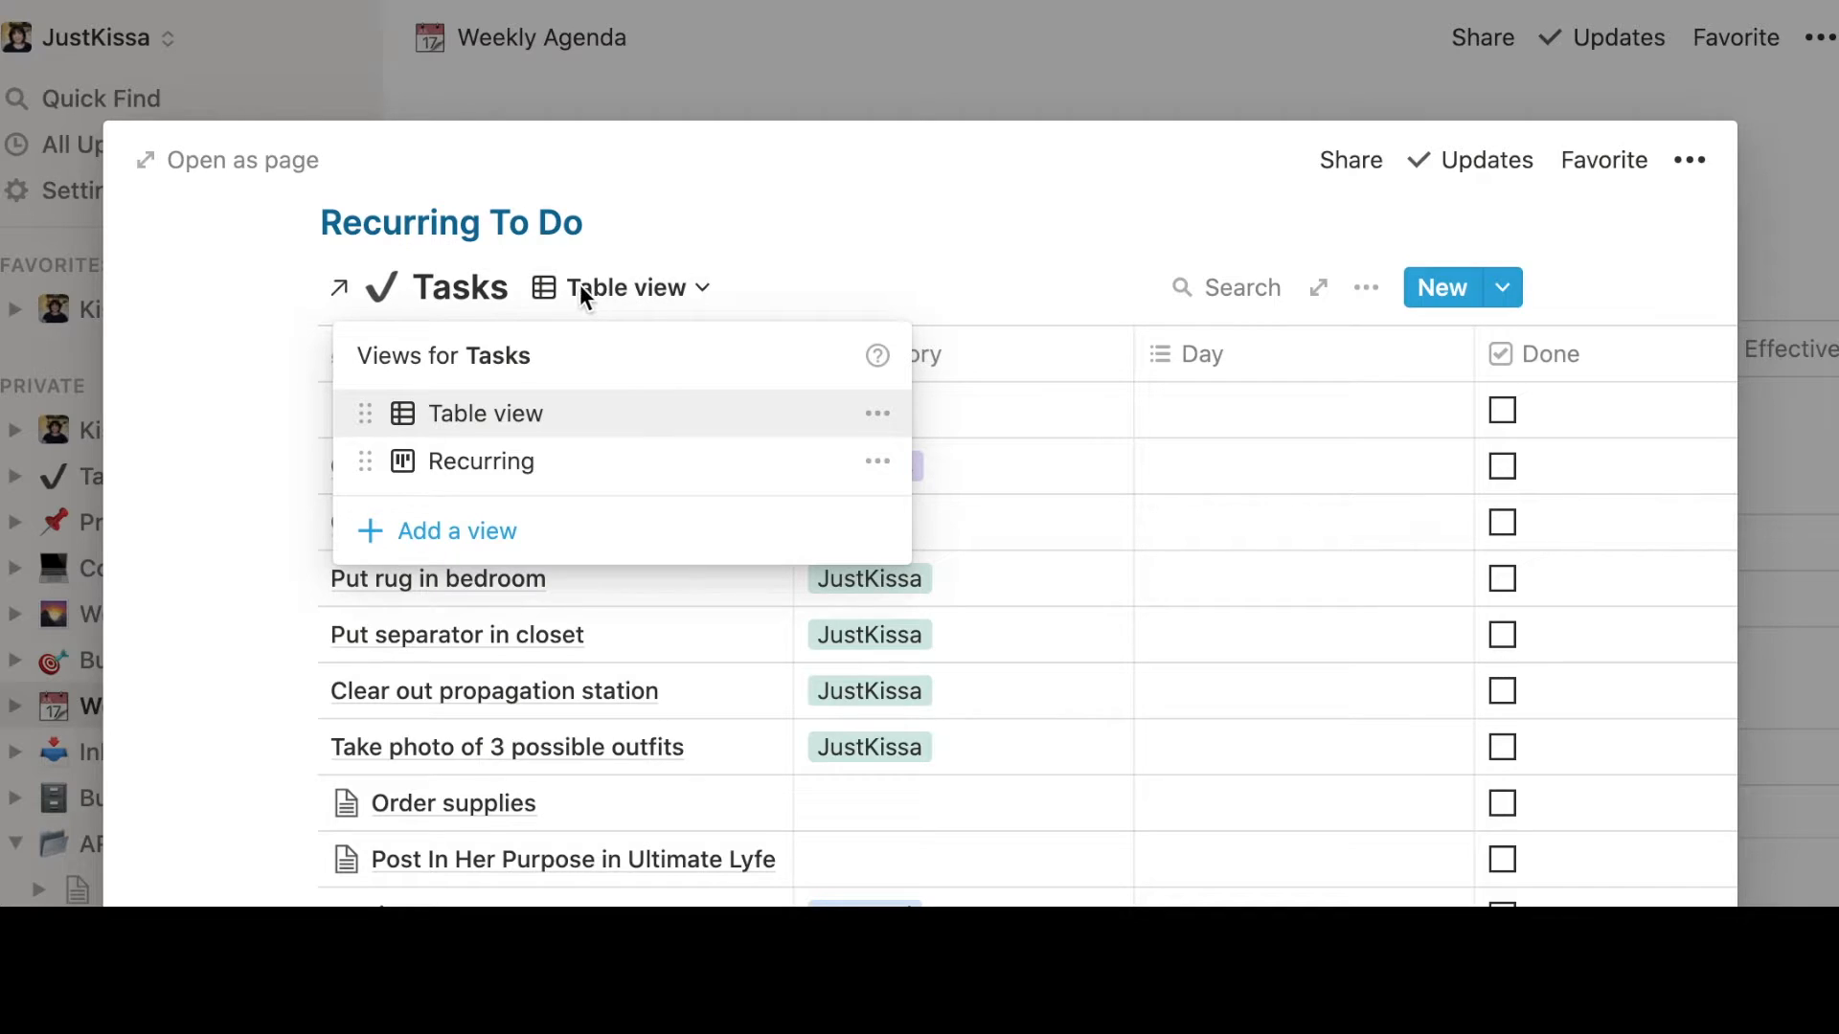
pyautogui.moveTo(501, 461)
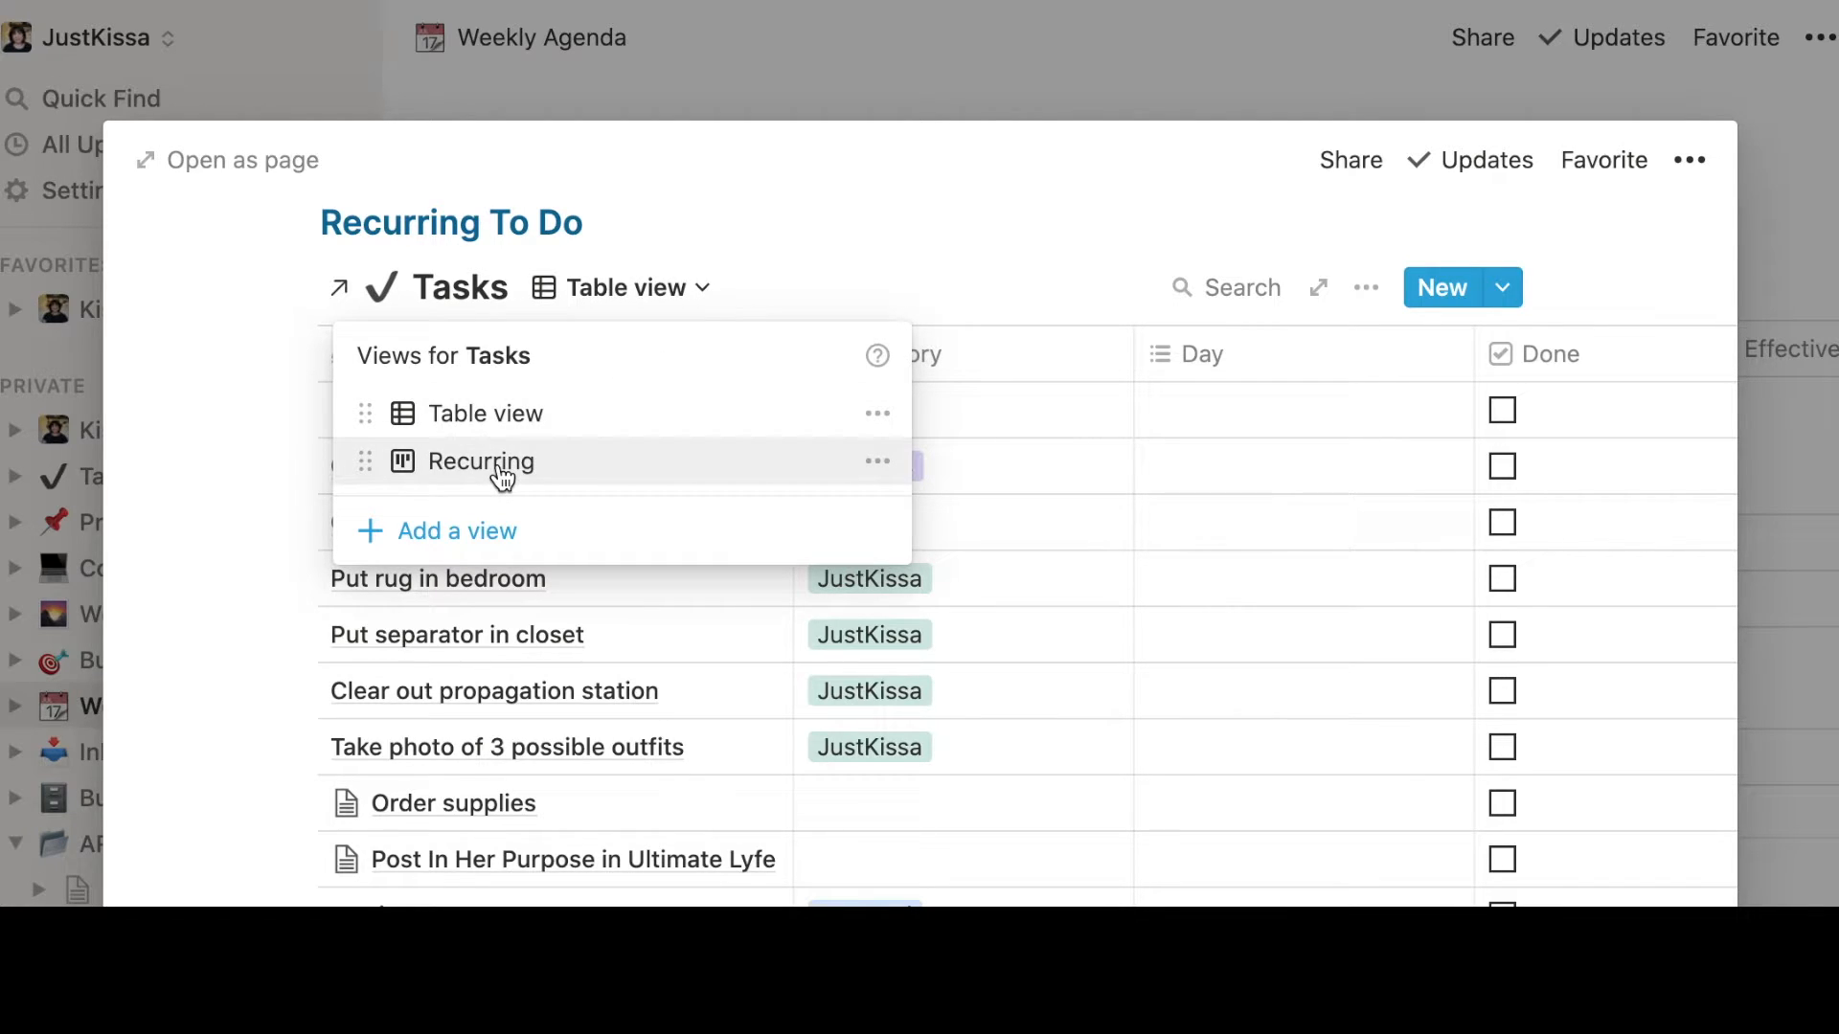
pyautogui.moveTo(529, 469)
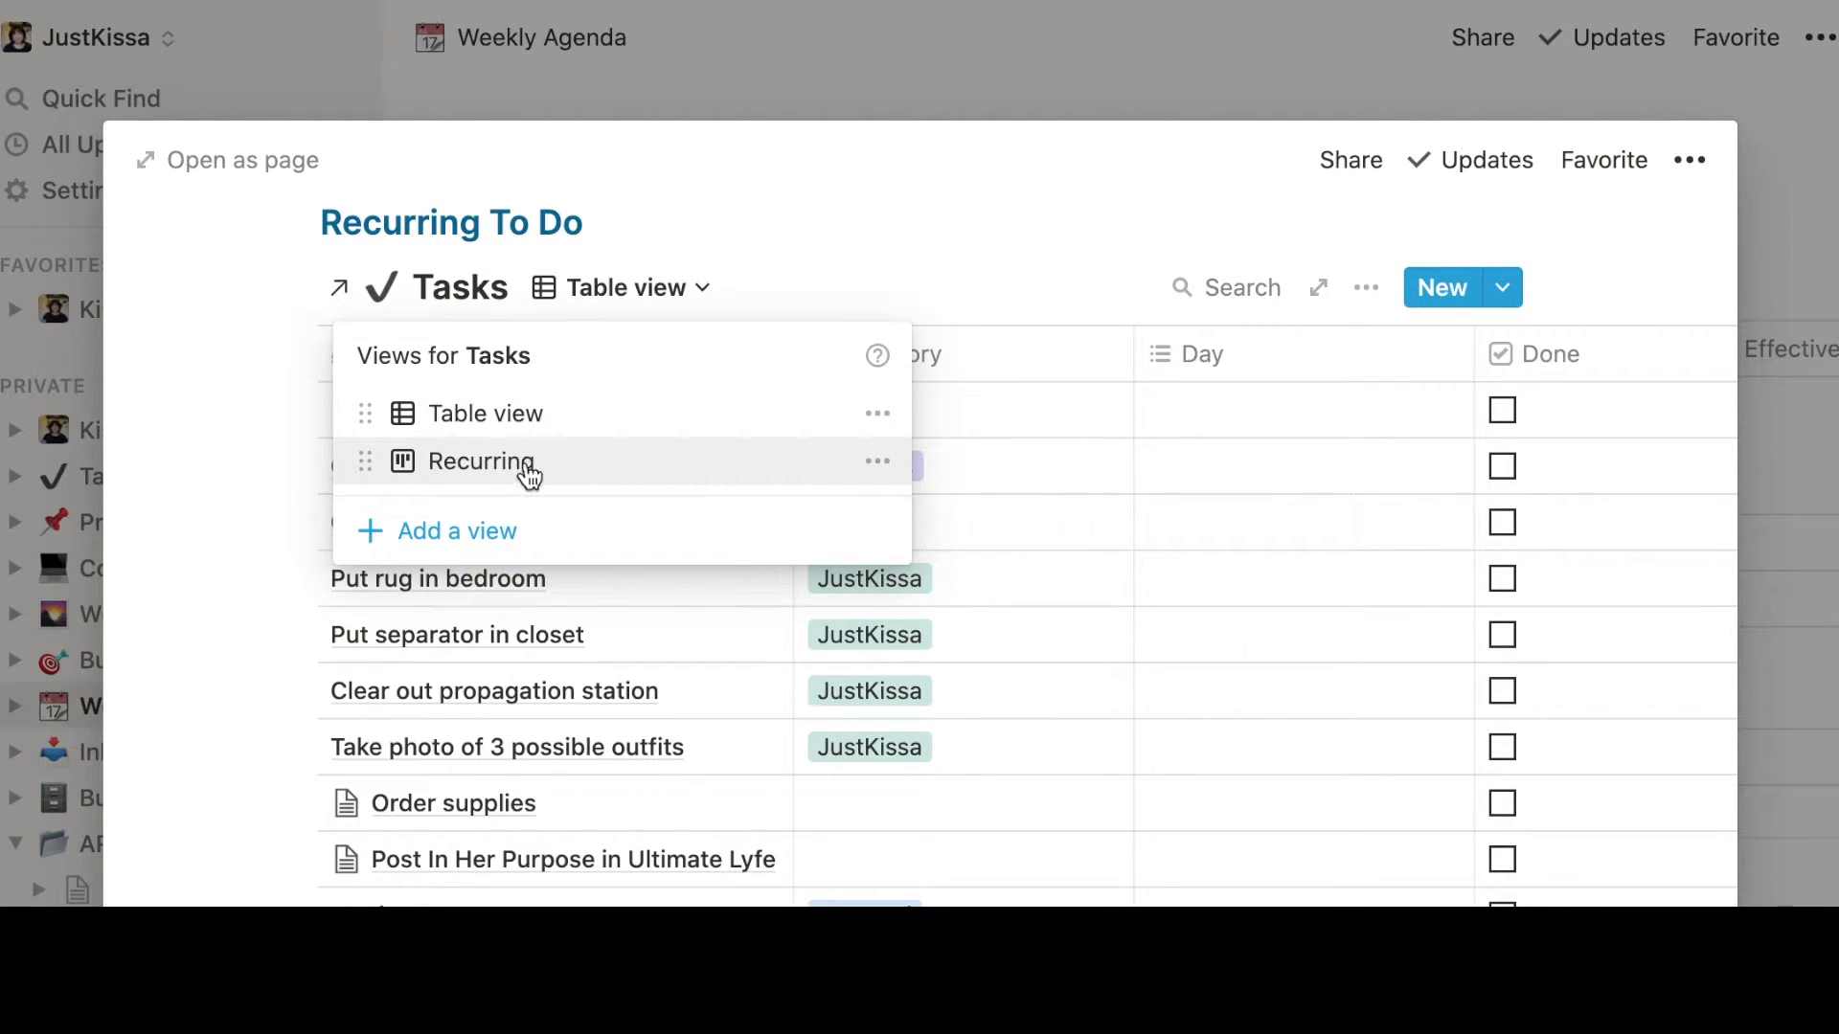
pyautogui.moveTo(768, 467)
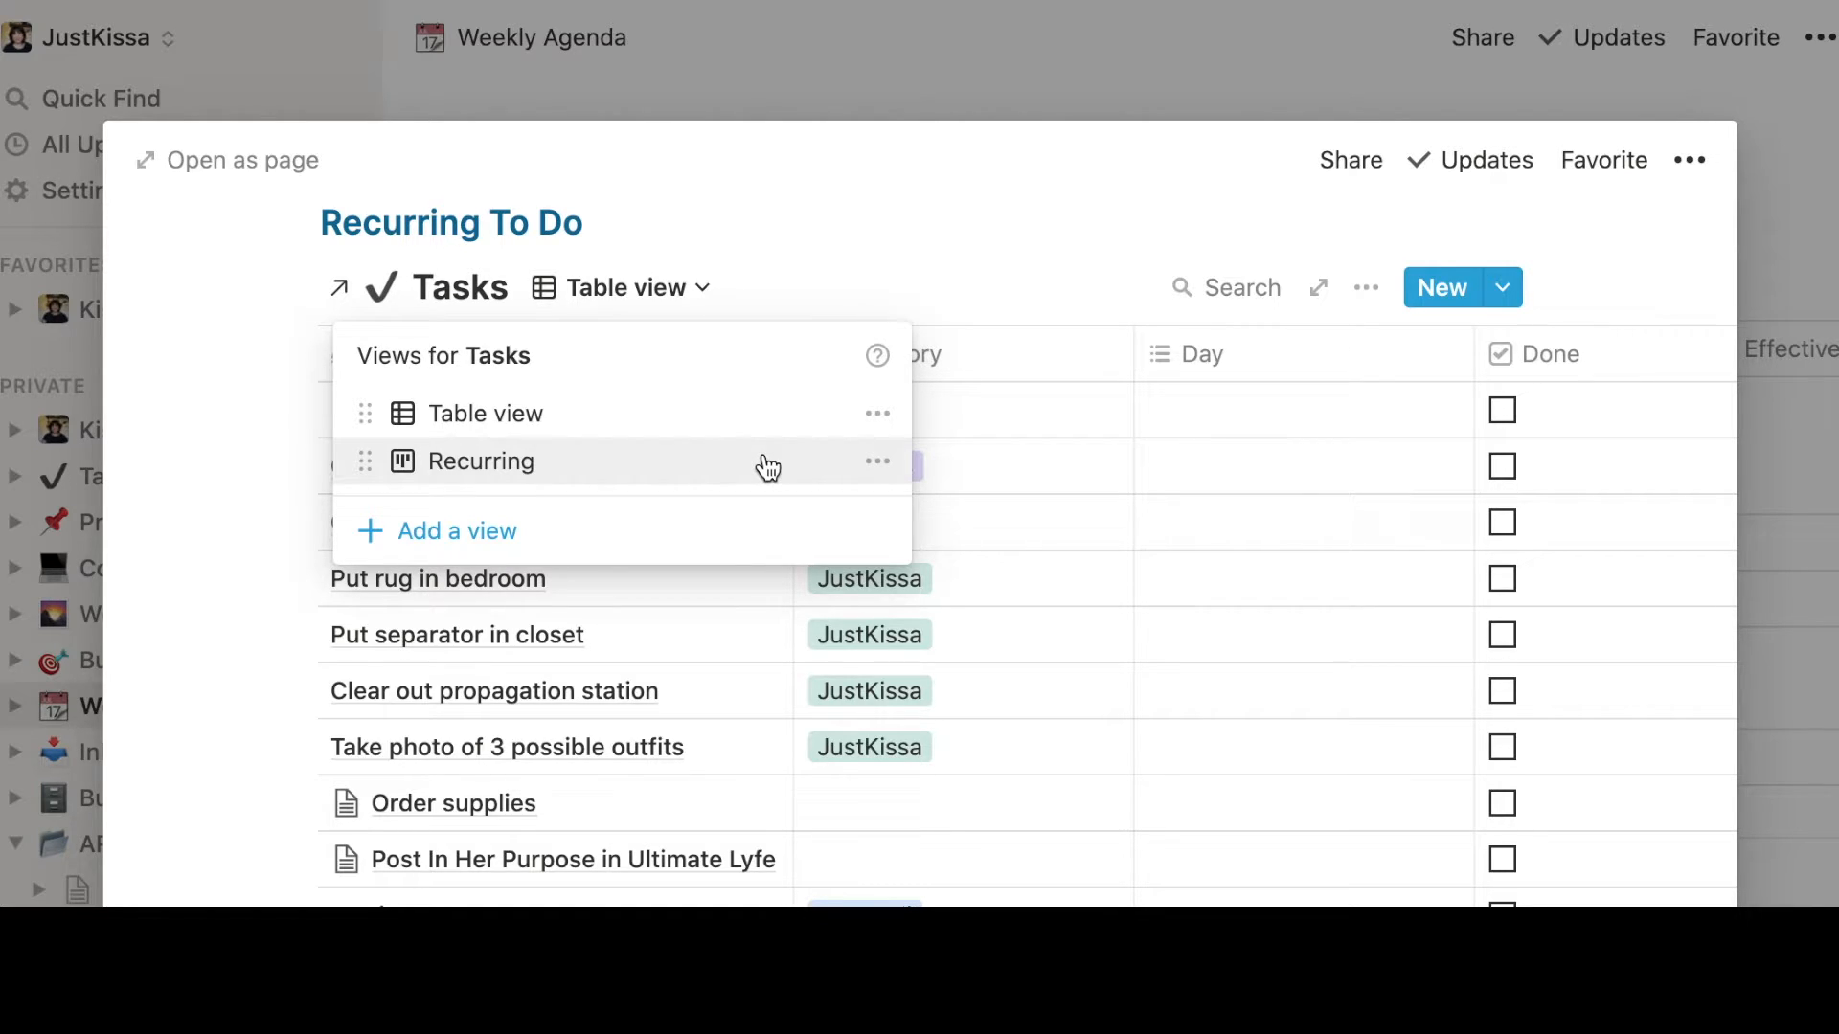
# Switch Tasks to the Recurring board view and check its Group by setting (weekday columns)
pyautogui.click(479, 461)
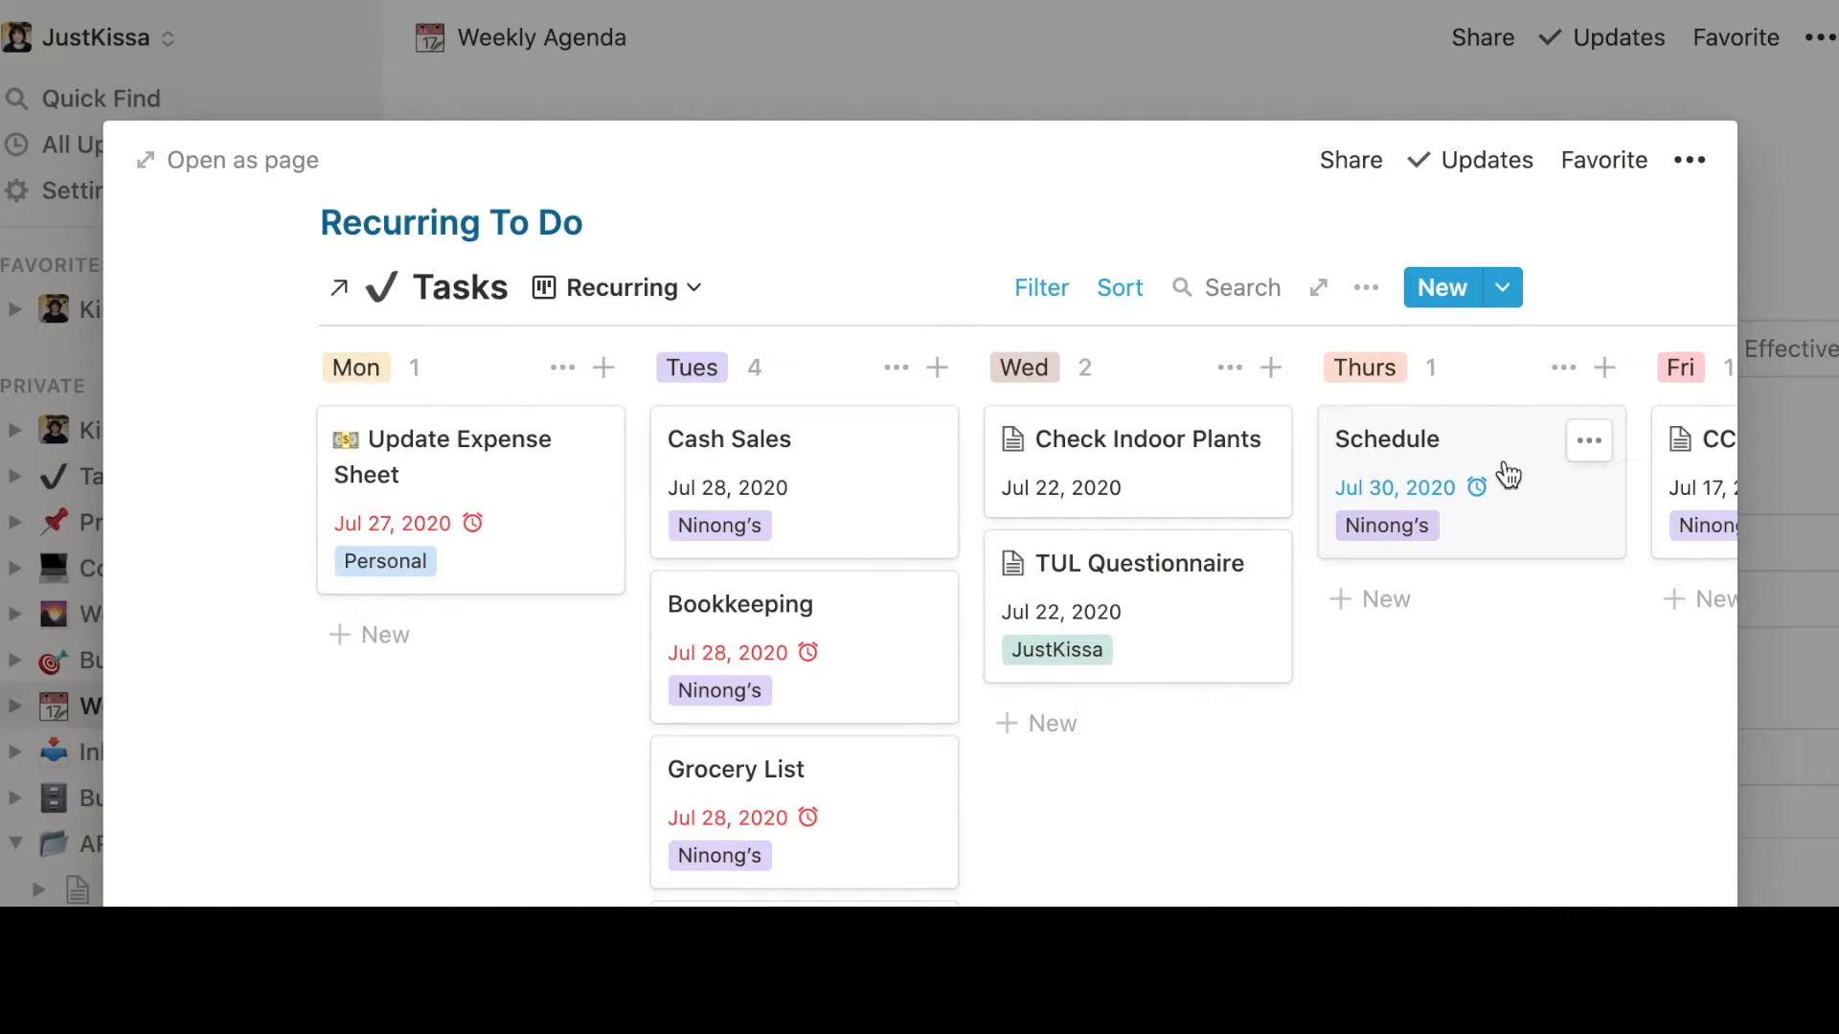
pyautogui.moveTo(1230, 368)
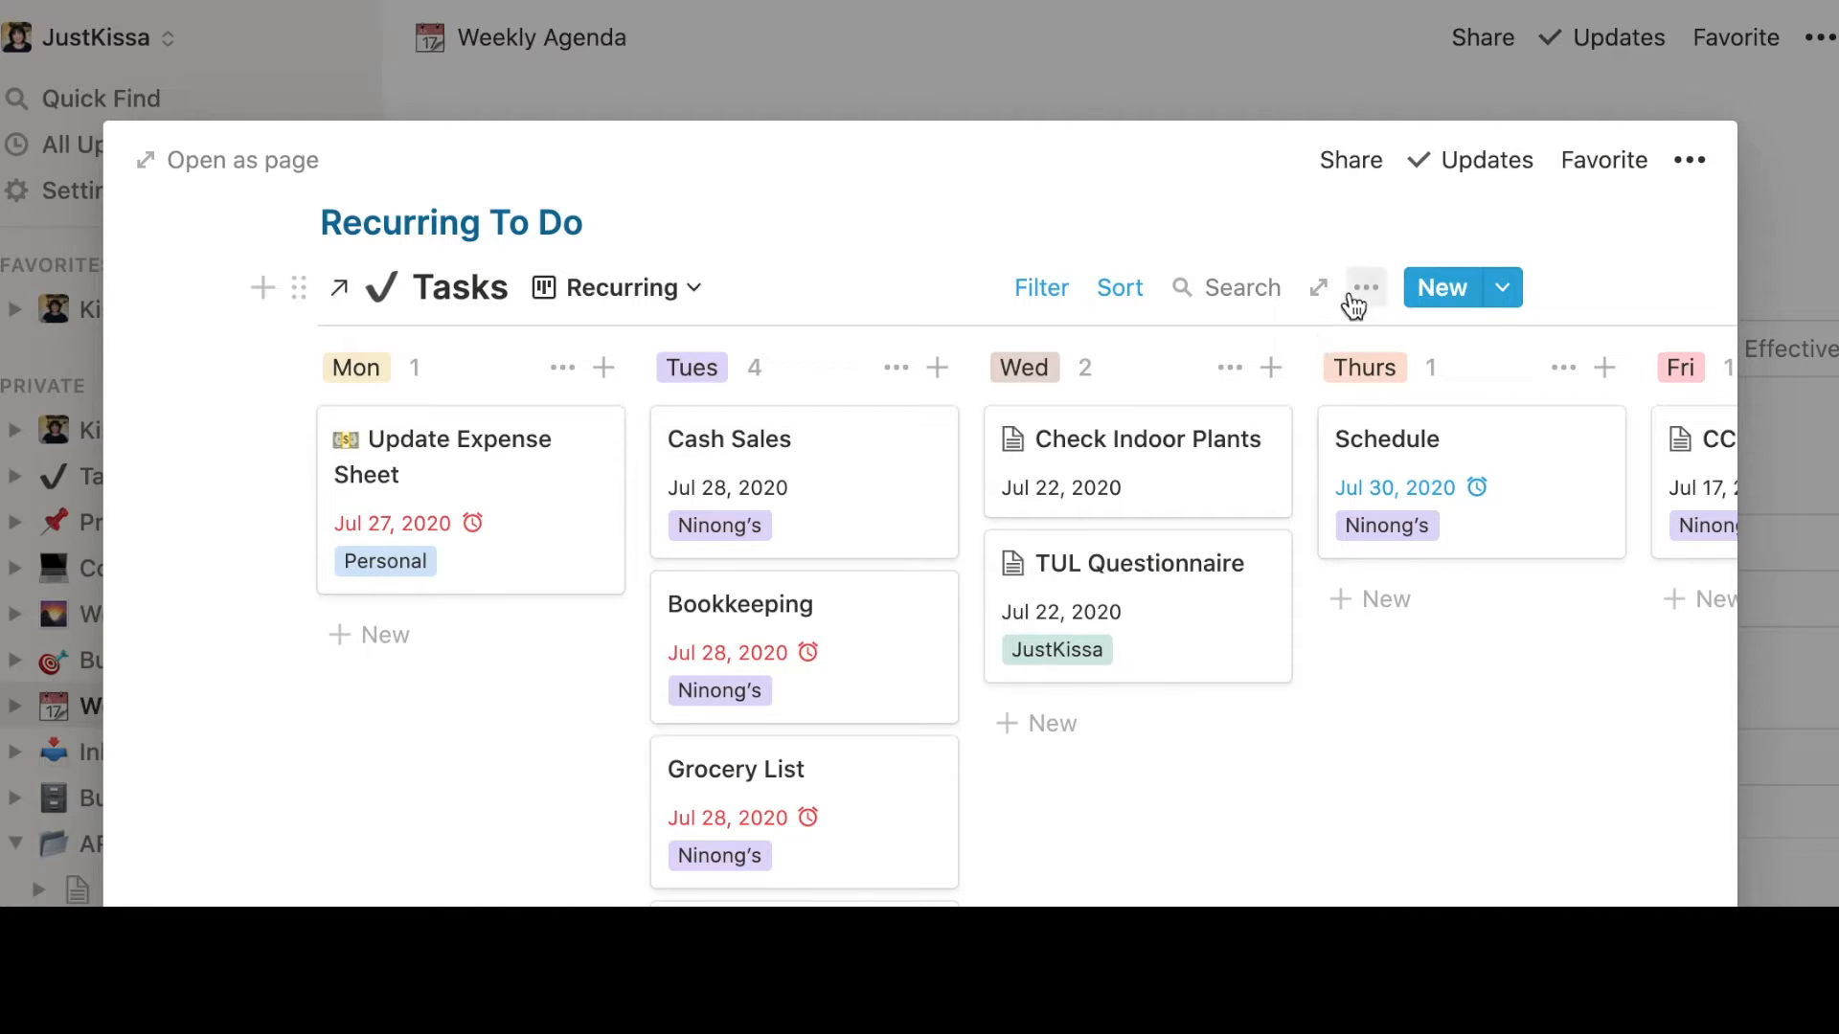
pyautogui.click(1366, 288)
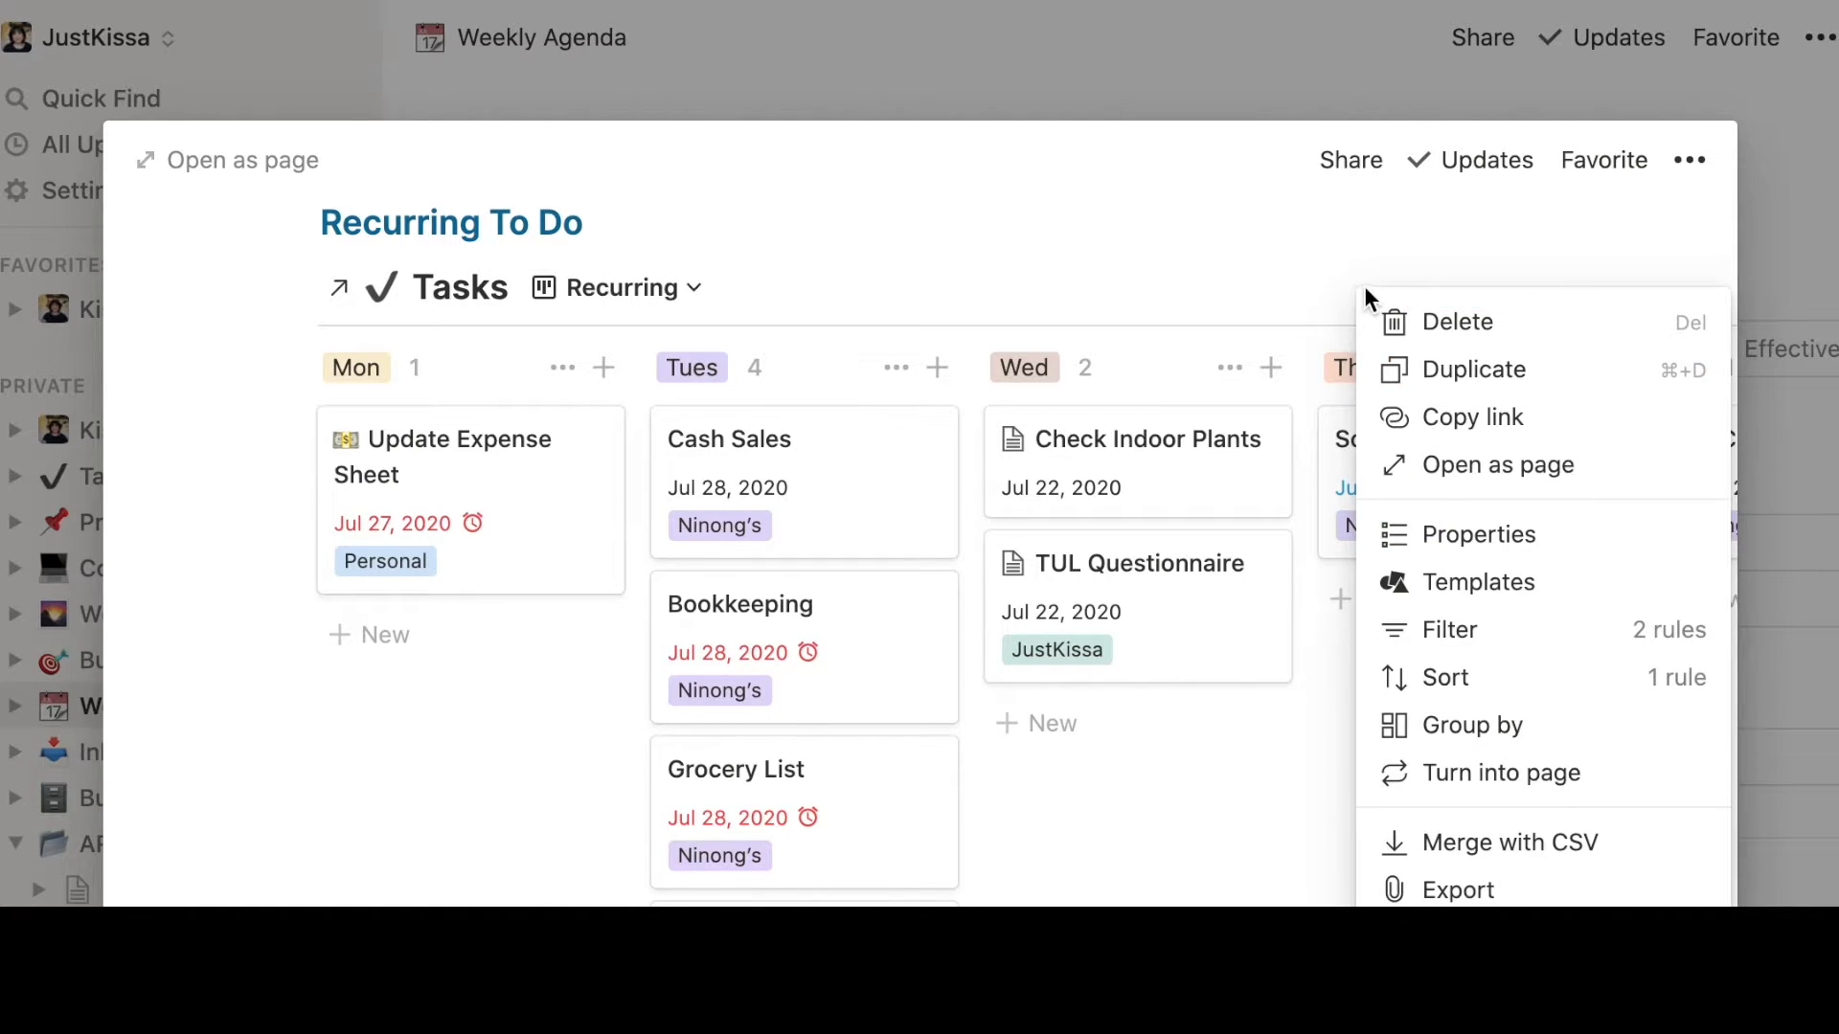
pyautogui.moveTo(1496, 724)
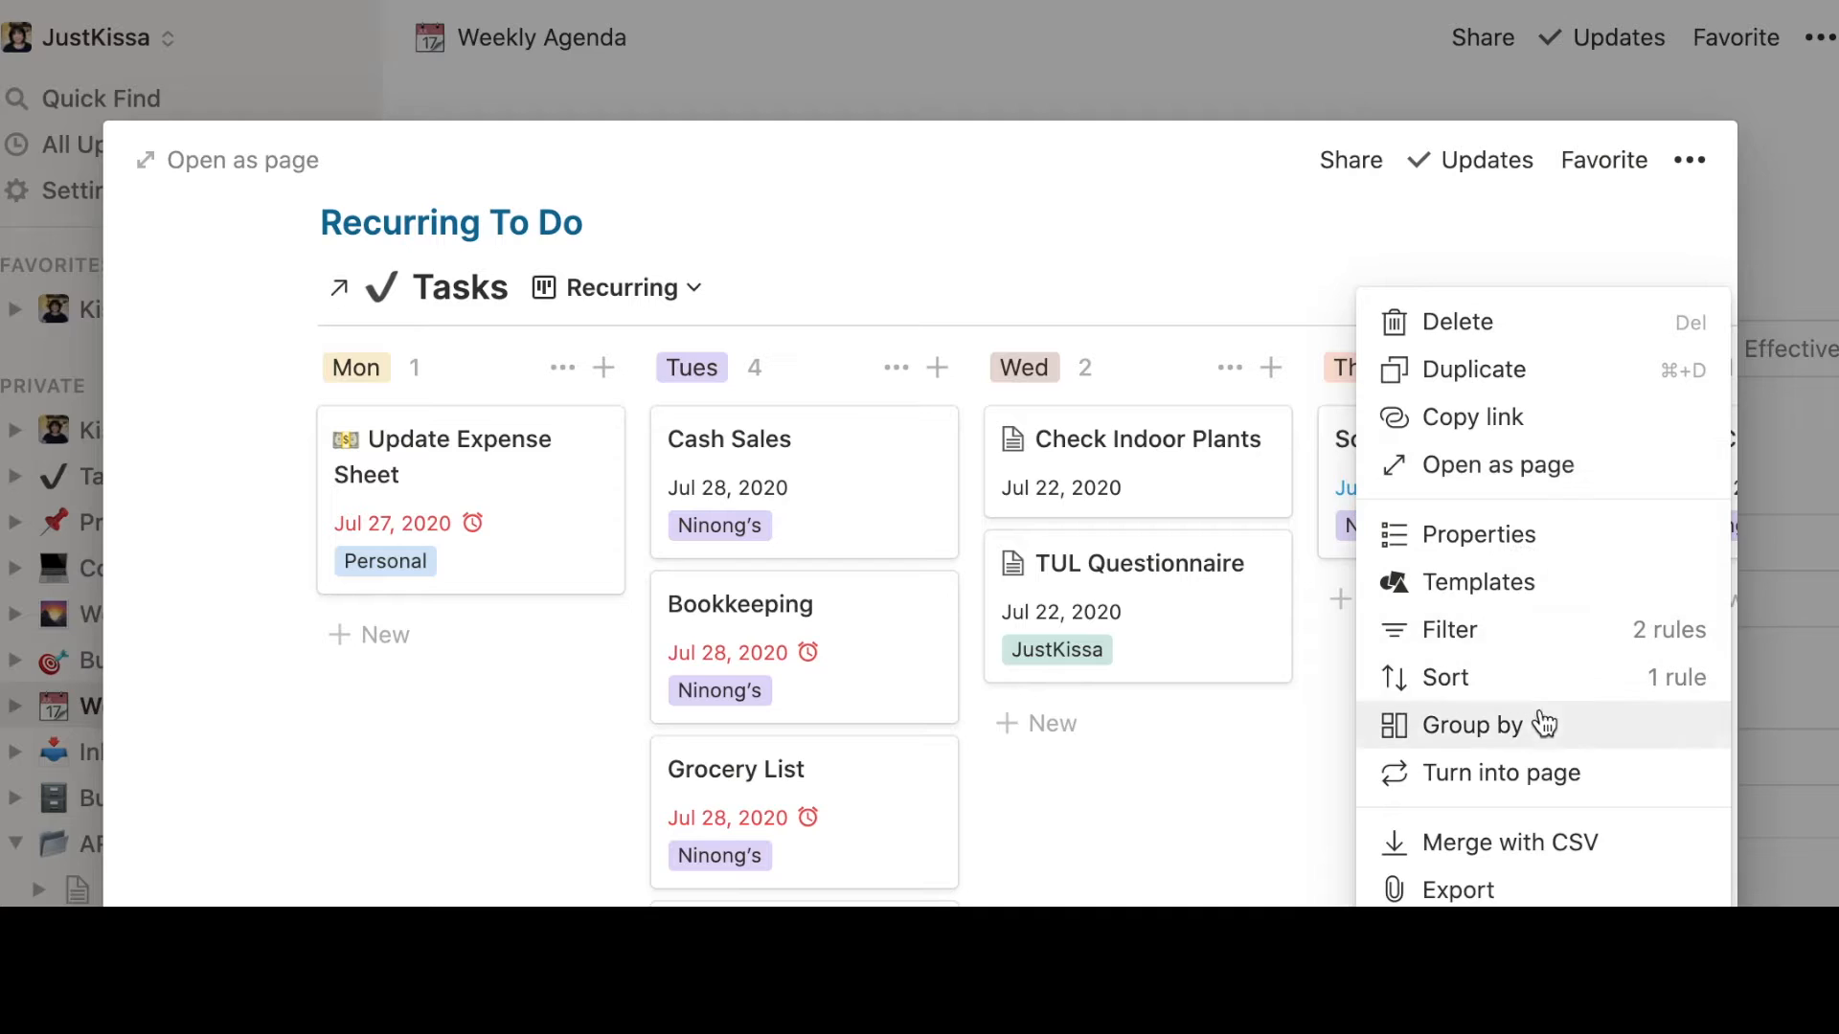
pyautogui.click(1492, 724)
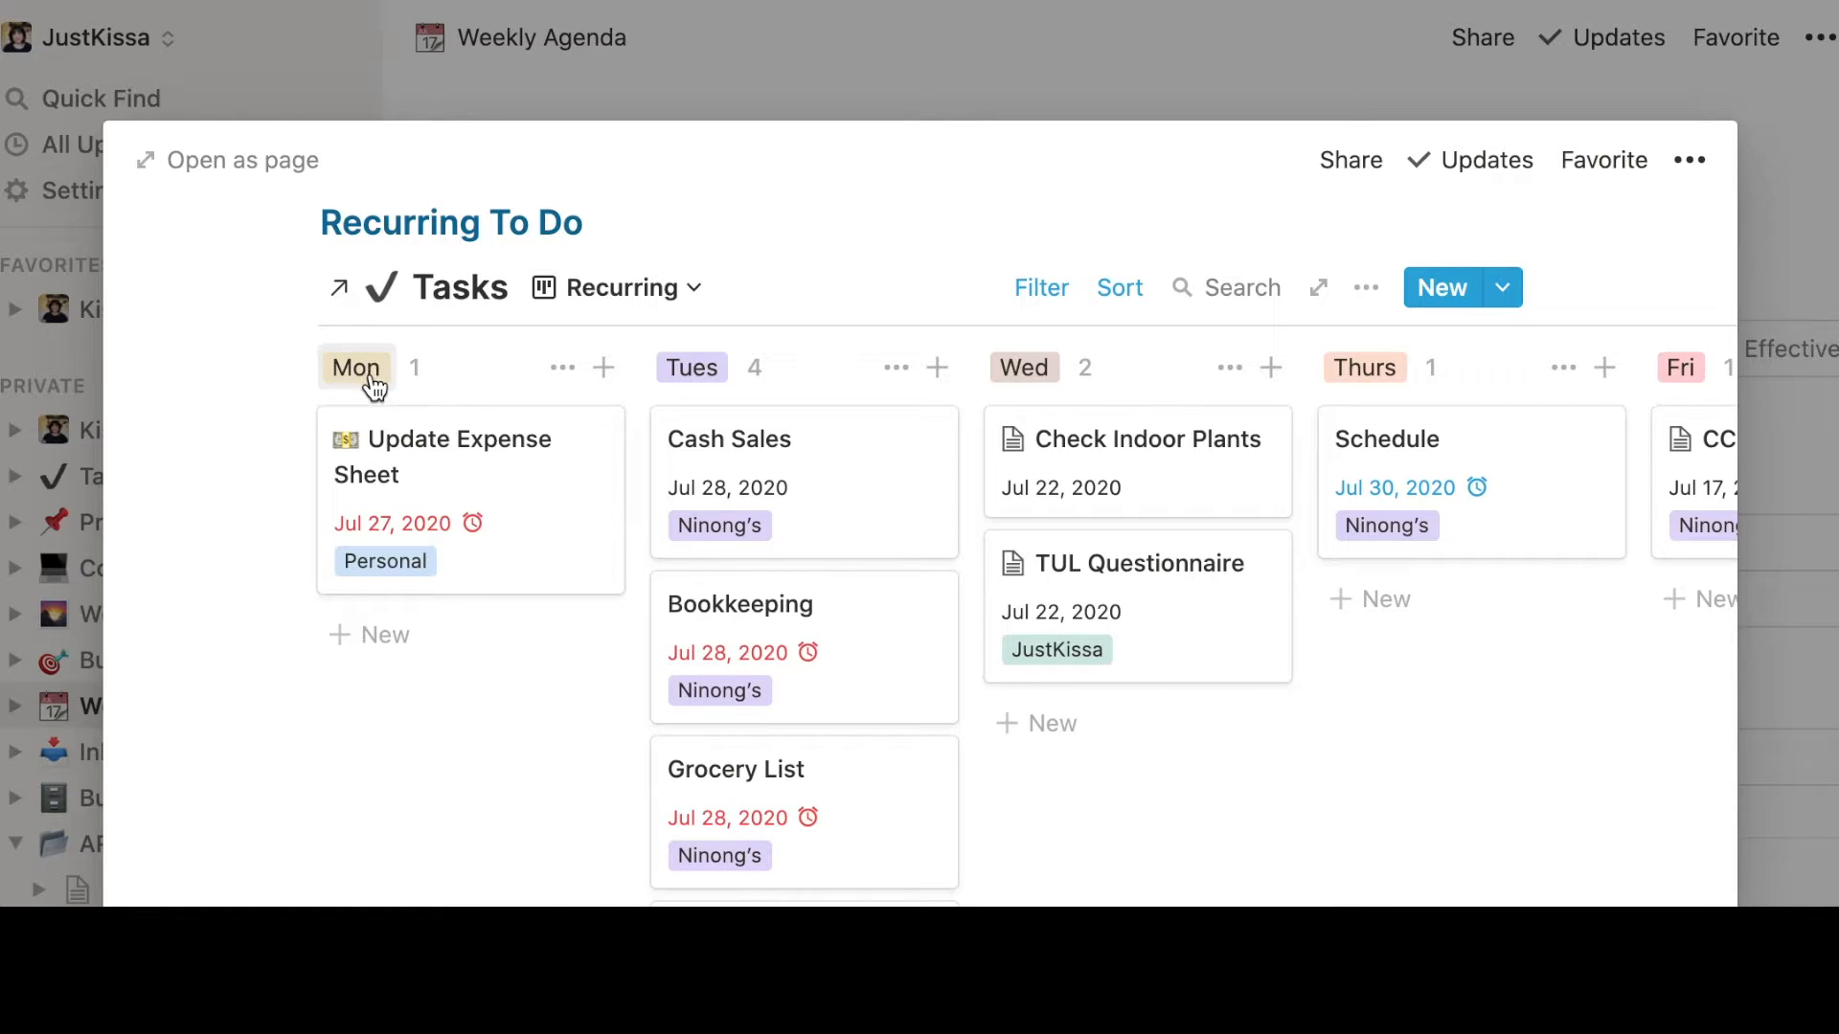
pyautogui.hscroll(3)
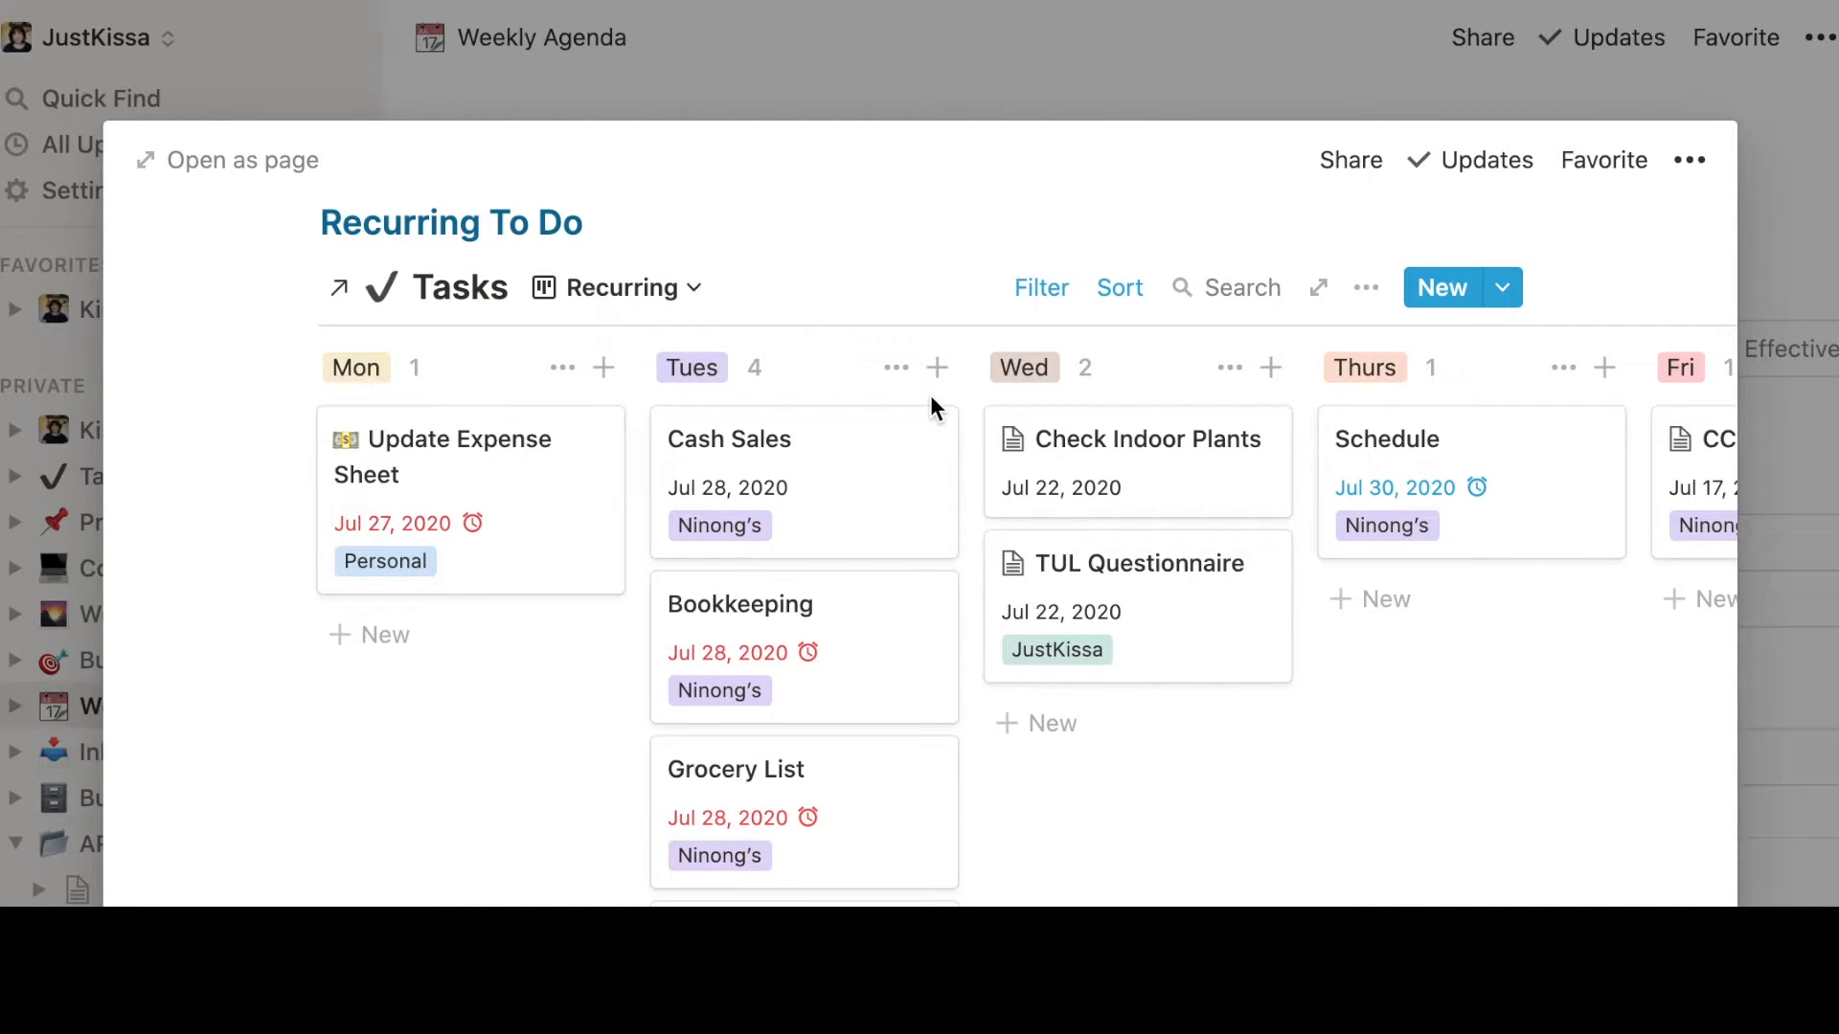
pyautogui.moveTo(1364, 289)
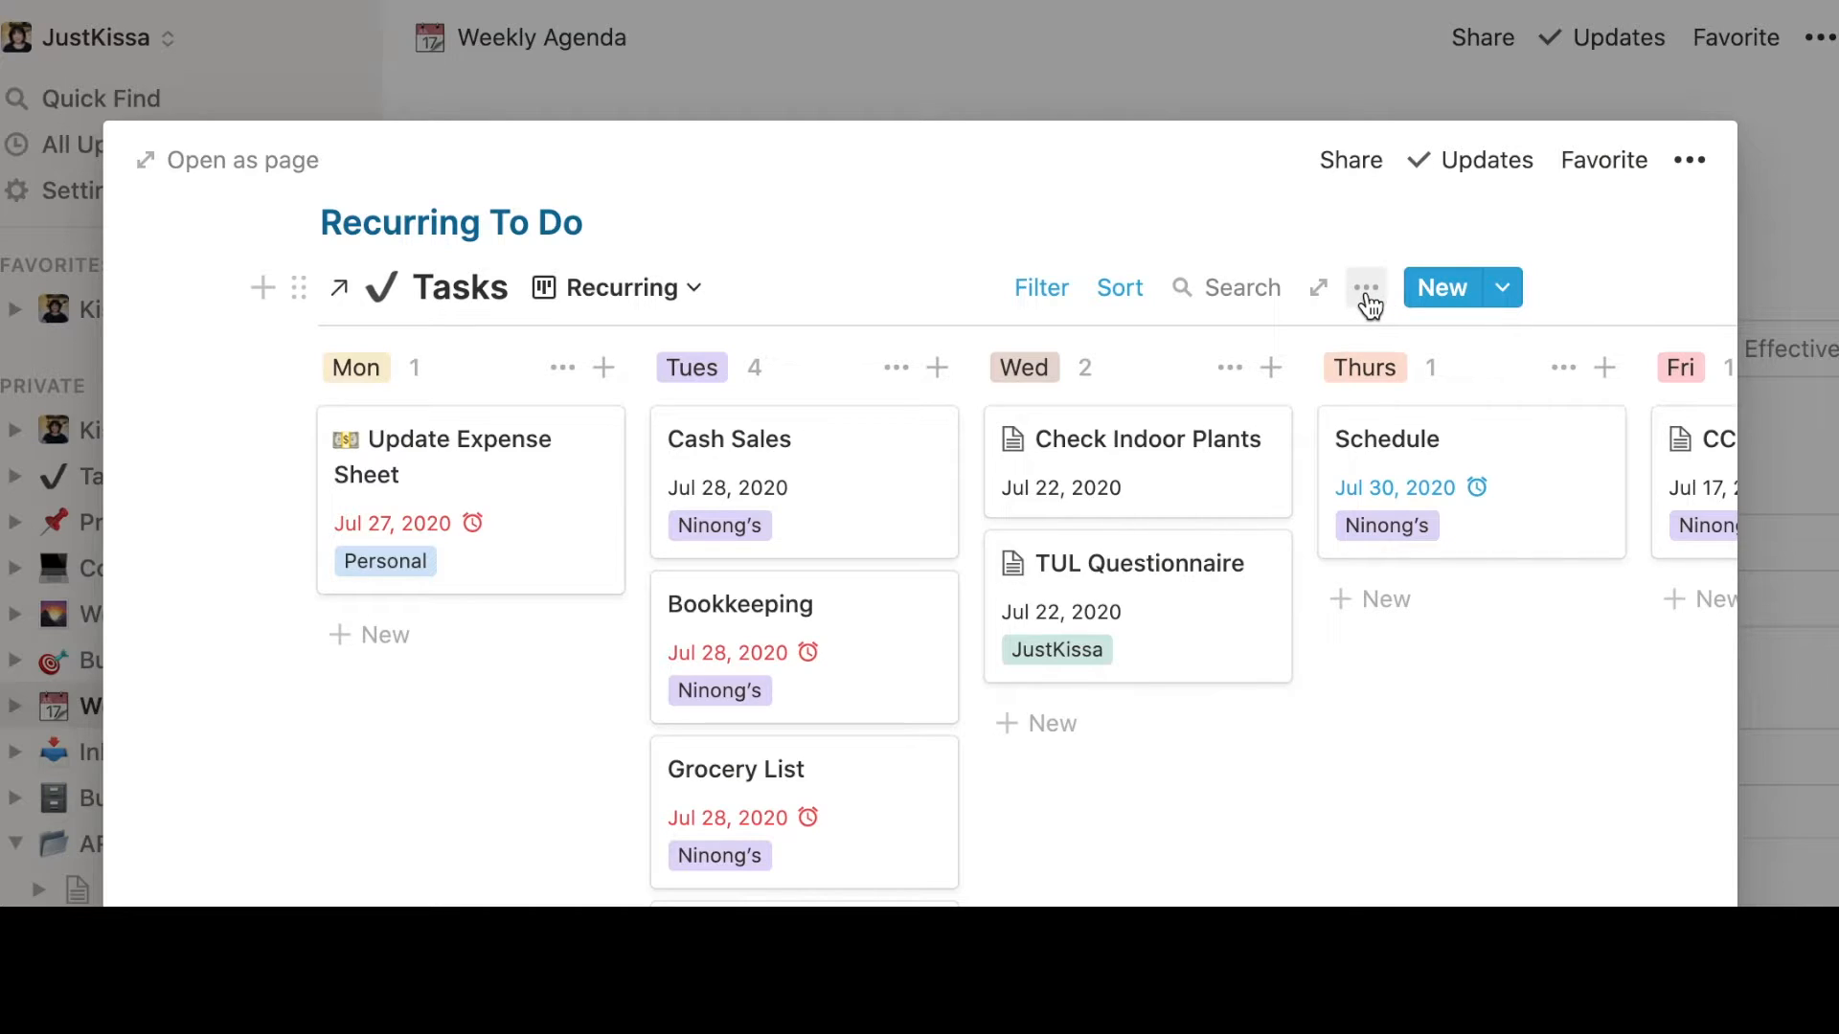
pyautogui.click(1365, 287)
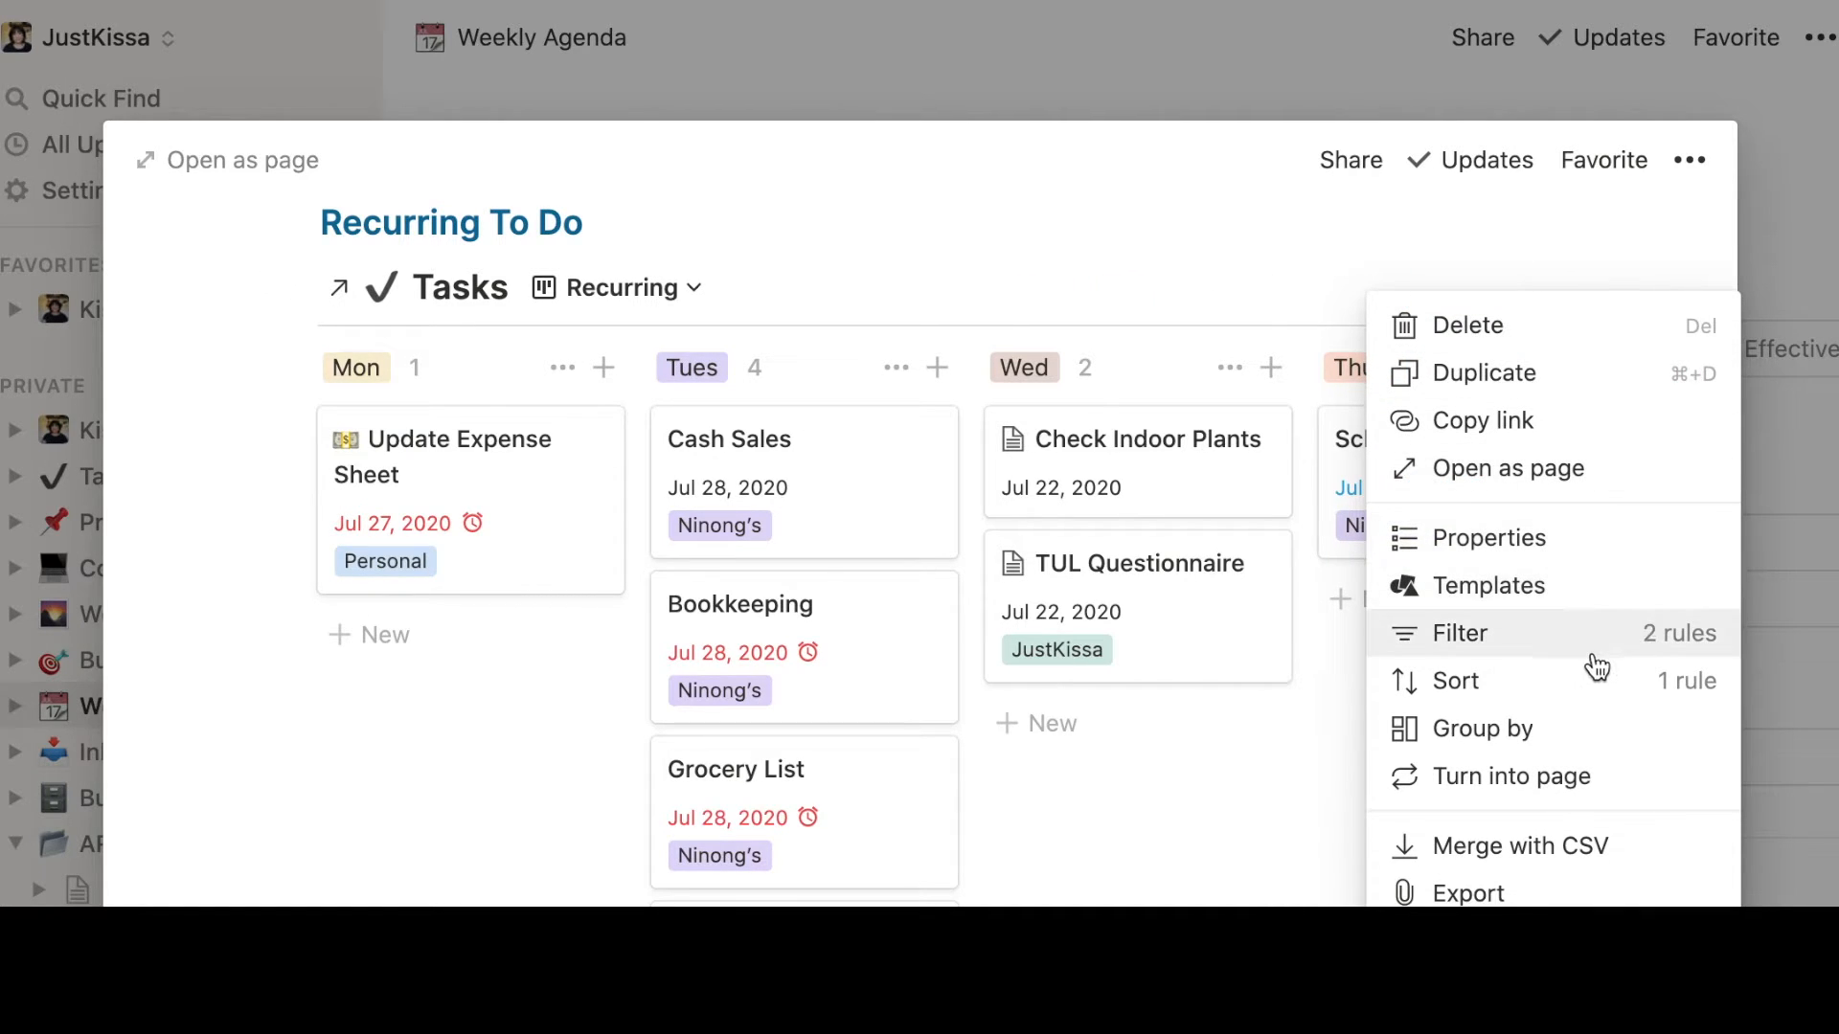
pyautogui.click(1459, 634)
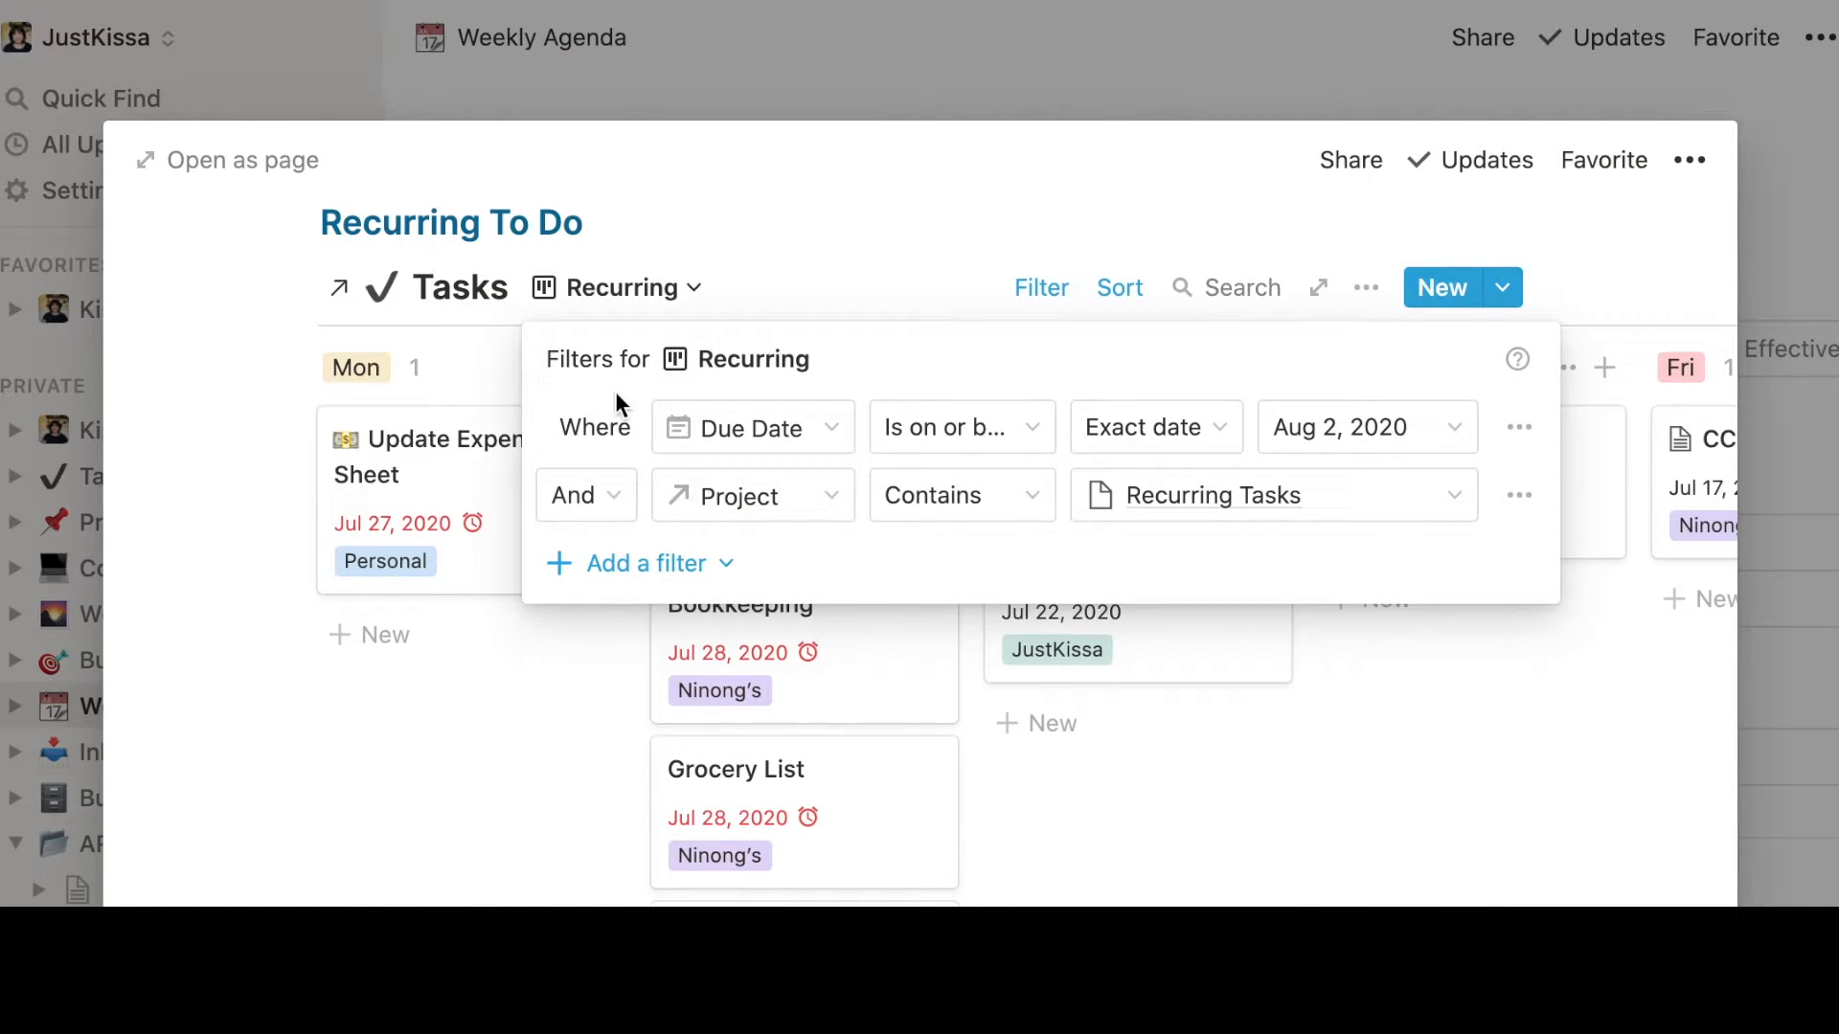
pyautogui.moveTo(961, 427)
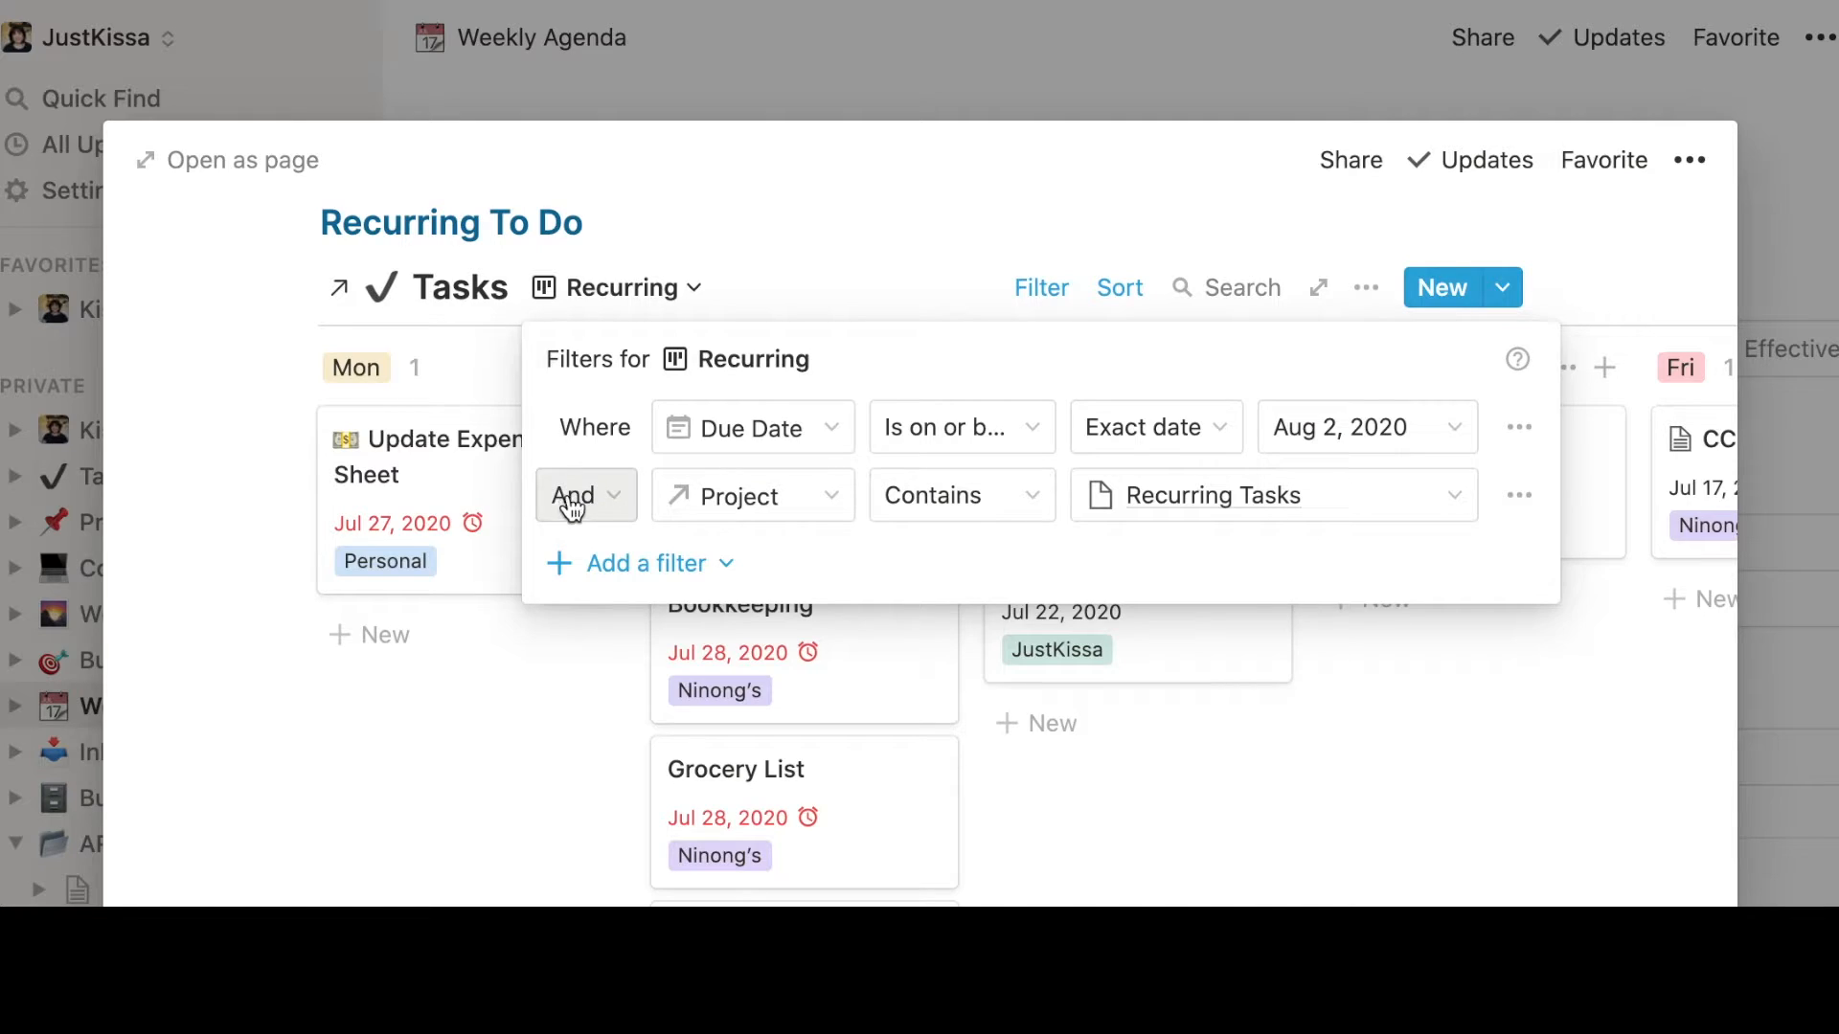
pyautogui.moveTo(663, 515)
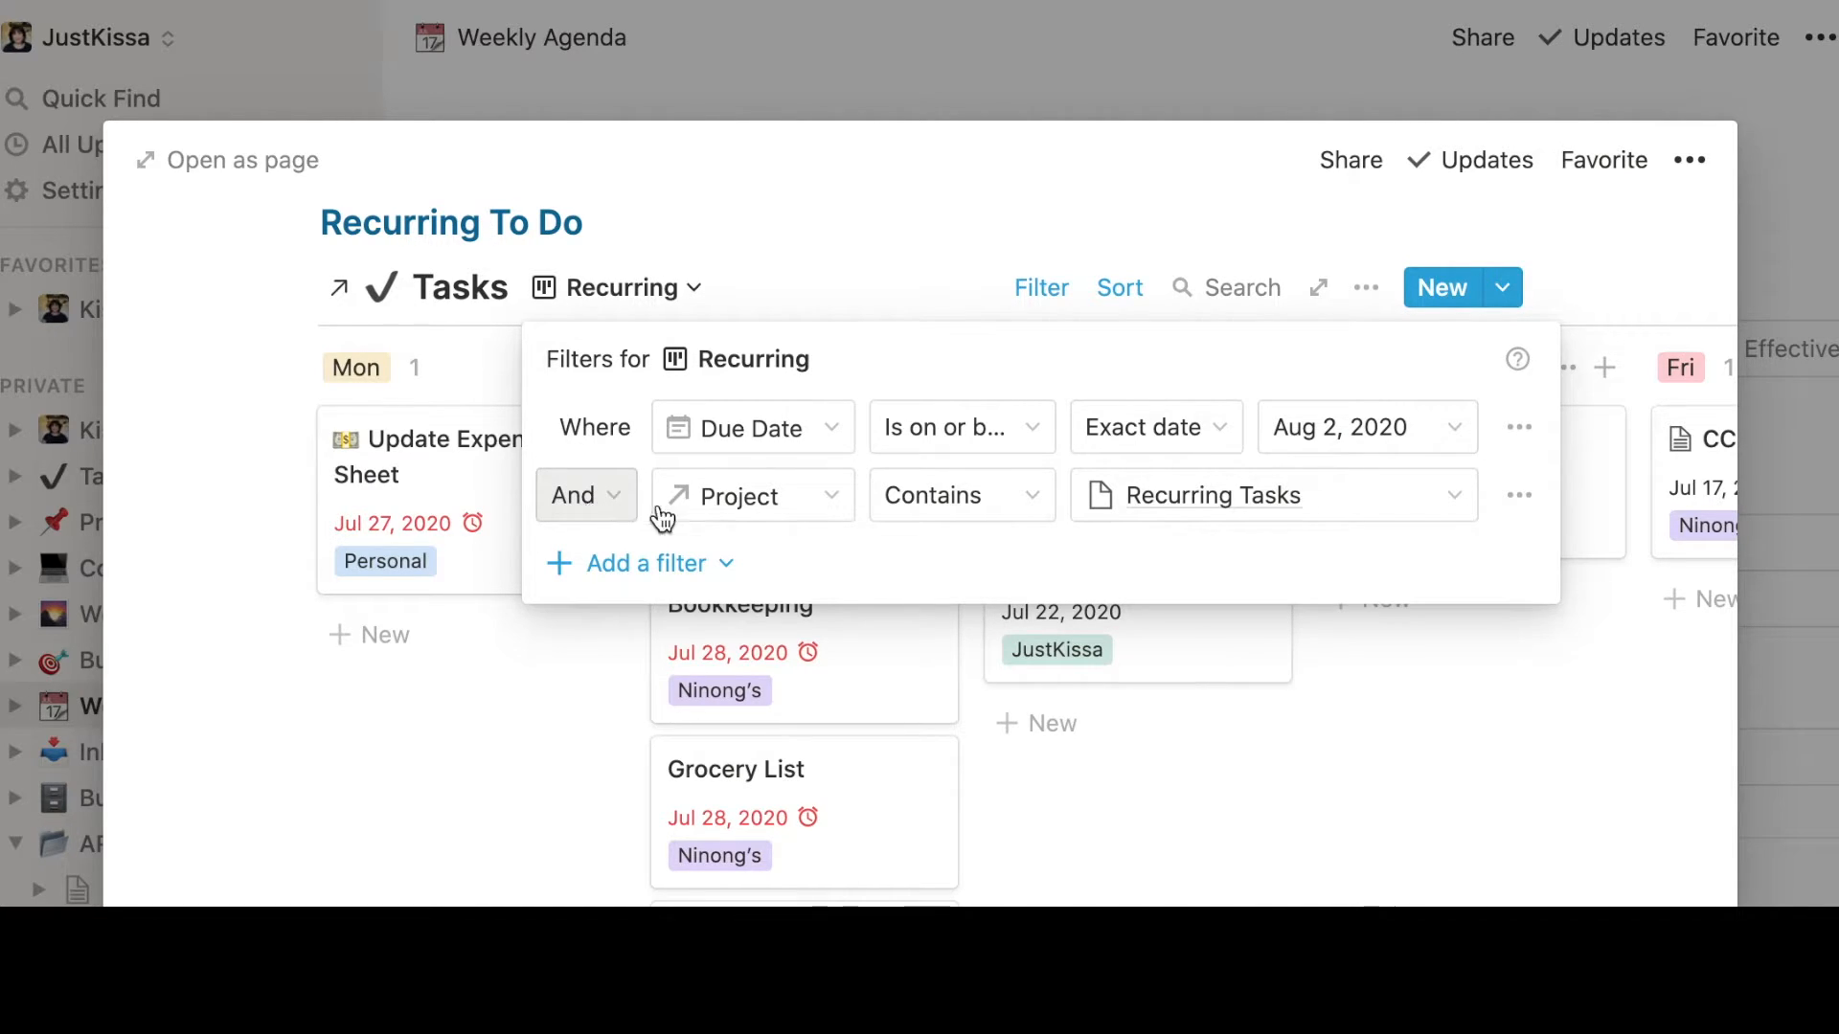
pyautogui.moveTo(933, 519)
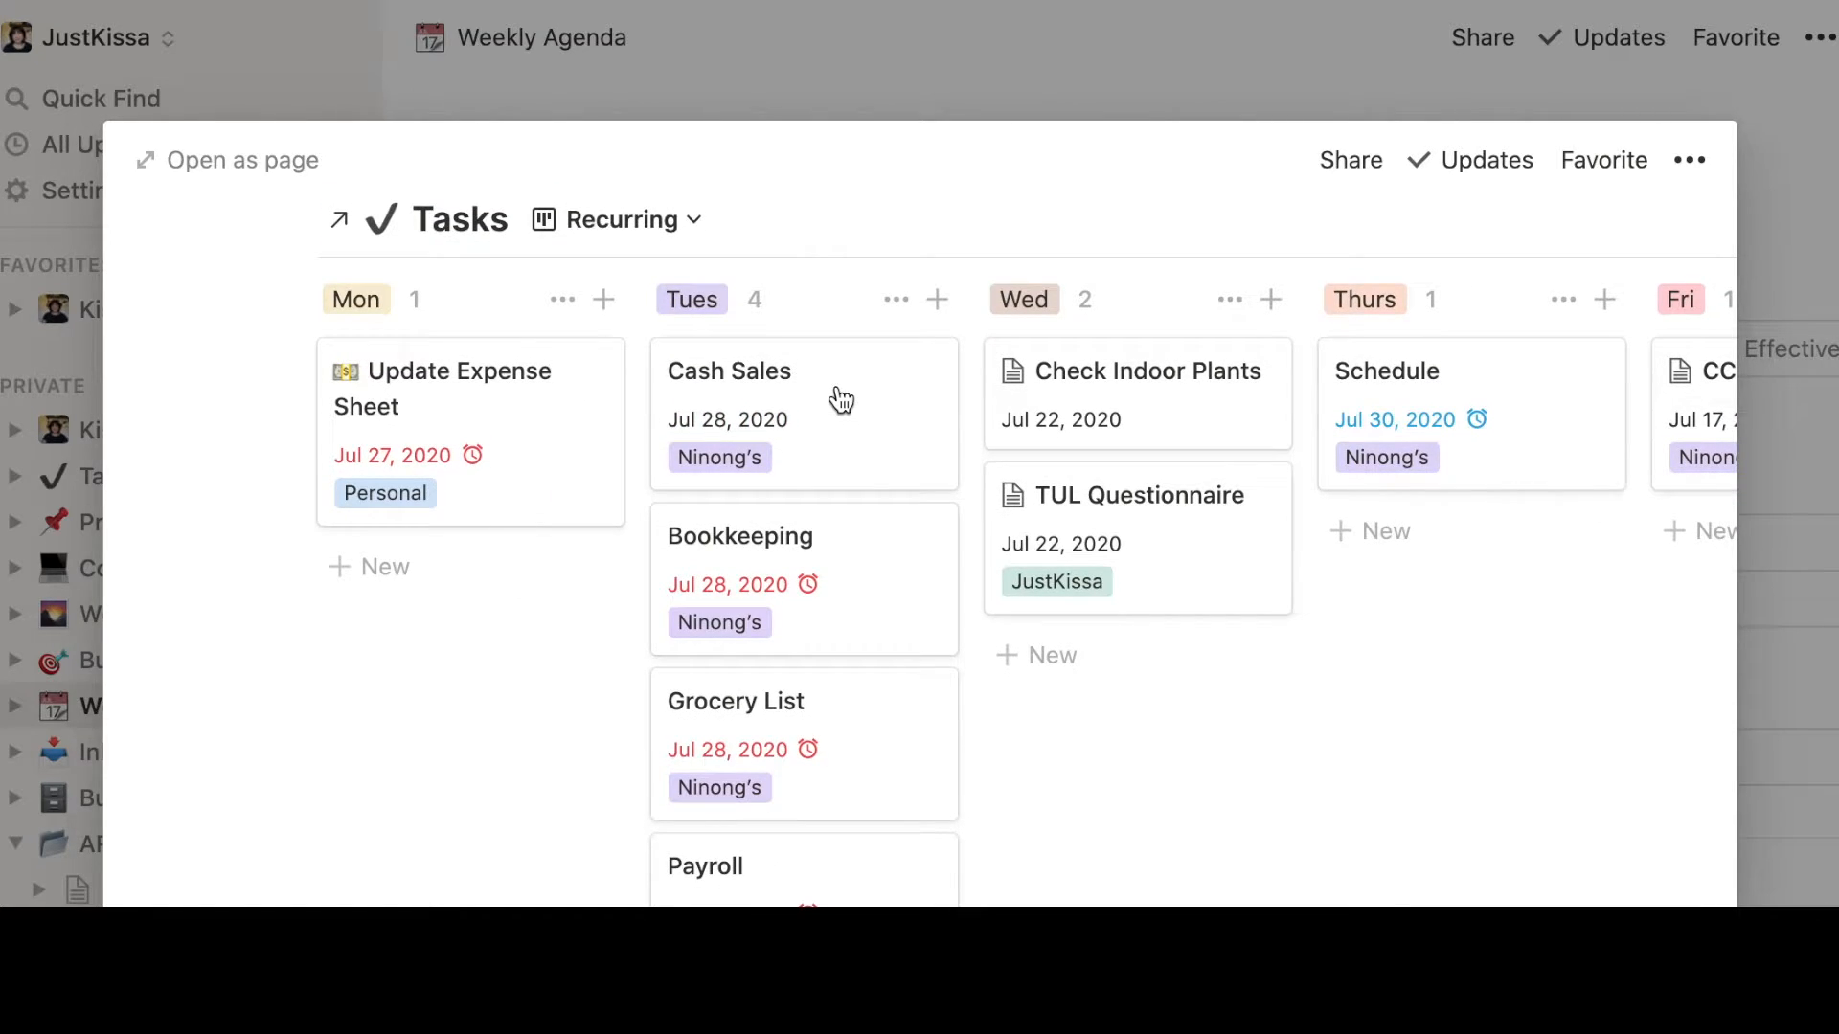
pyautogui.moveTo(1278, 255)
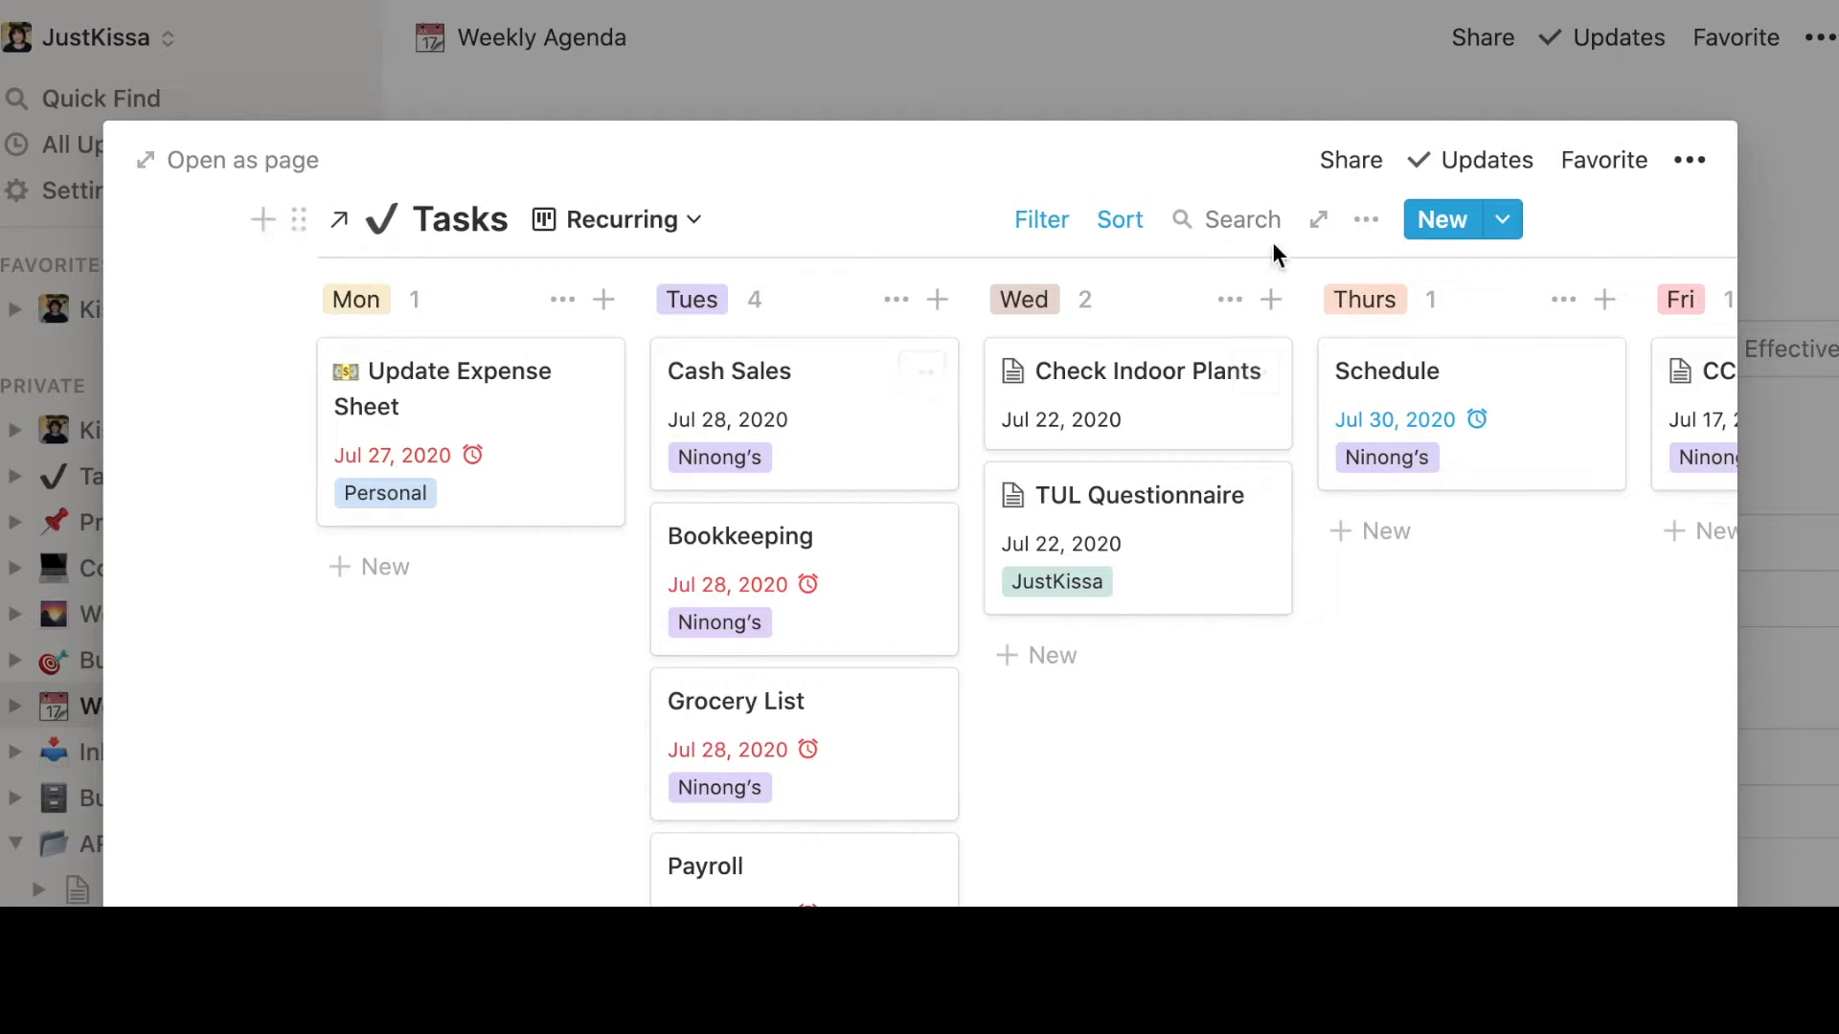
pyautogui.moveTo(249, 426)
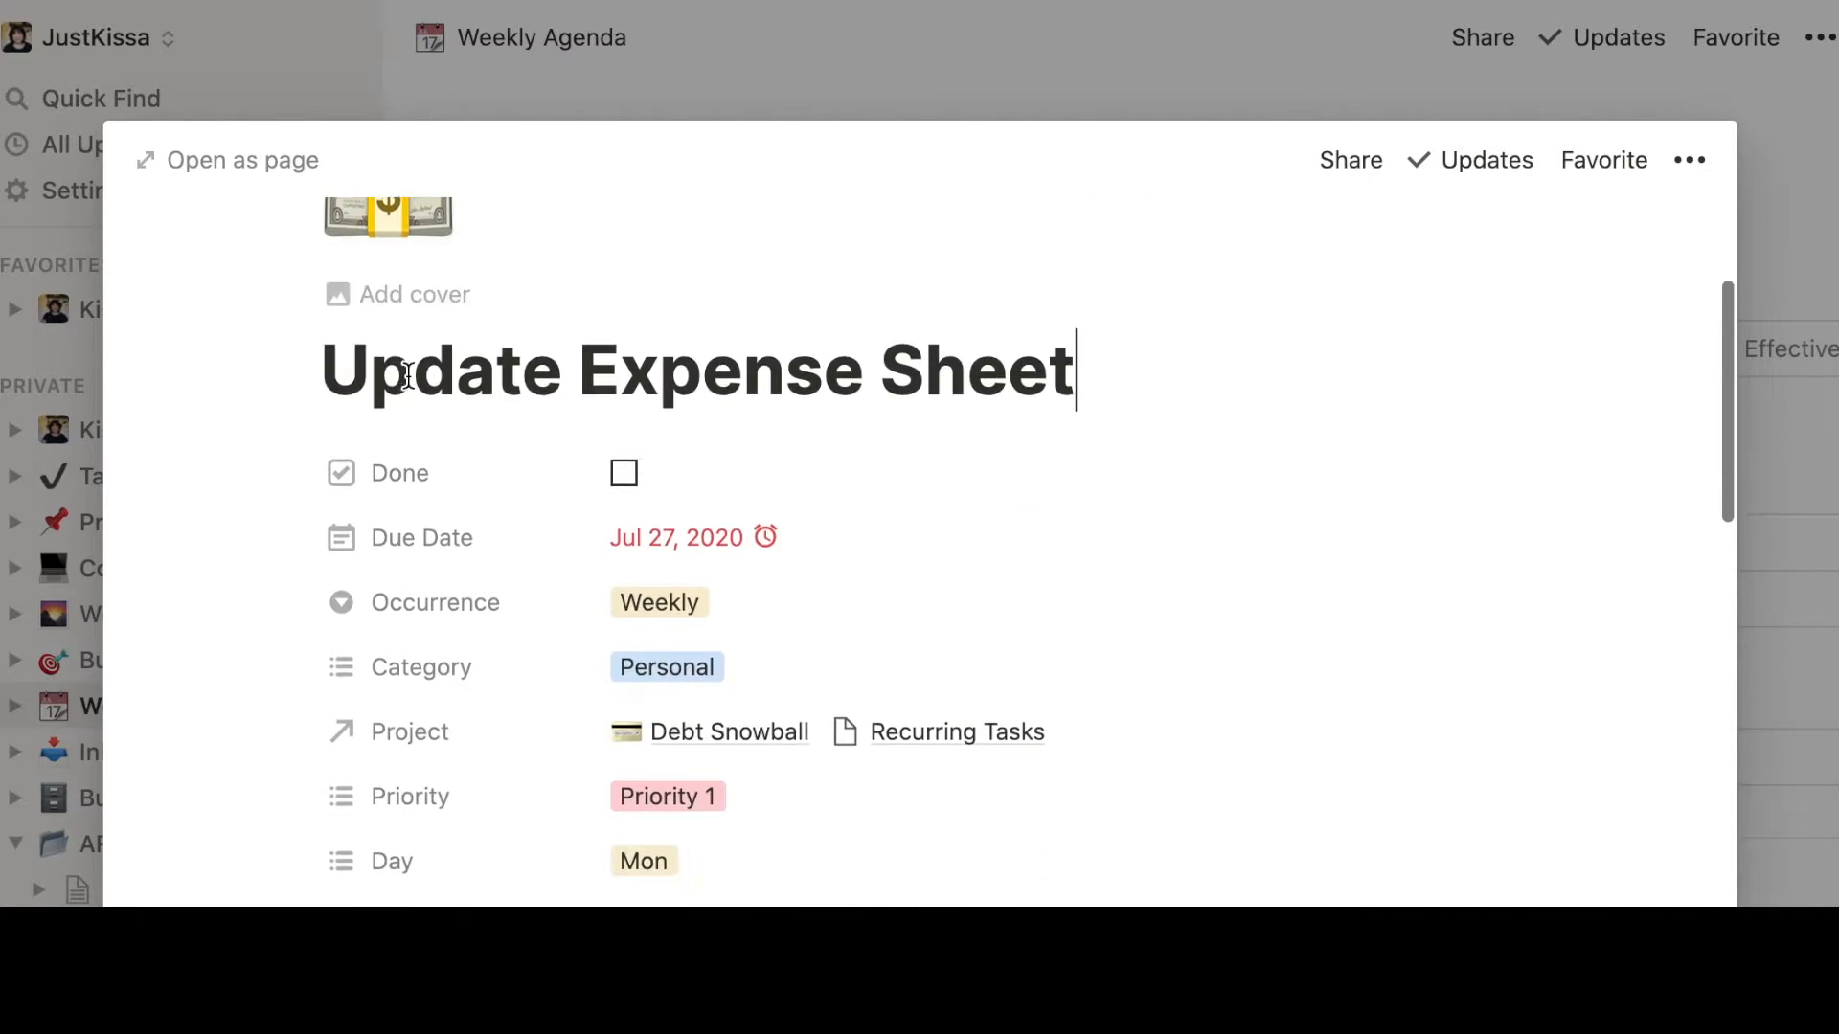
pyautogui.scroll(-3)
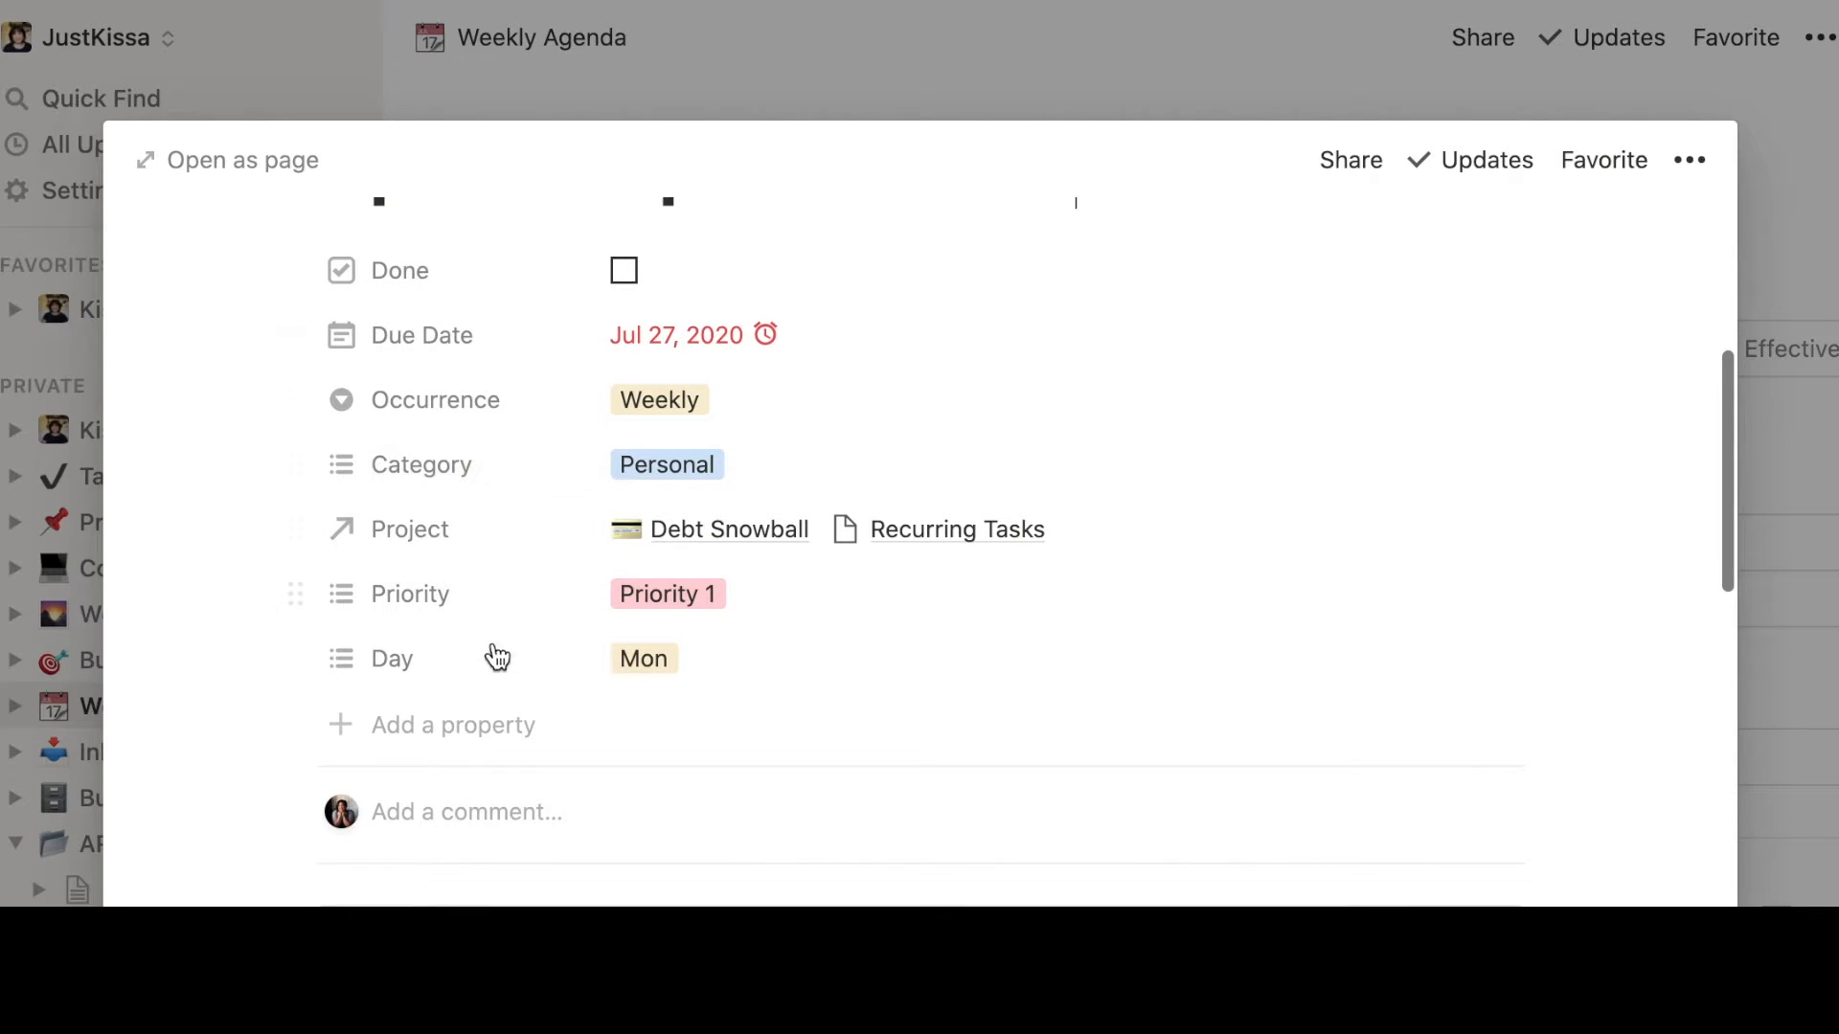
pyautogui.moveTo(1061, 550)
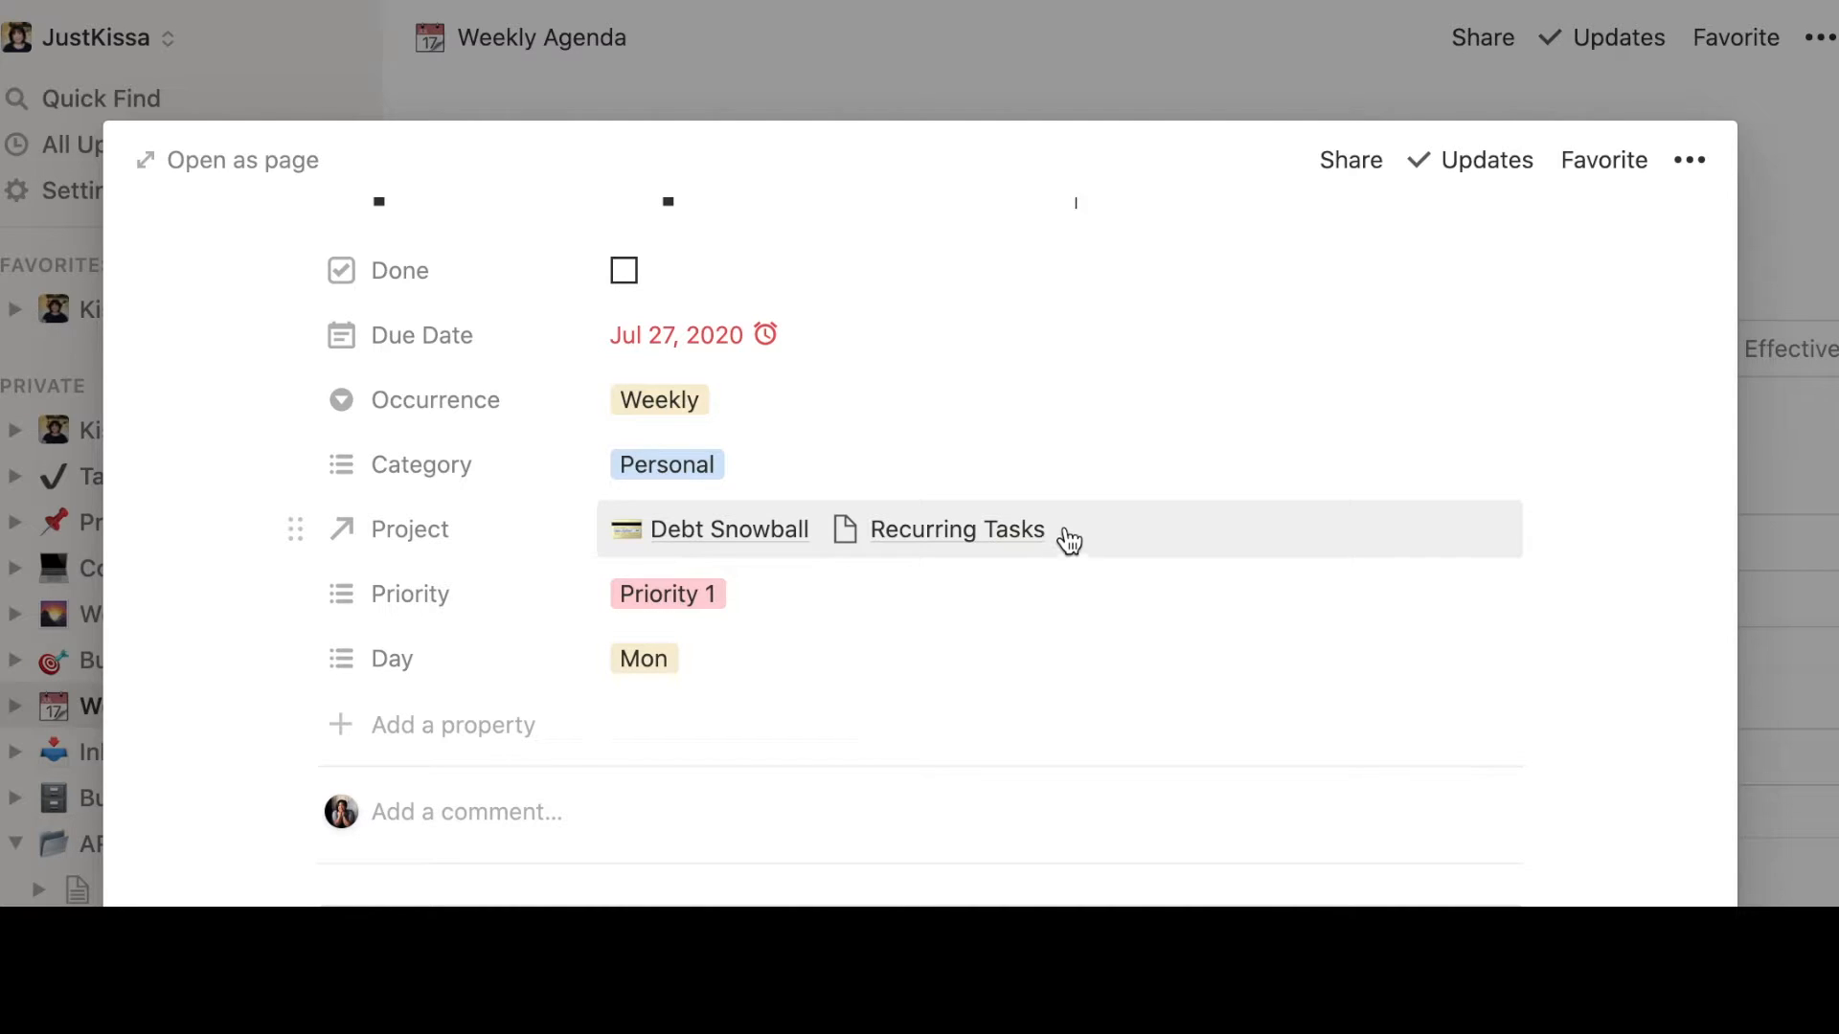
pyautogui.moveTo(962, 452)
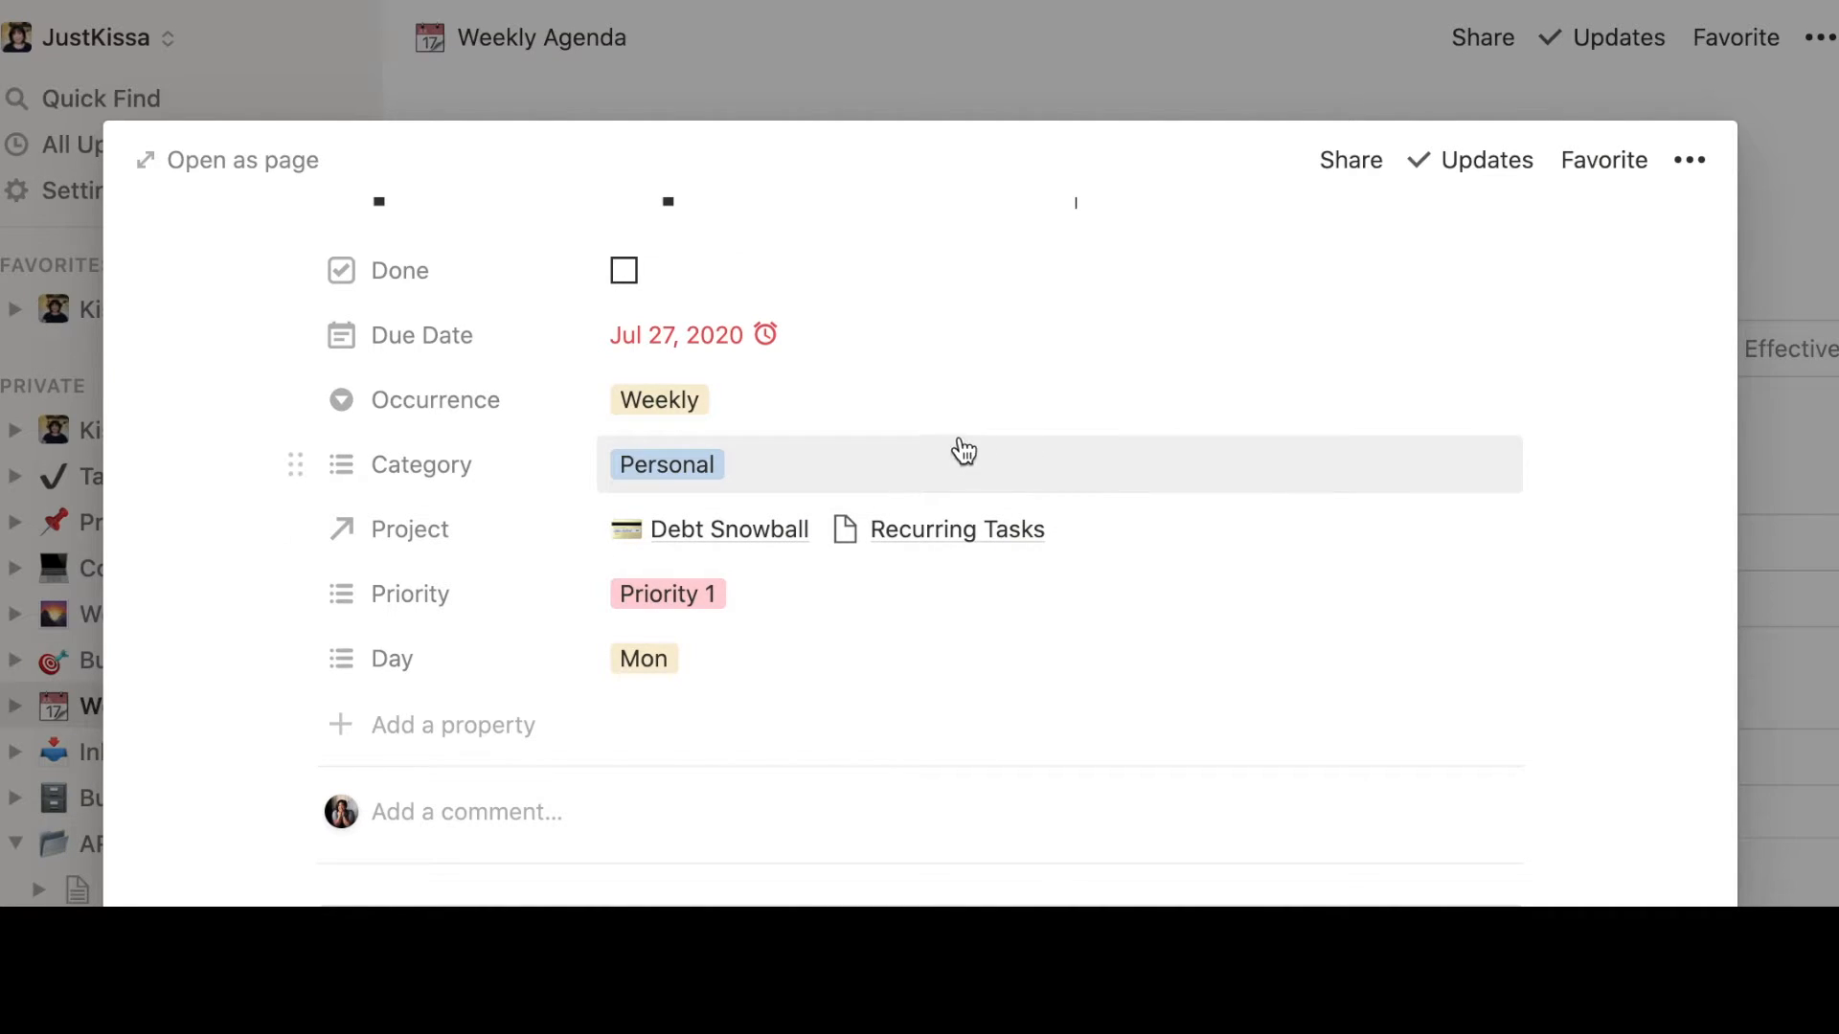
pyautogui.moveTo(406, 529)
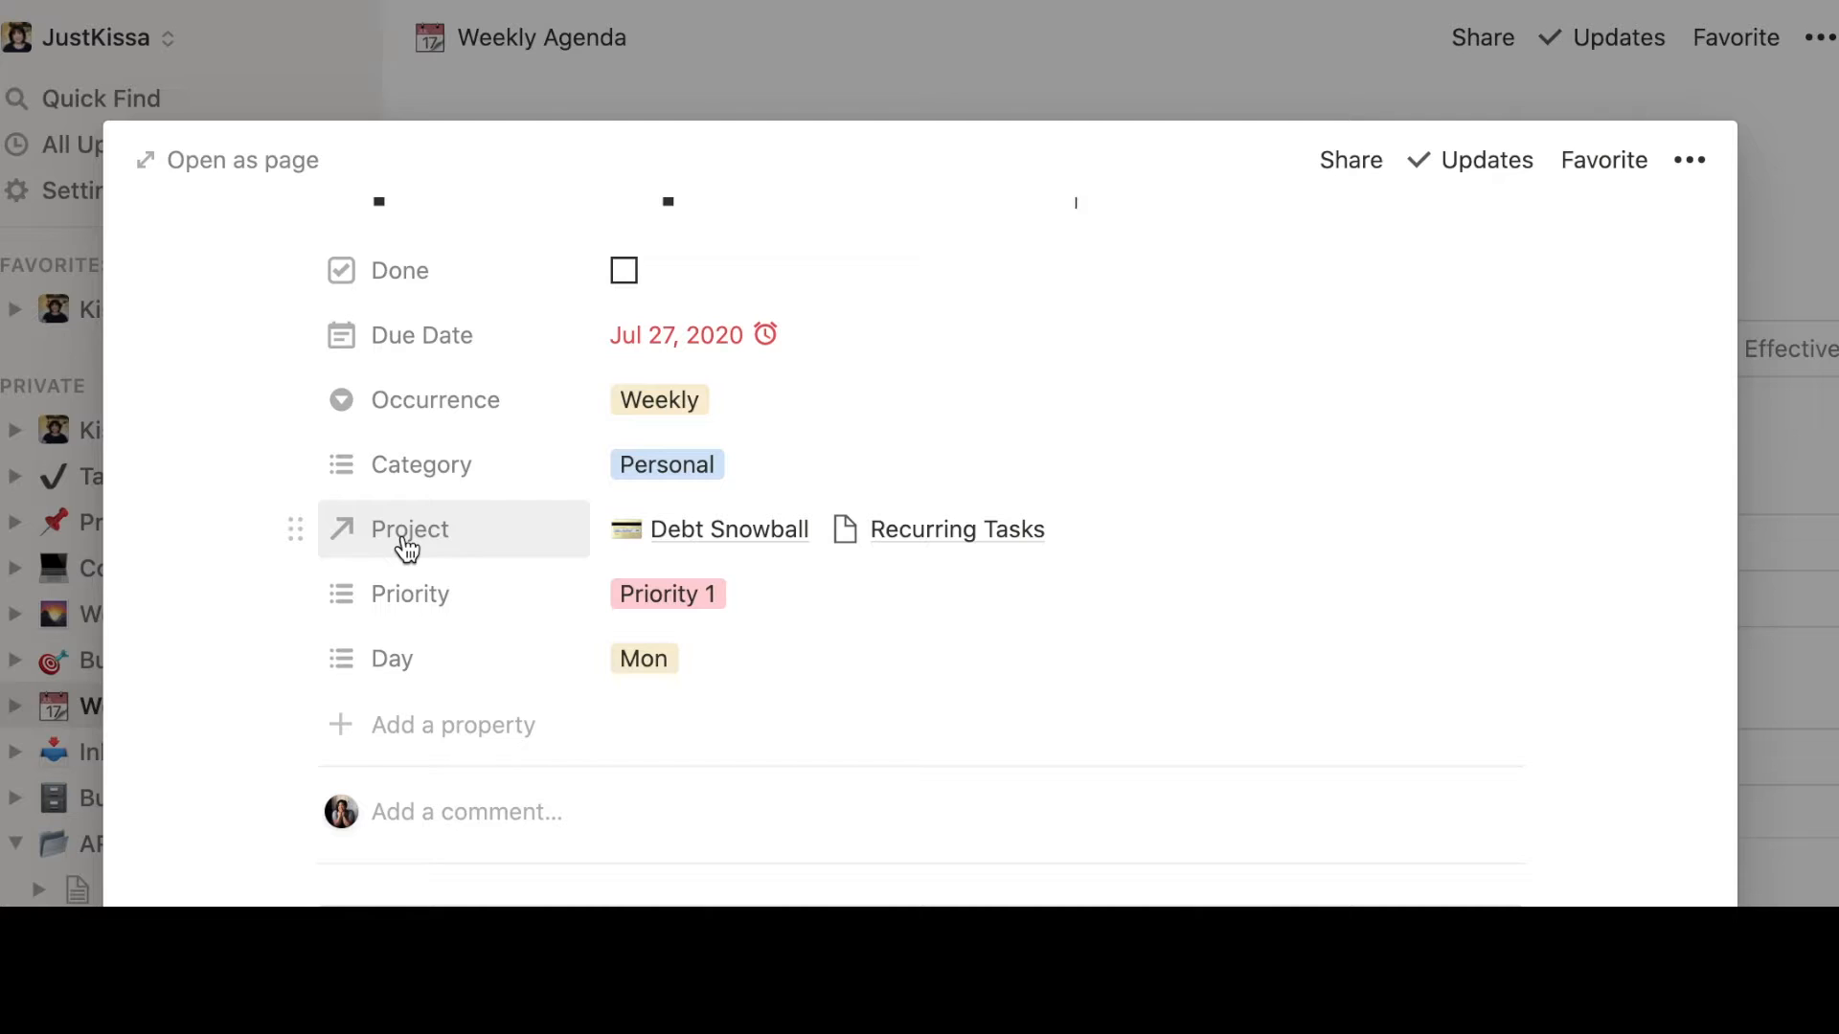
pyautogui.moveTo(1032, 540)
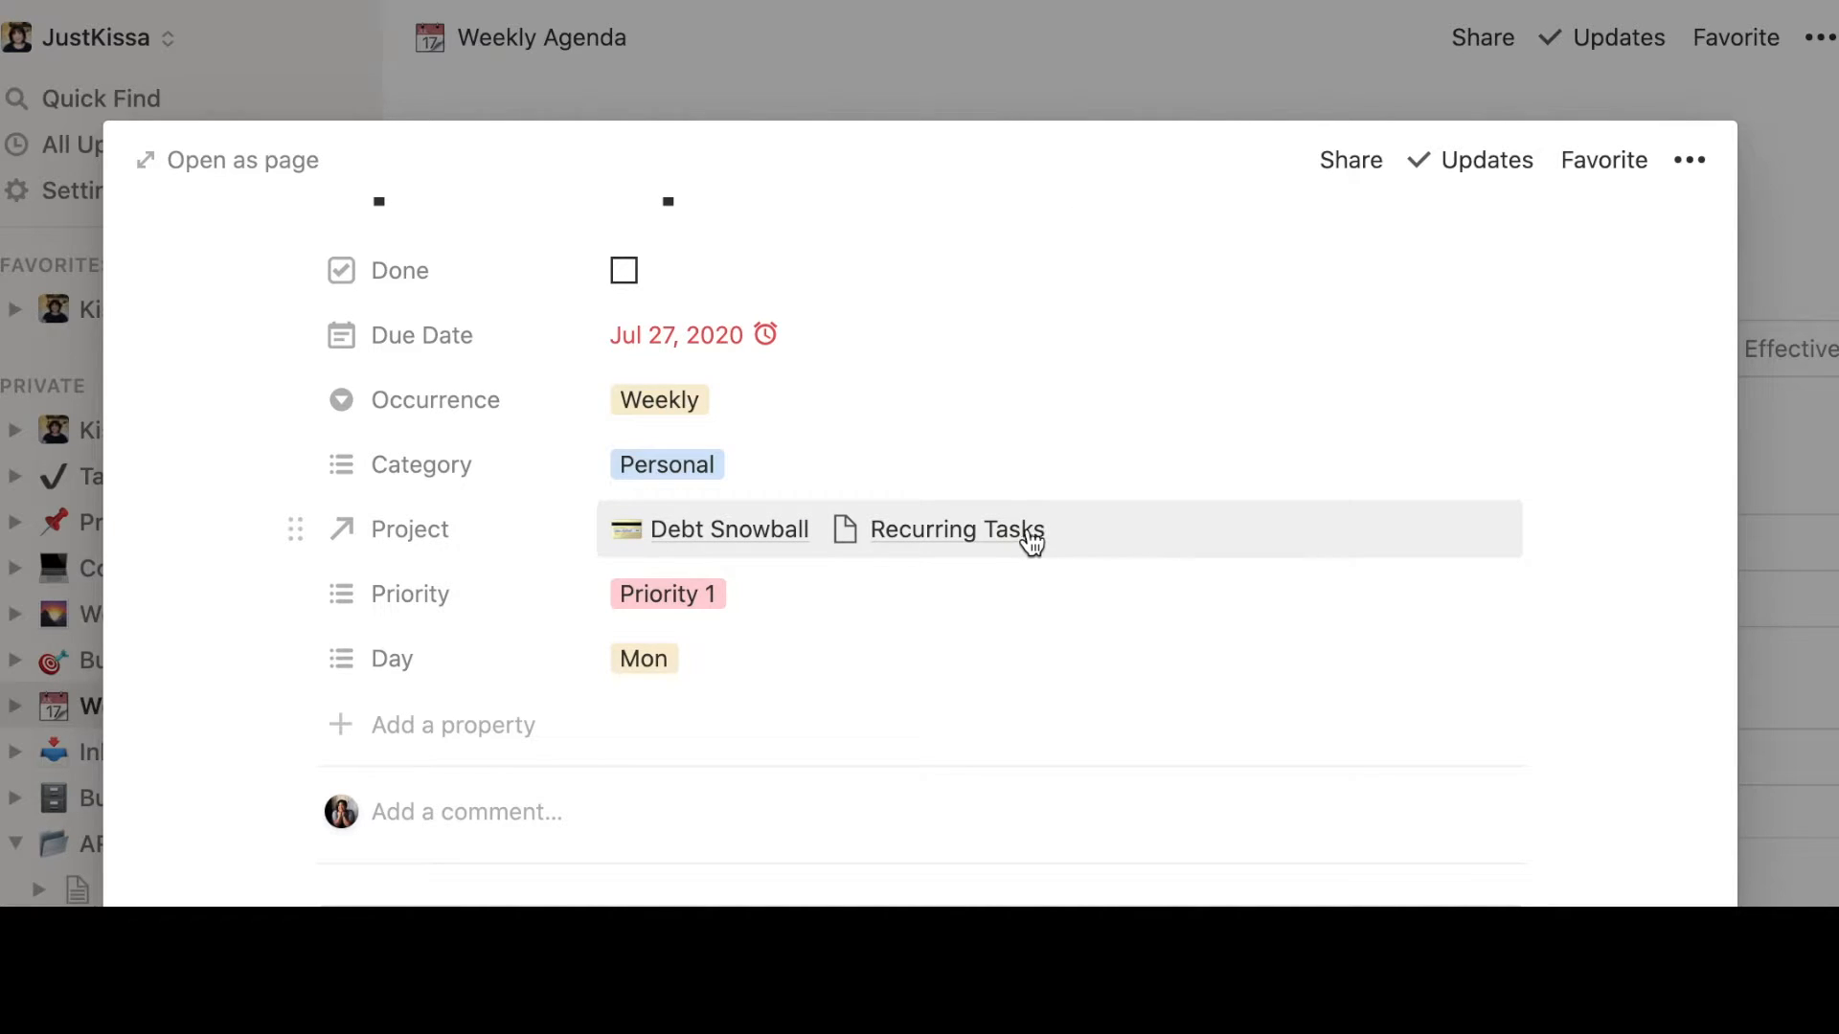
pyautogui.moveTo(998, 519)
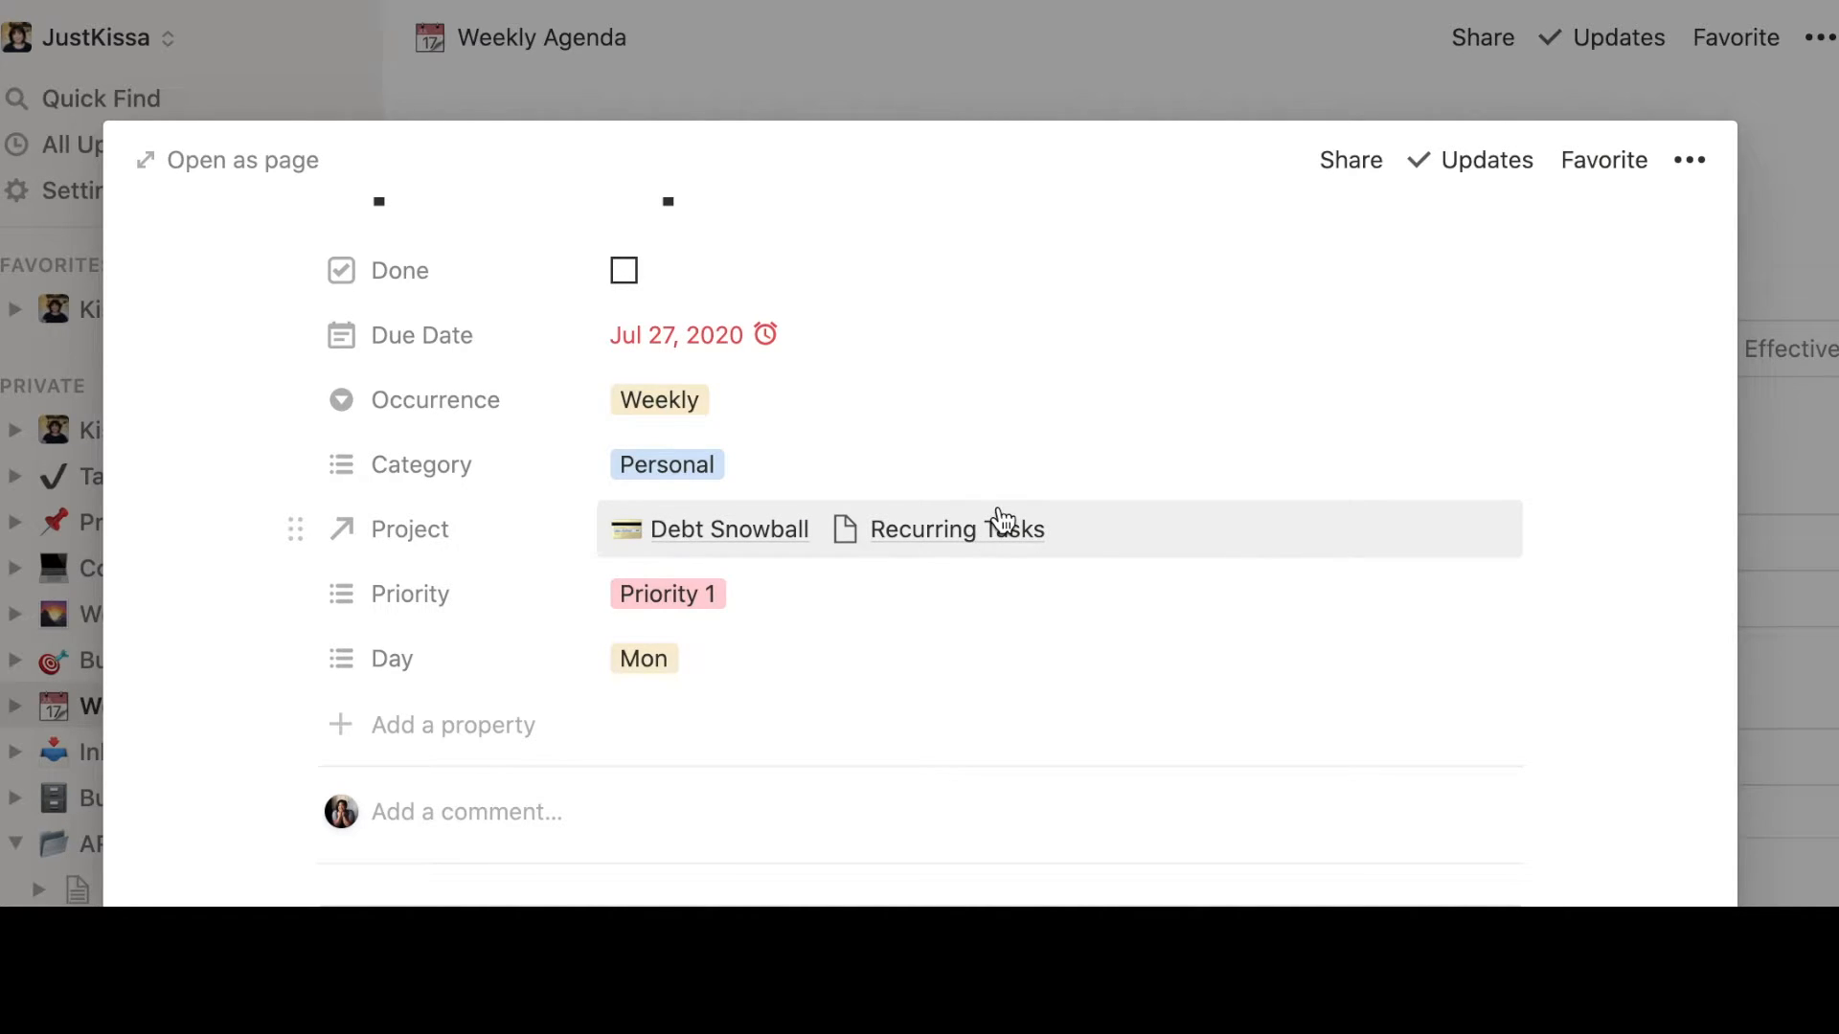
pyautogui.moveTo(854, 198)
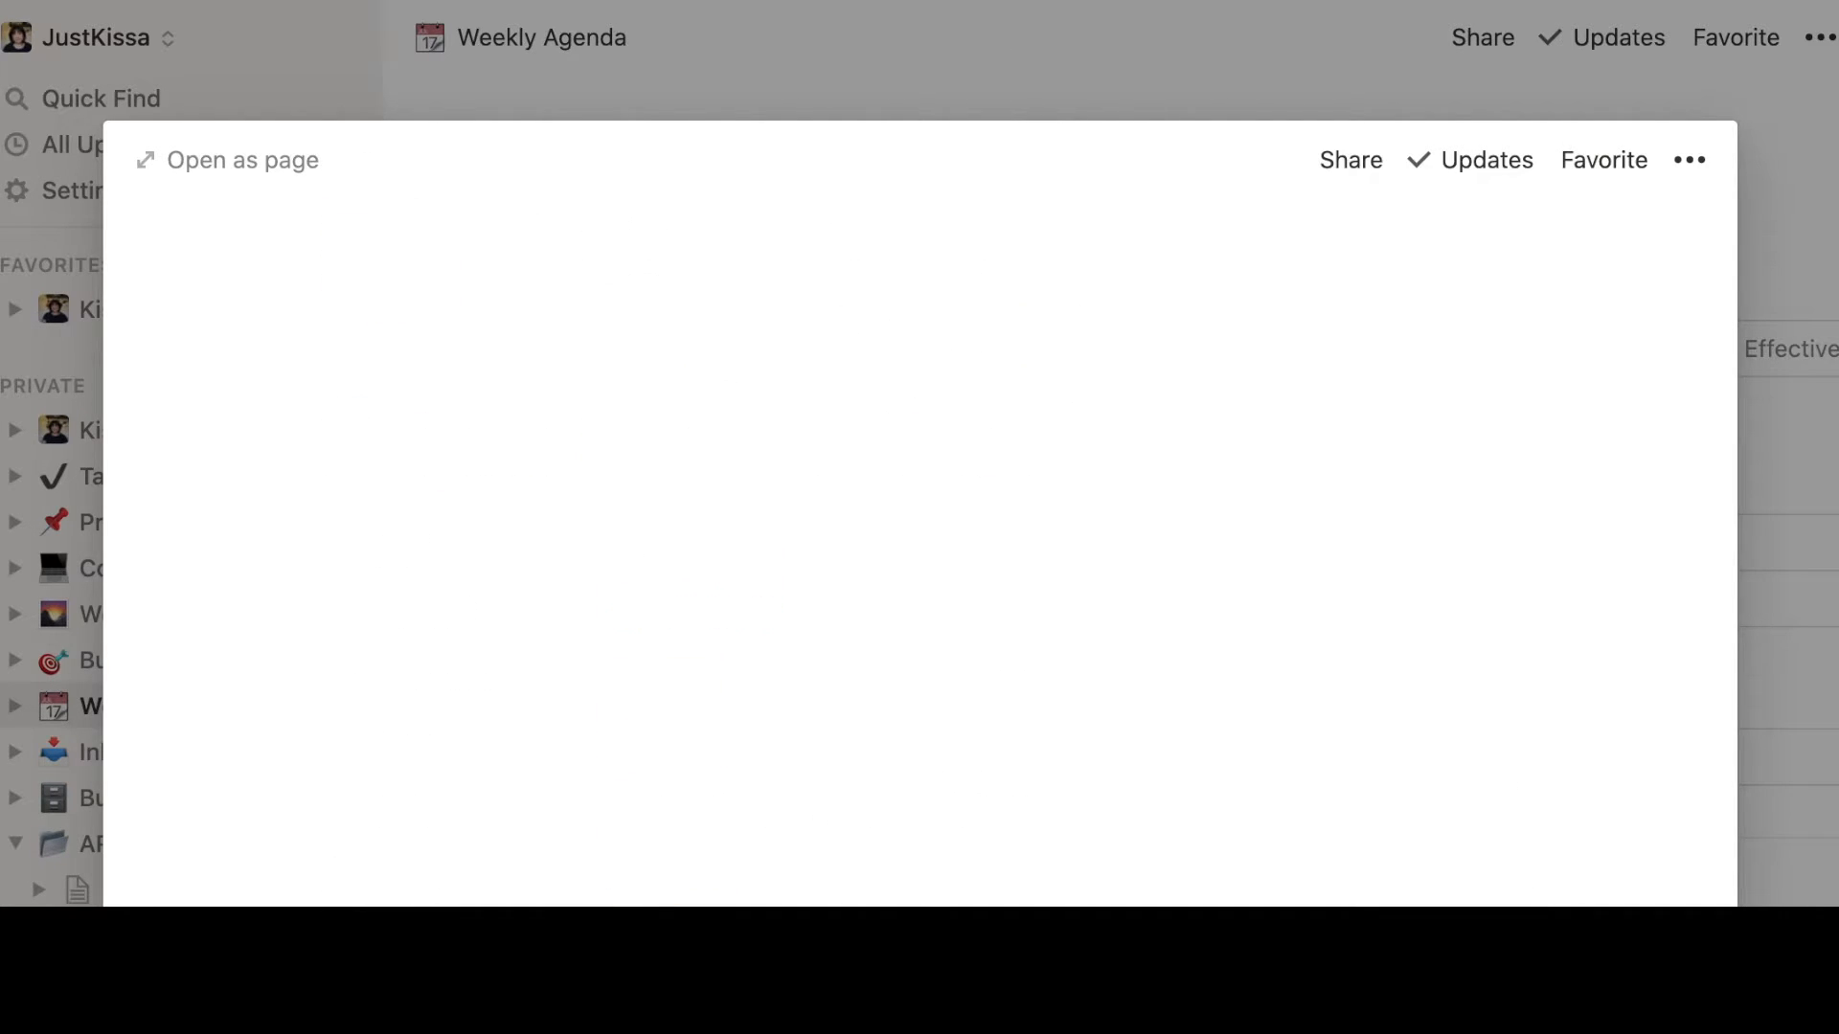
# Scroll the template down to Daily Habits, confirming Have Breakfast is among nine entries
pyautogui.scroll(-3)
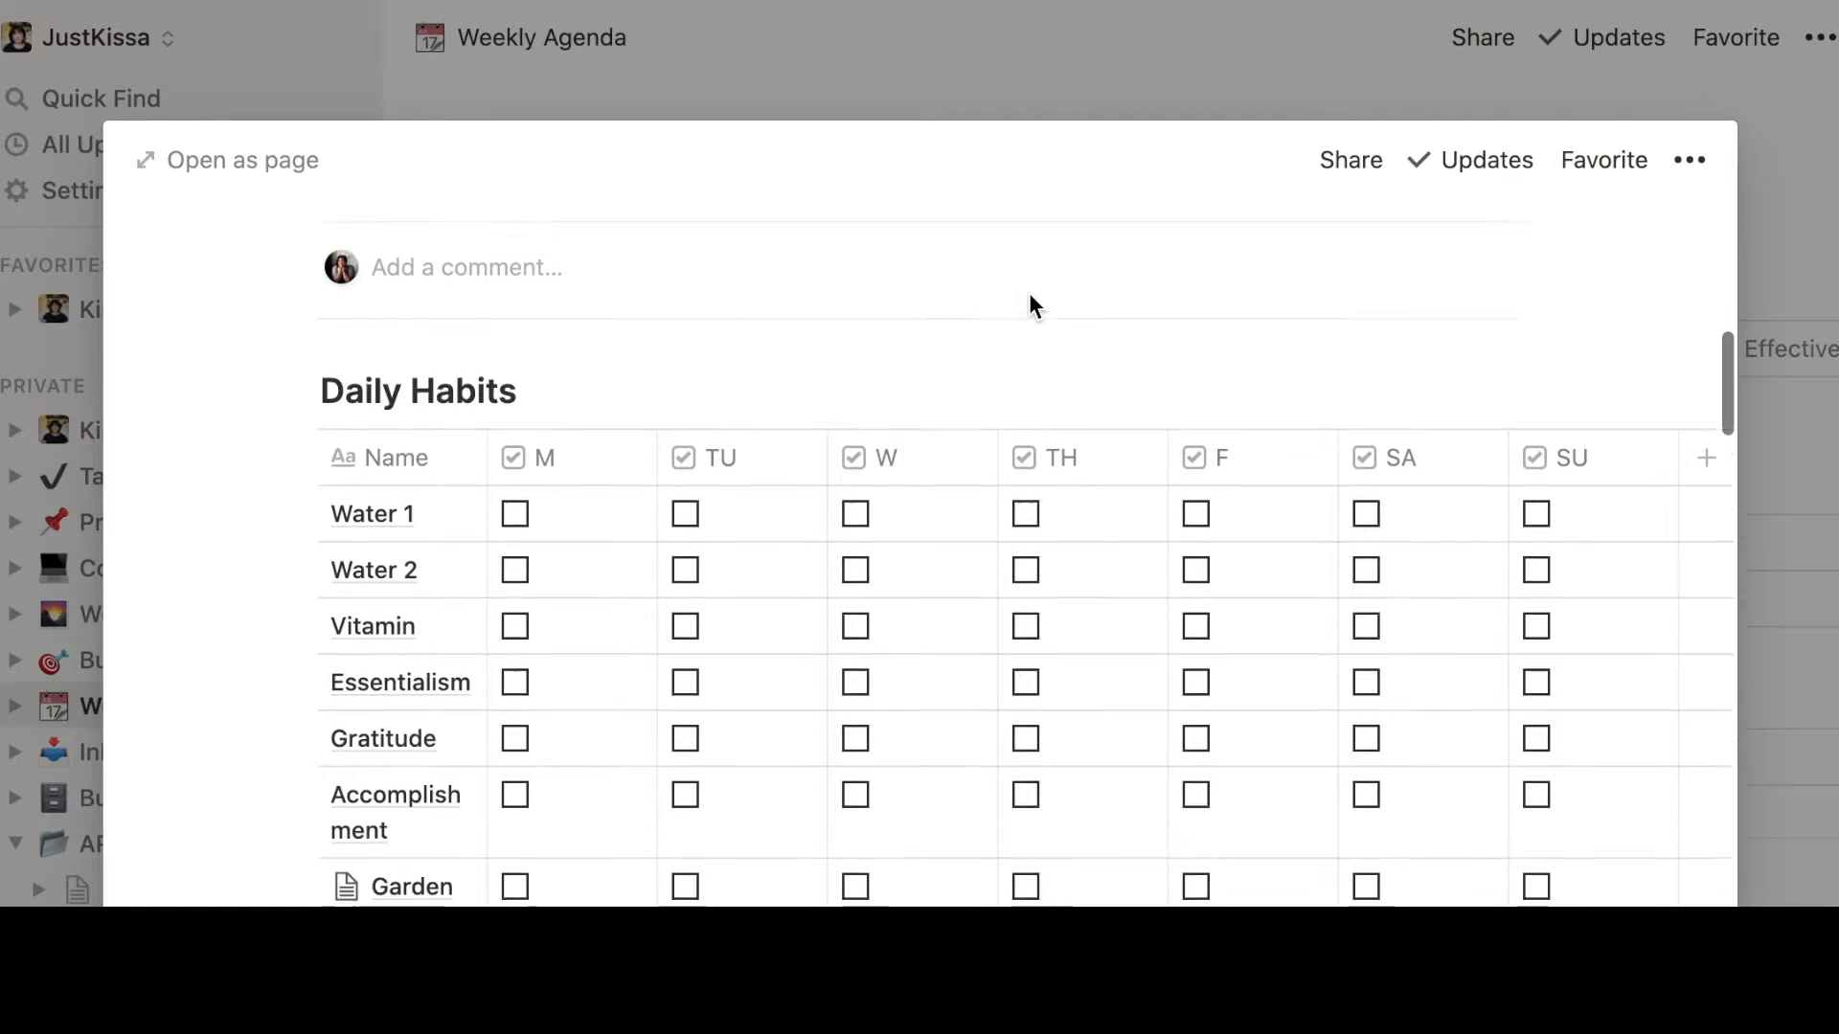
pyautogui.scroll(3)
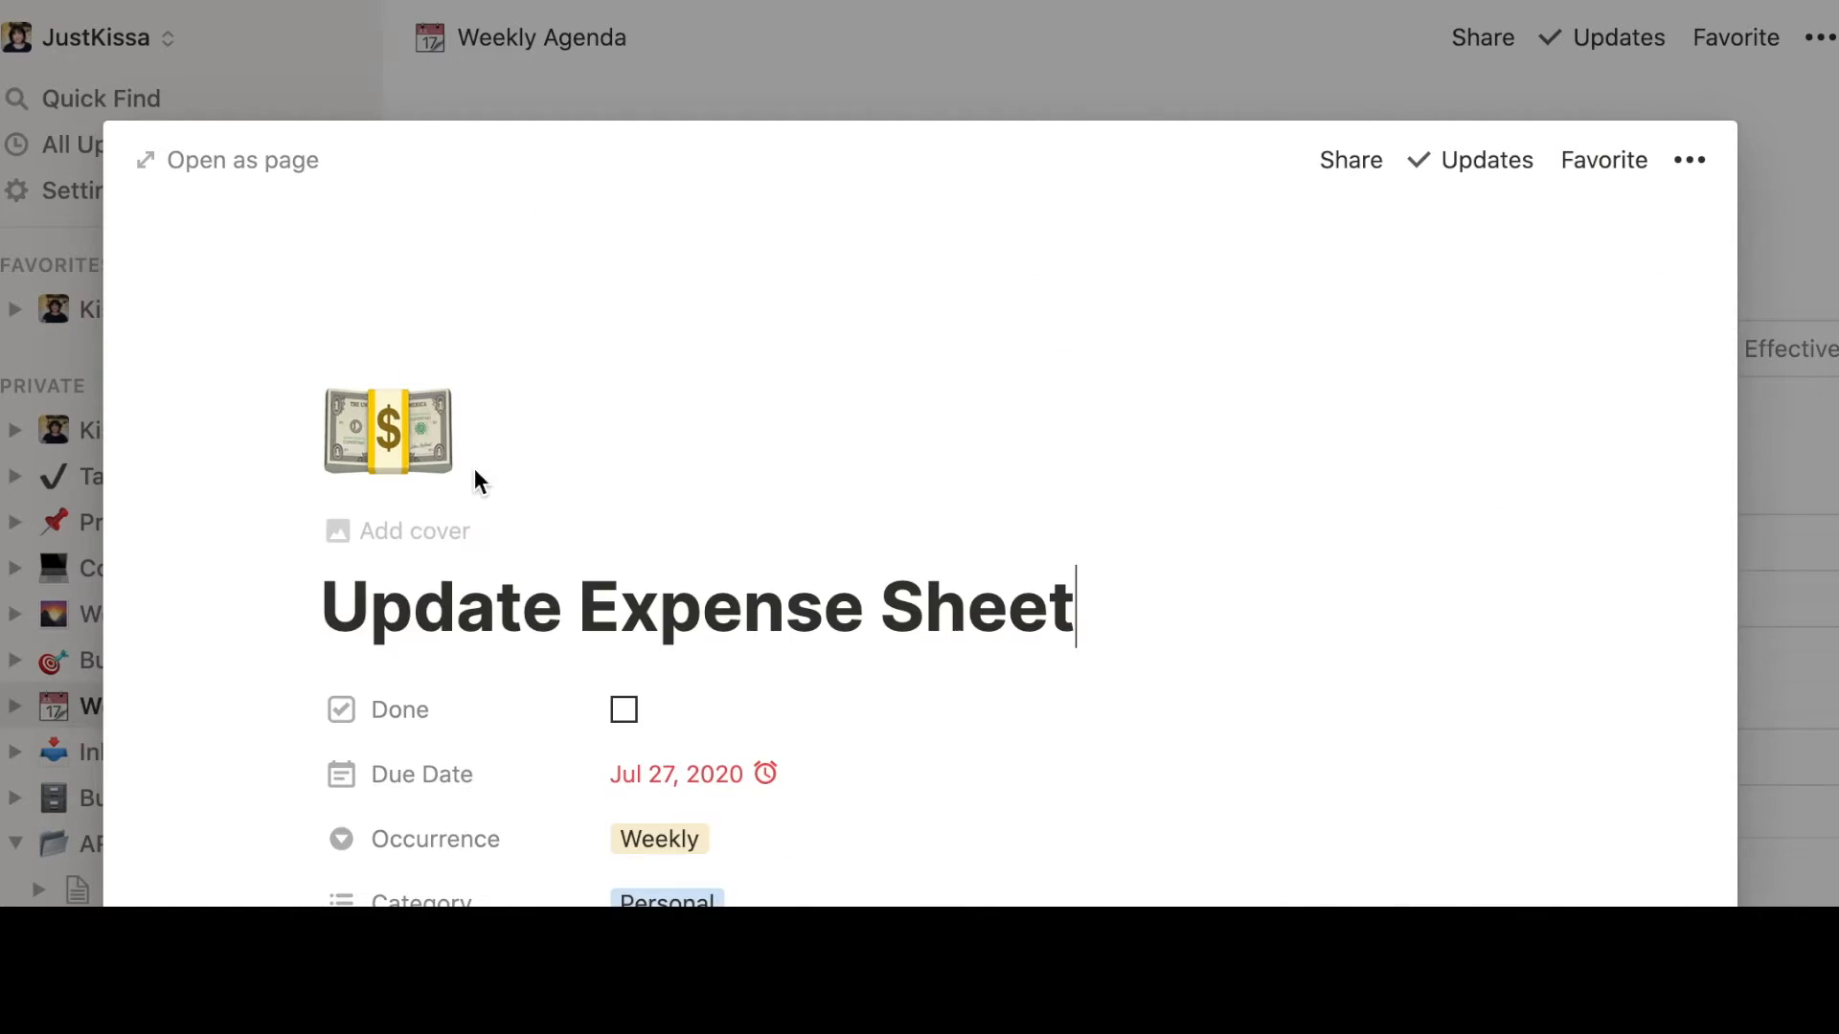
pyautogui.scroll(-3)
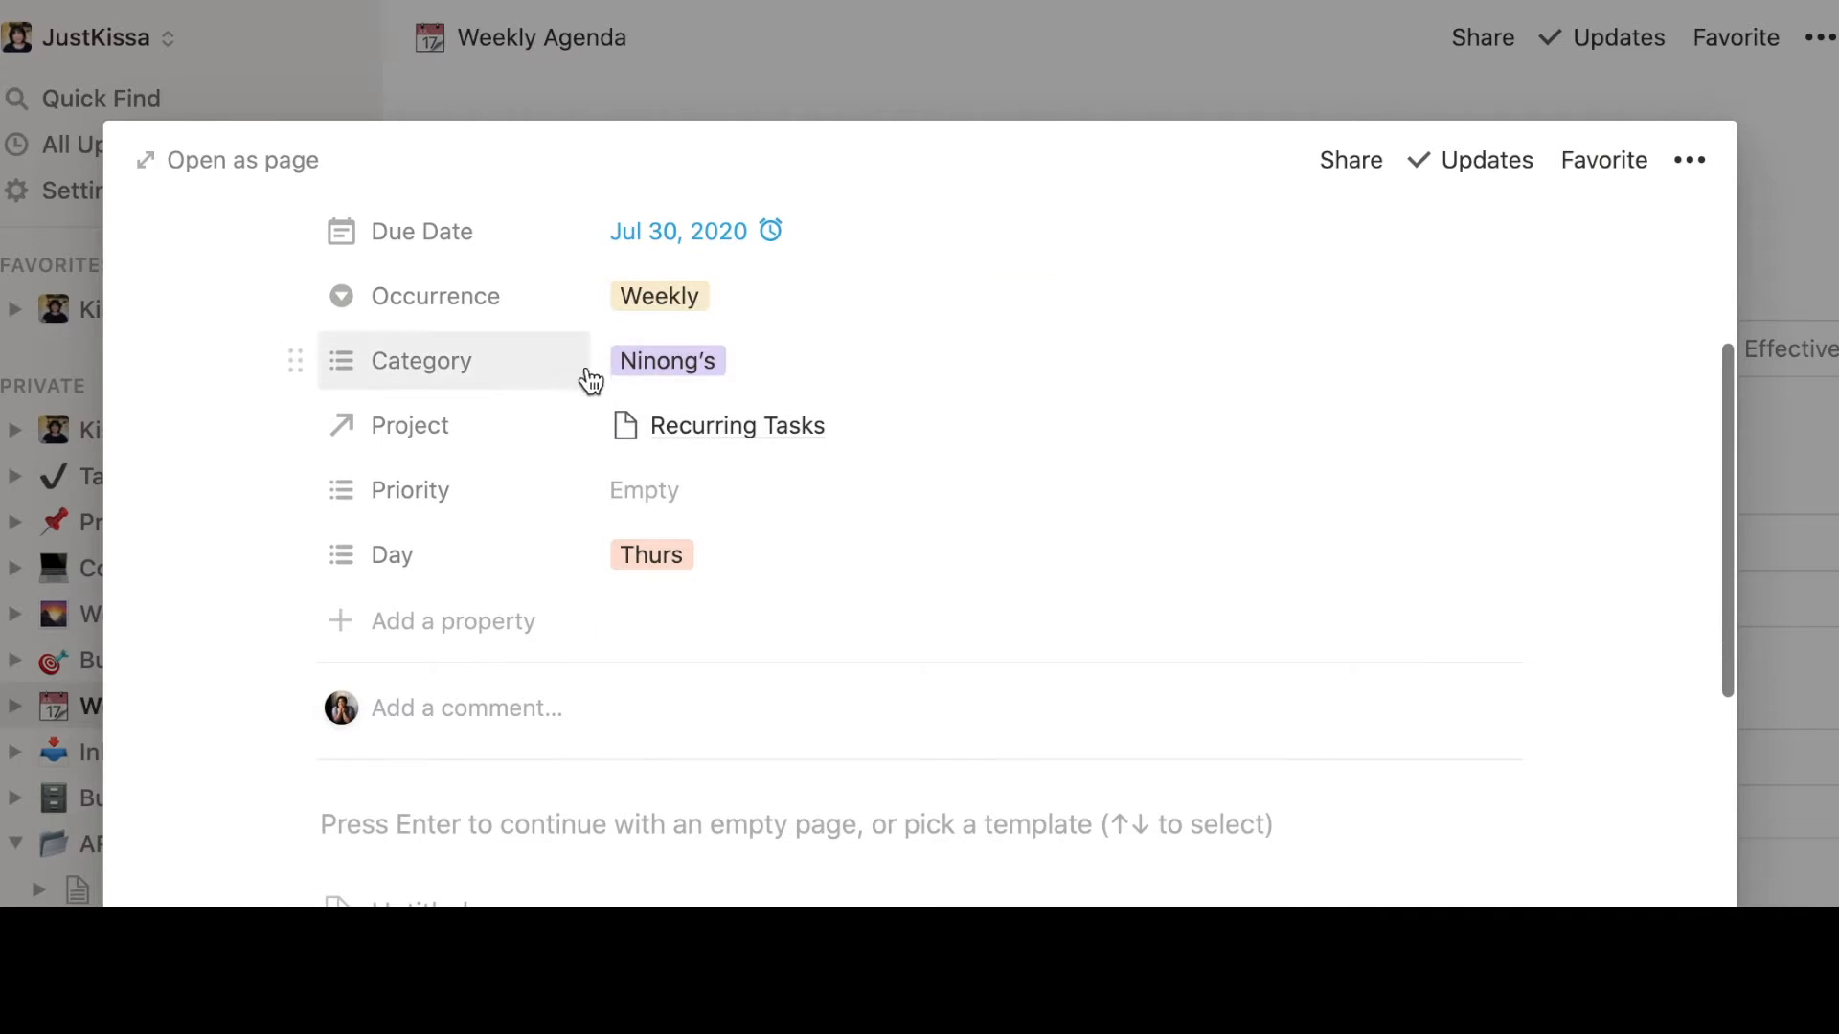
pyautogui.moveTo(672, 442)
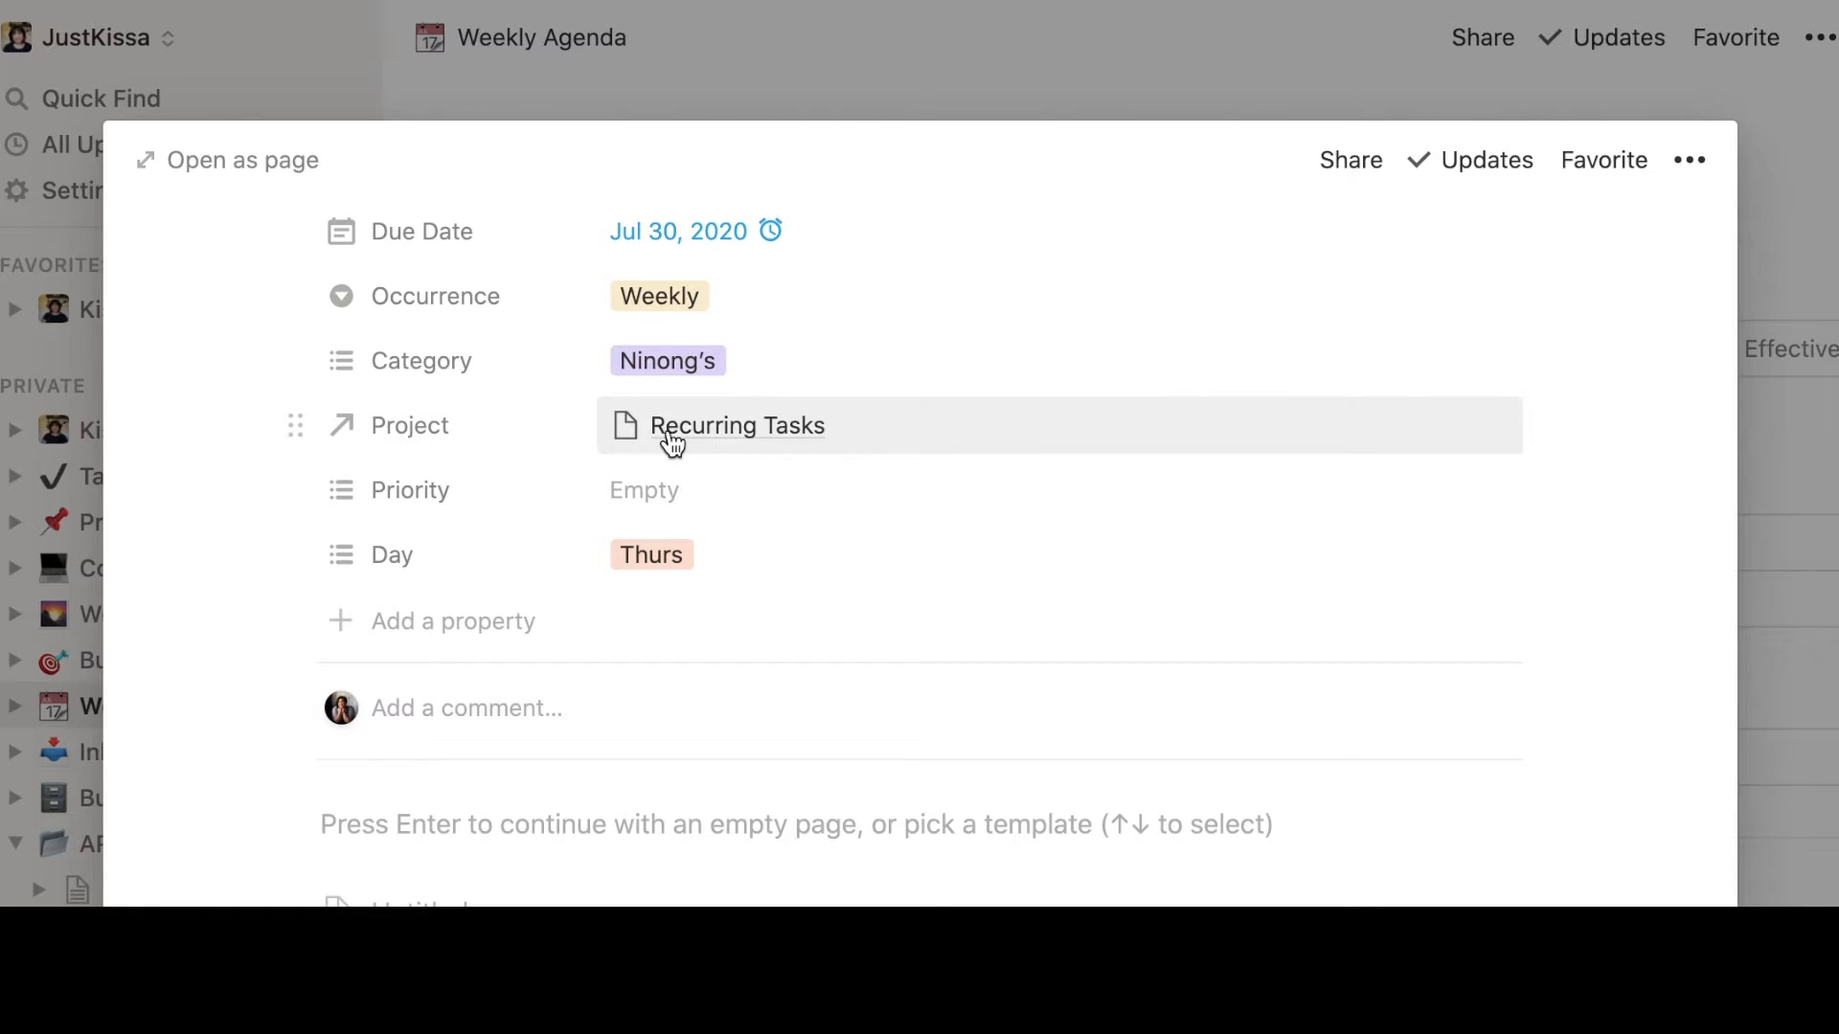
pyautogui.moveTo(667, 446)
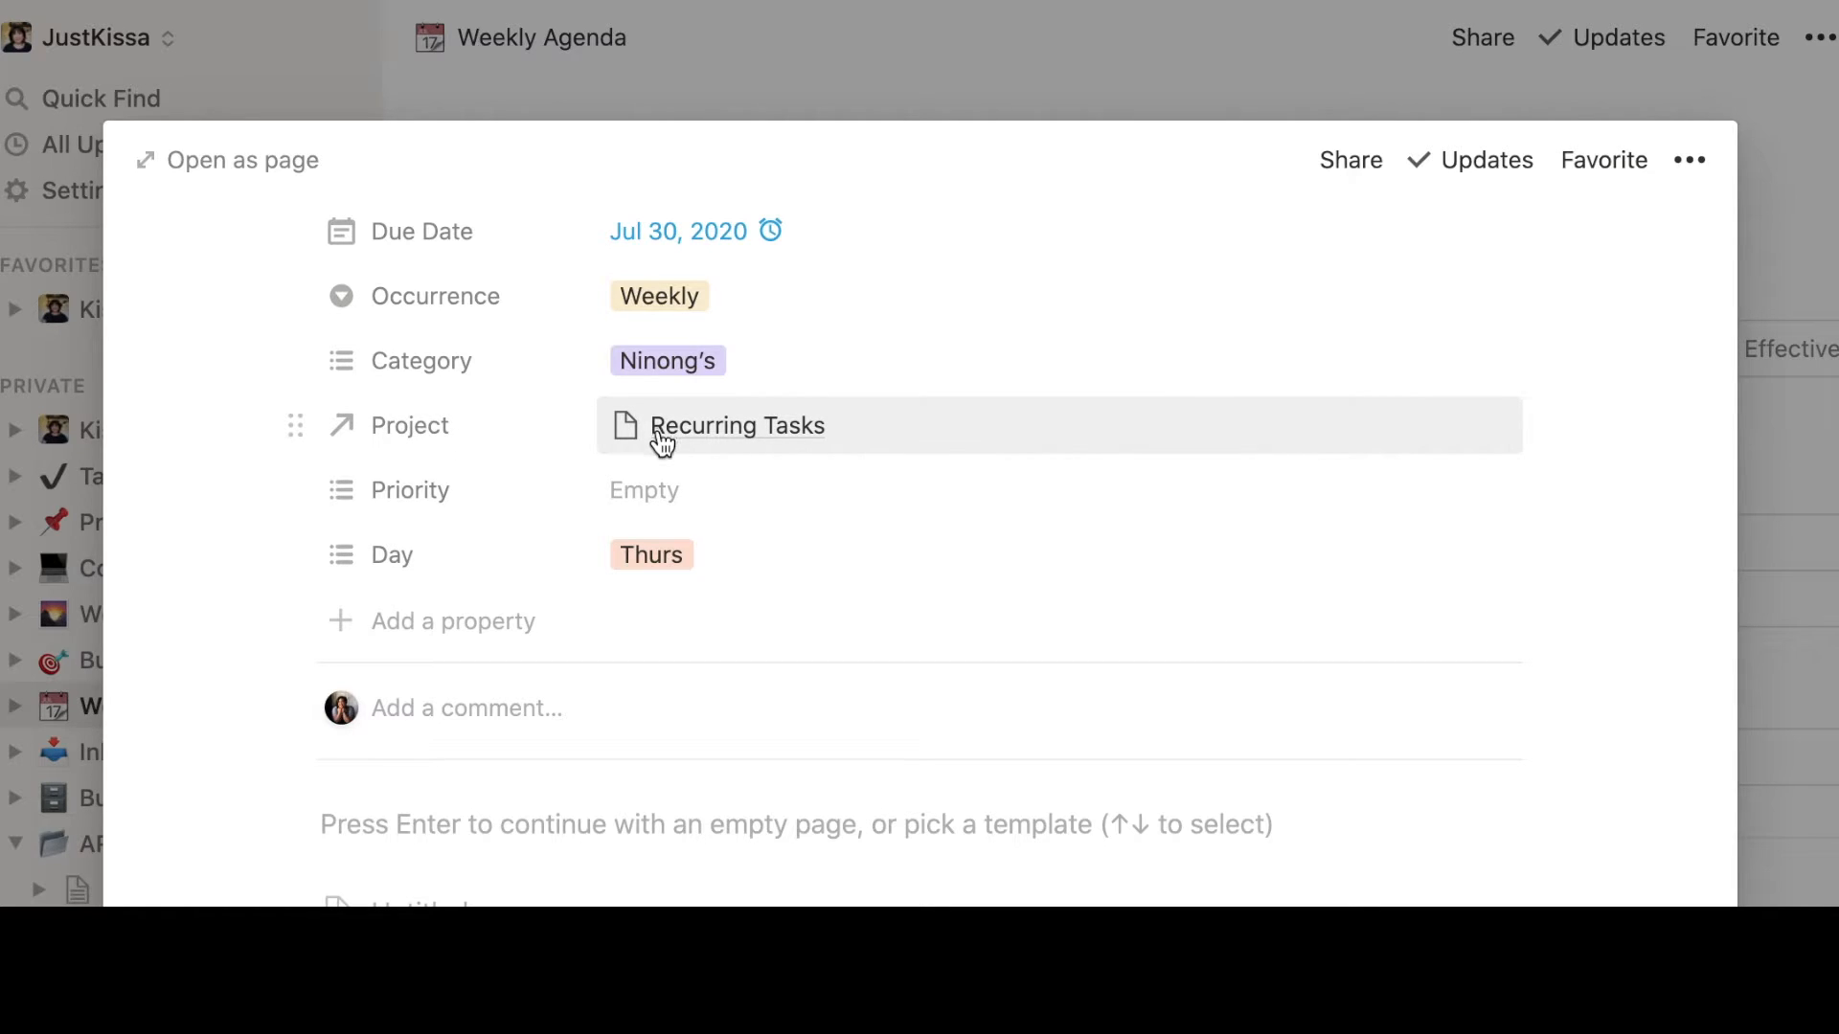
pyautogui.click(737, 425)
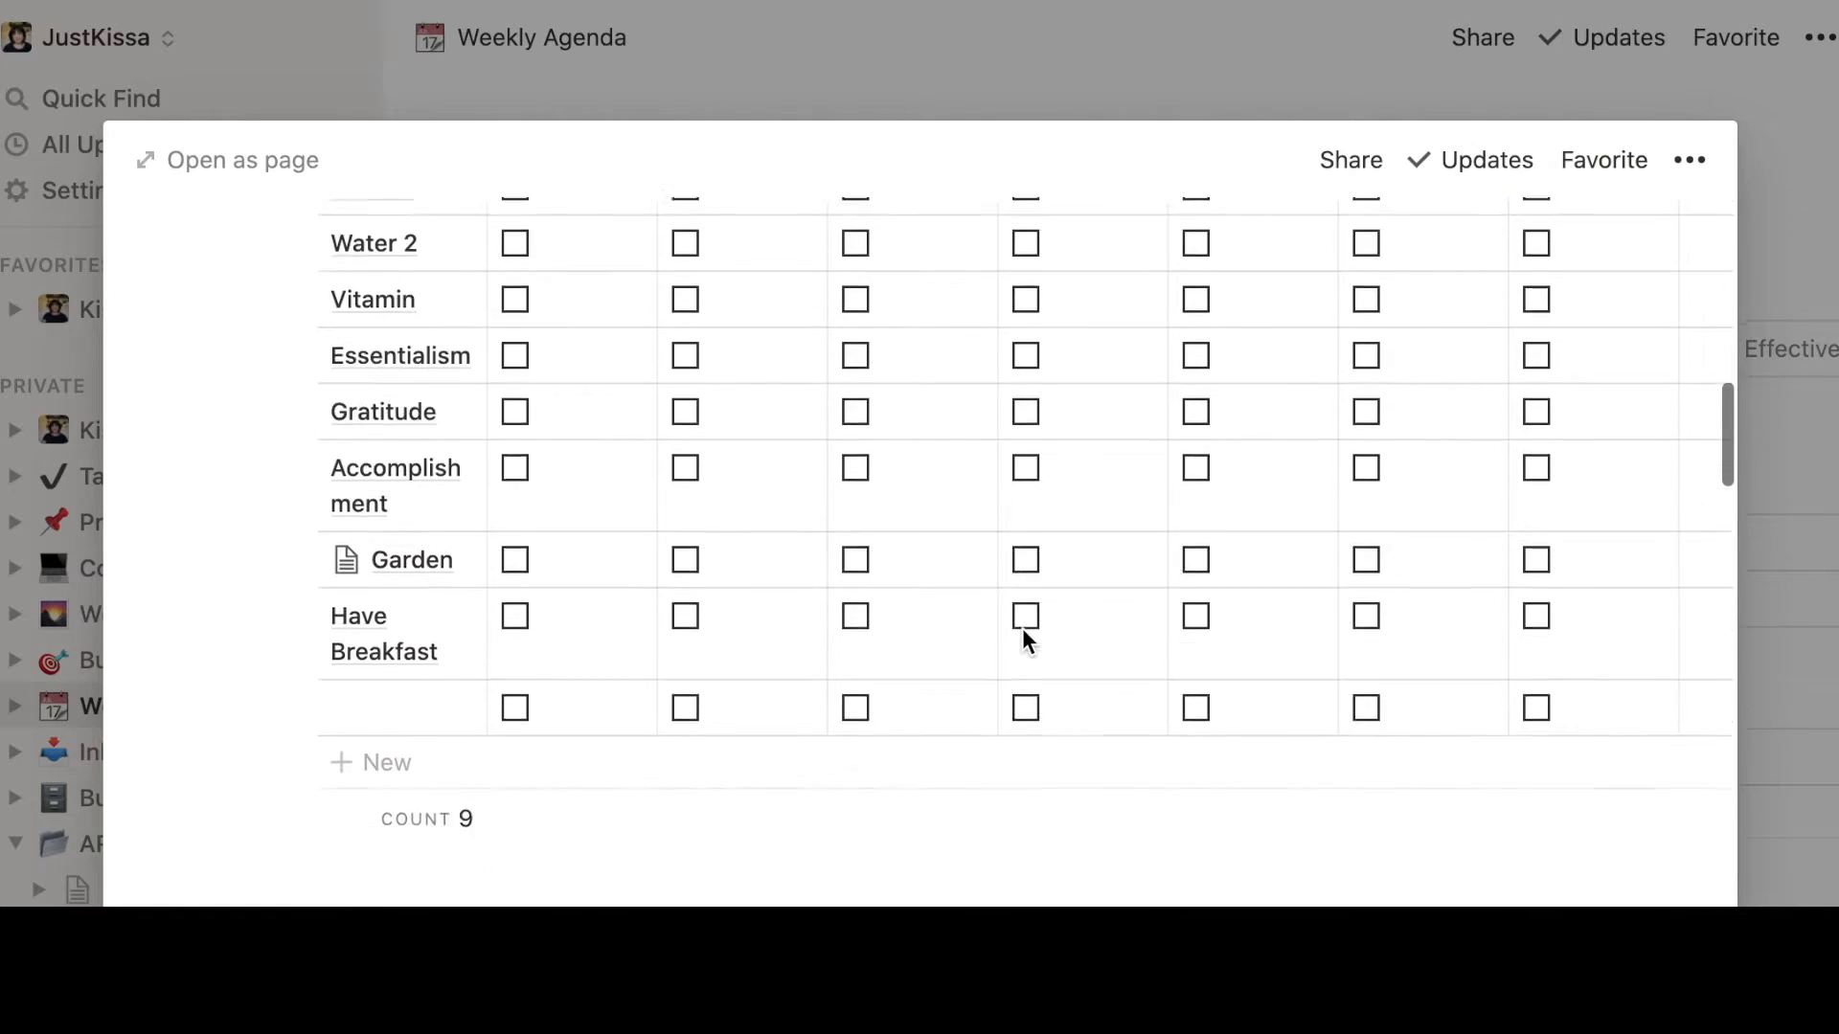
pyautogui.scroll(-3)
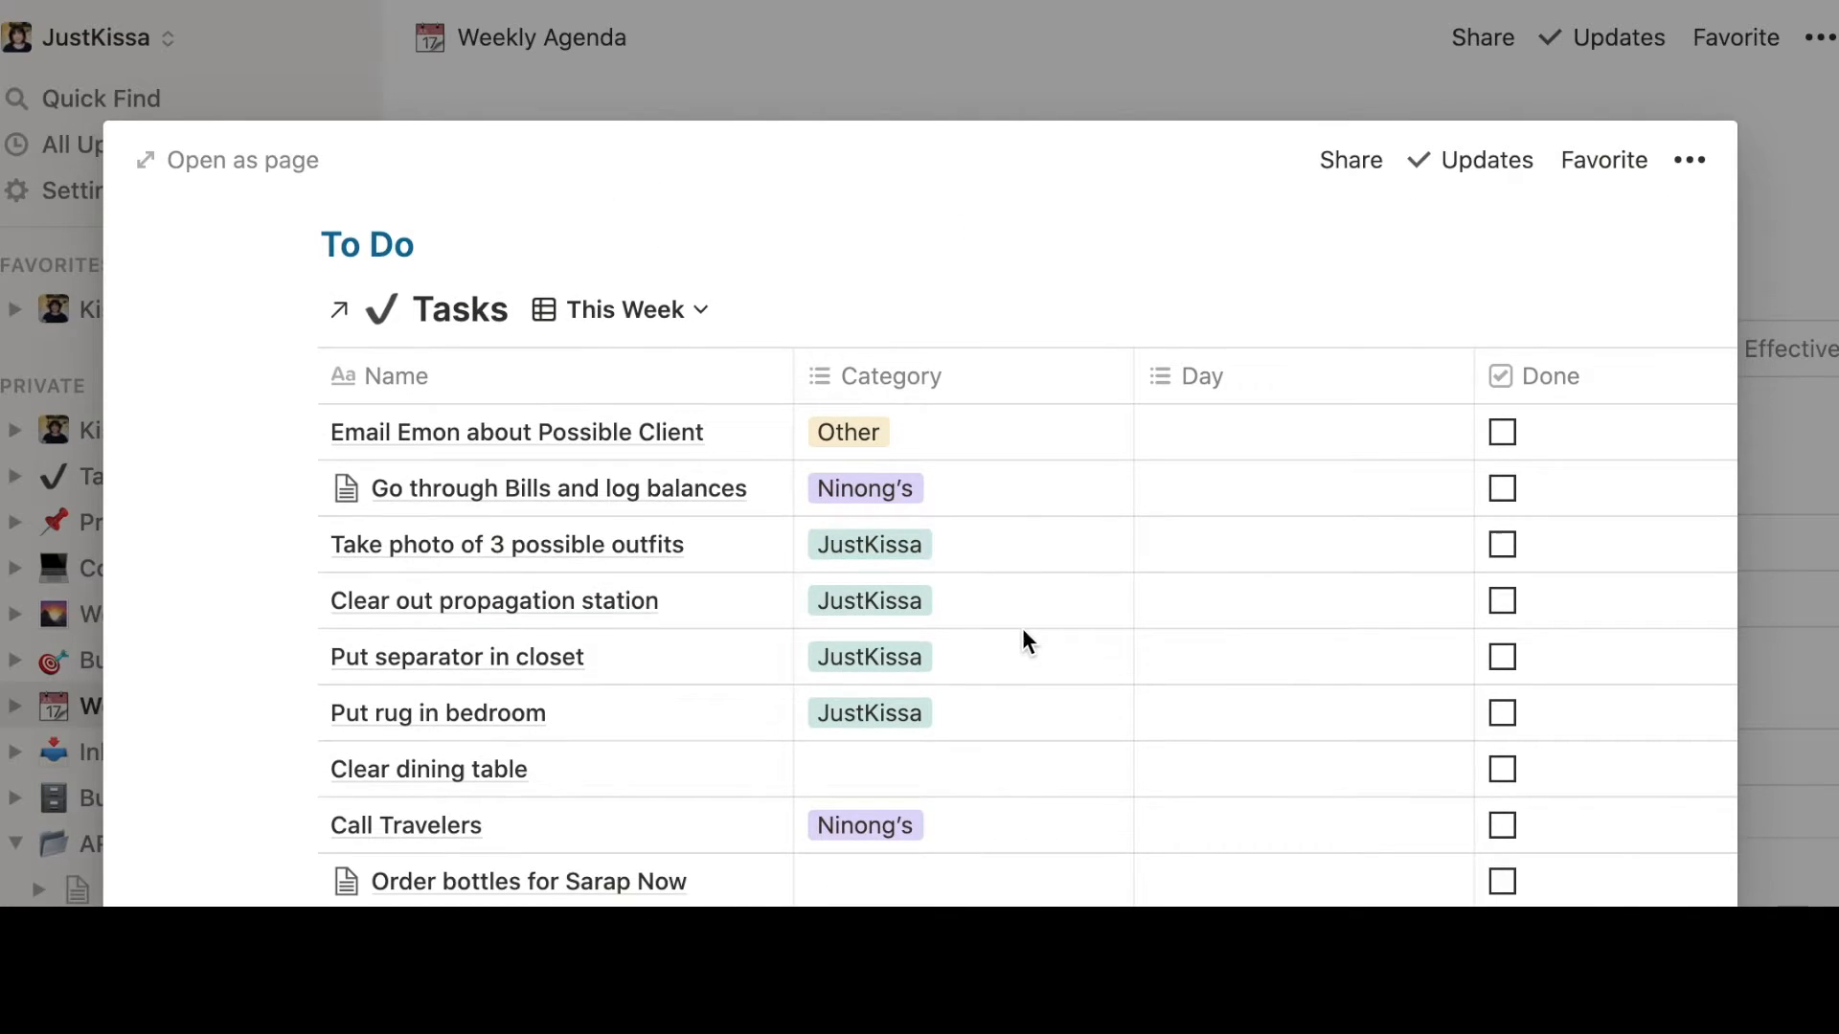
# Scroll the This Week task list as the outfit photo and bedroom rug tasks drop out, leaving seven
pyautogui.scroll(3)
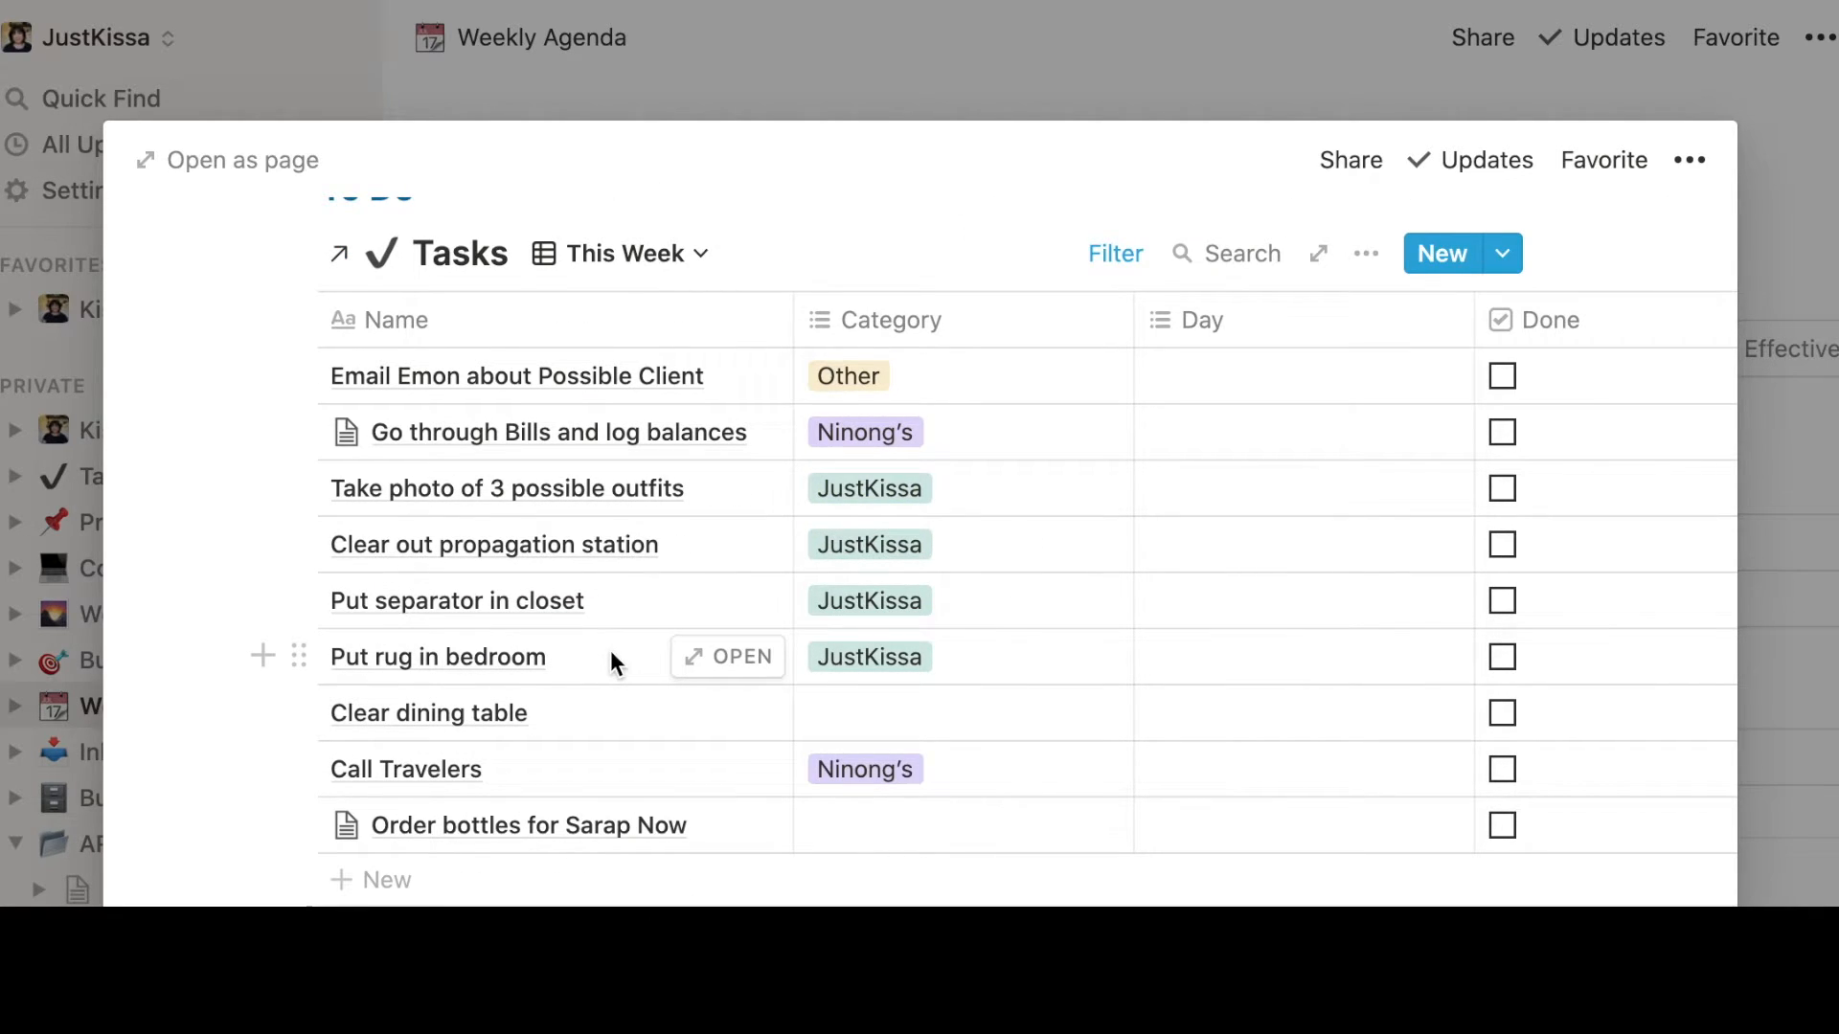
pyautogui.moveTo(623, 544)
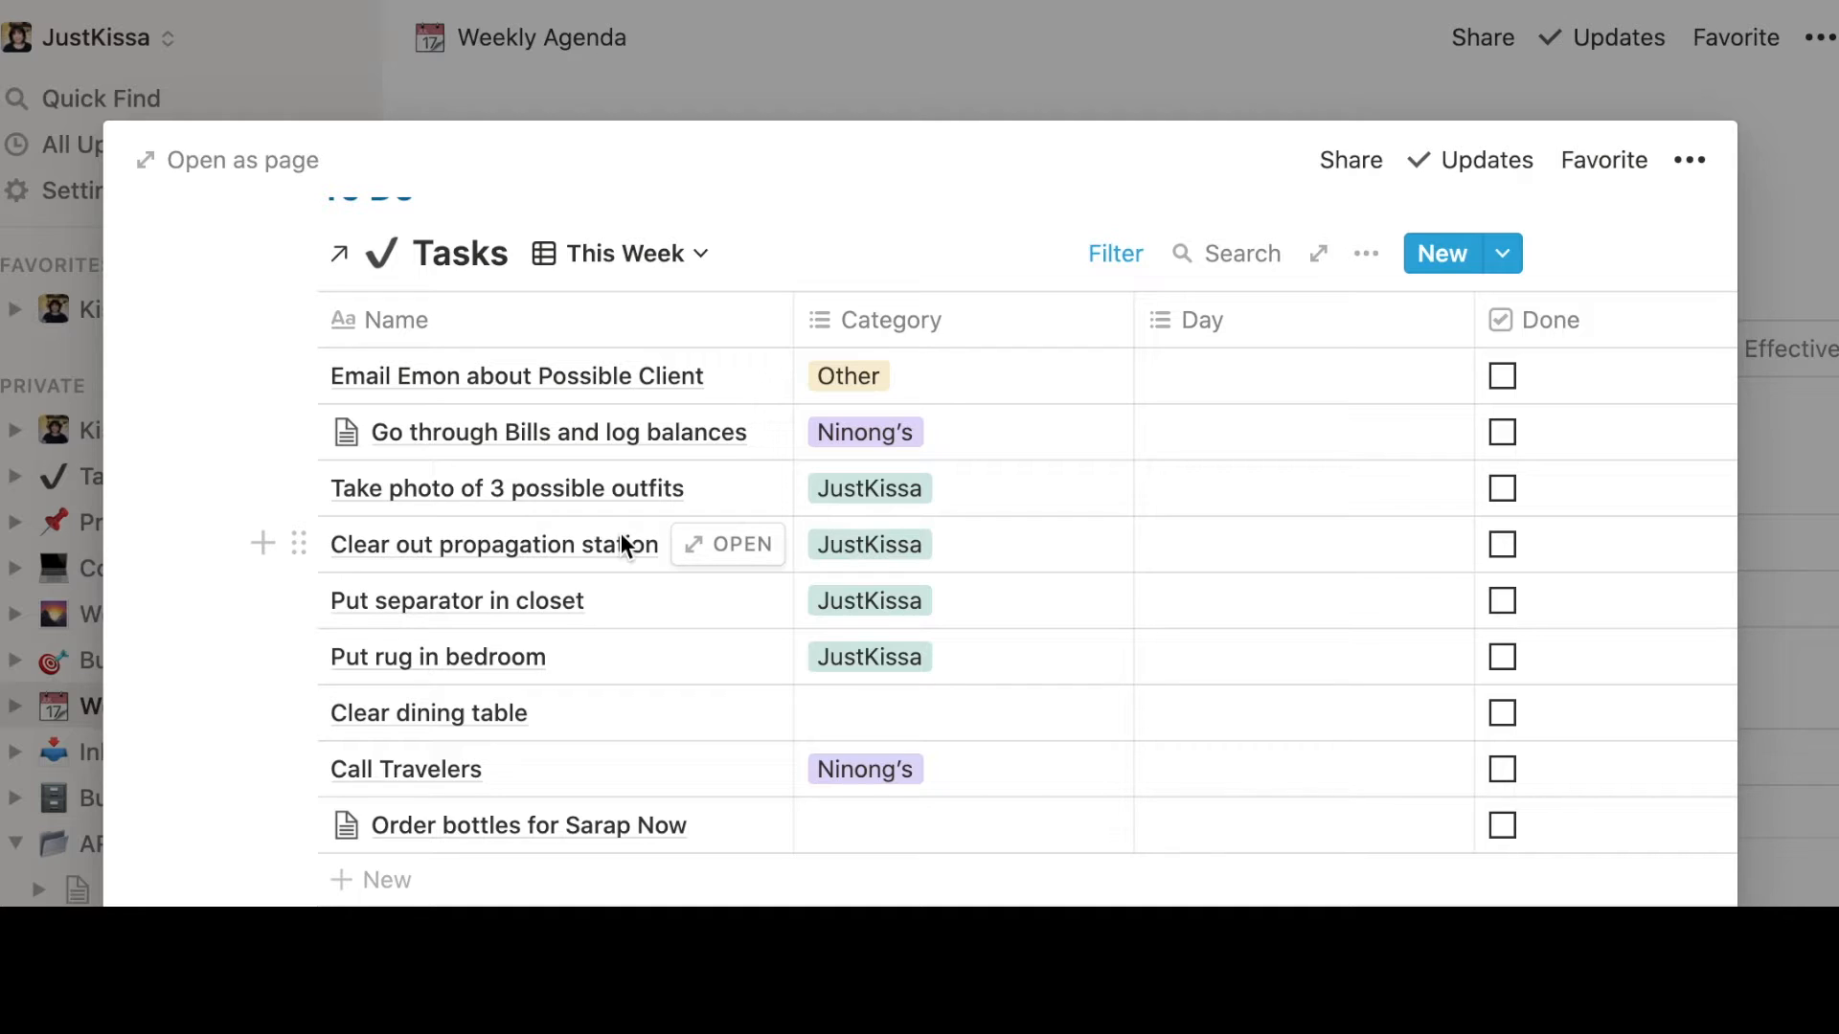
pyautogui.moveTo(461, 253)
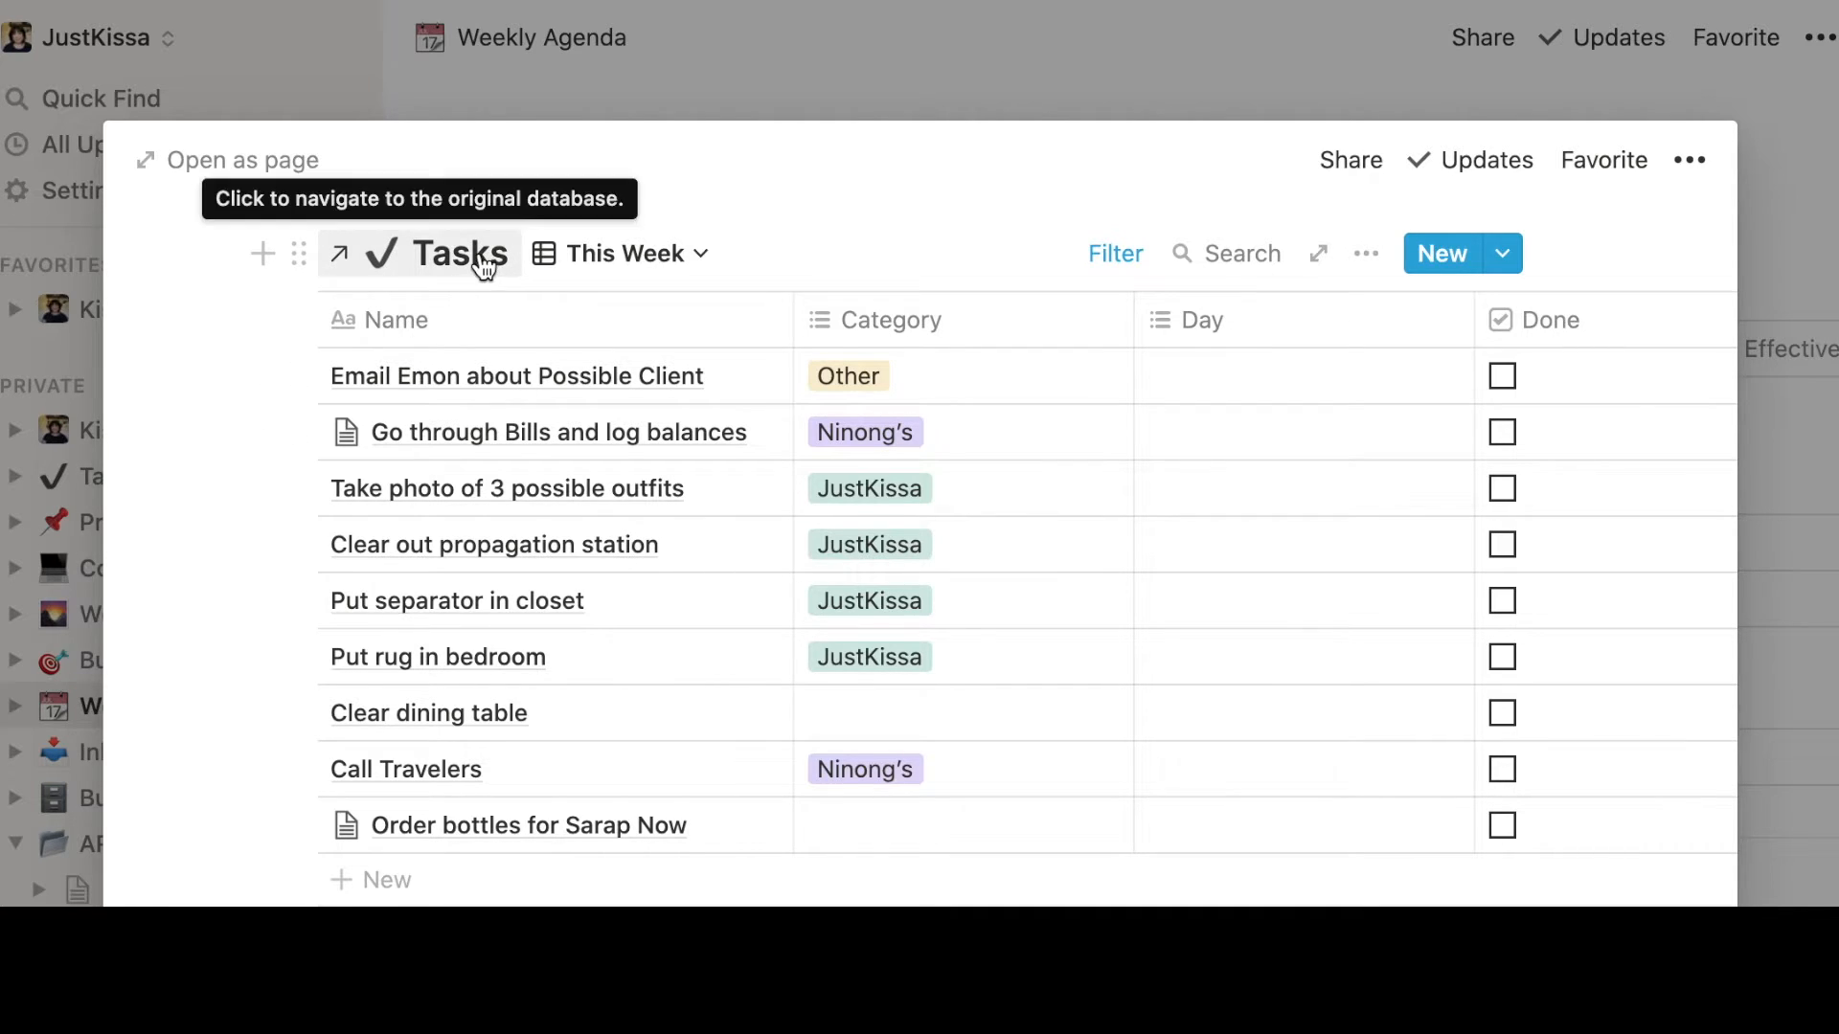
pyautogui.moveTo(475, 320)
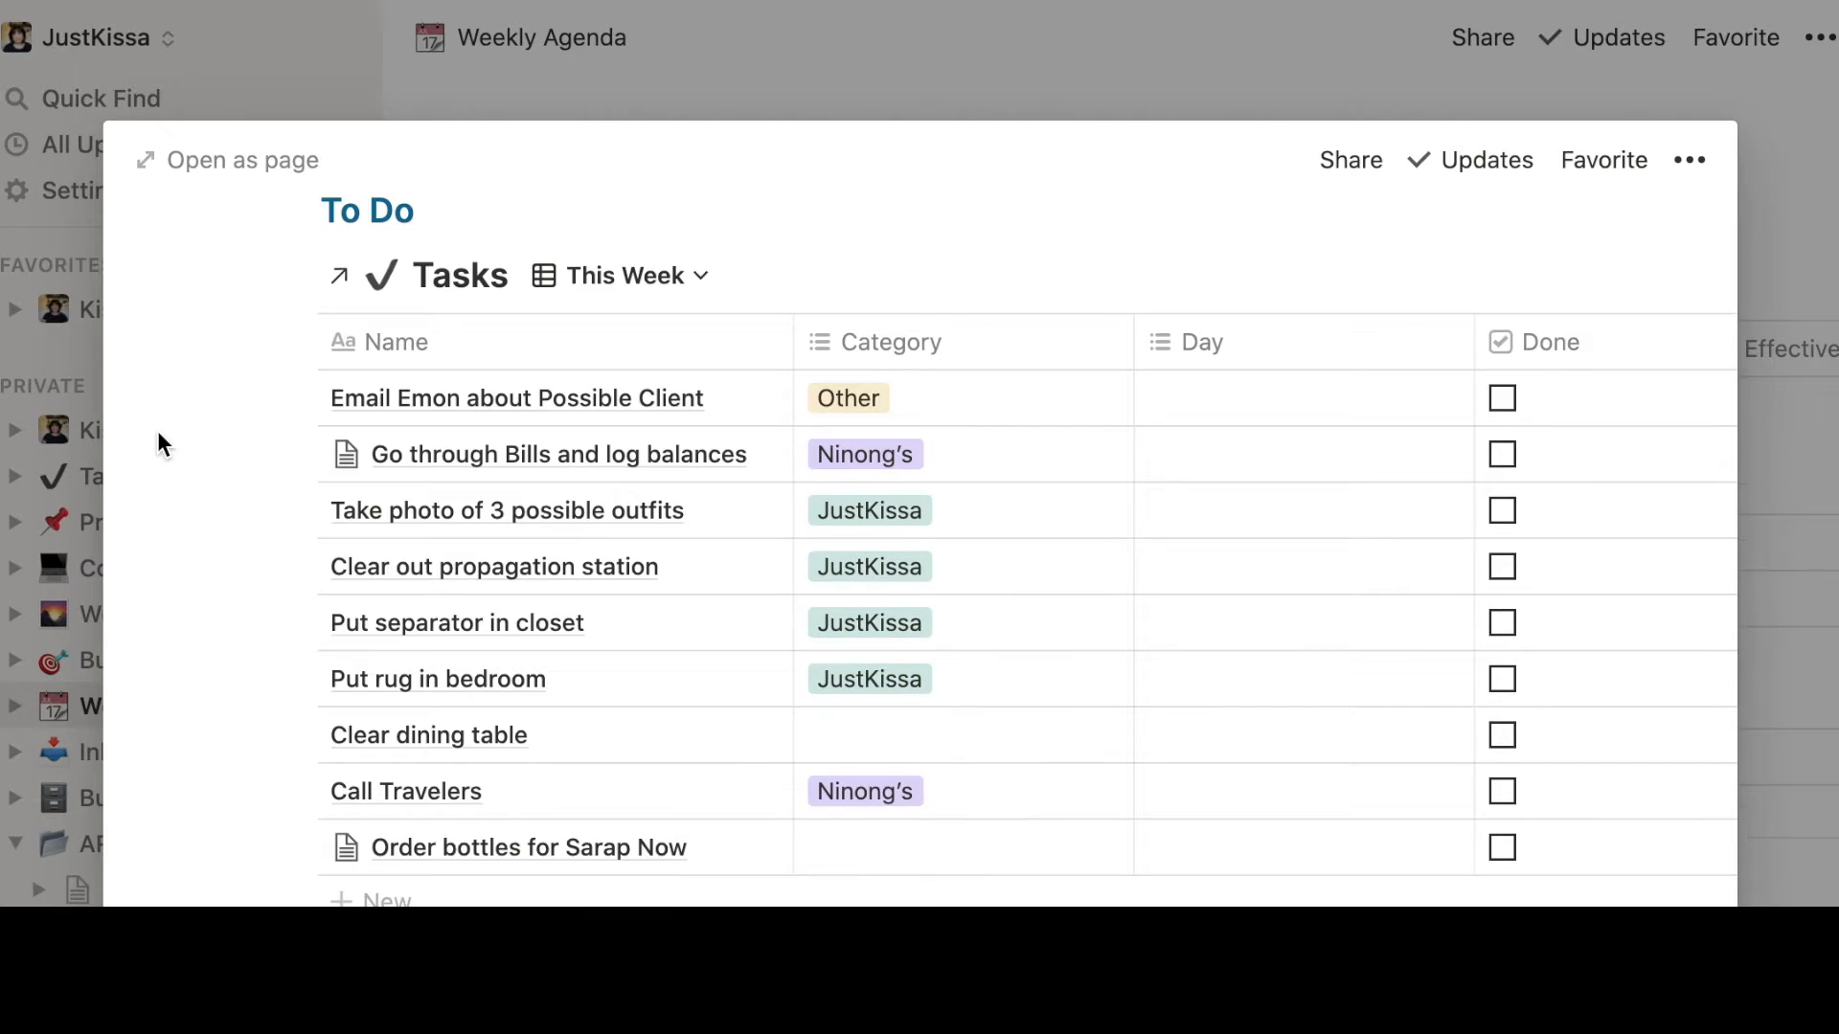
pyautogui.scroll(-3)
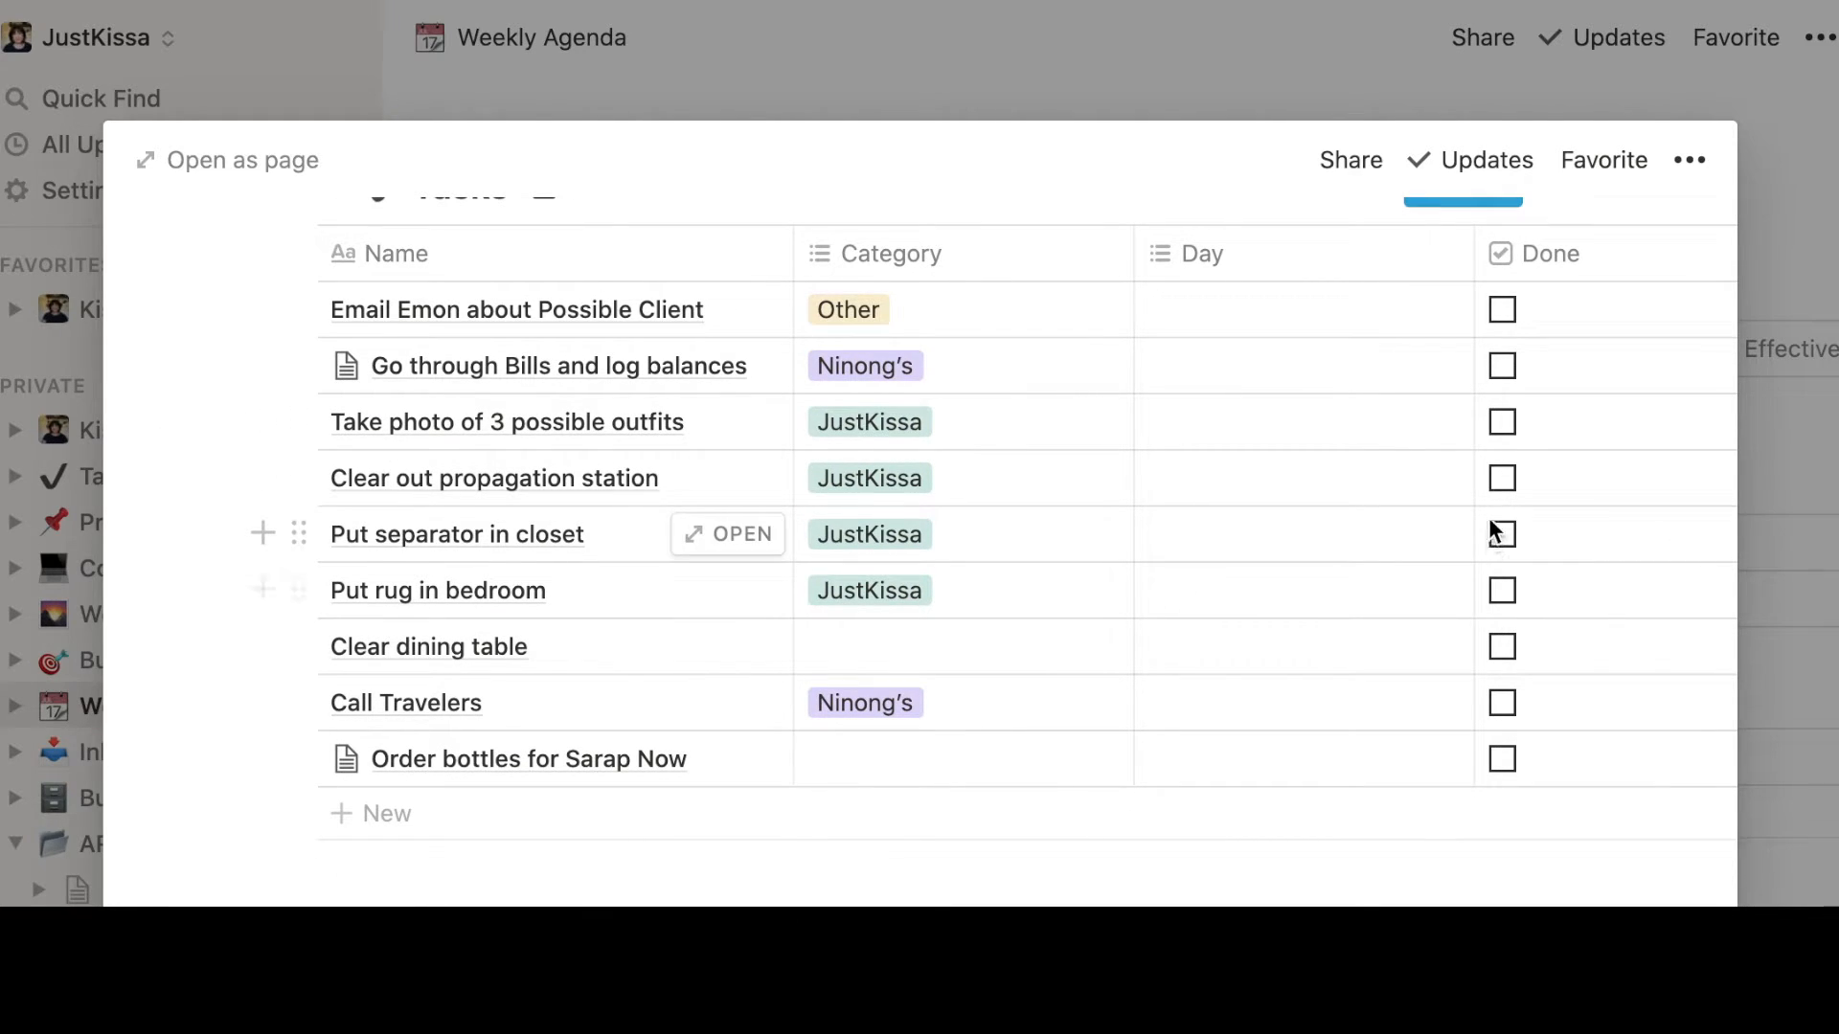
pyautogui.moveTo(1513, 436)
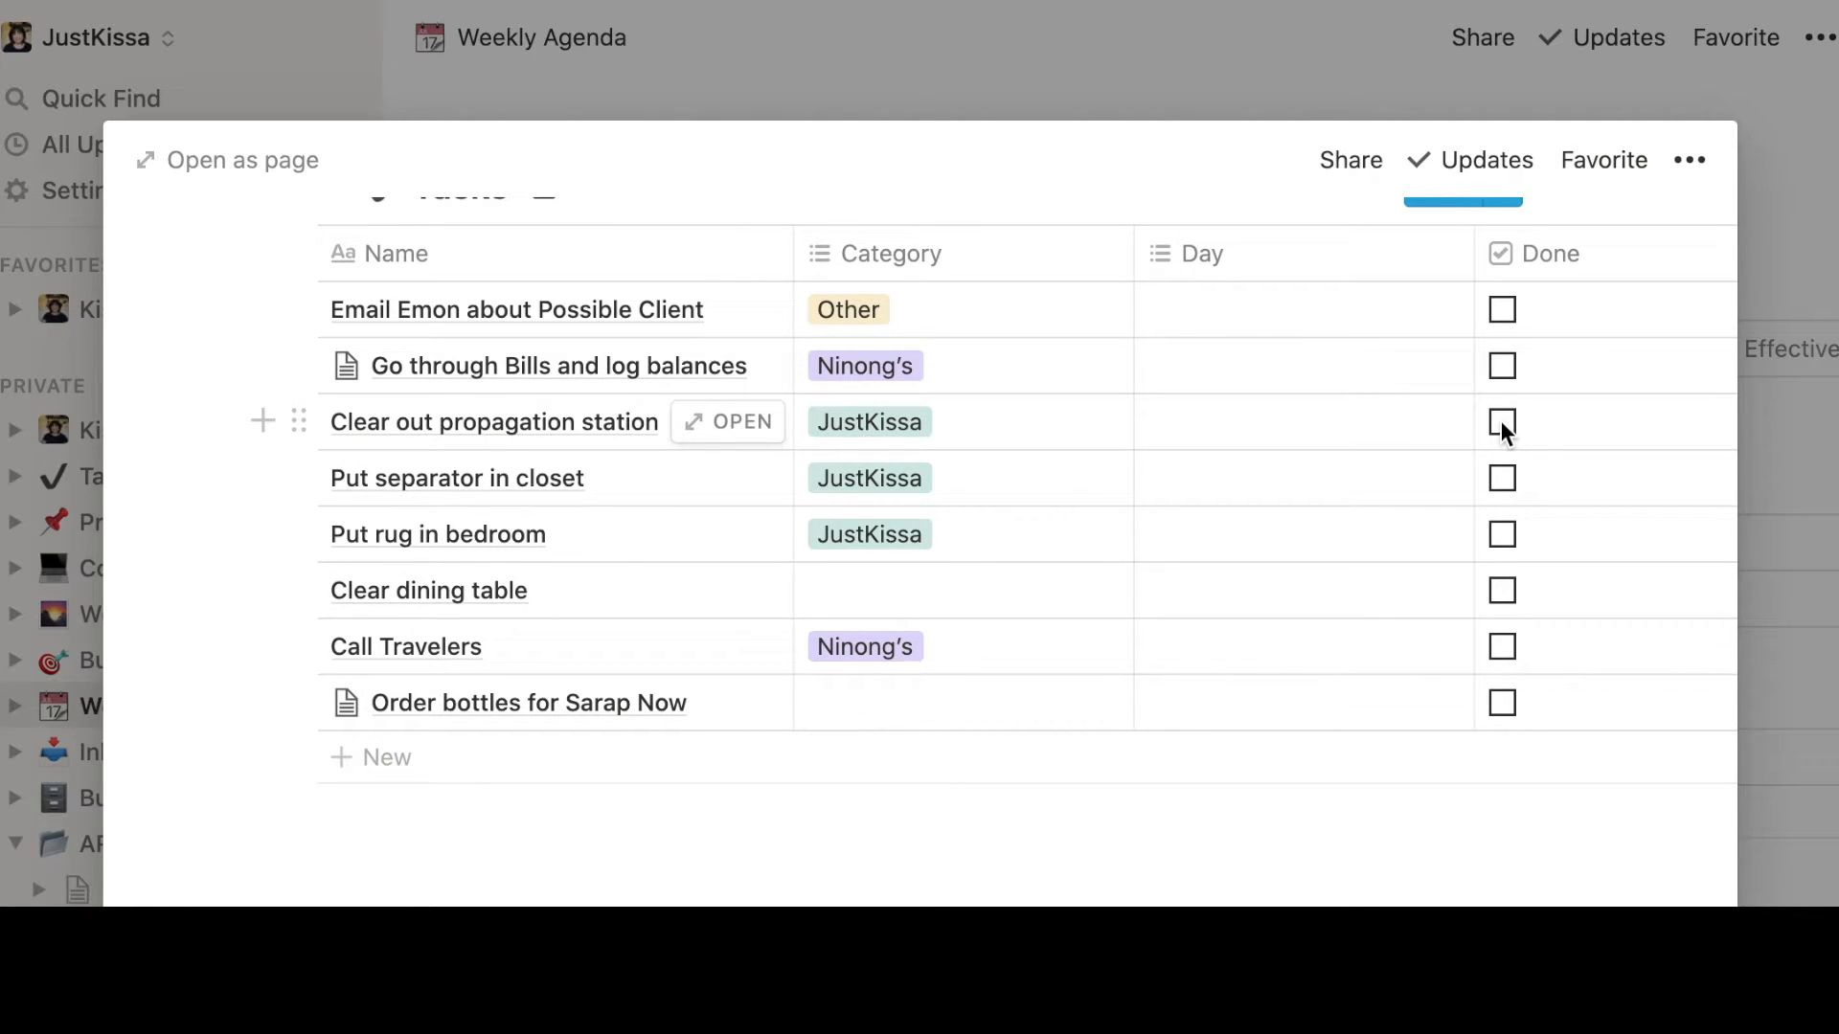
pyautogui.moveTo(1513, 550)
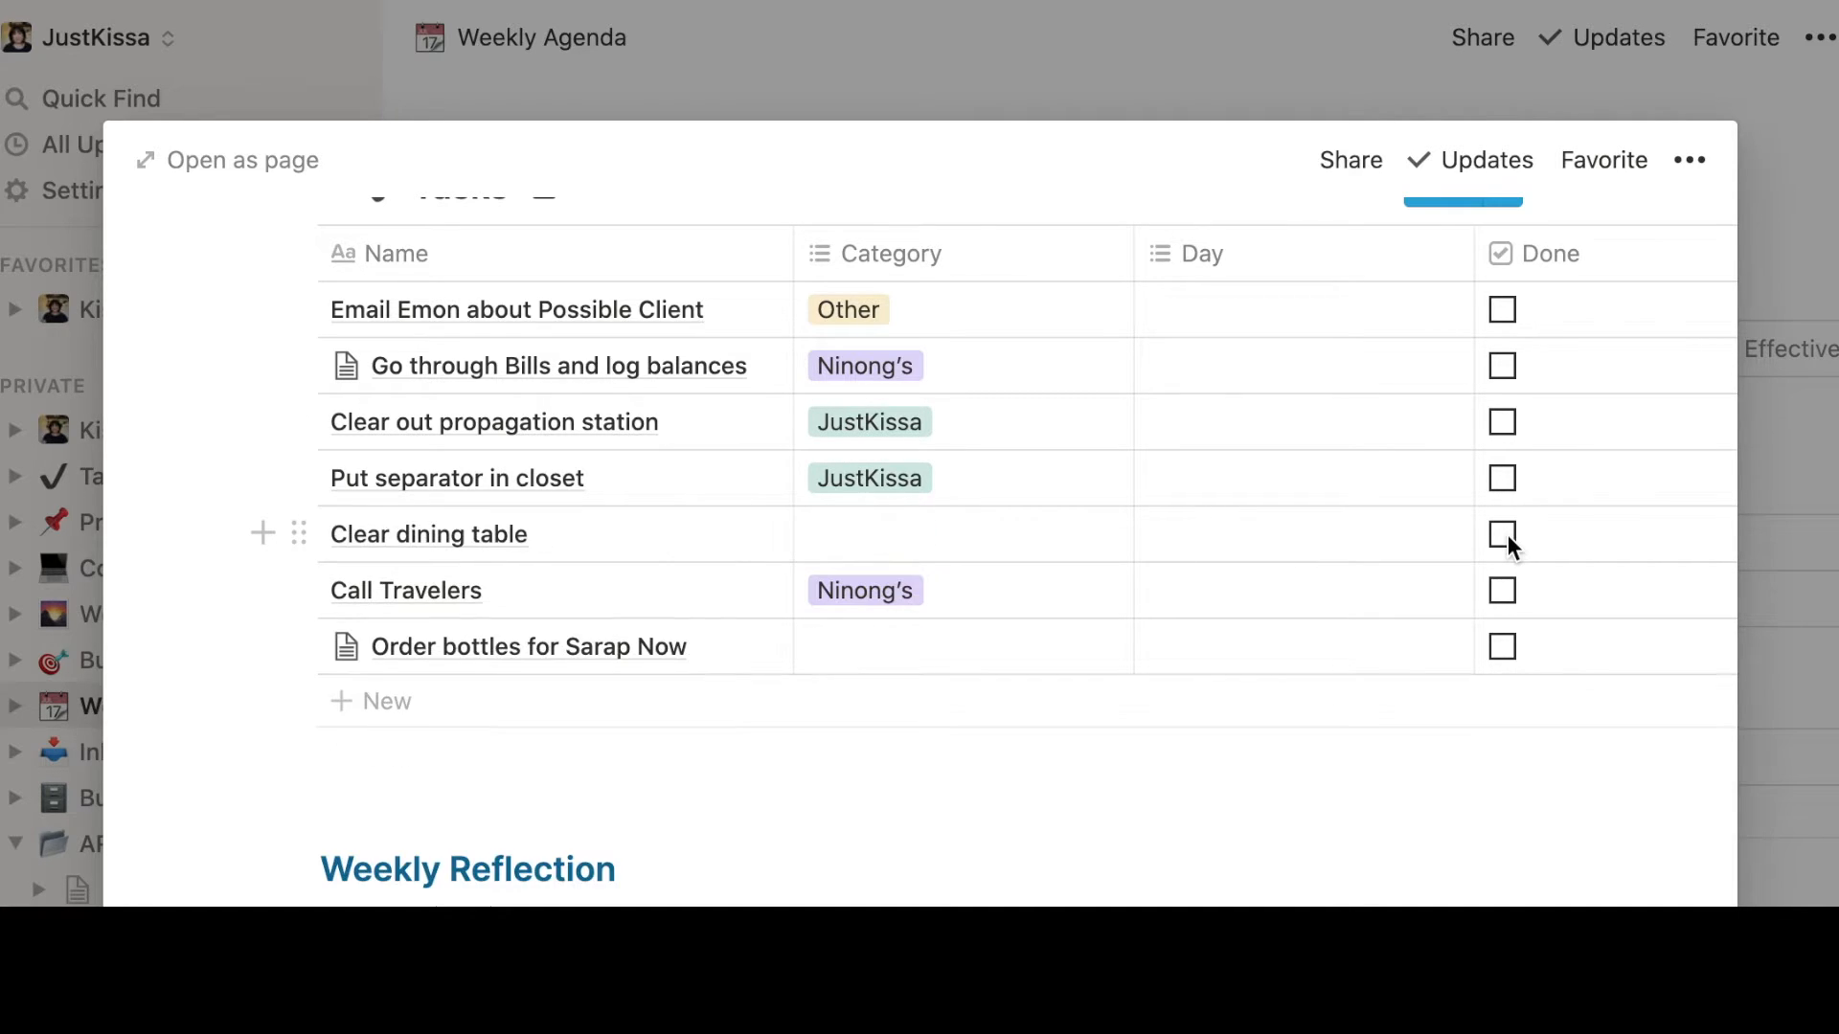
pyautogui.scroll(3)
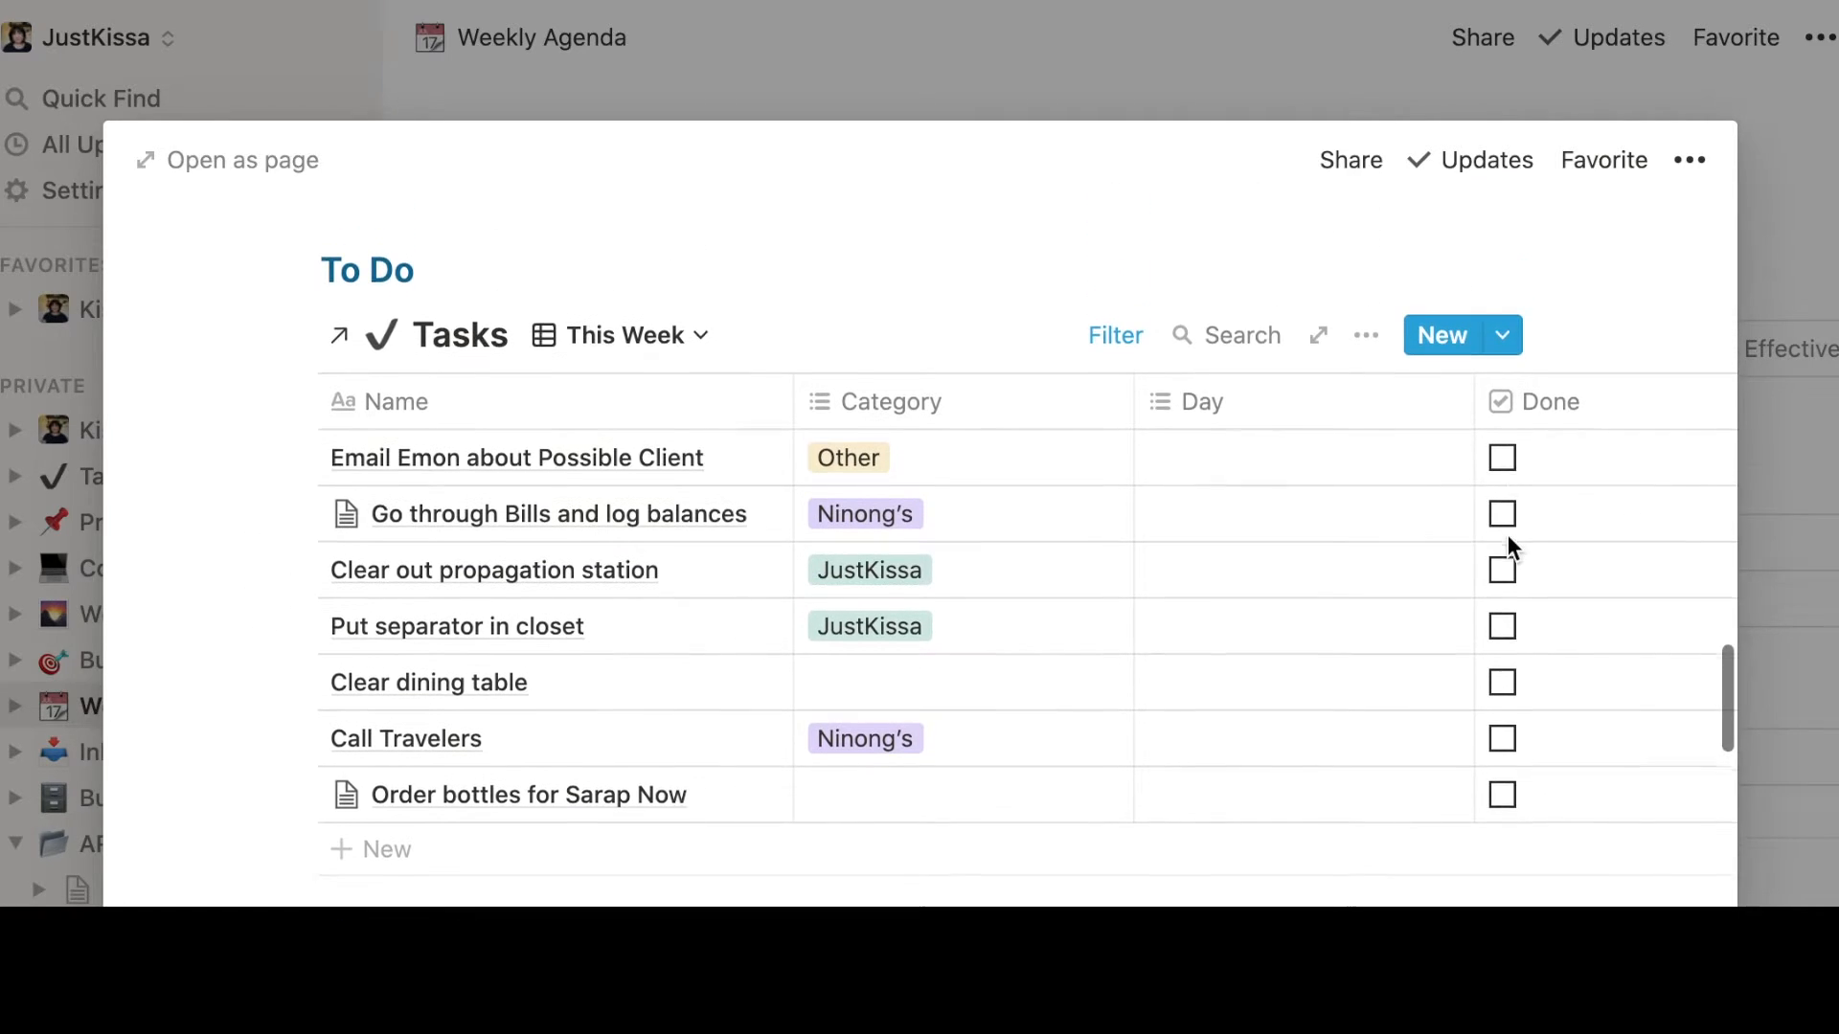
# Review the This Week view's filters: project not Recurring Tasks, due by Aug 2, 2020, Done unchecked
pyautogui.click(1366, 333)
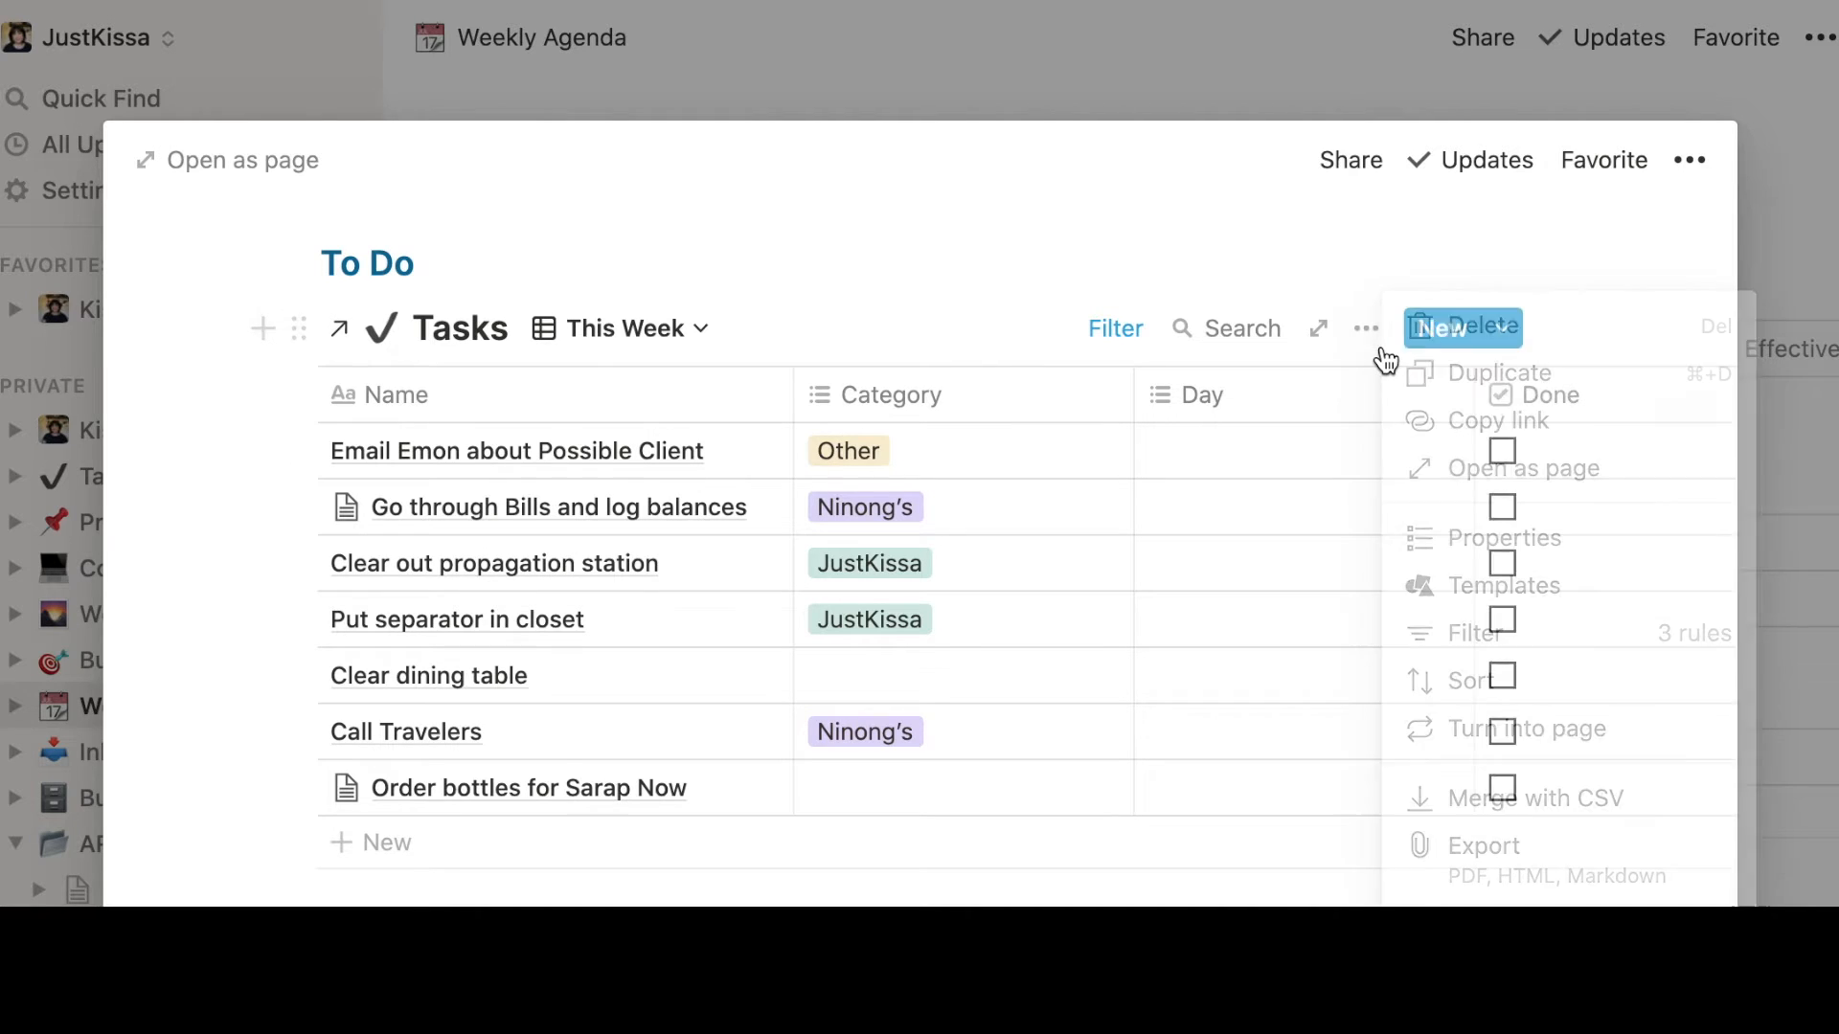
pyautogui.moveTo(1559, 634)
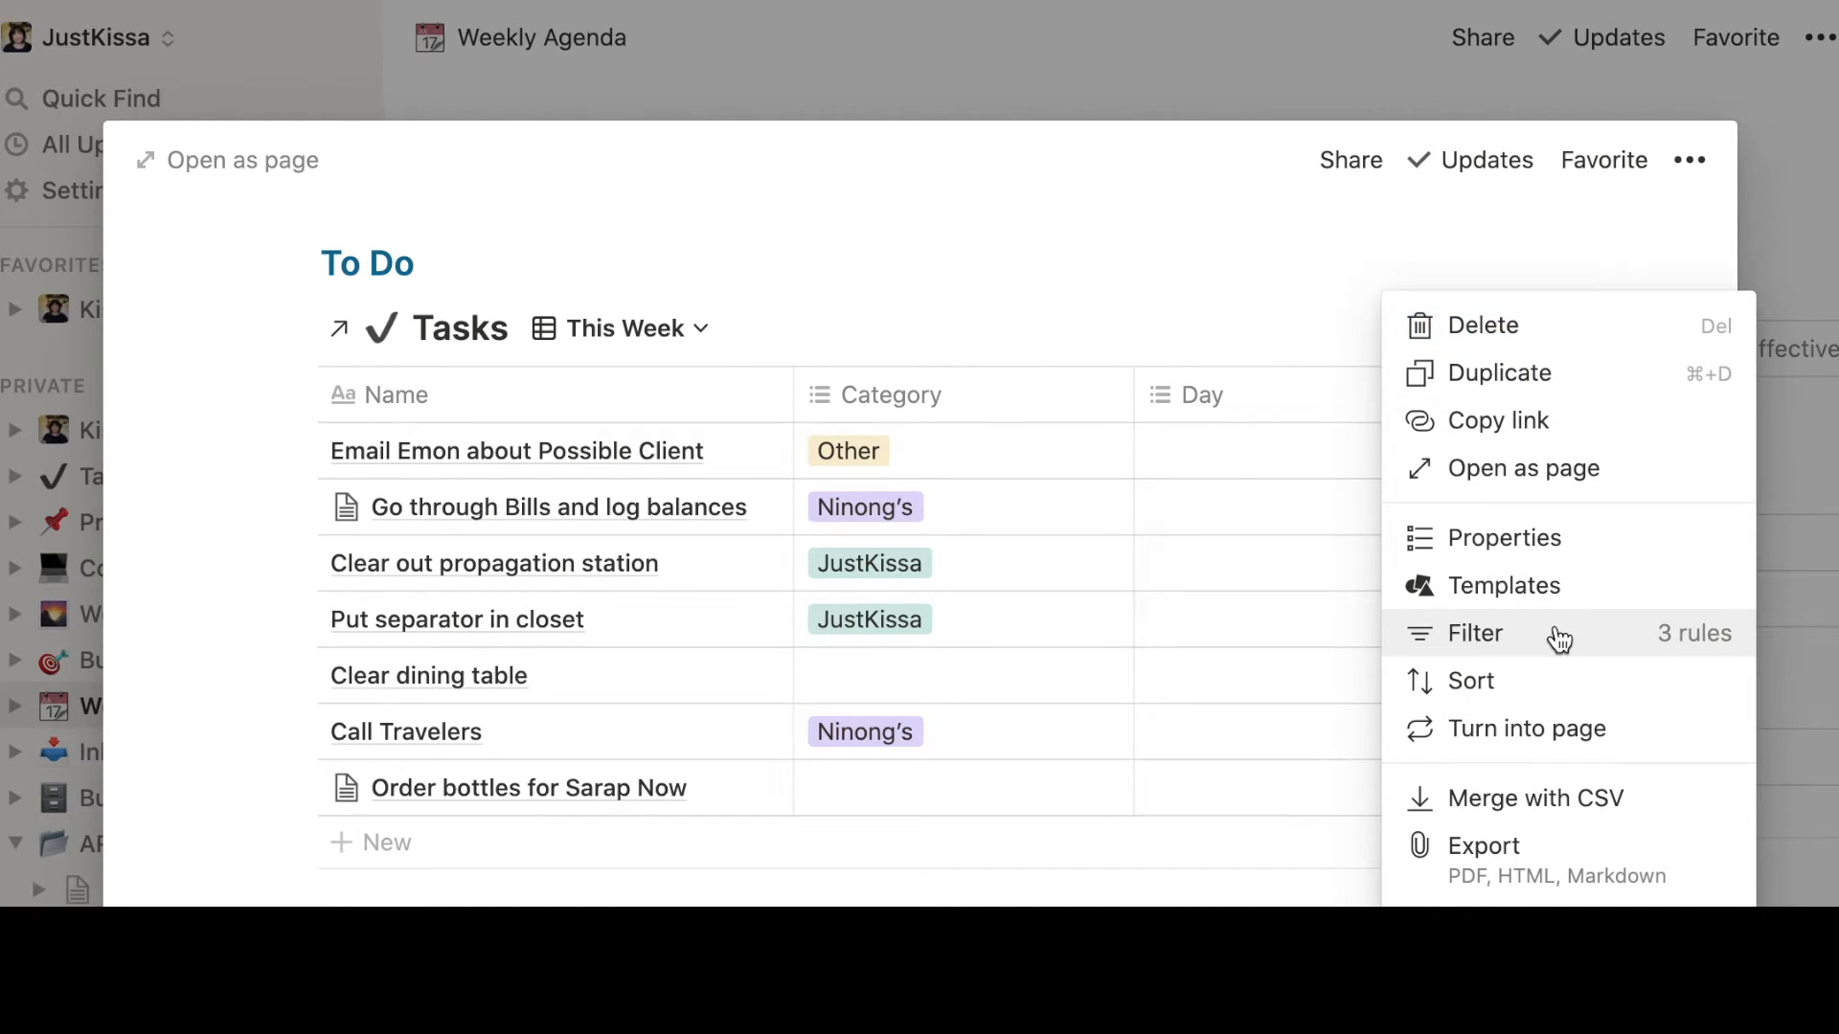
pyautogui.click(1475, 634)
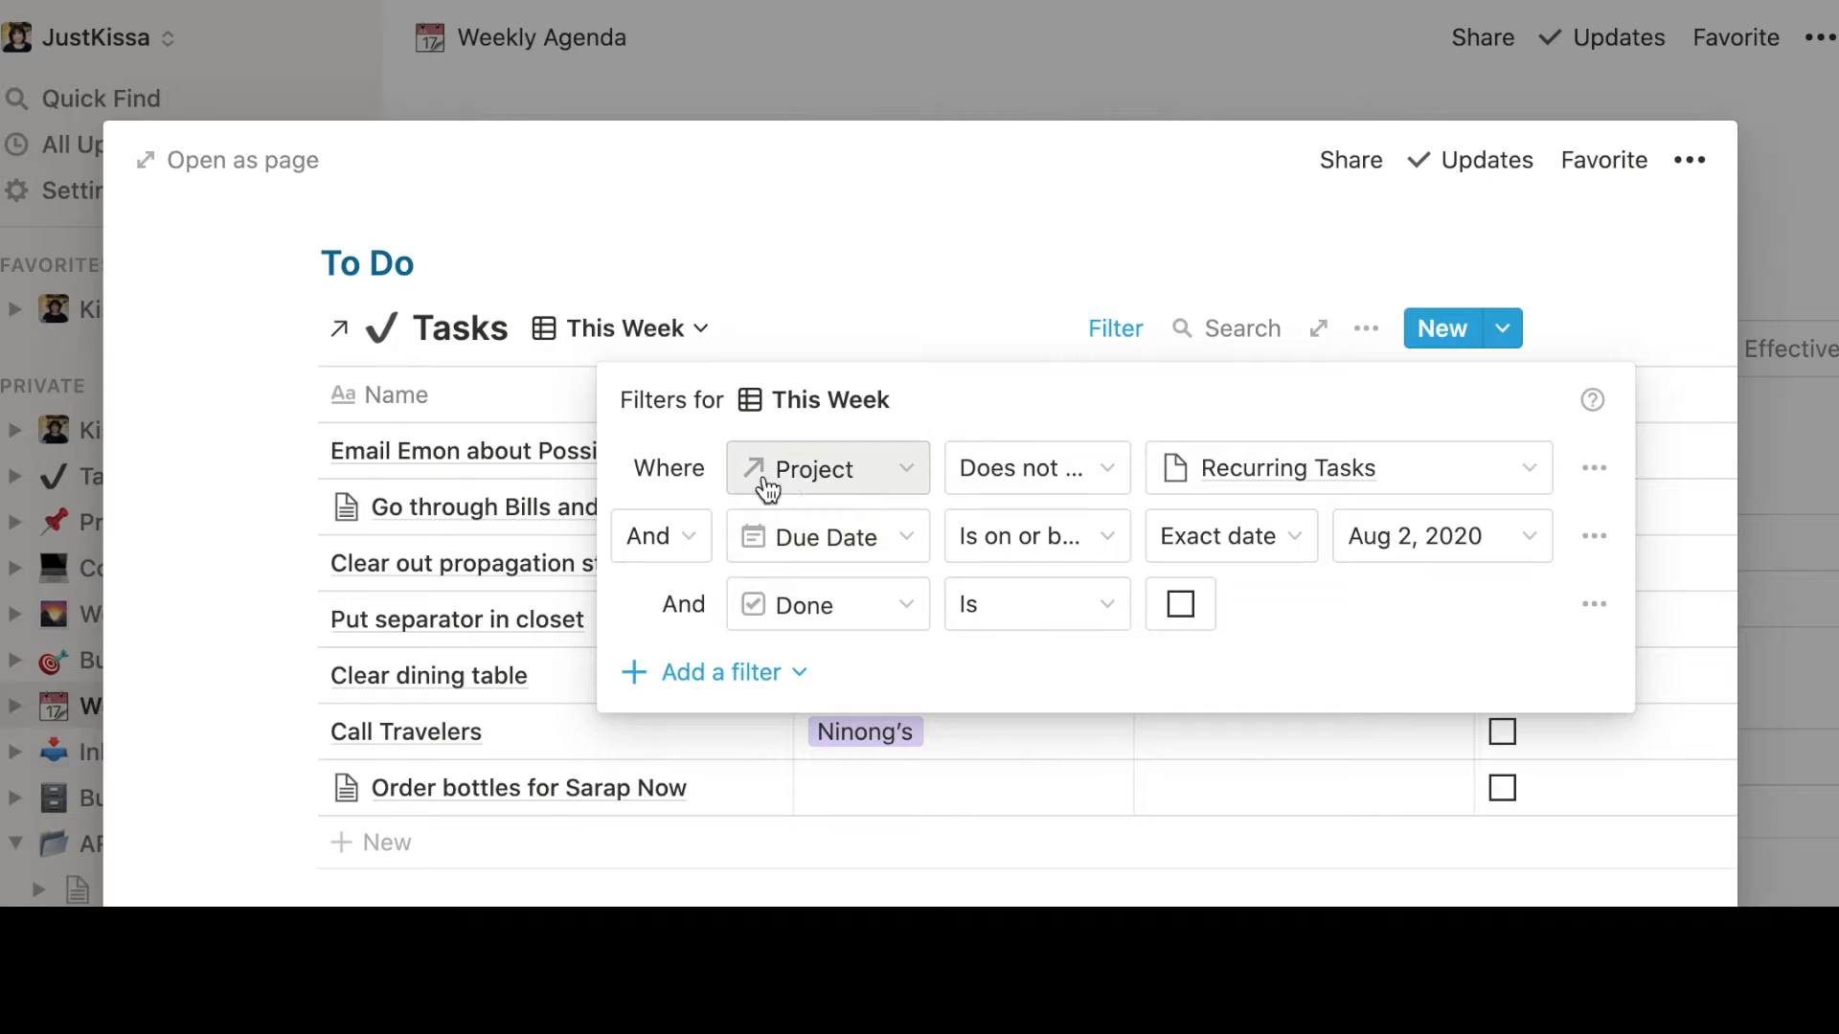
pyautogui.moveTo(1348, 468)
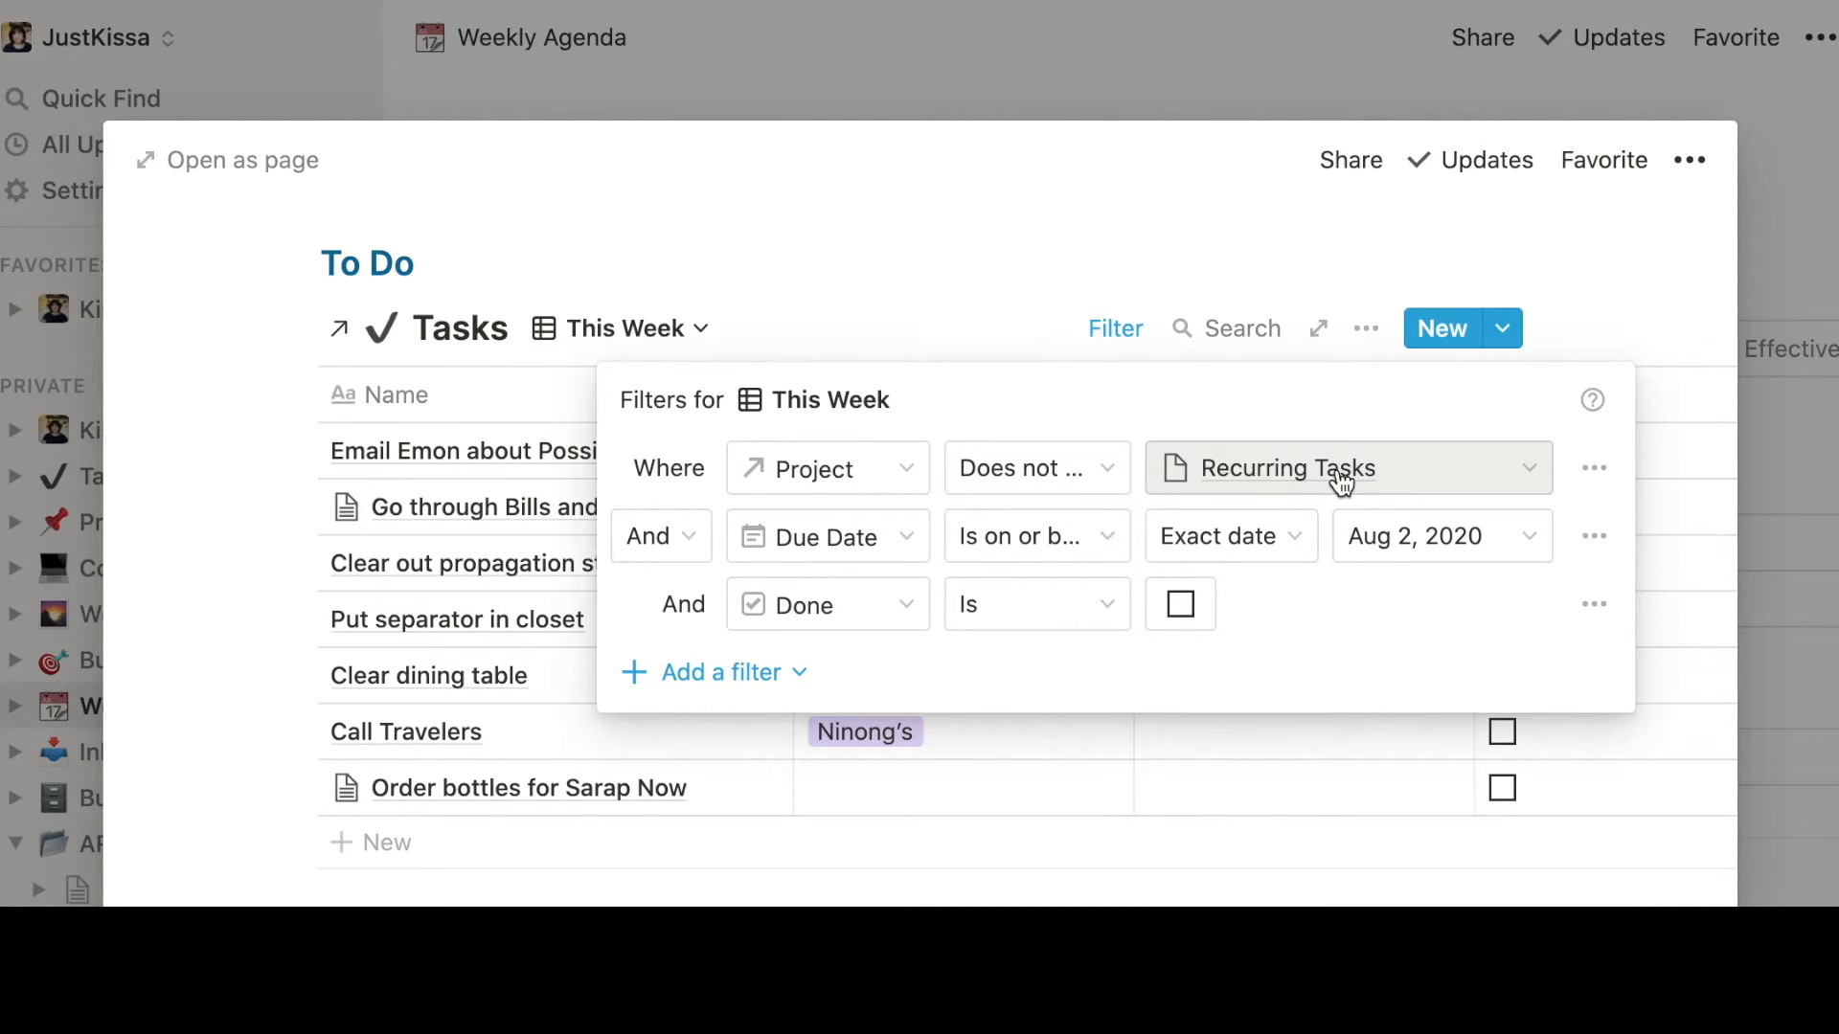
pyautogui.moveTo(1036, 536)
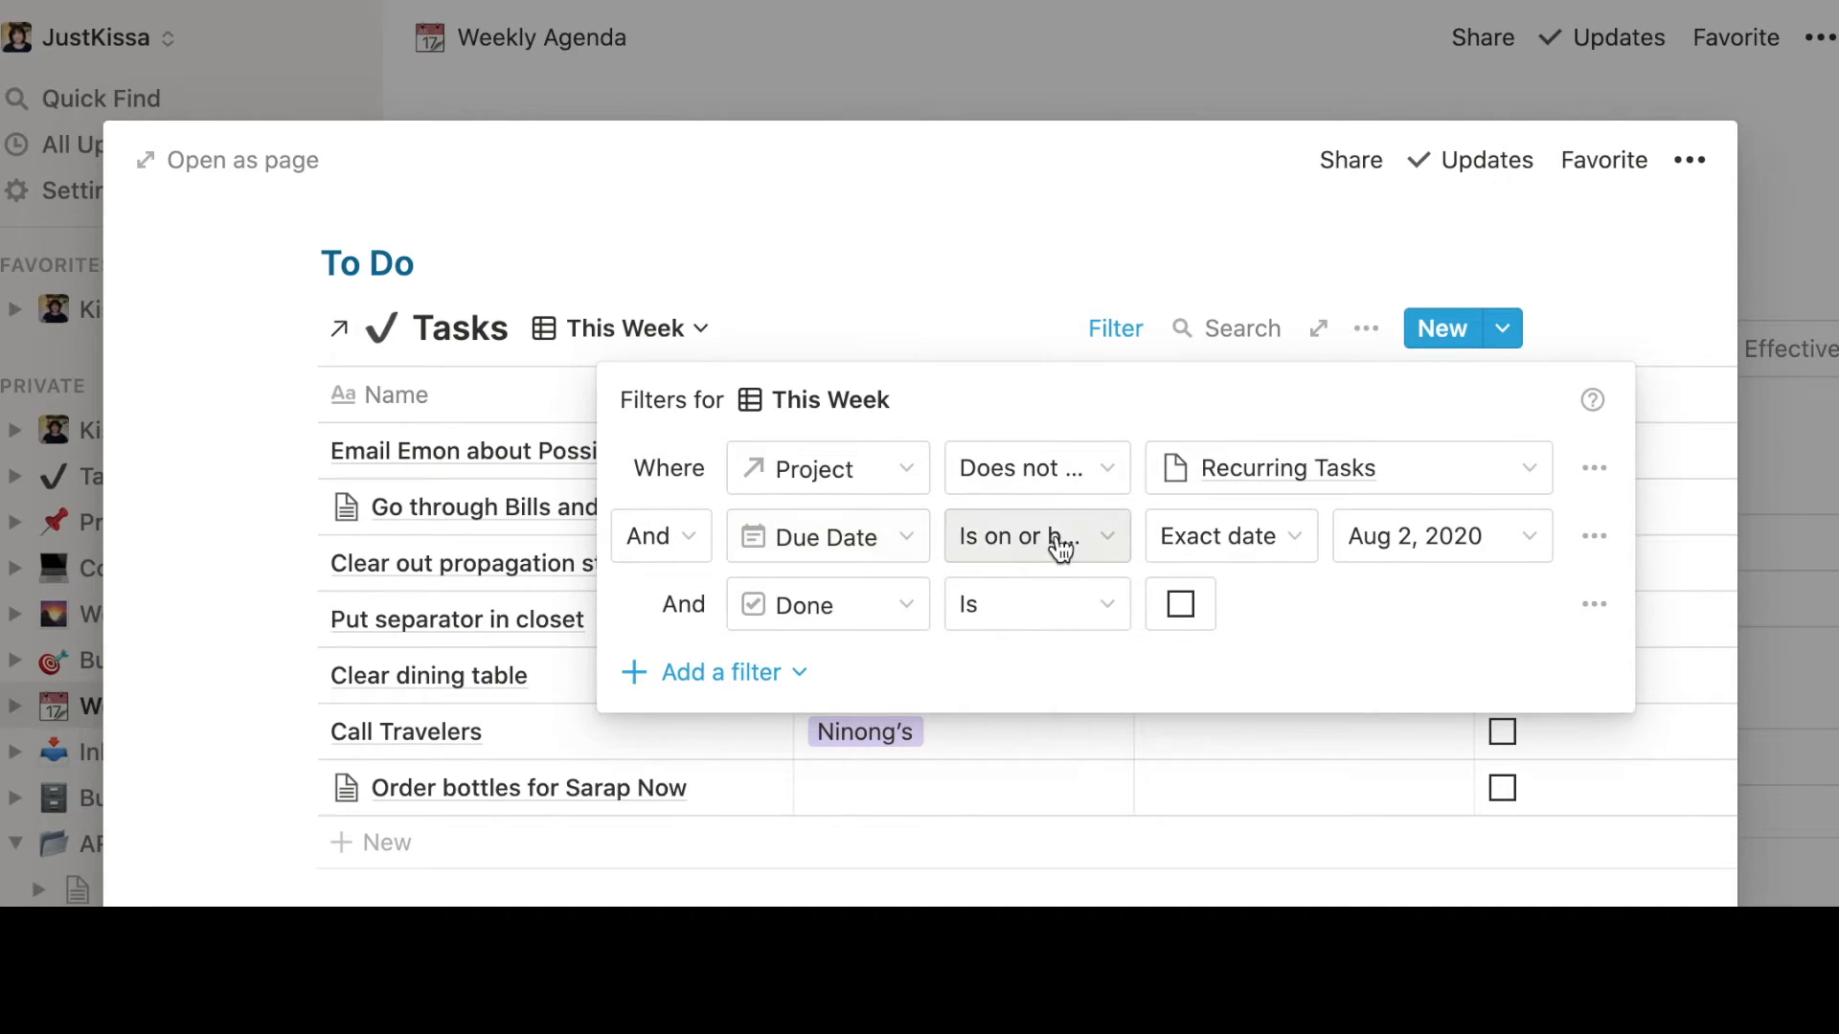
pyautogui.moveTo(1420, 550)
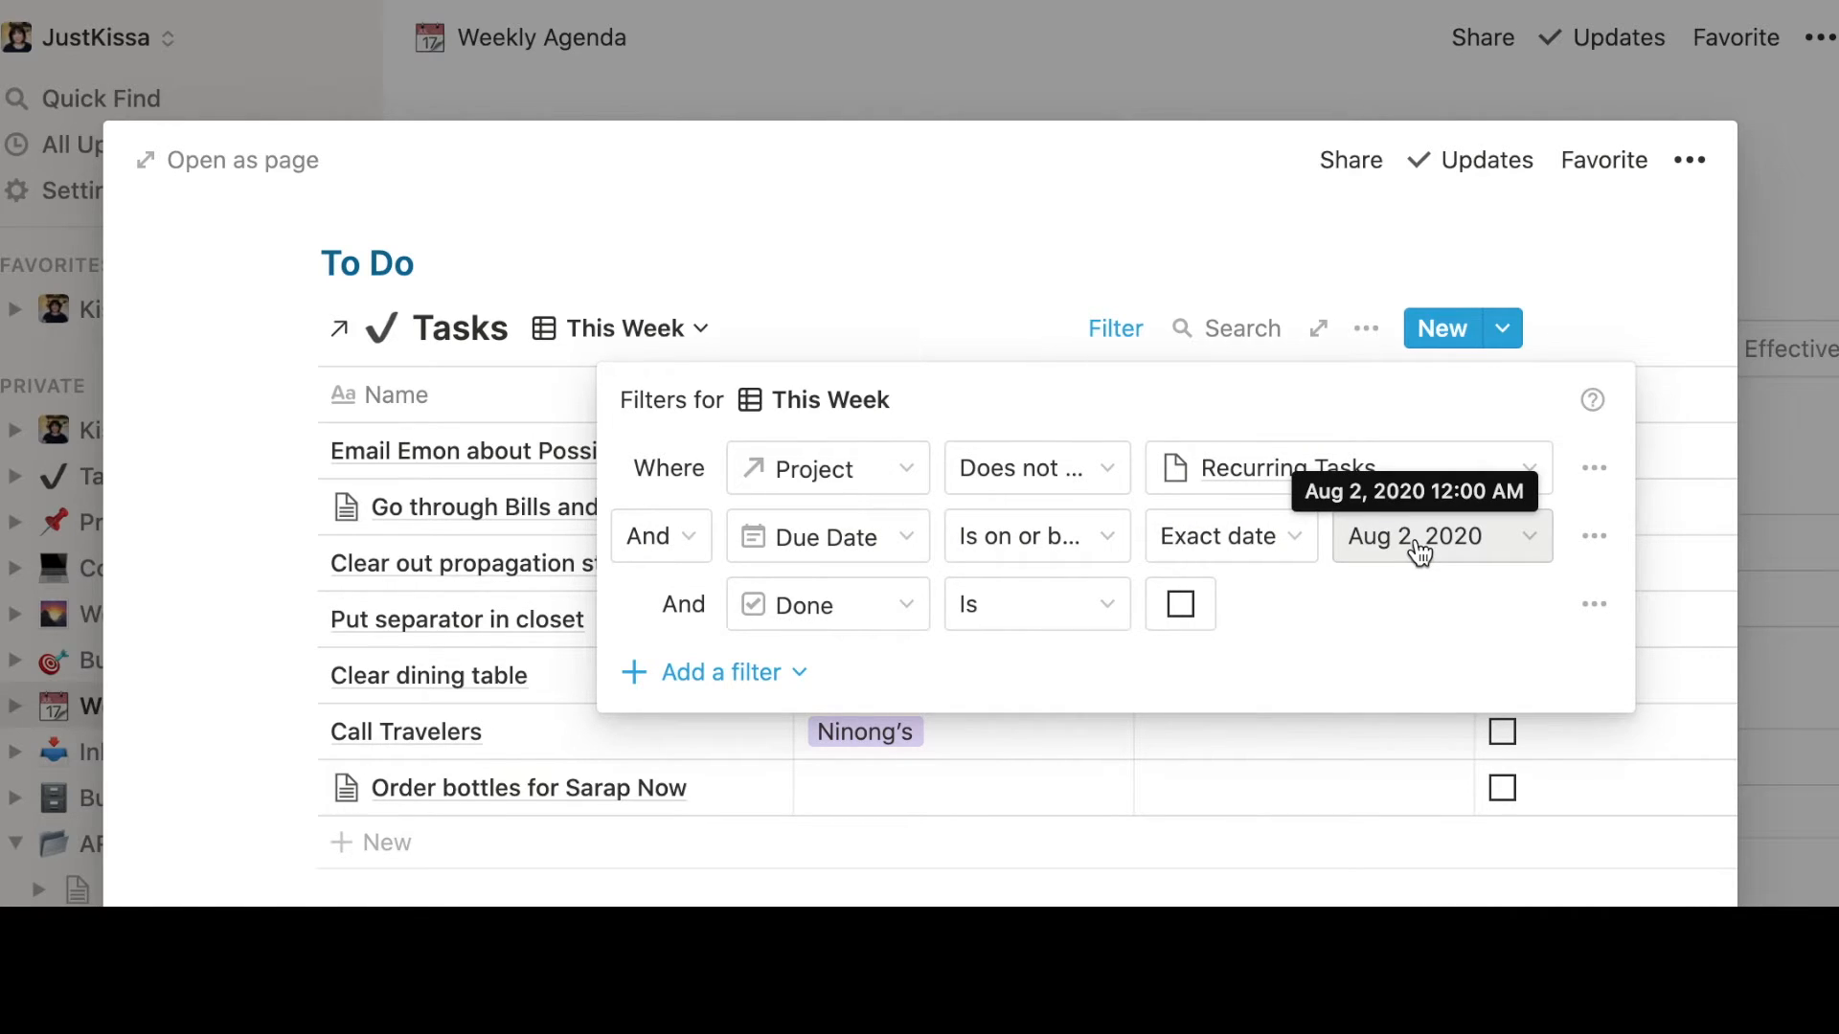
pyautogui.moveTo(828, 609)
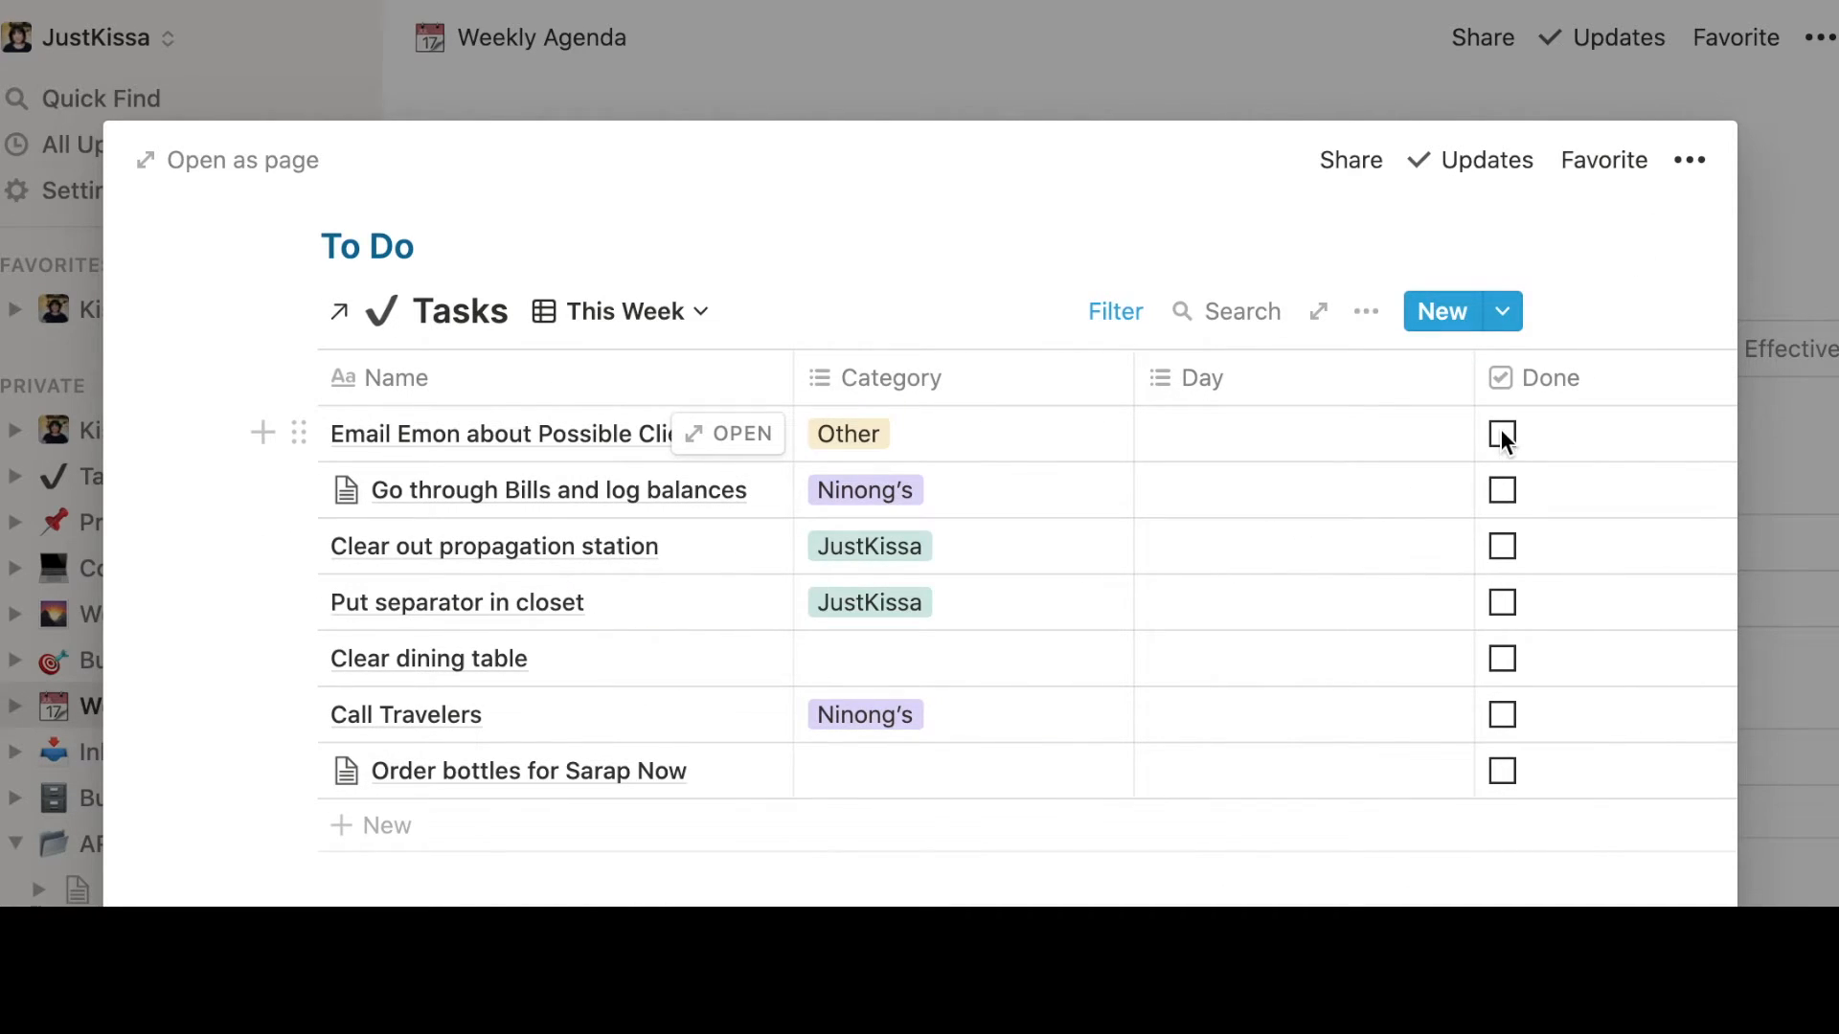
pyautogui.moveTo(1507, 619)
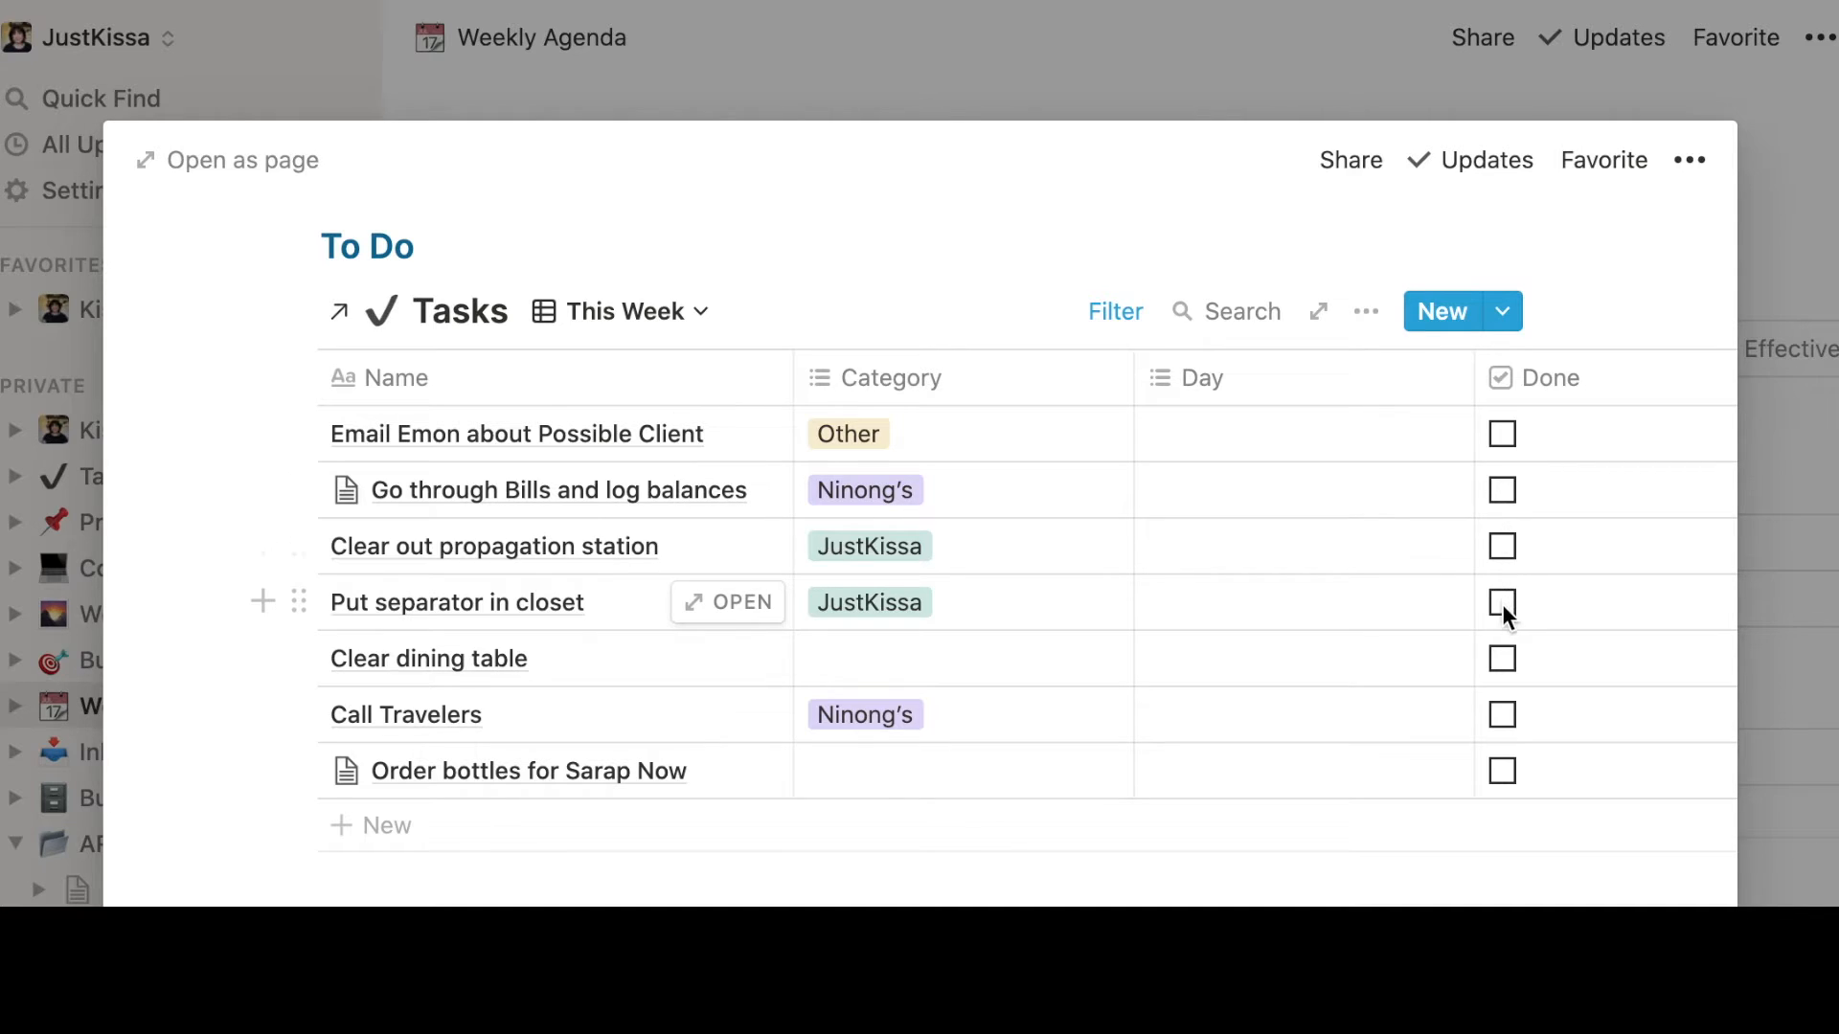
# Scroll through the Weekly Reflection section of the July 27-Aug 2 page
pyautogui.scroll(-3)
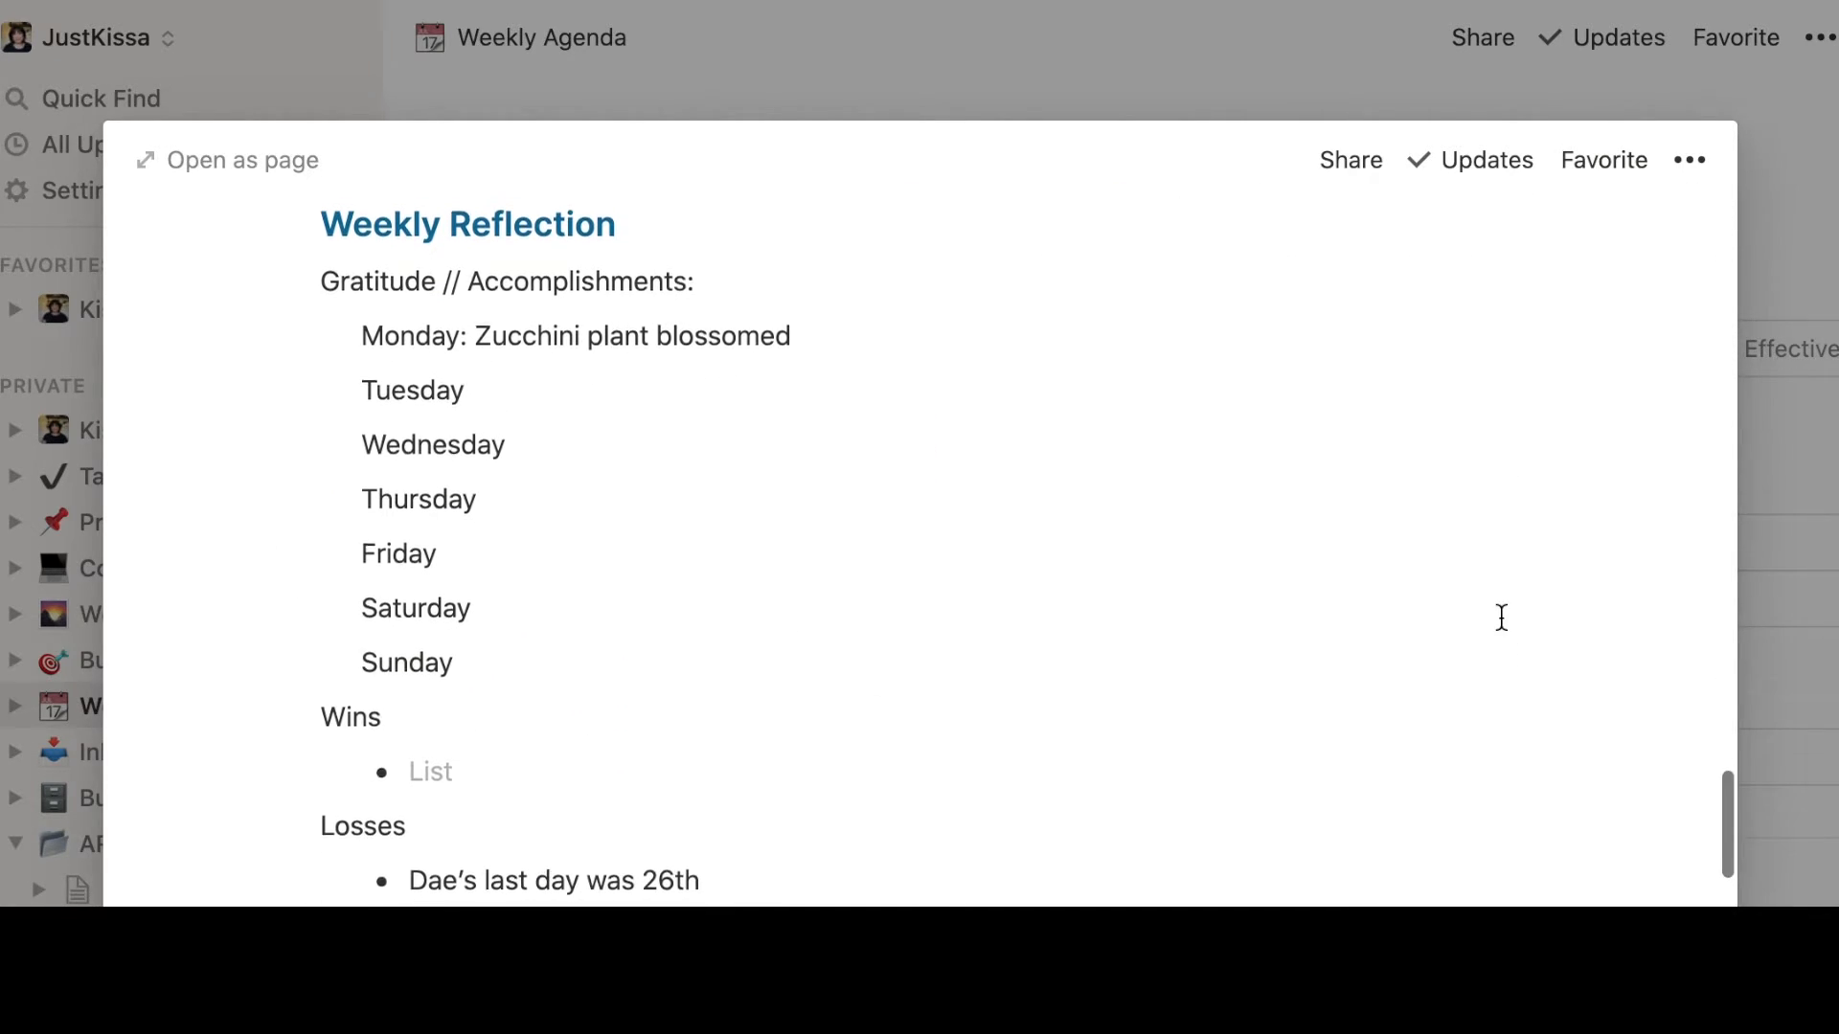
pyautogui.scroll(3)
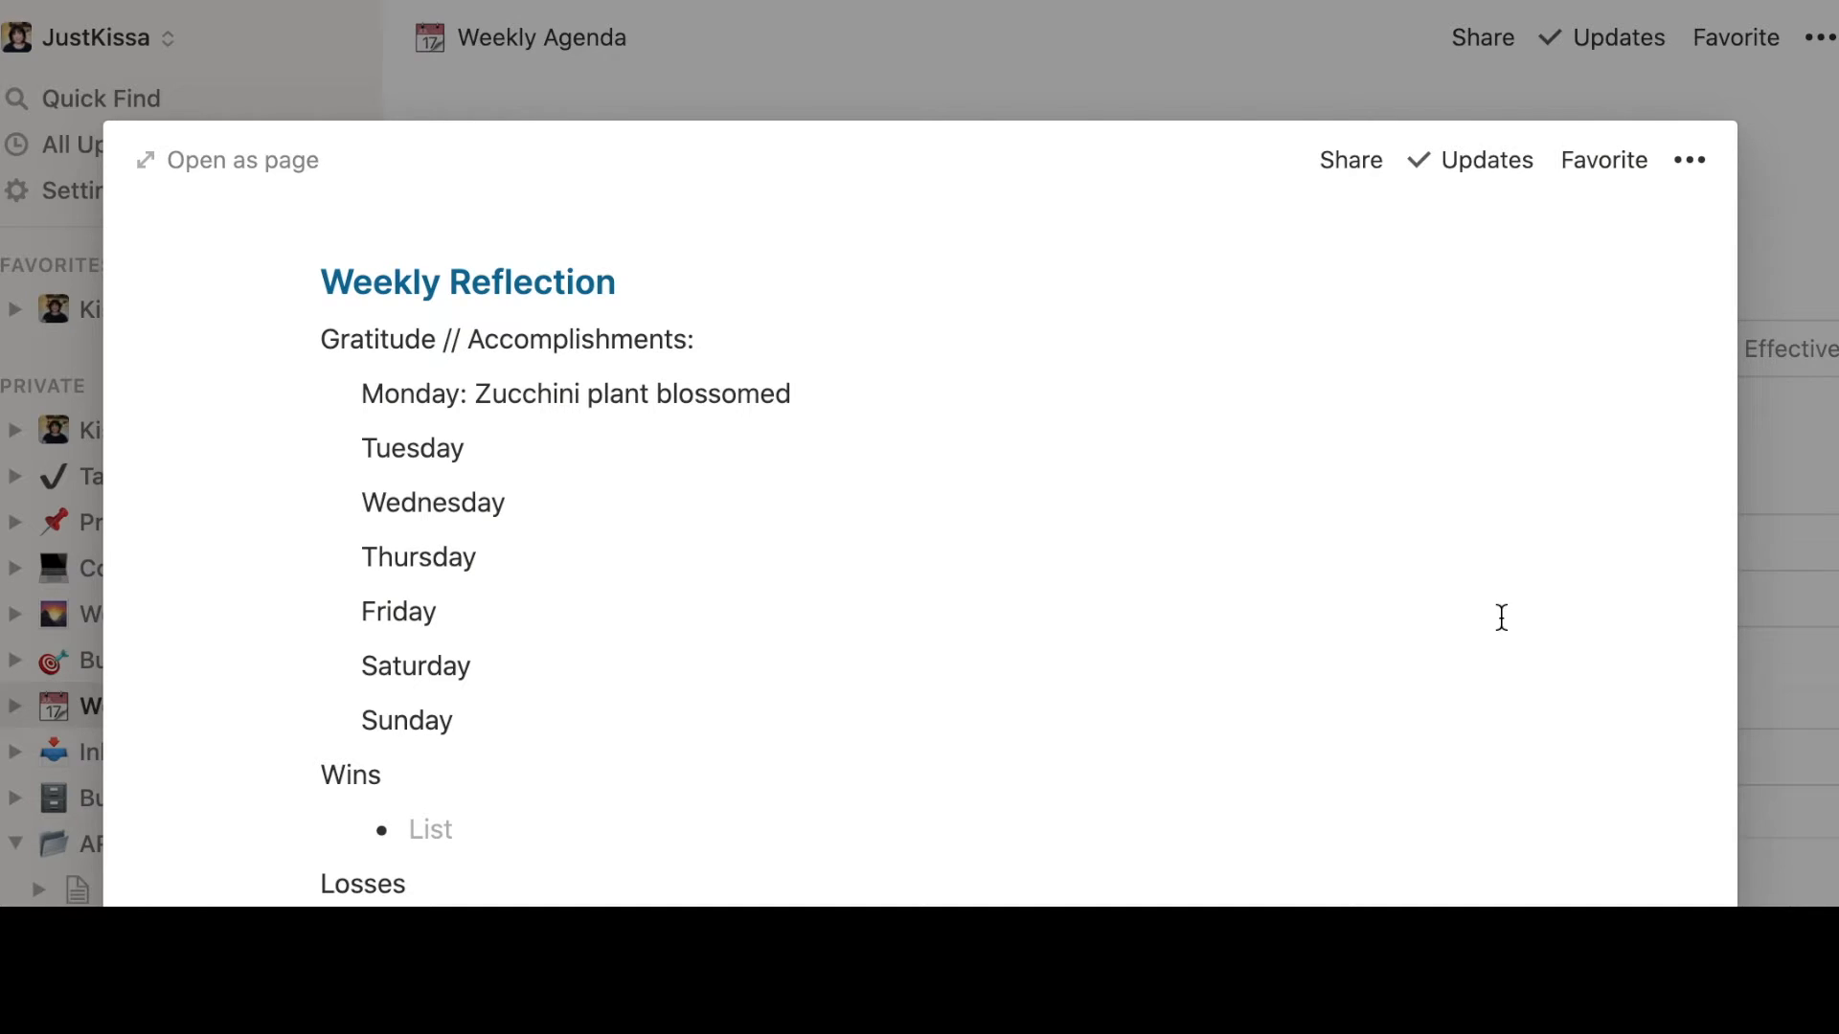
pyautogui.scroll(-3)
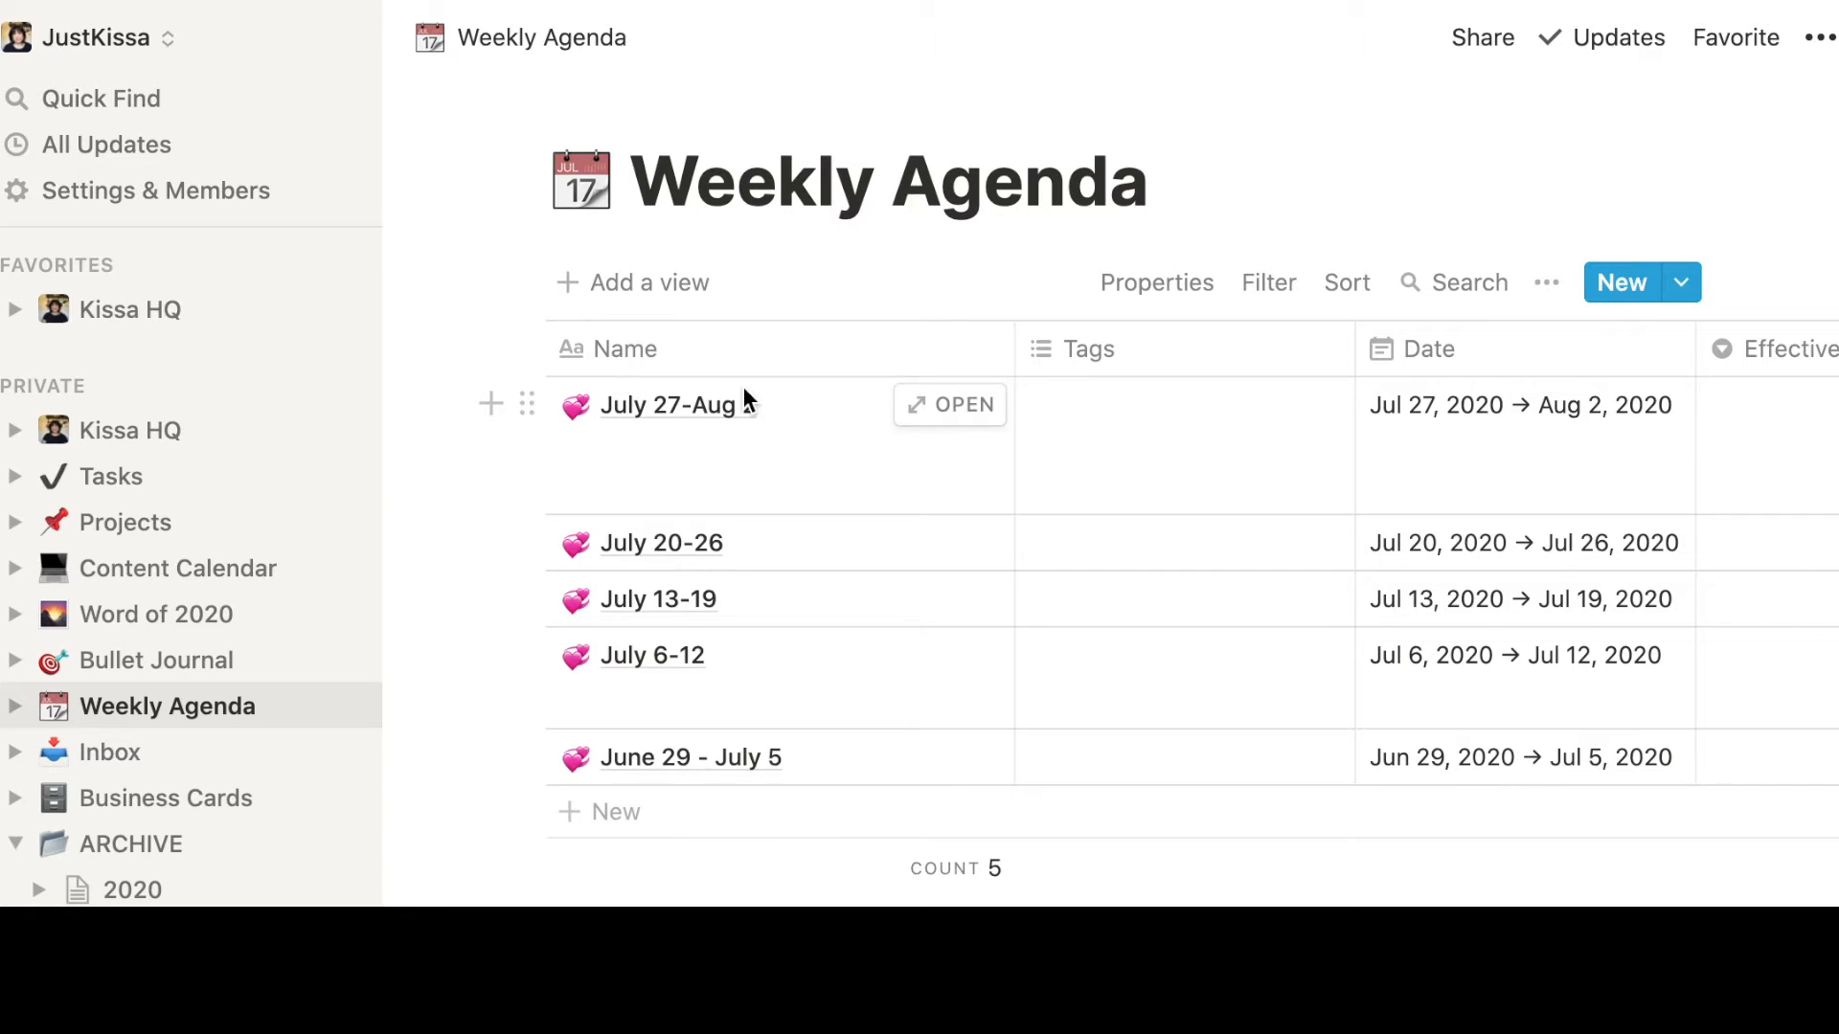
pyautogui.moveTo(1680, 291)
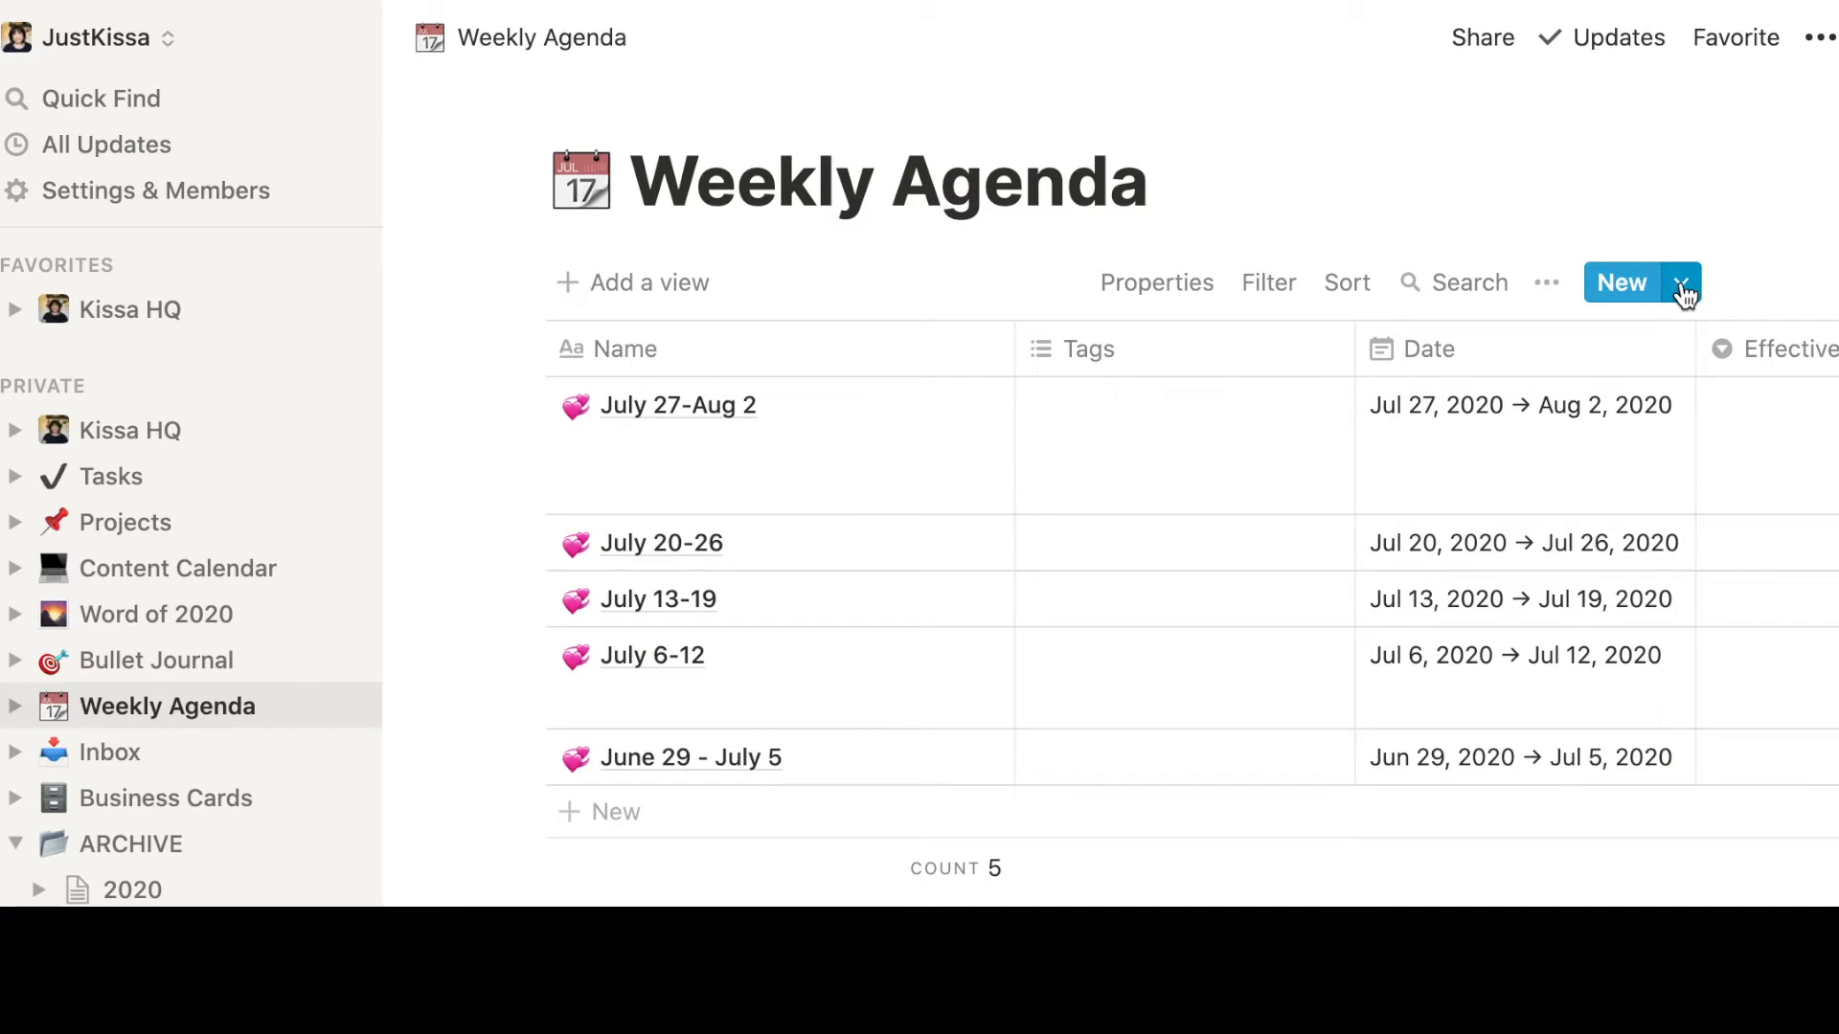
# Create a new Weekly Agenda page from the Weekly Template and give it the 💯 icon
pyautogui.click(1680, 283)
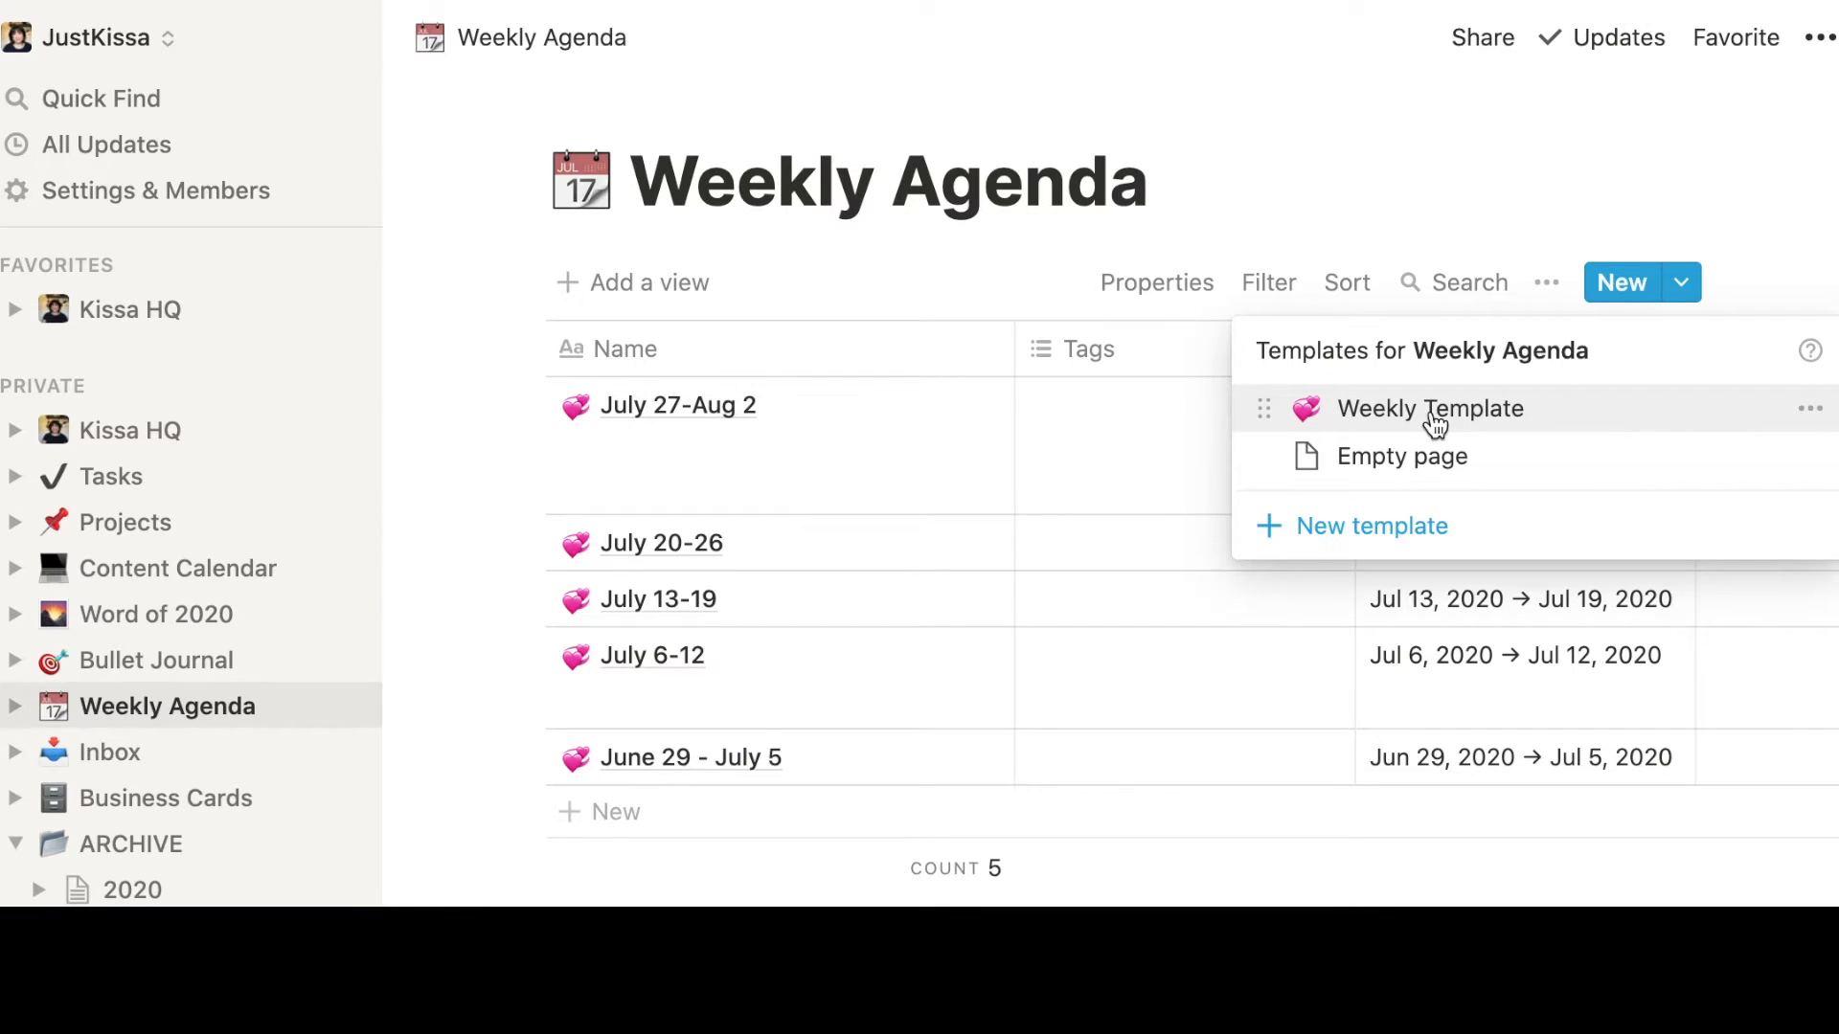
pyautogui.click(1429, 408)
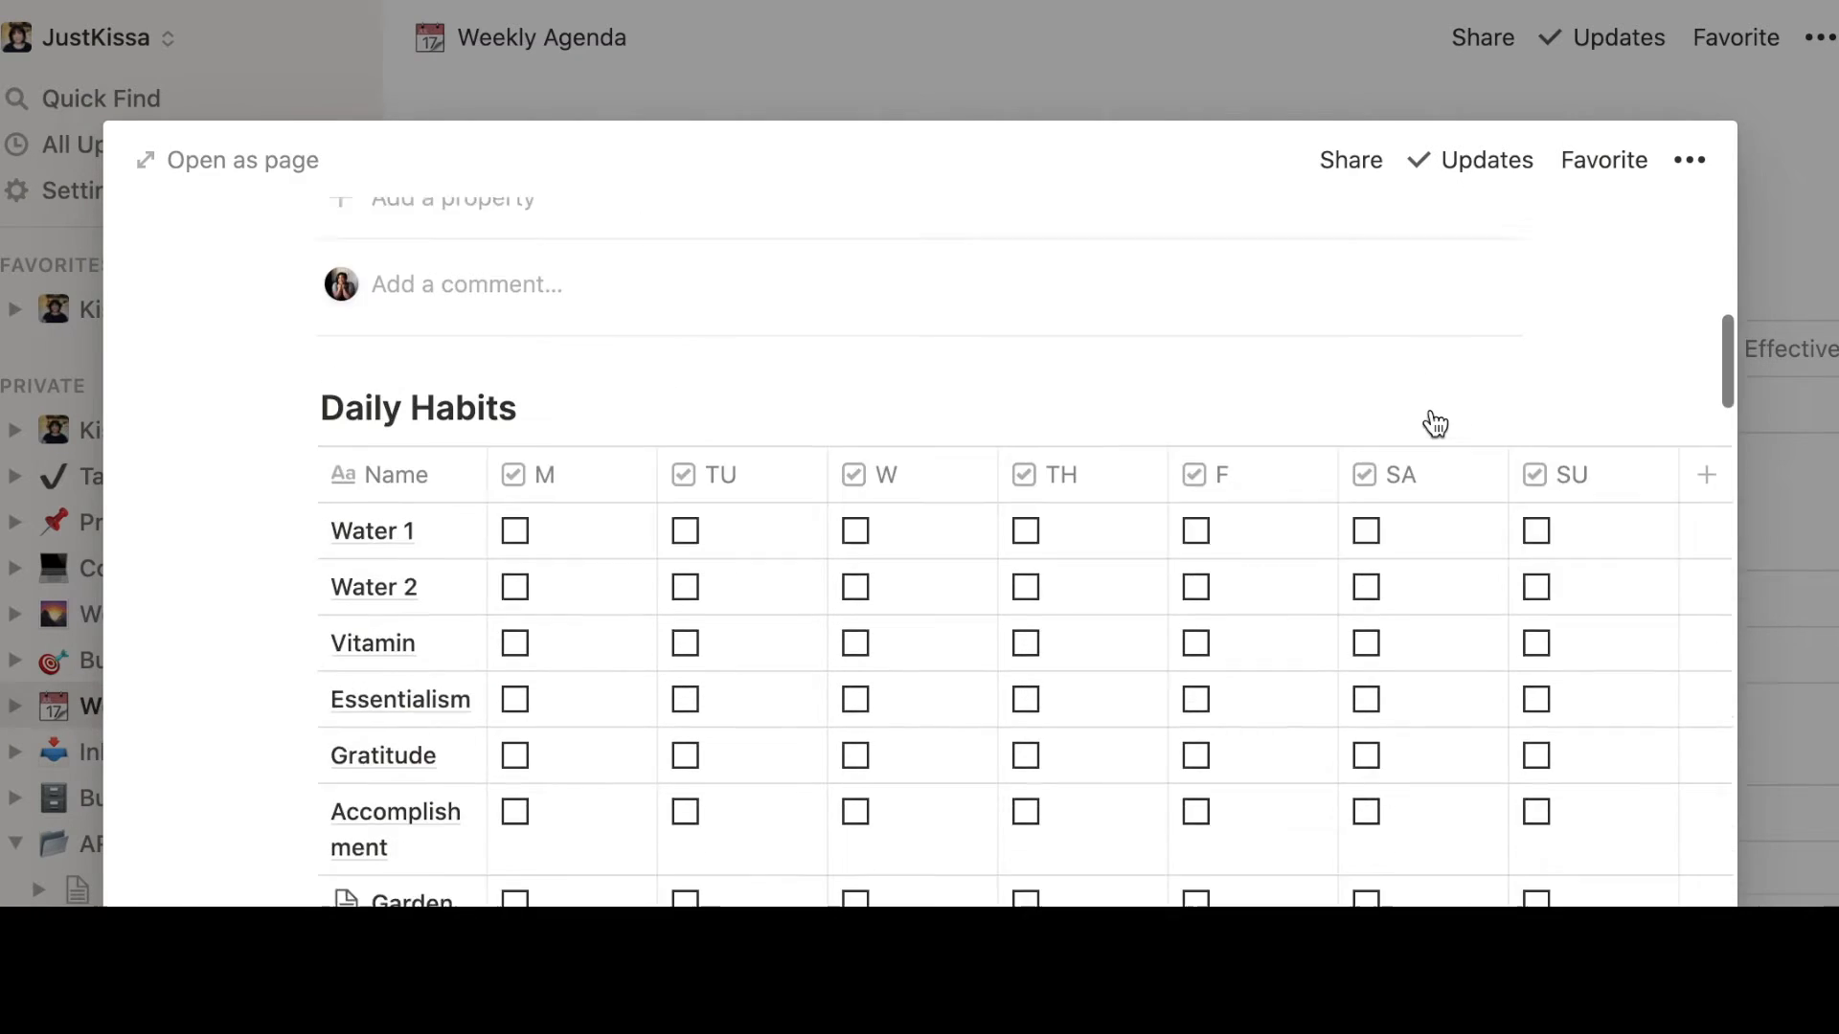
pyautogui.scroll(3)
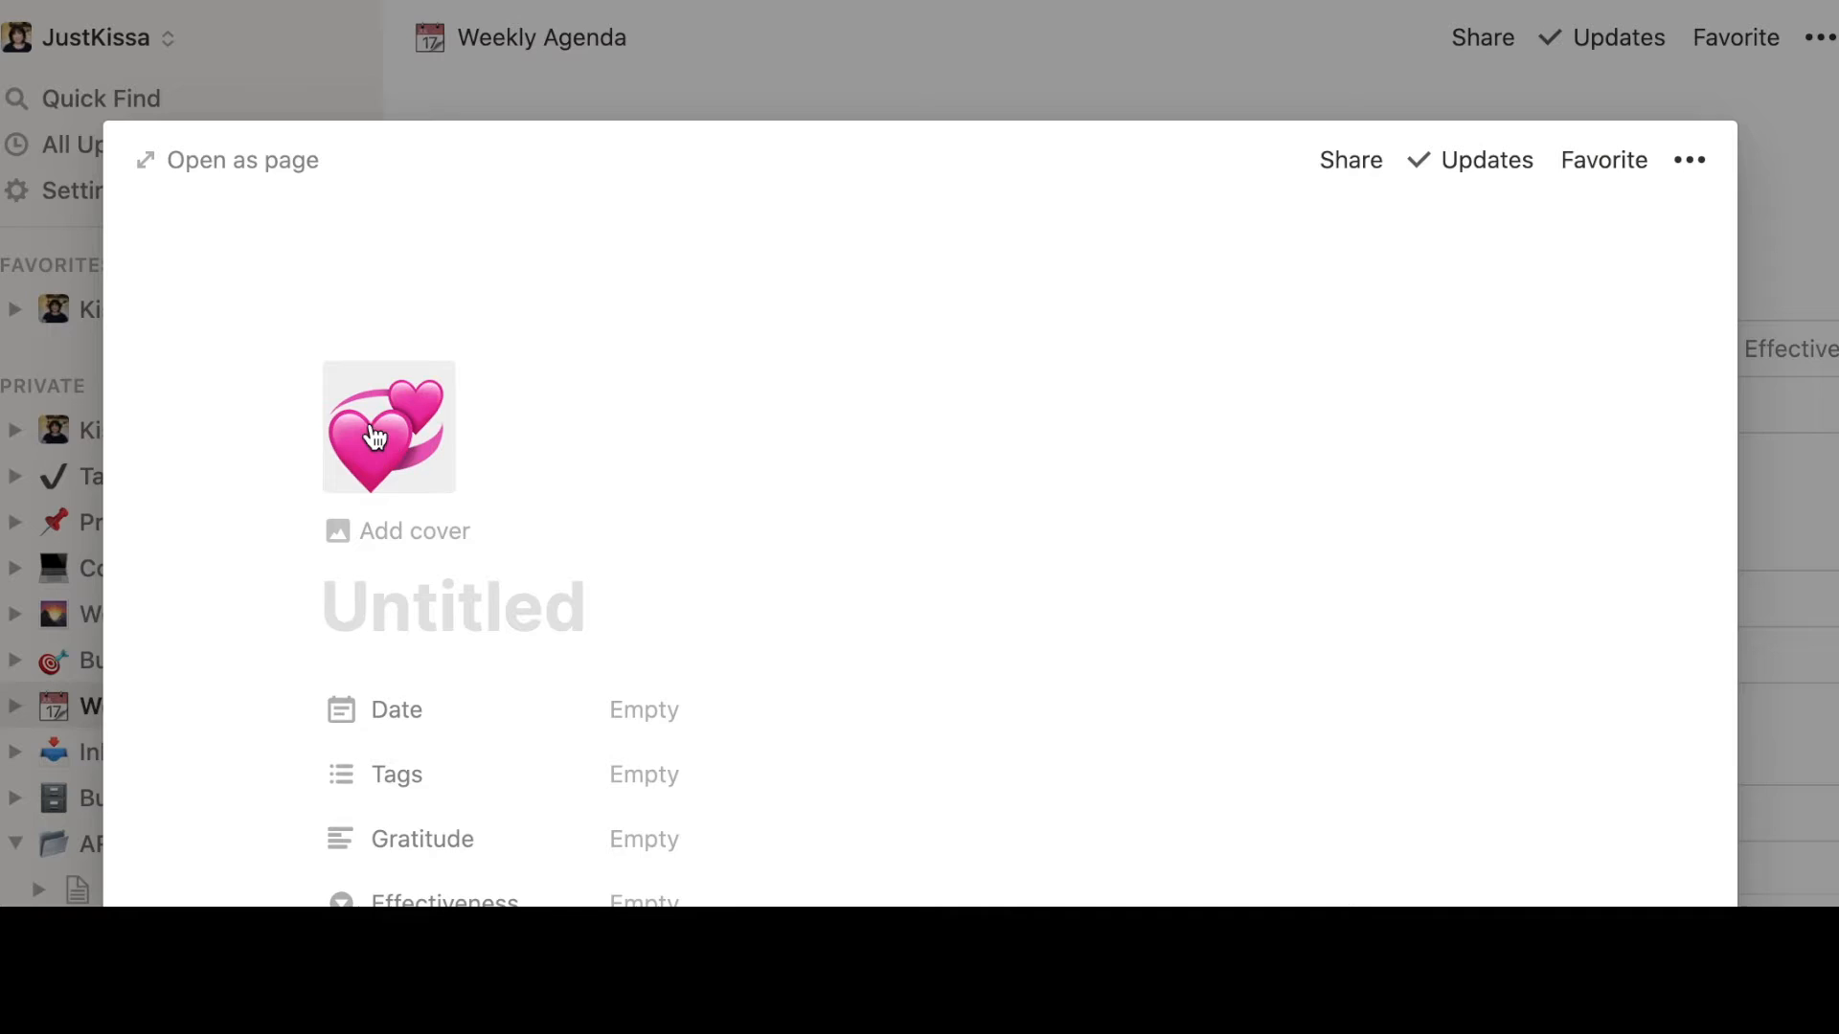
pyautogui.click(387, 427)
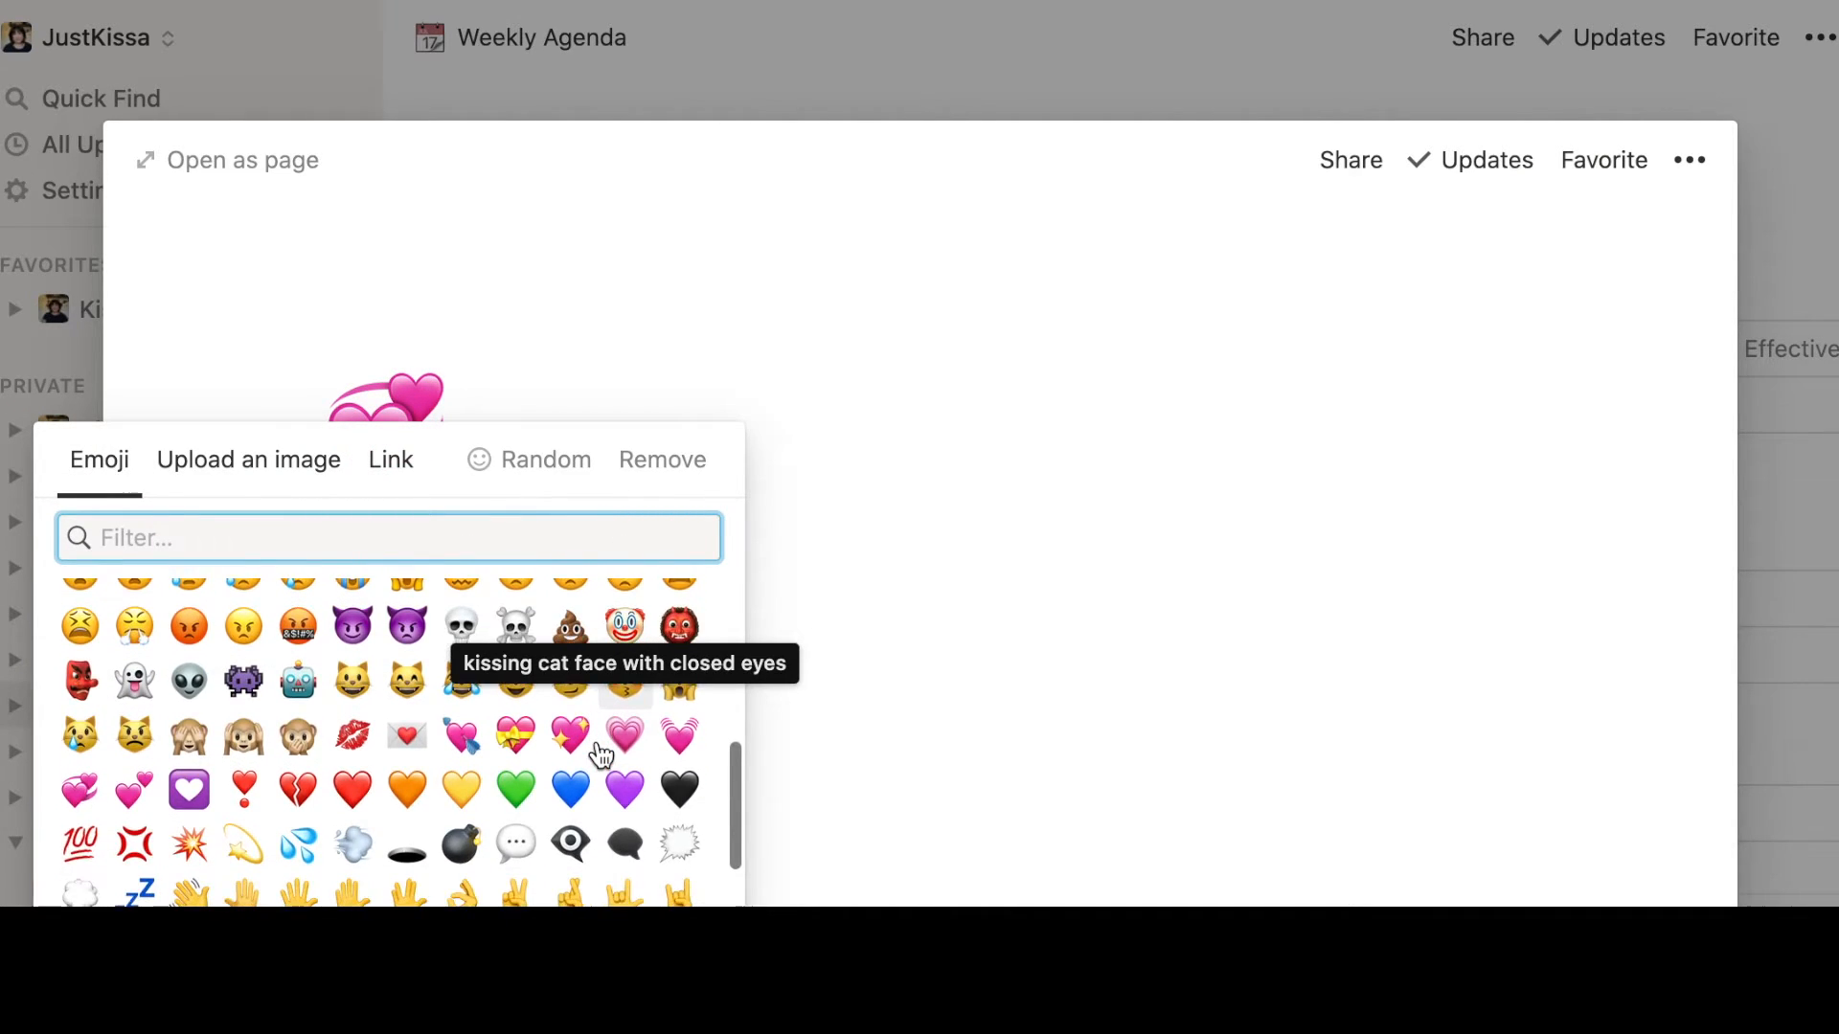
pyautogui.click(80, 845)
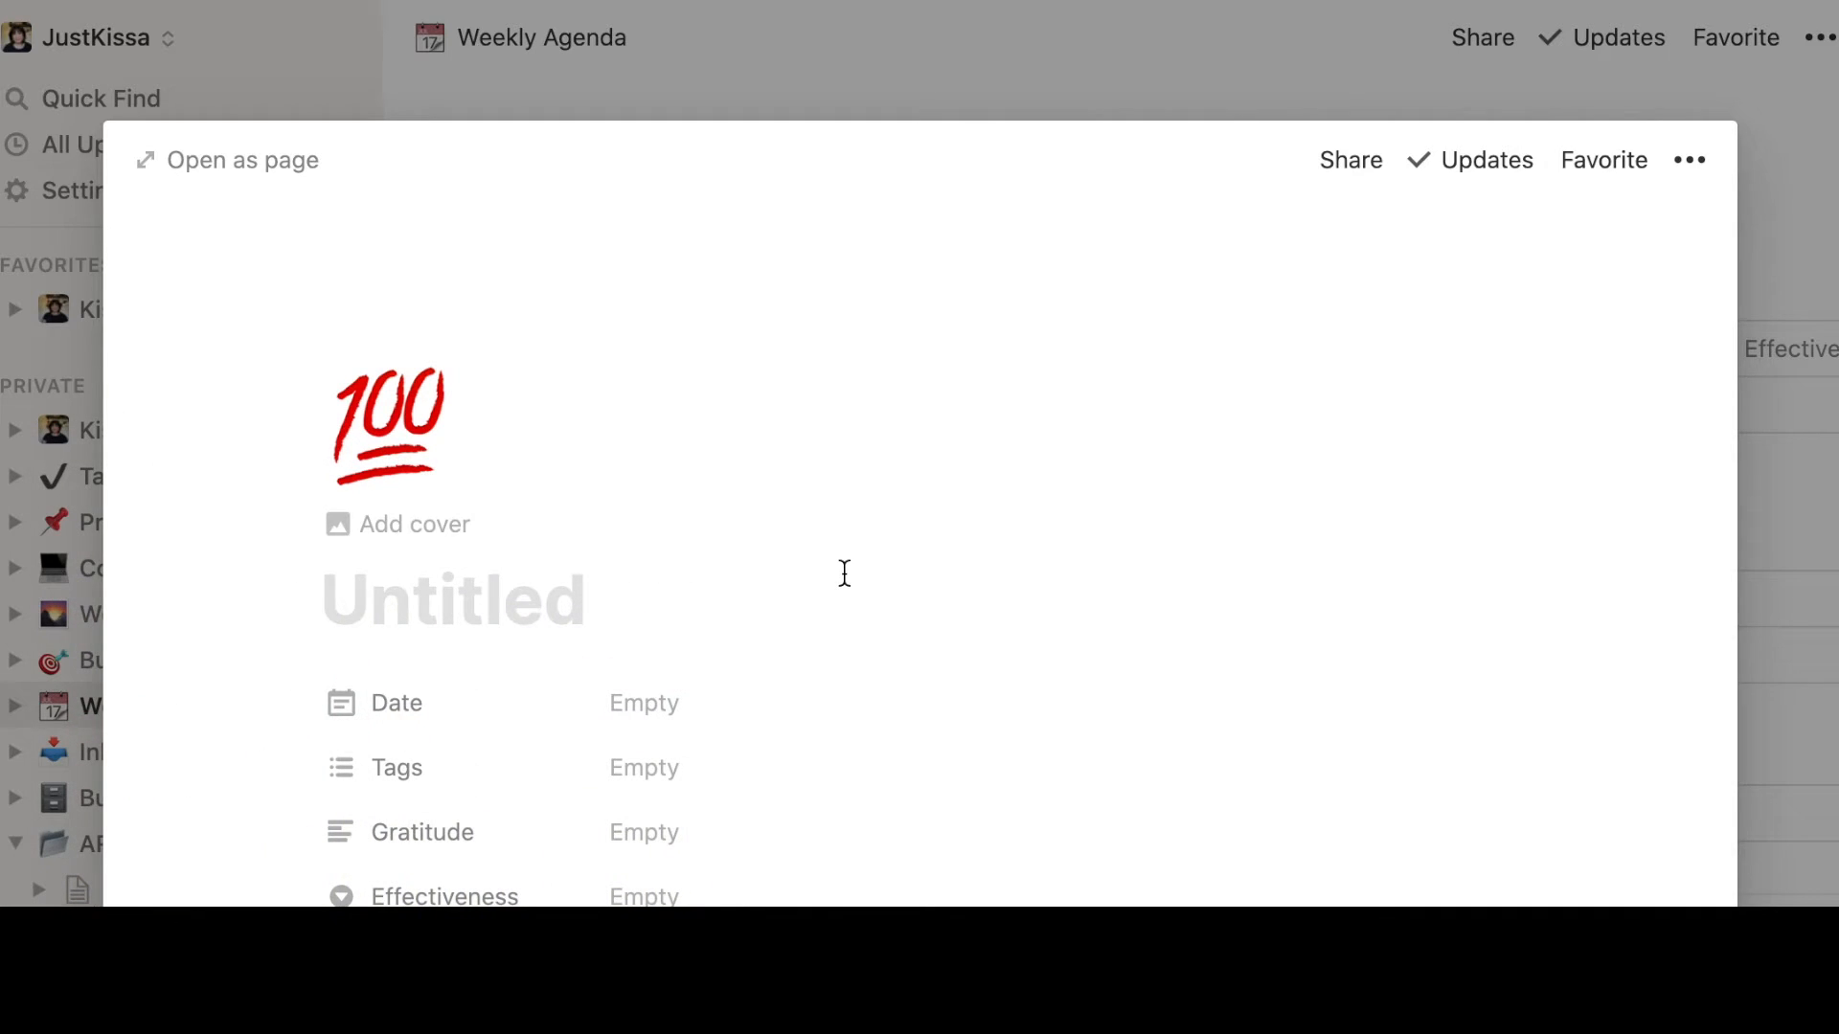
# Set the page's Date to the range Aug 3, 2020 → Aug 9, 2020
pyautogui.scroll(3)
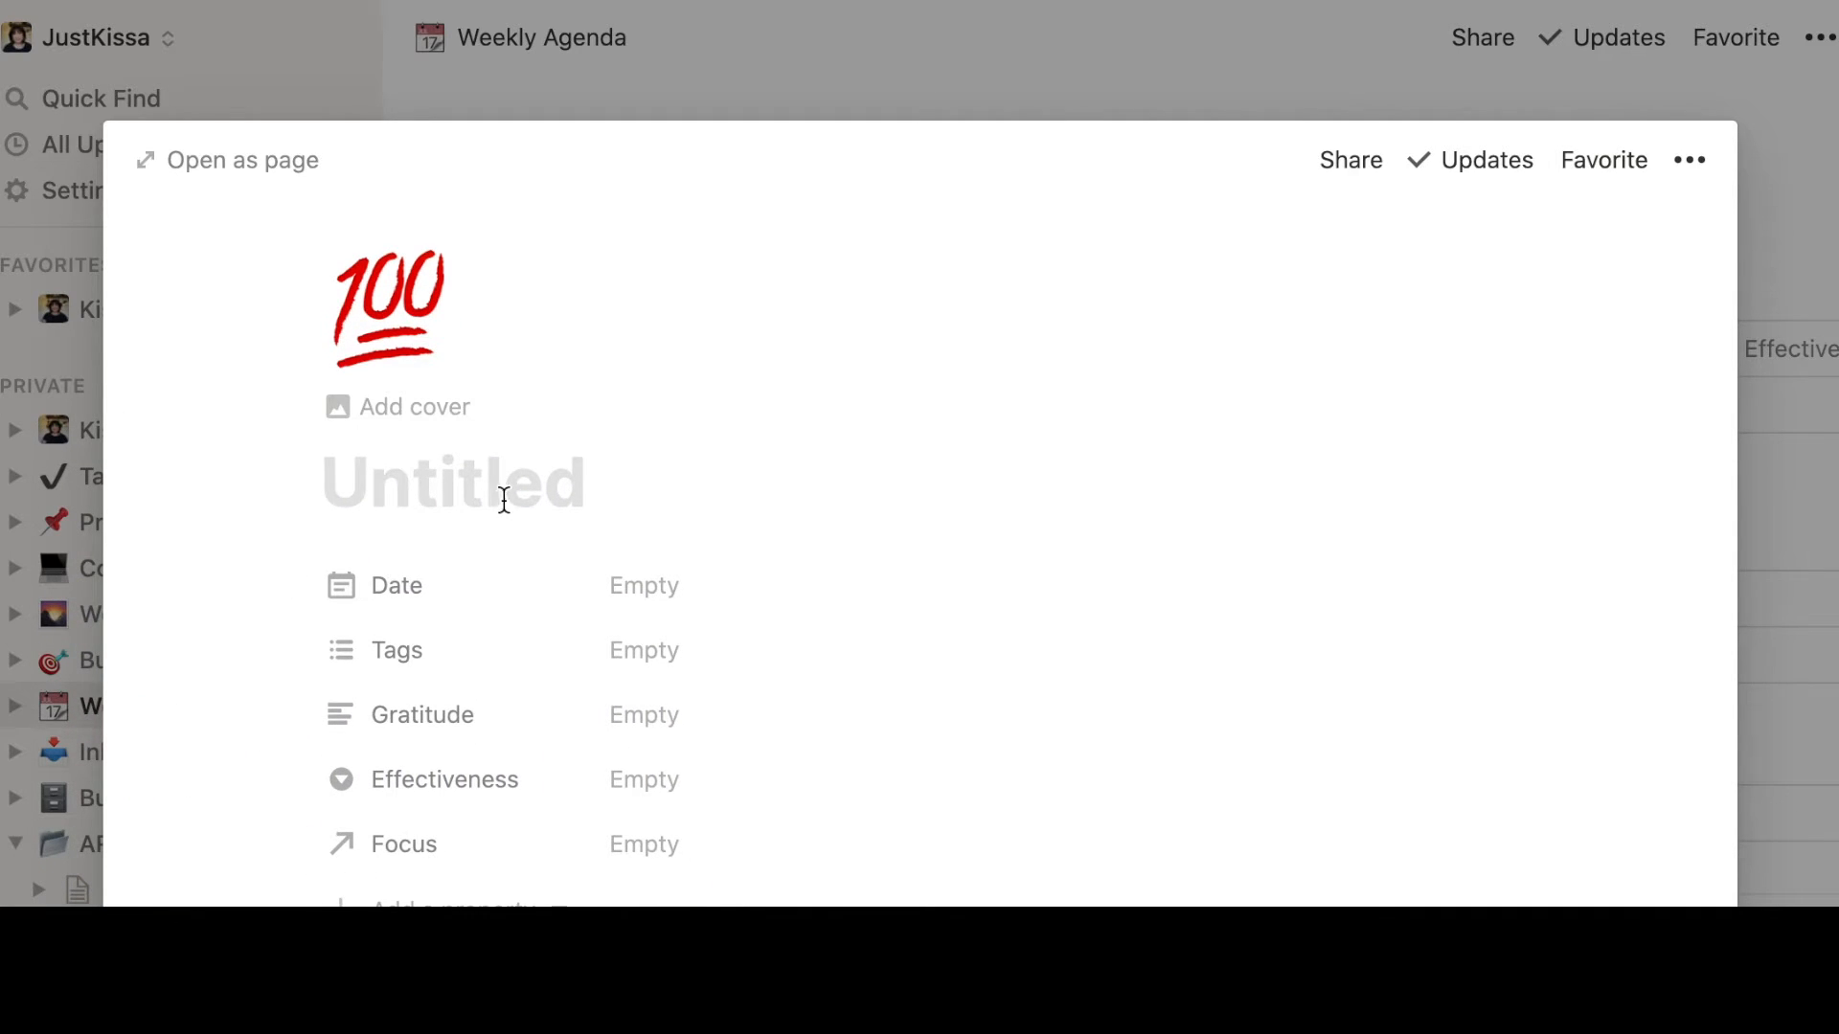
pyautogui.click(643, 587)
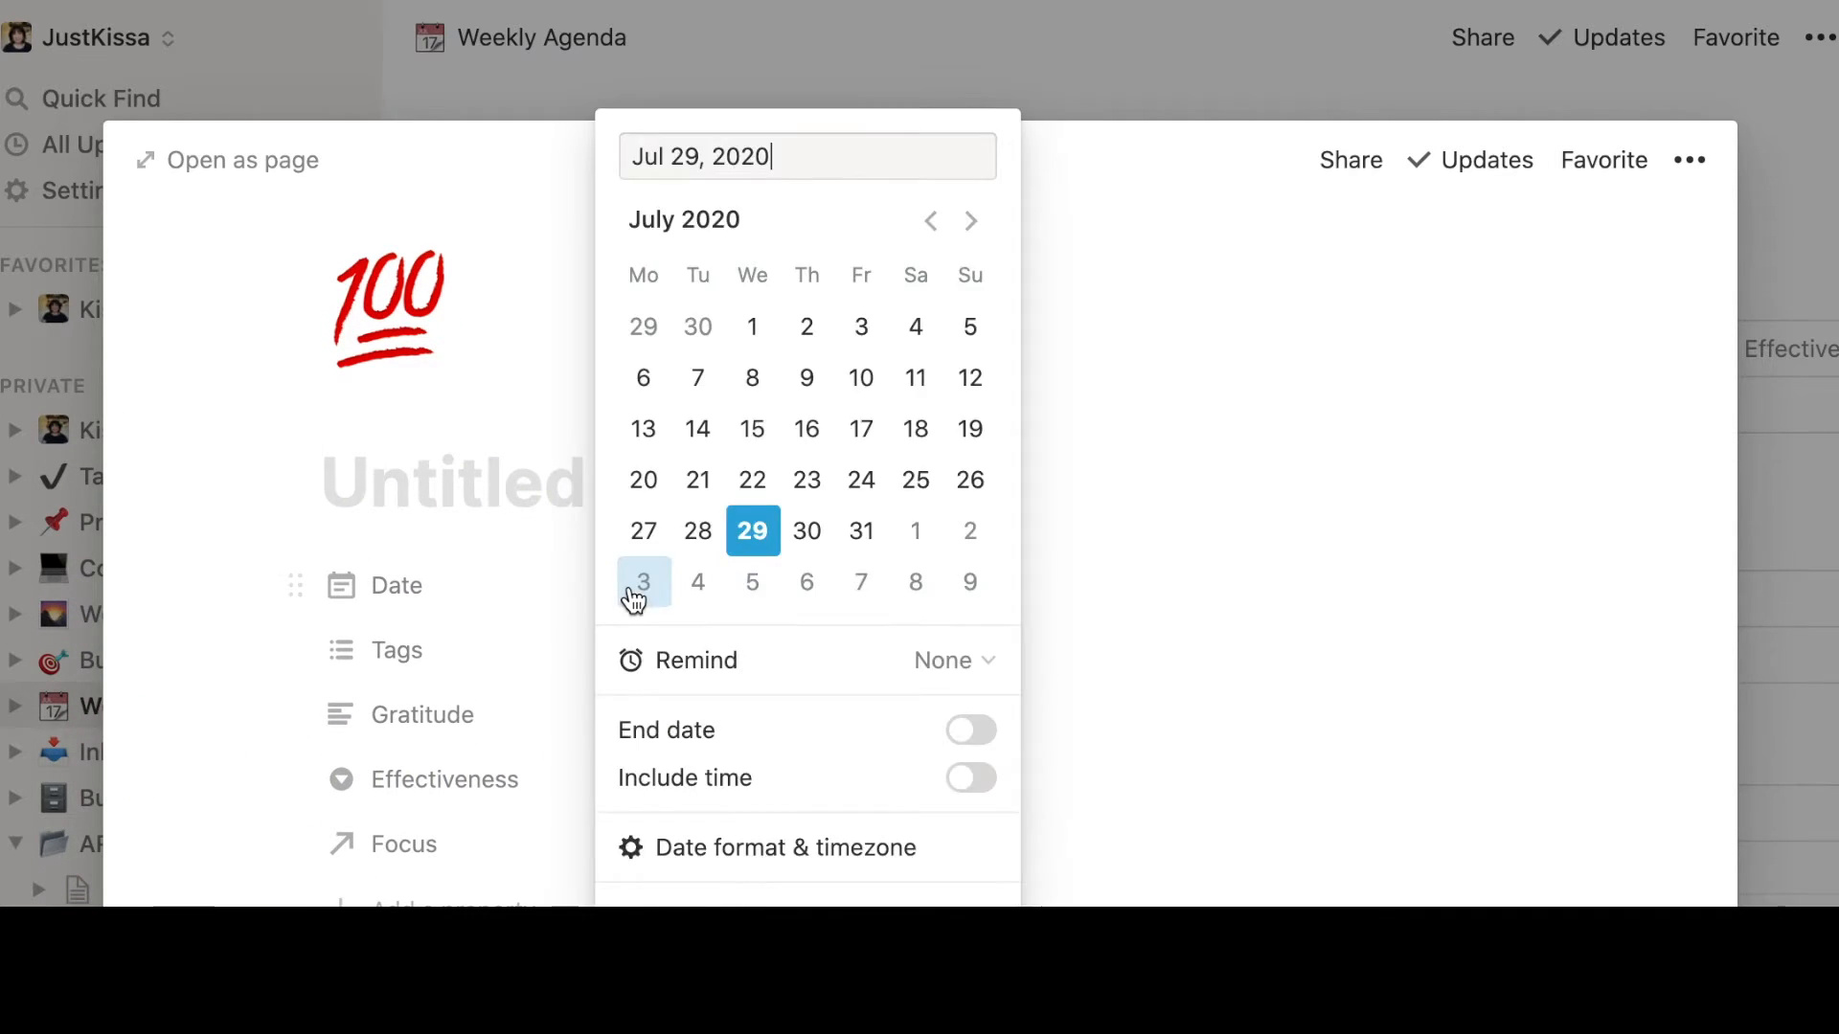
pyautogui.click(644, 583)
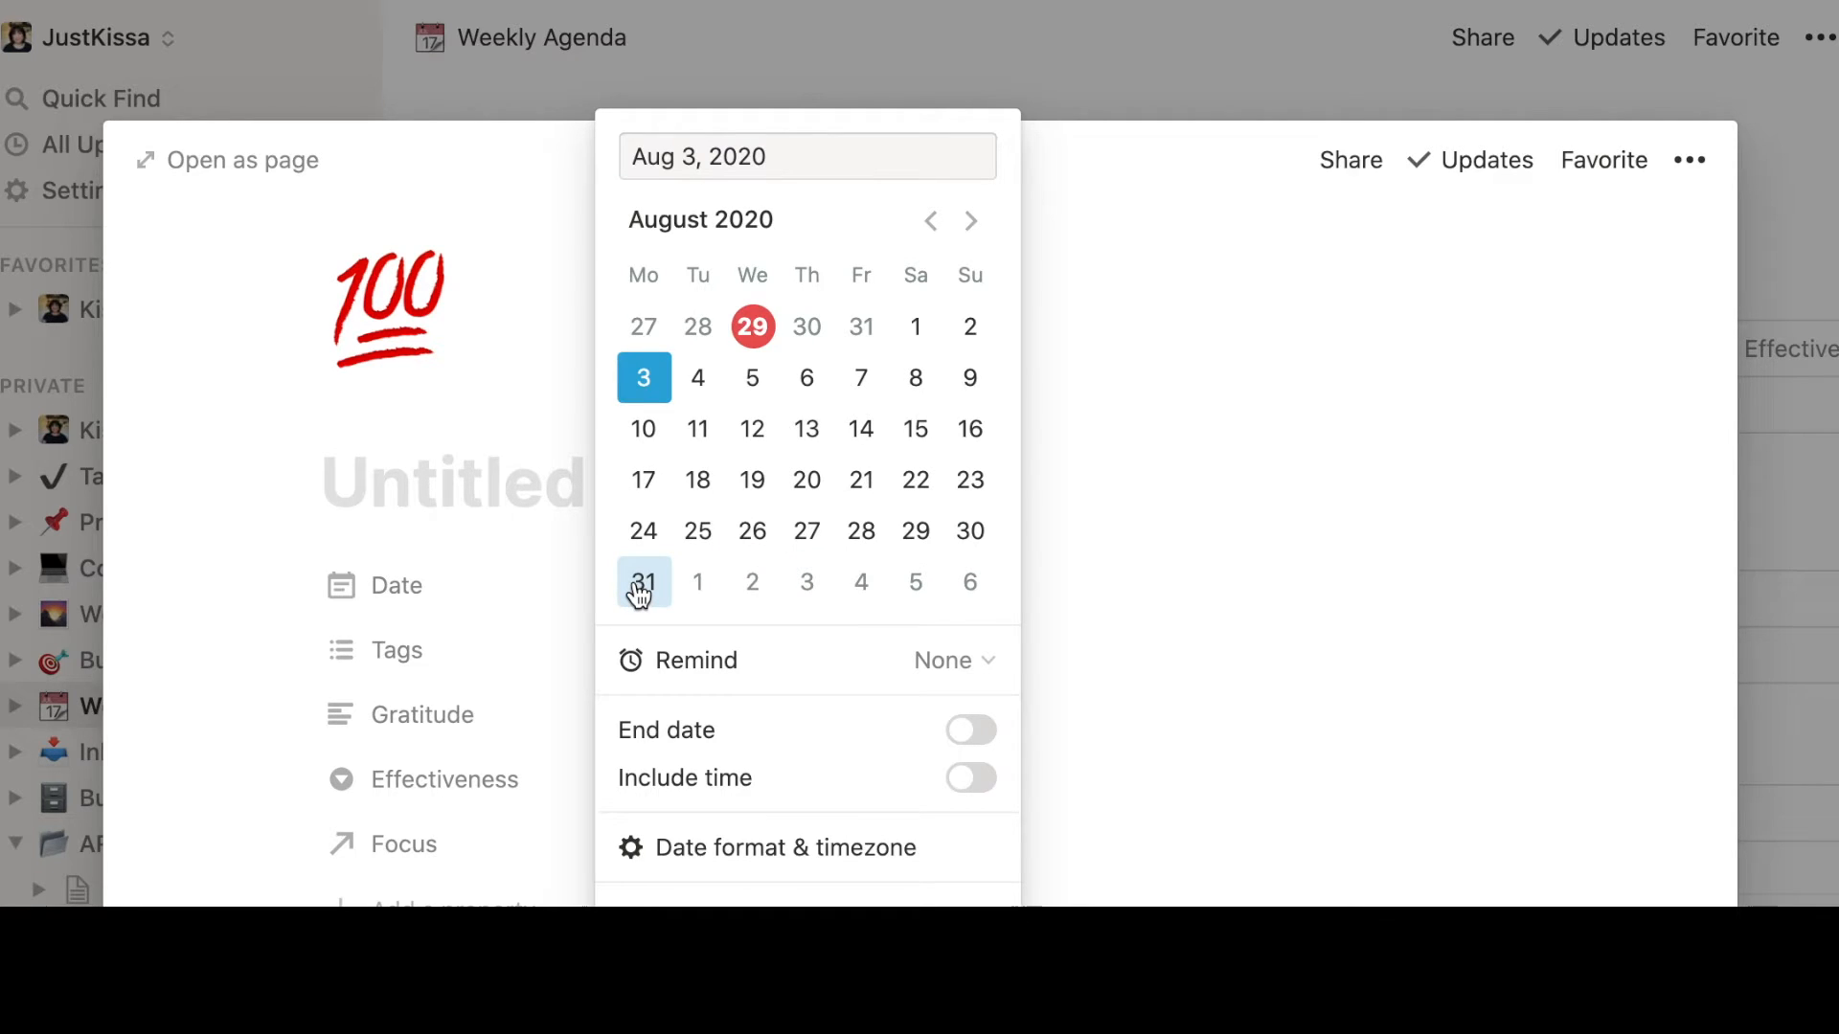
pyautogui.click(971, 730)
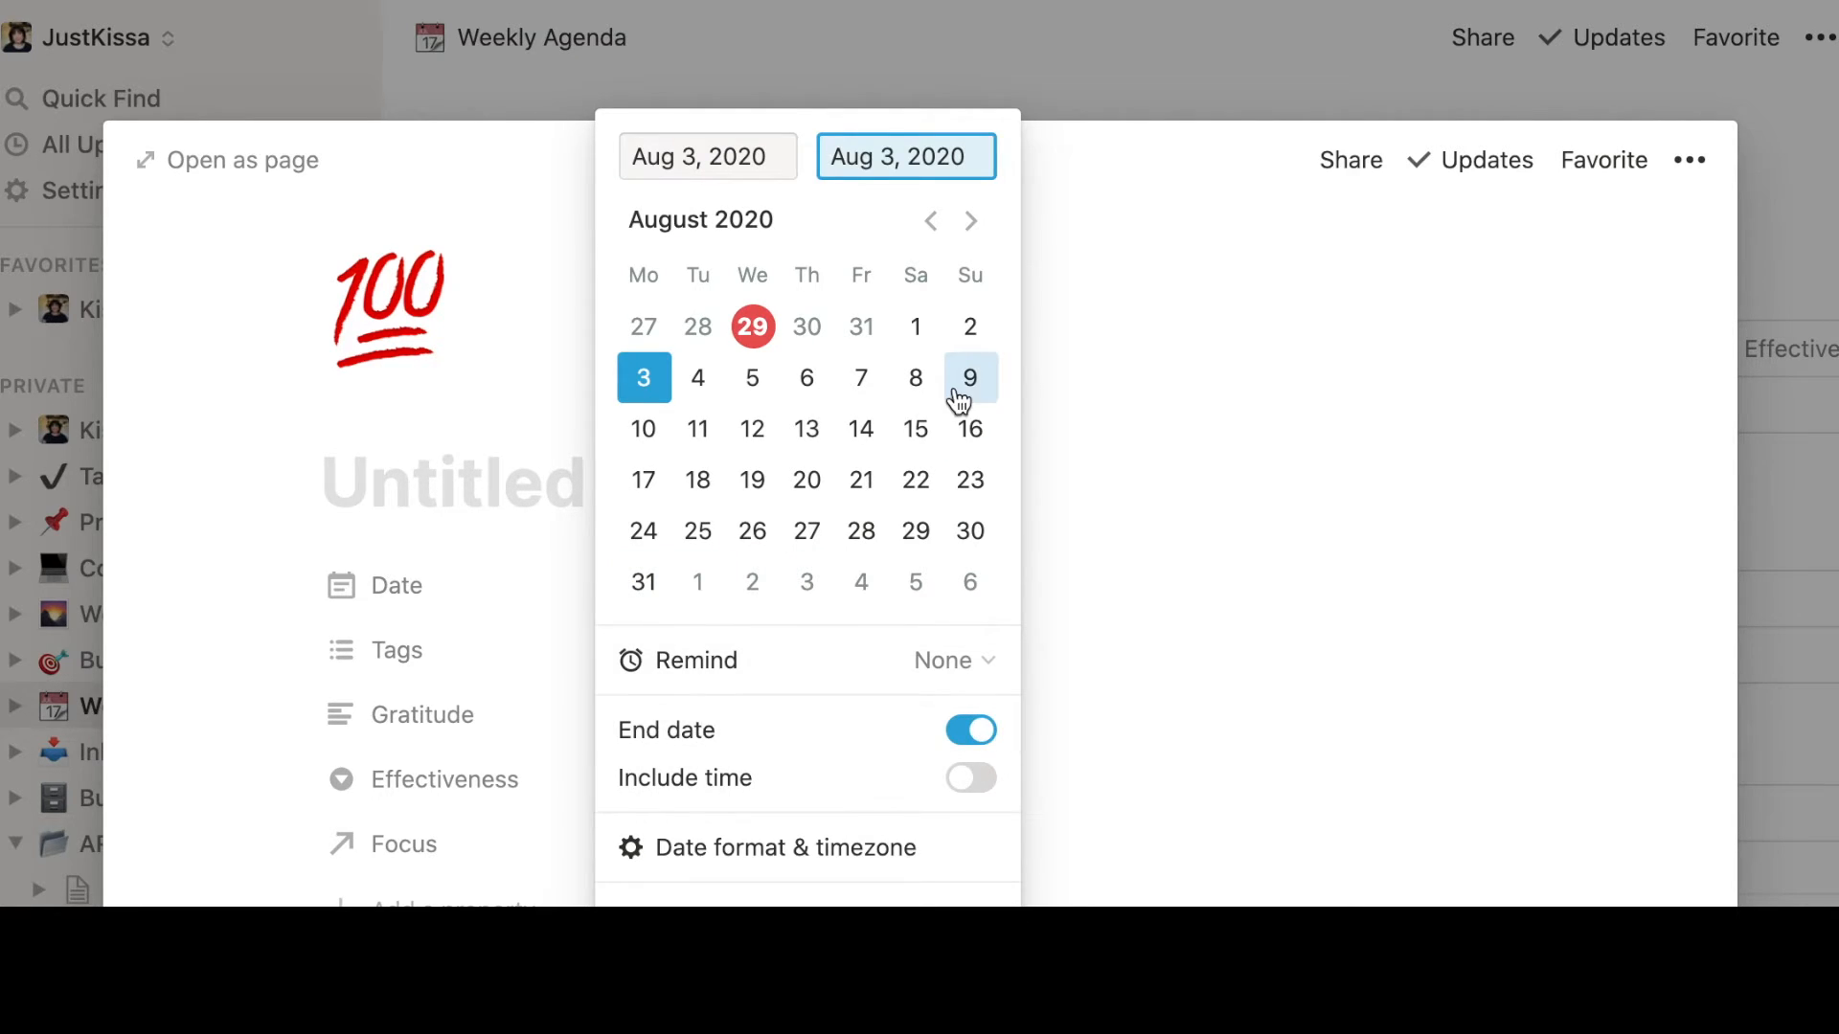
pyautogui.click(969, 378)
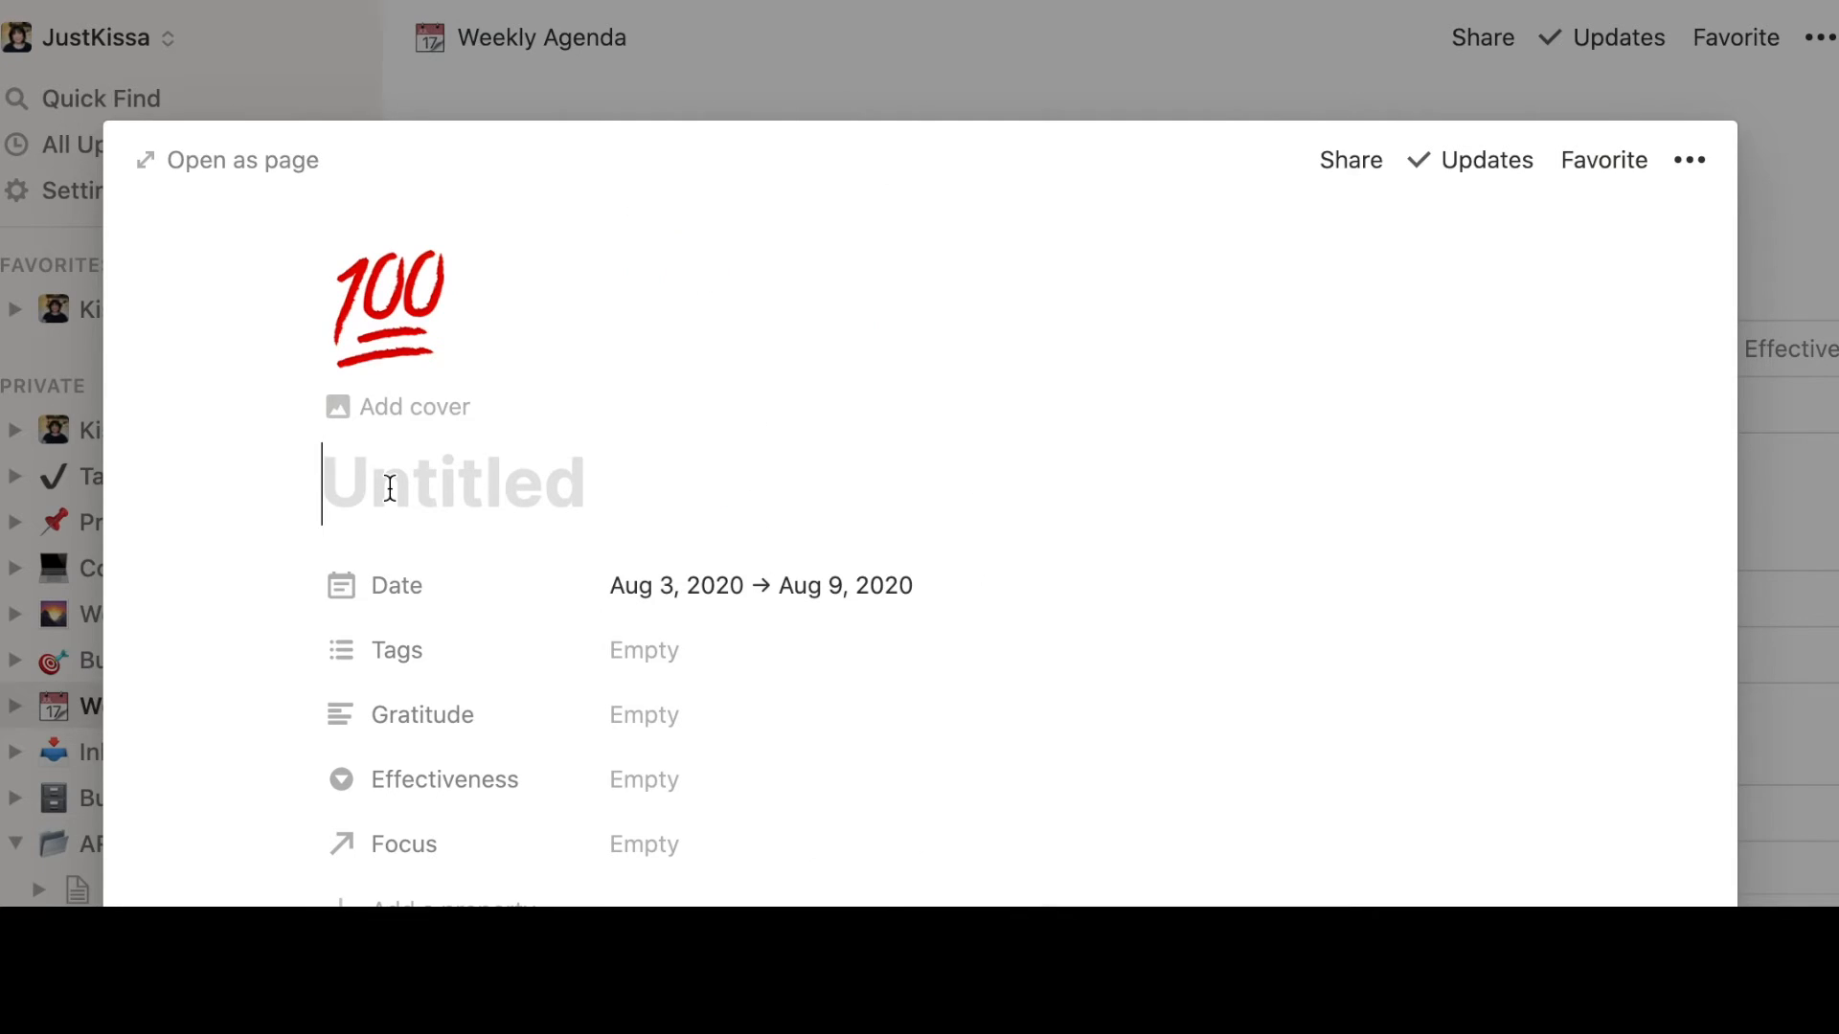
# Title the new week page 'Aug 3-9'
pyautogui.write('Aug')
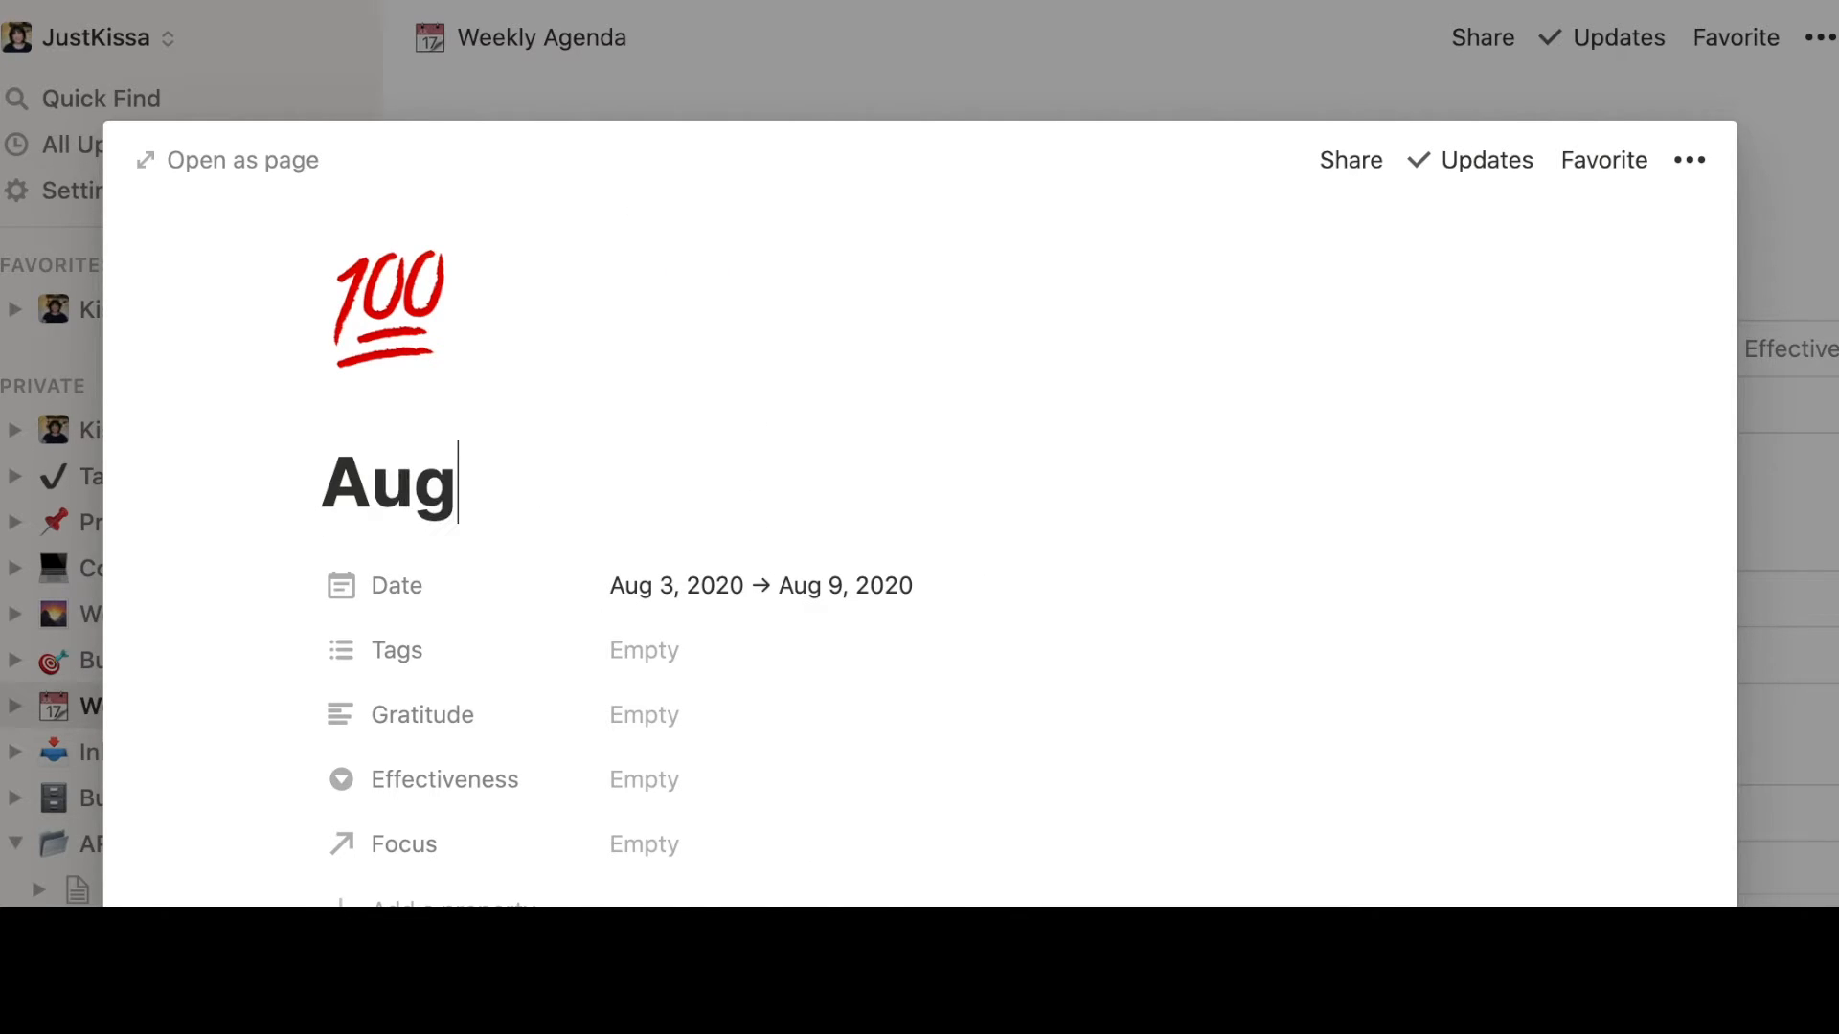
pyautogui.write('3-9')
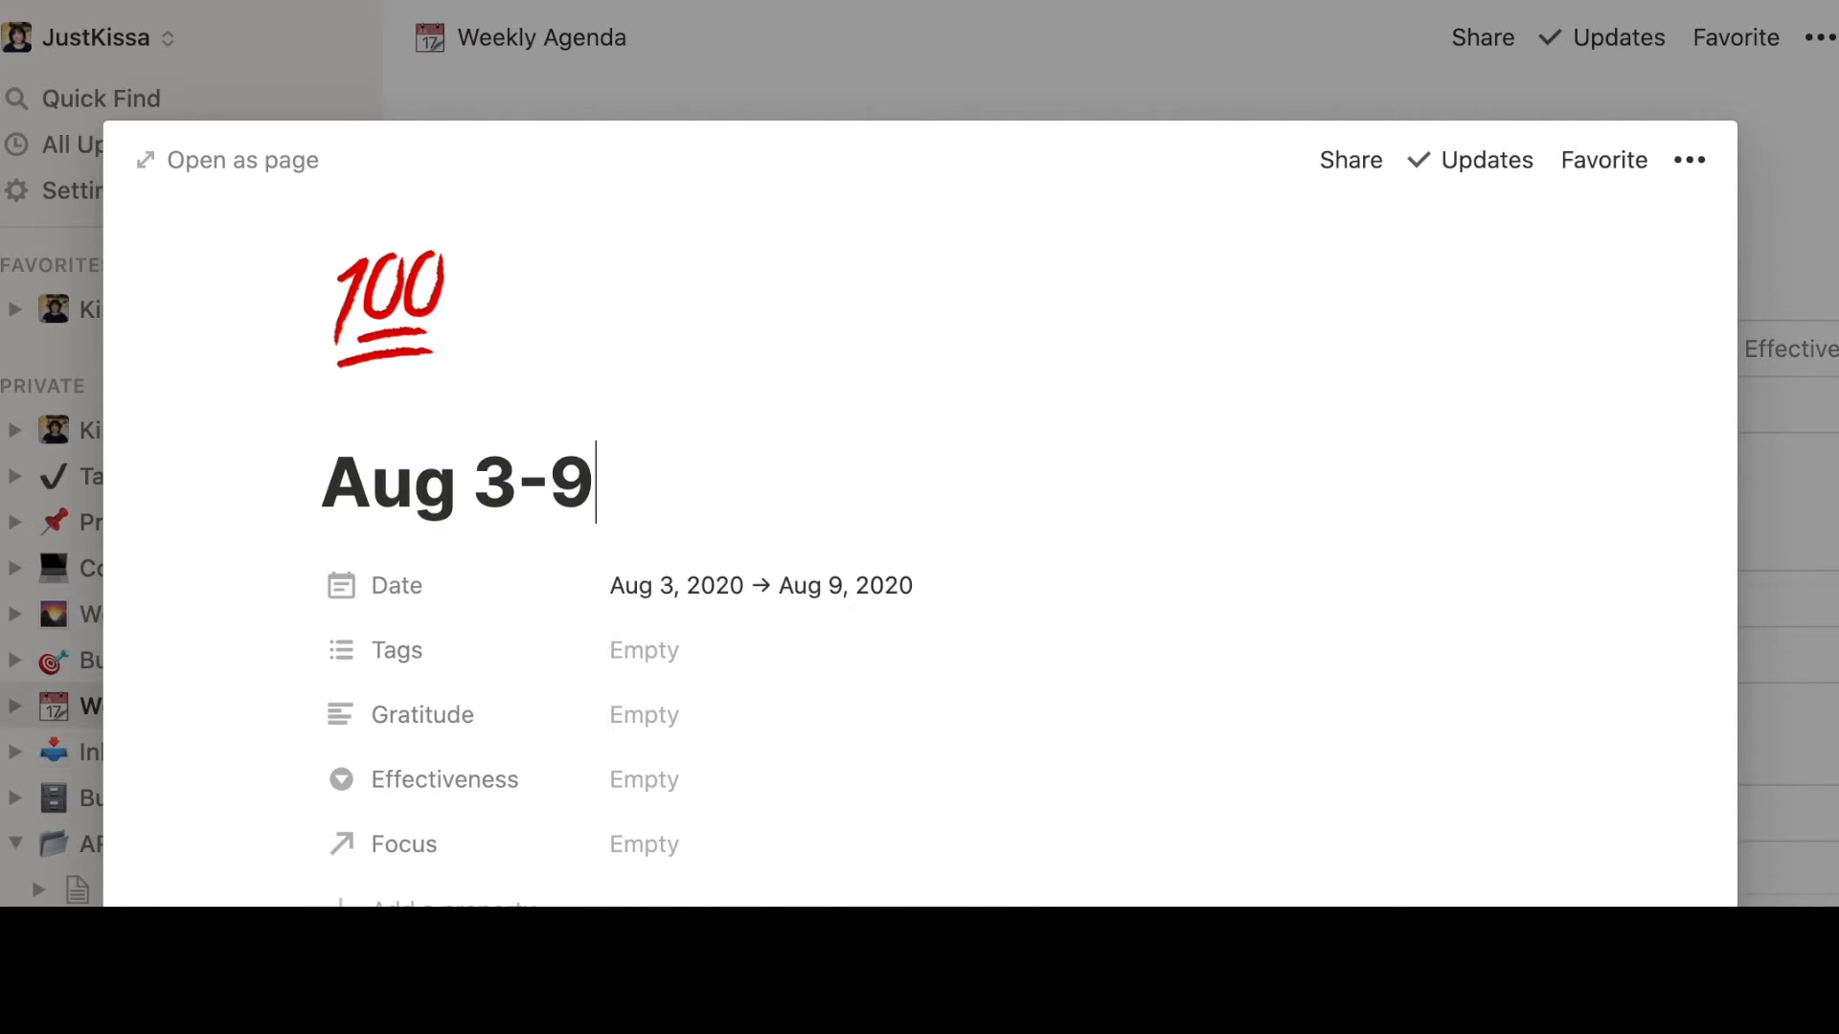
pyautogui.scroll(-3)
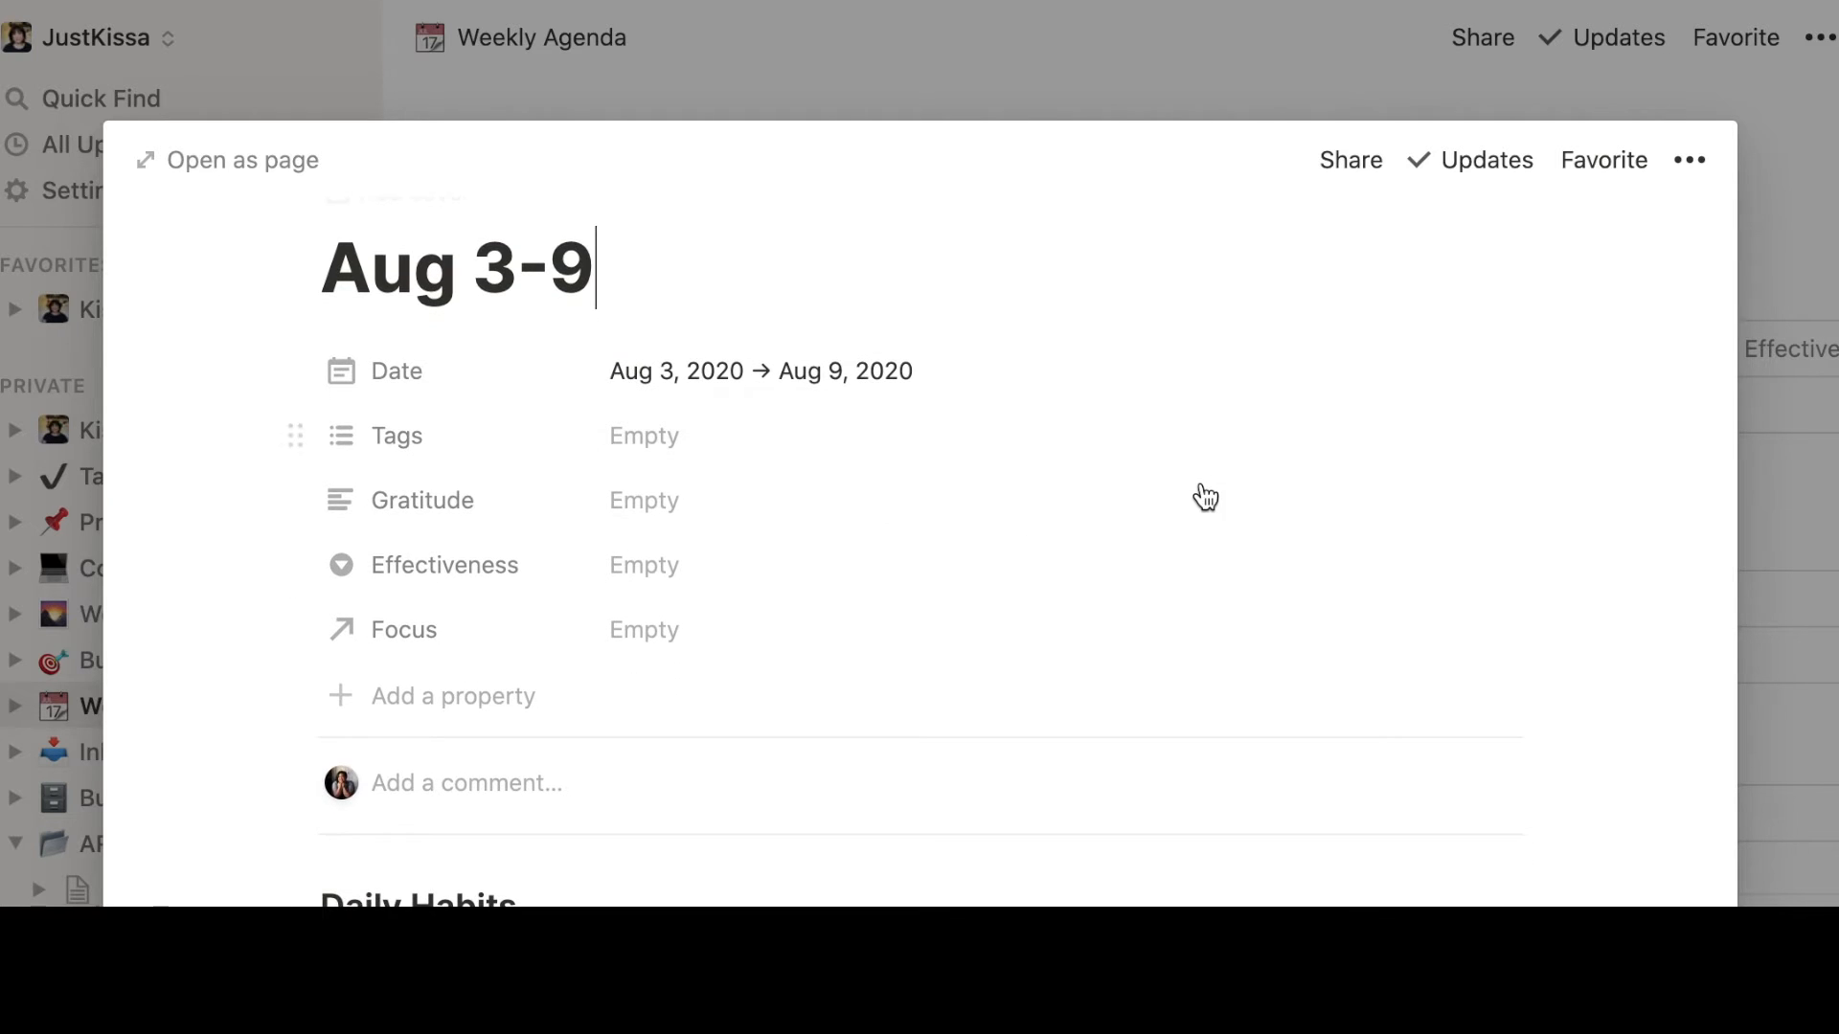
pyautogui.moveTo(978, 630)
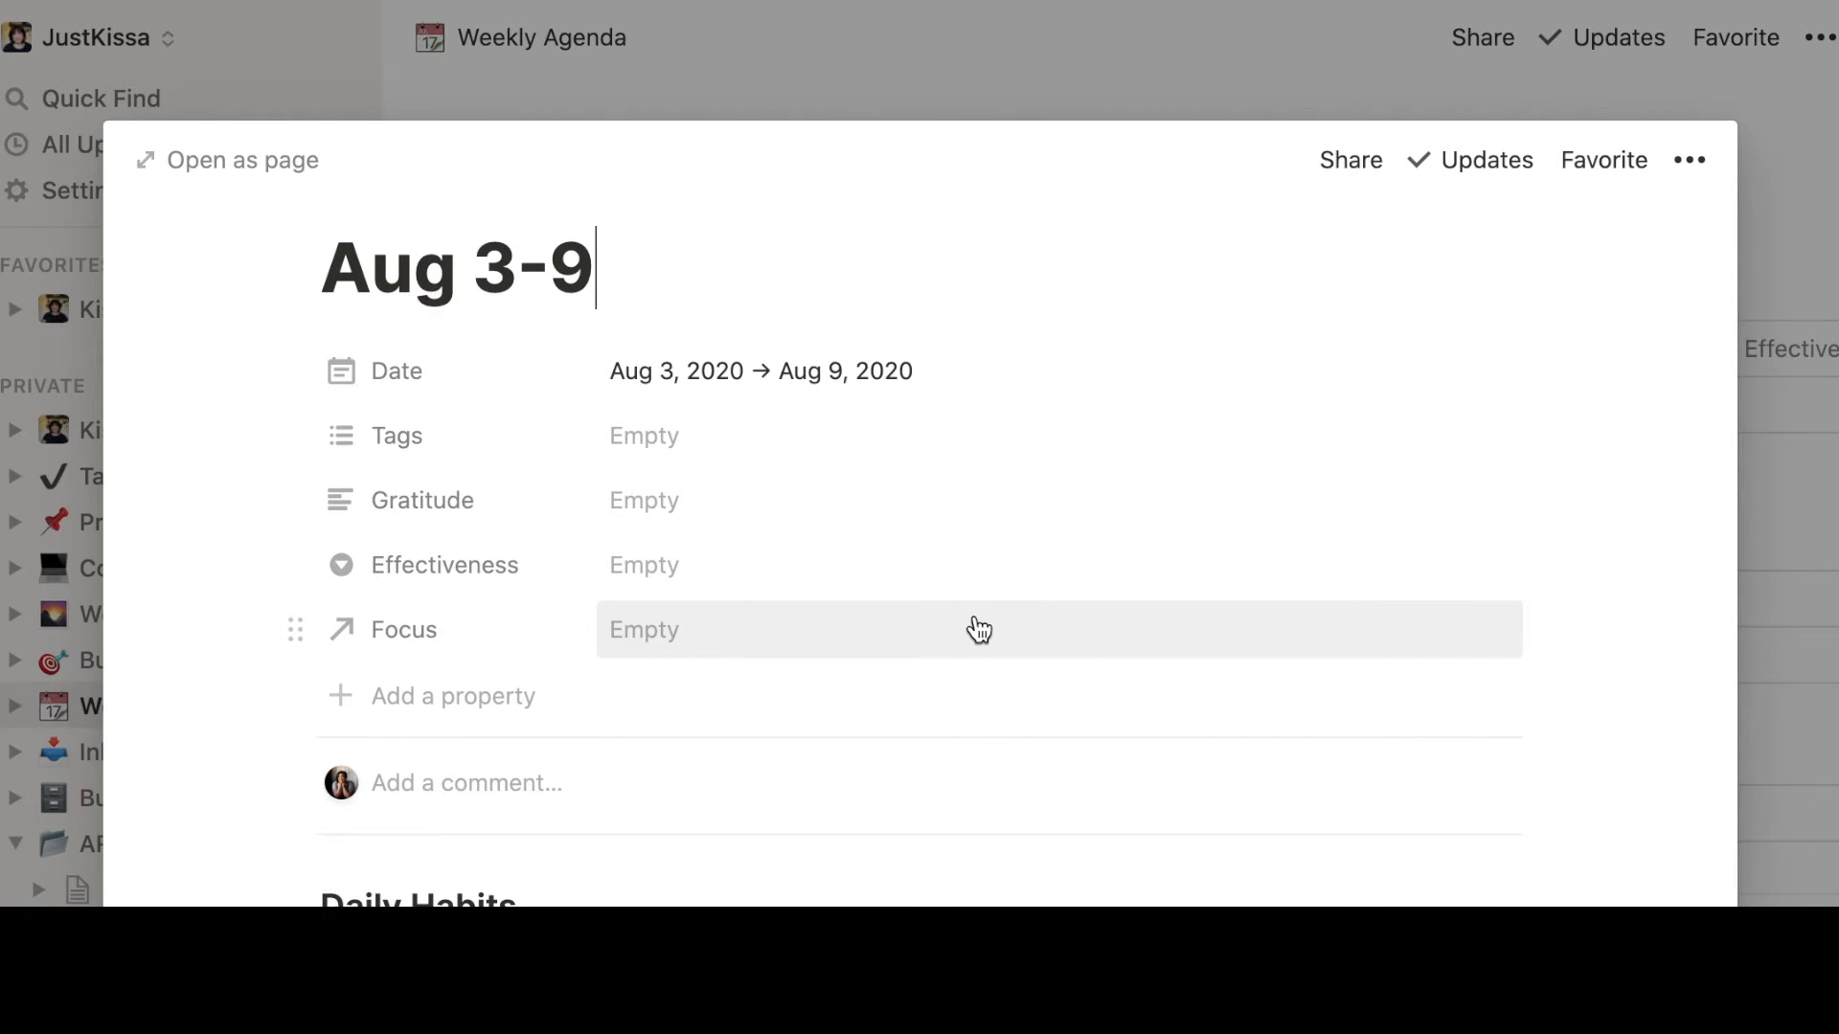
pyautogui.moveTo(969, 632)
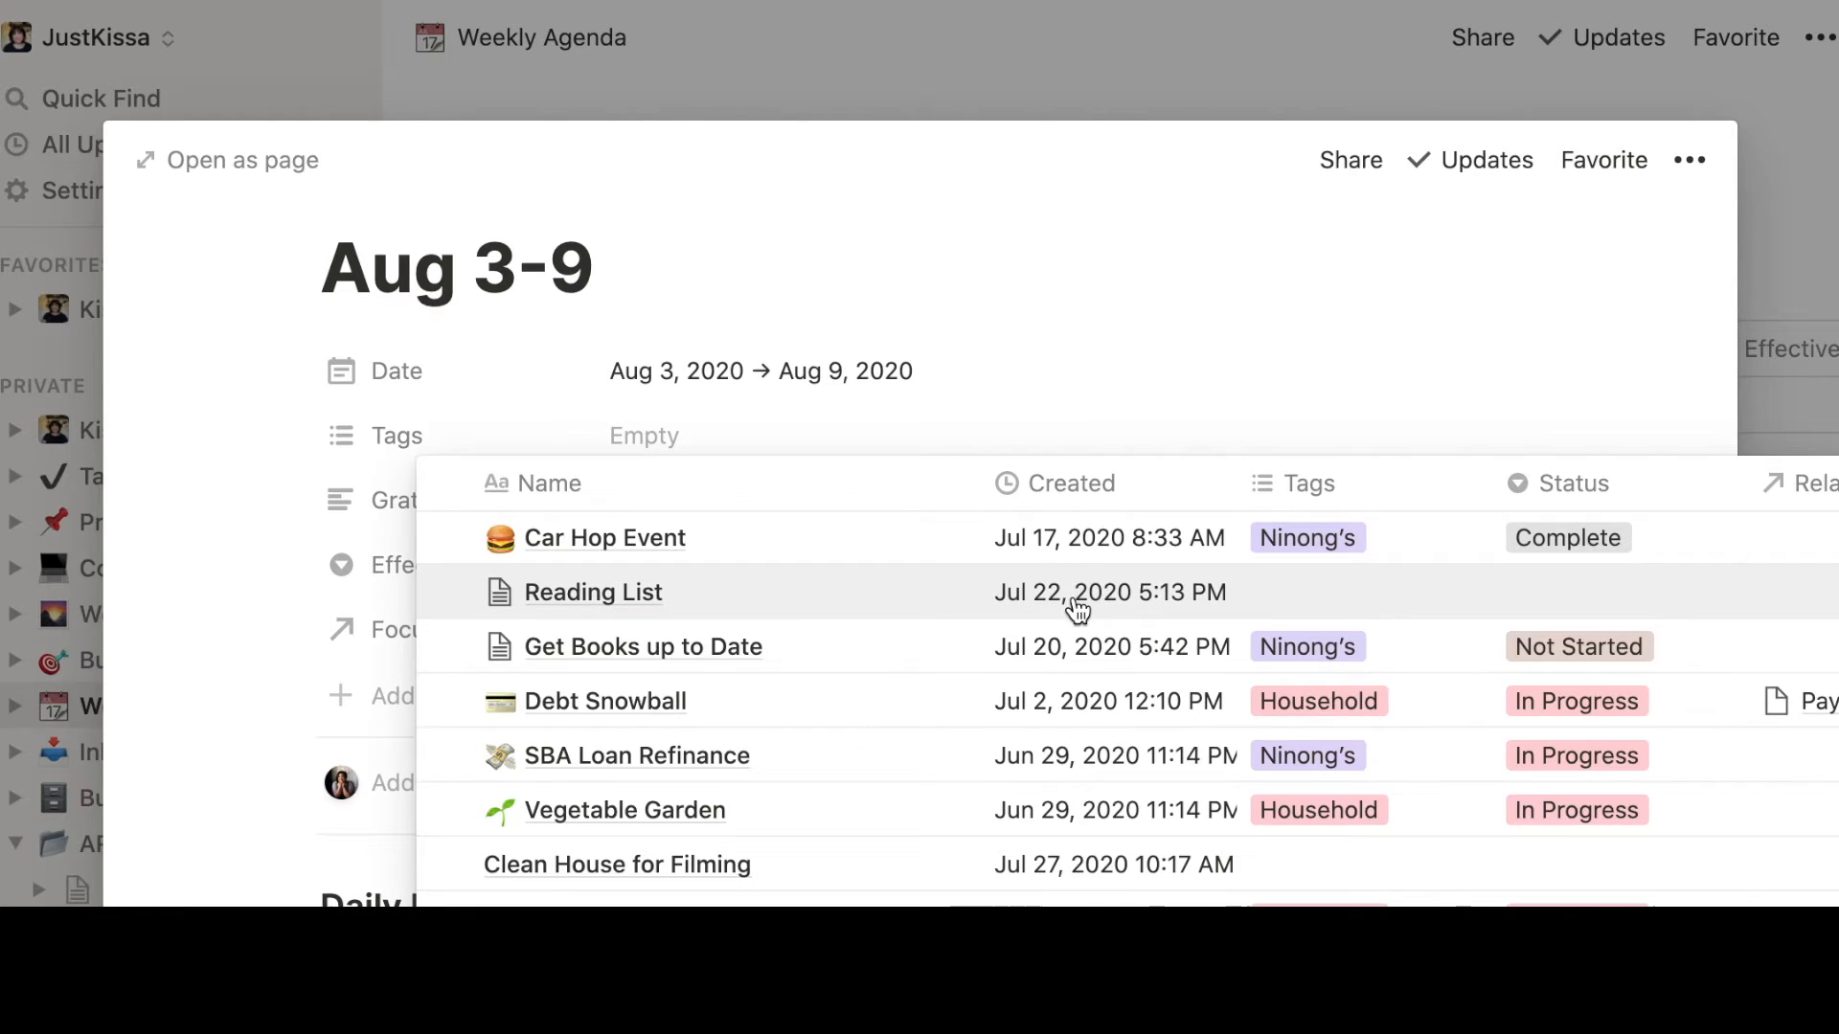
pyautogui.moveTo(1056, 618)
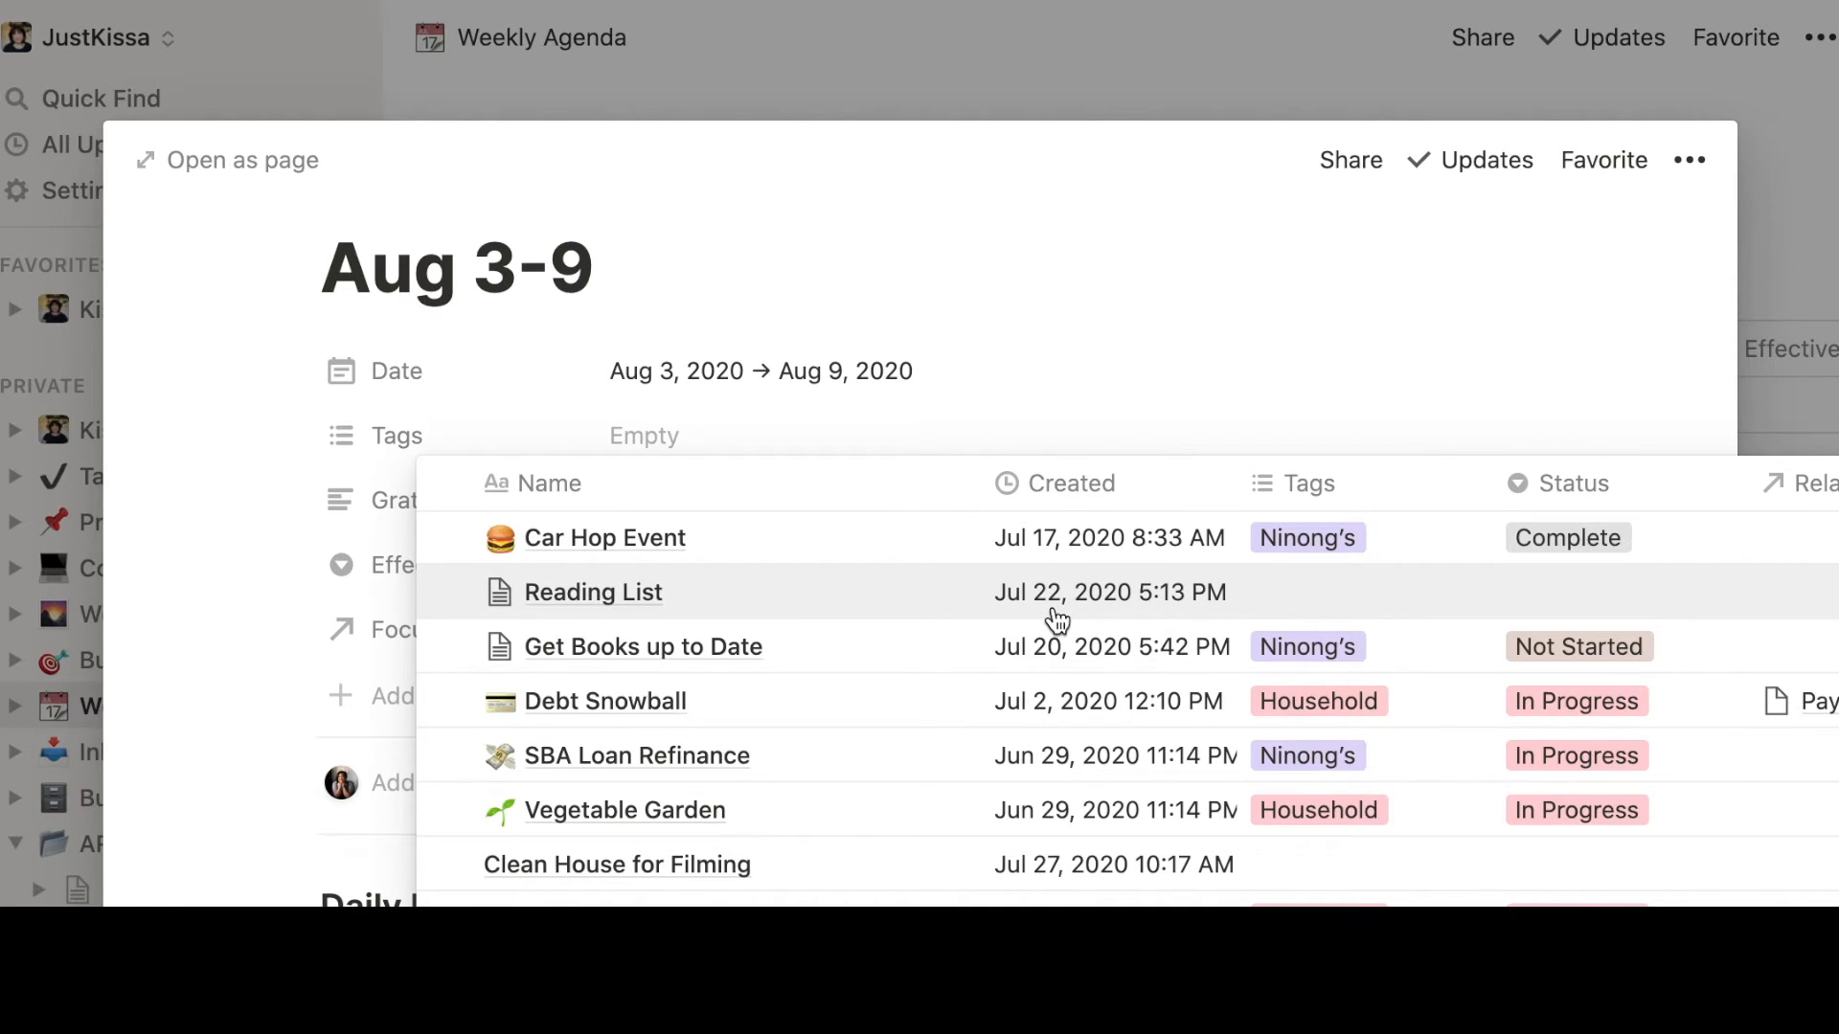
pyautogui.scroll(-3)
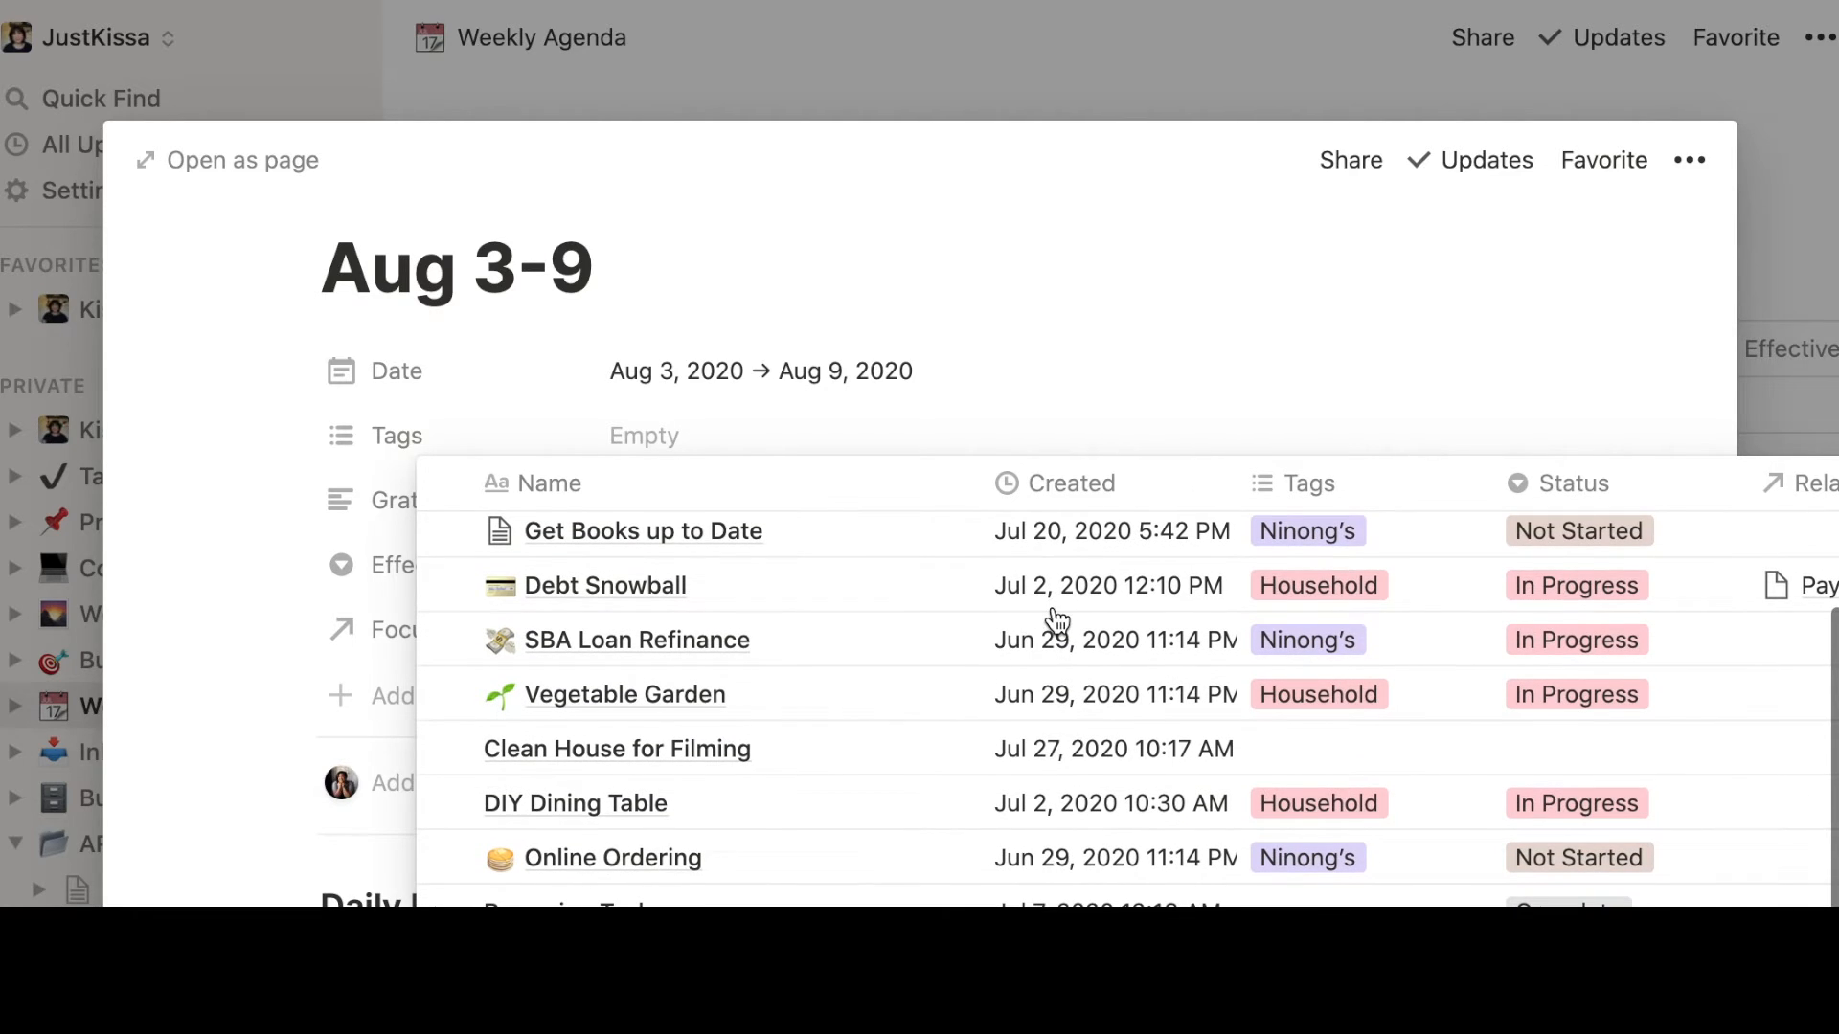
pyautogui.moveTo(816, 586)
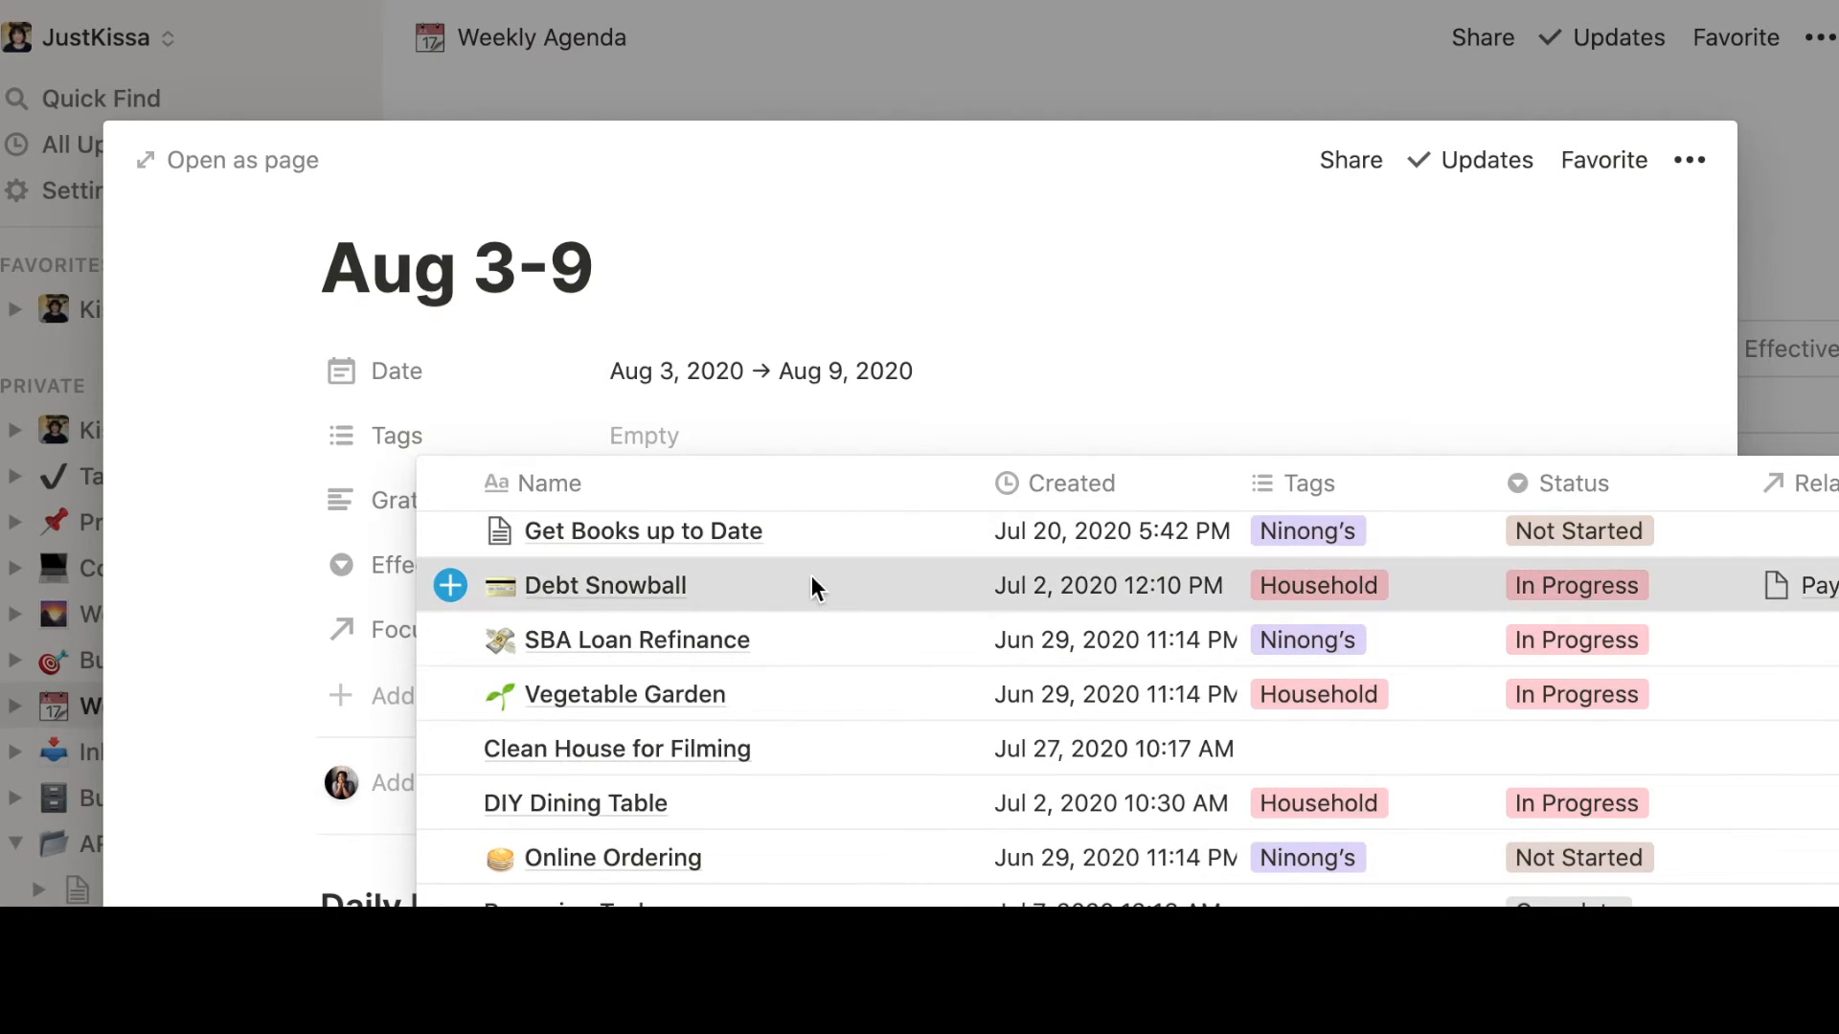
pyautogui.scroll(-3)
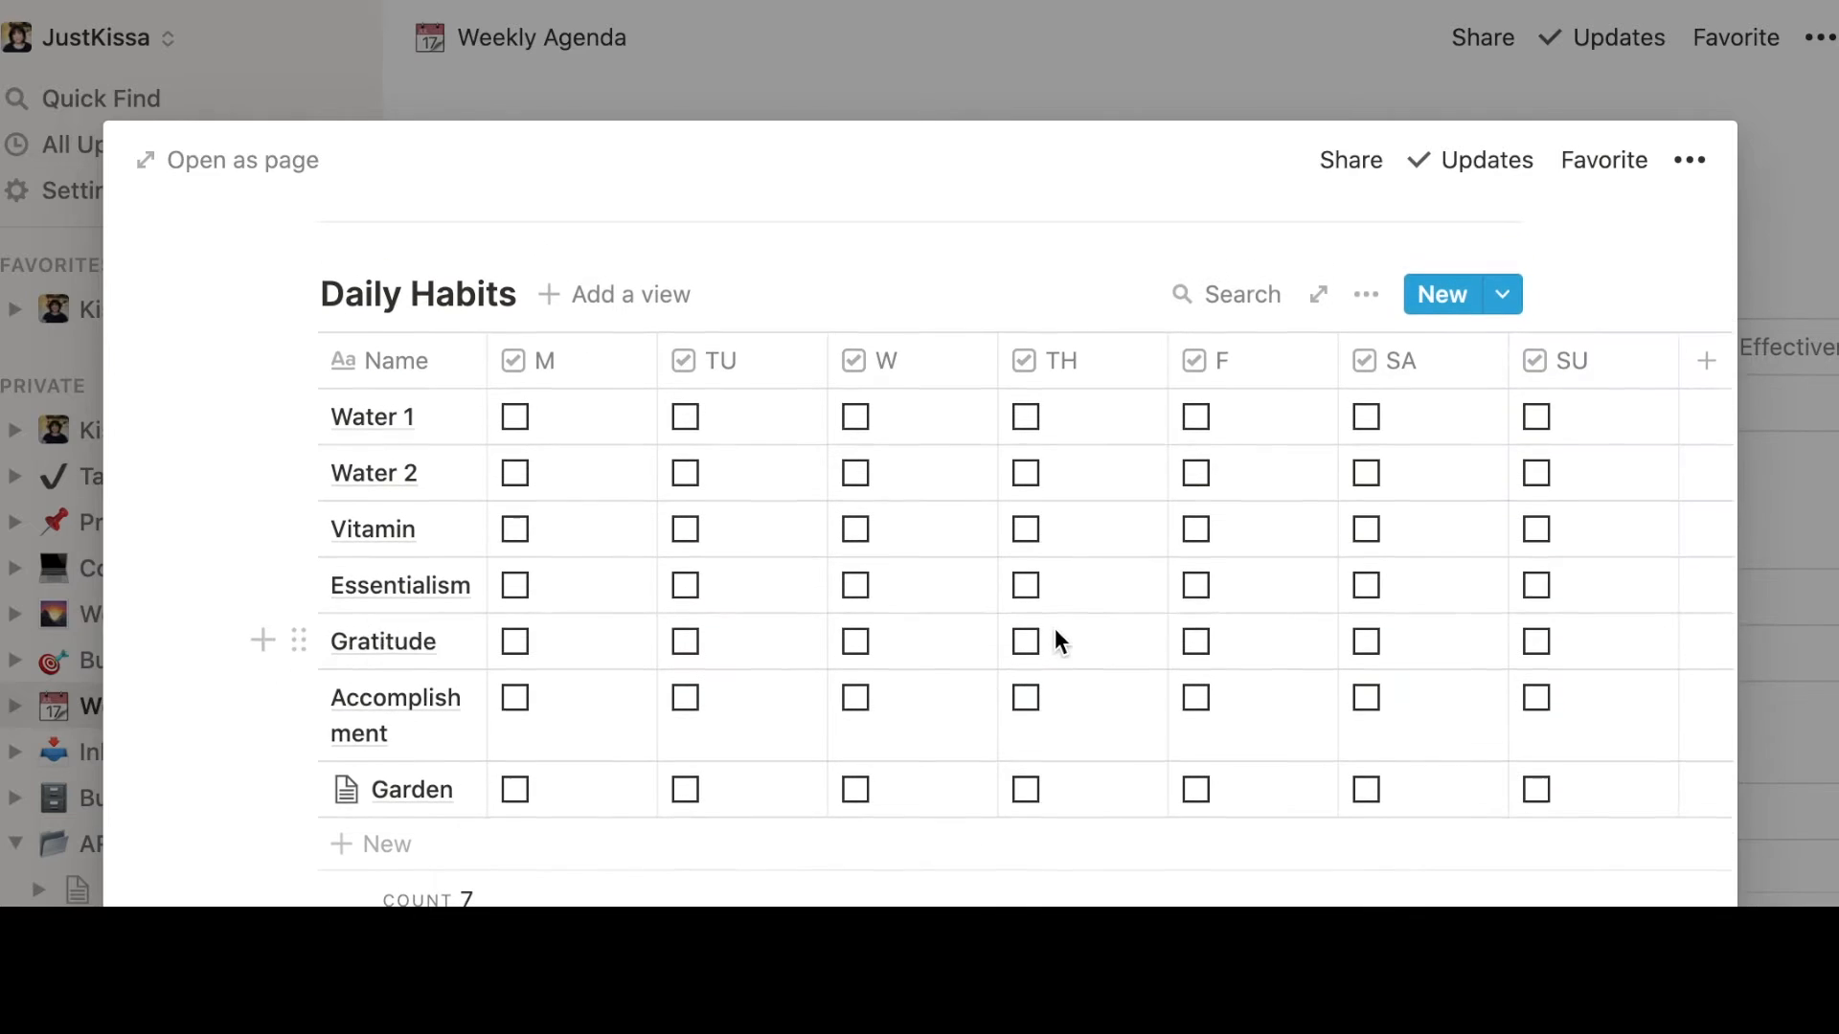
pyautogui.scroll(3)
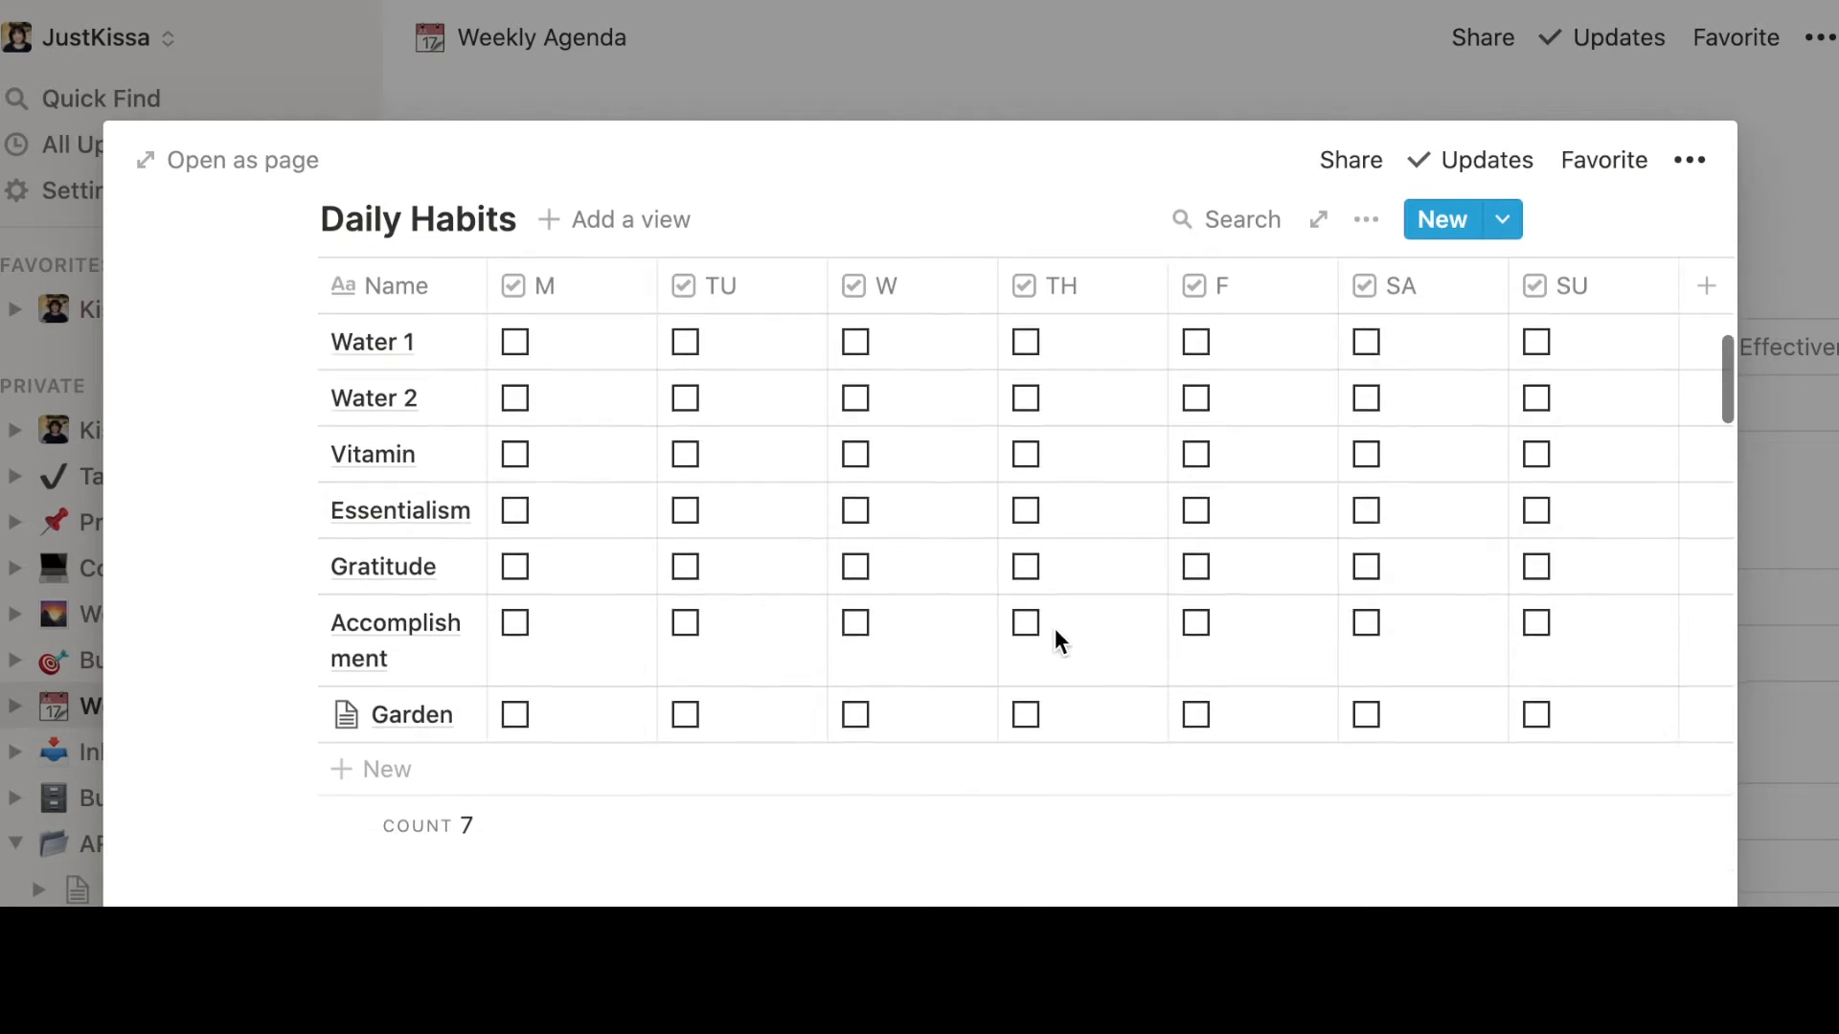
pyautogui.moveTo(1056, 640)
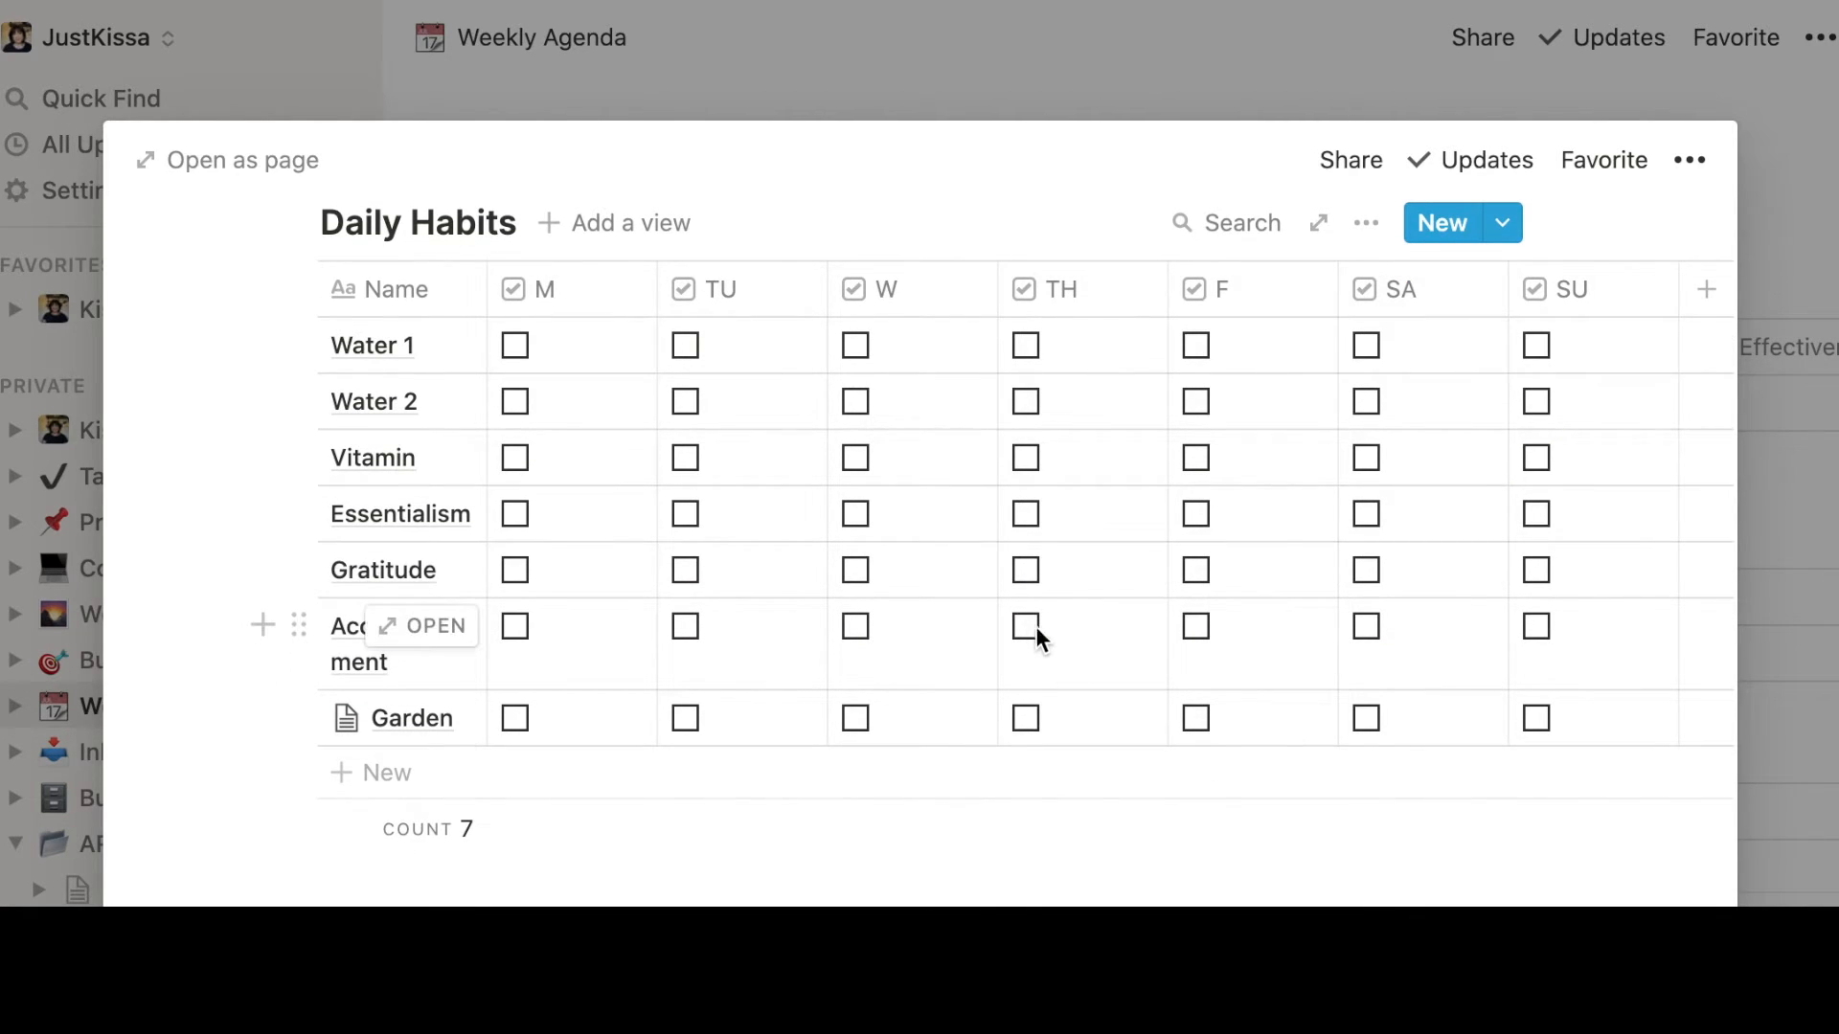
pyautogui.moveTo(651, 772)
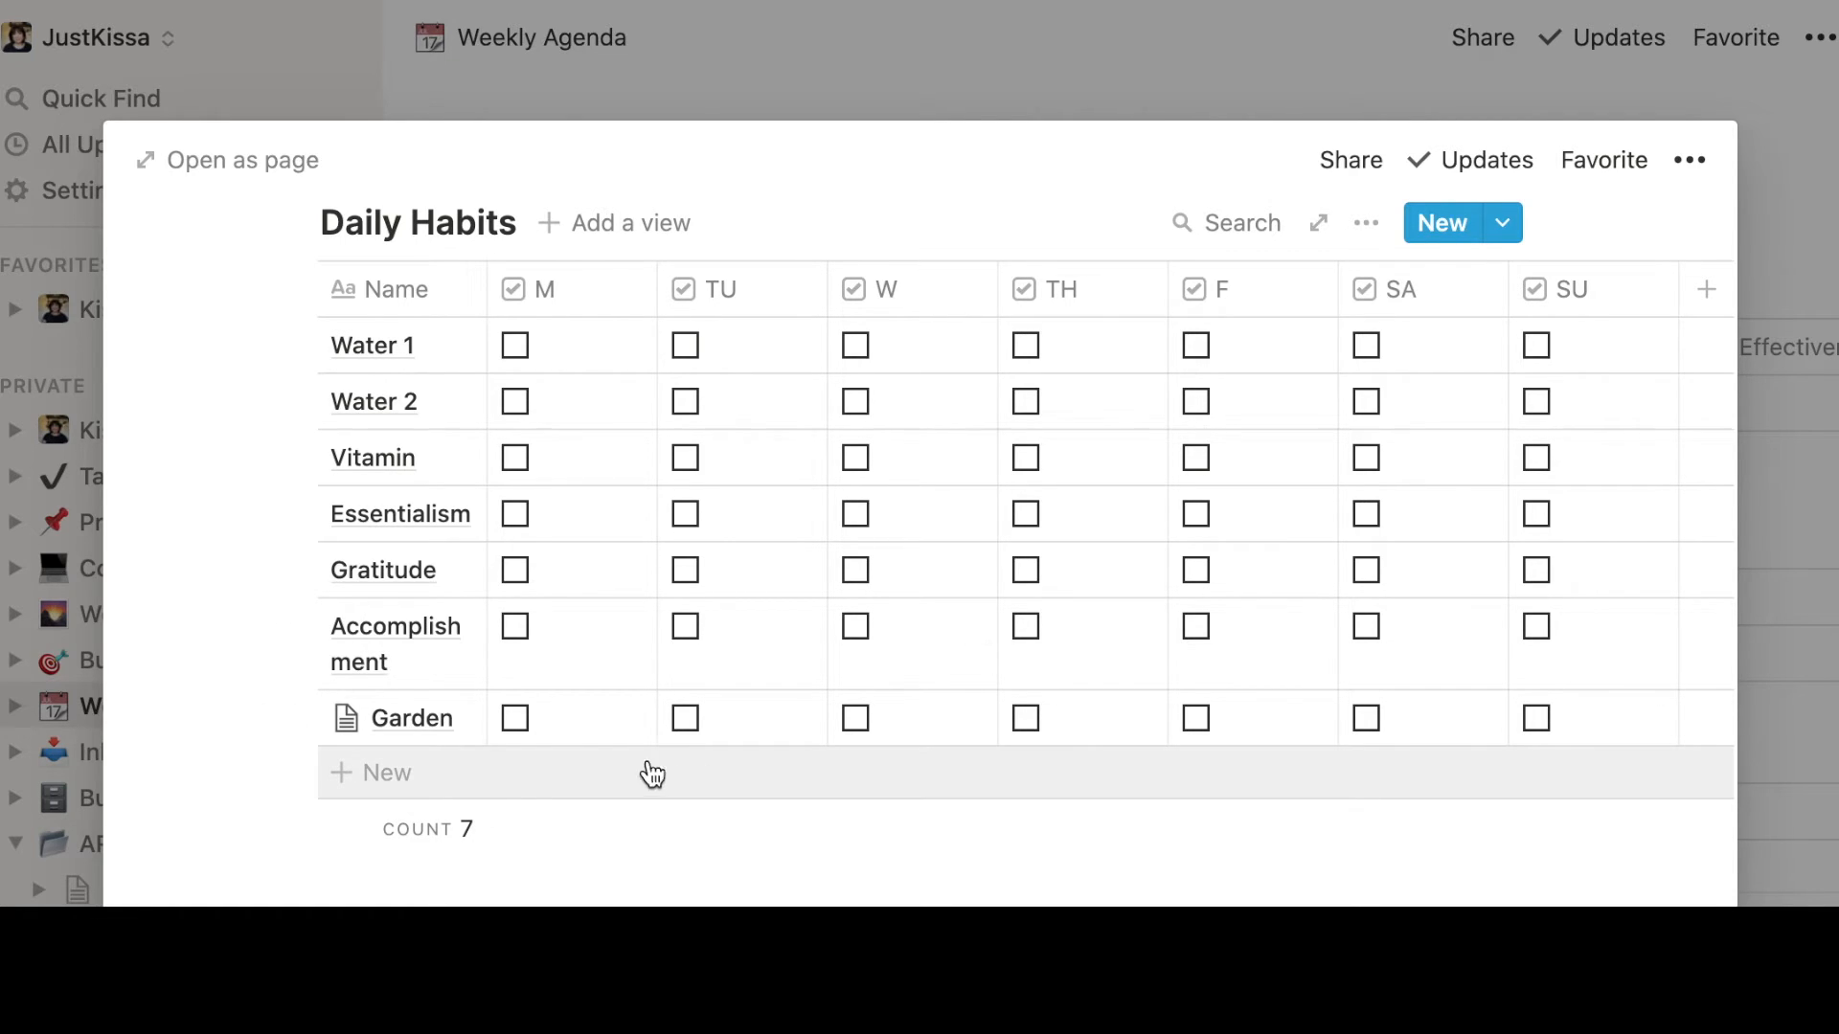
pyautogui.moveTo(387, 779)
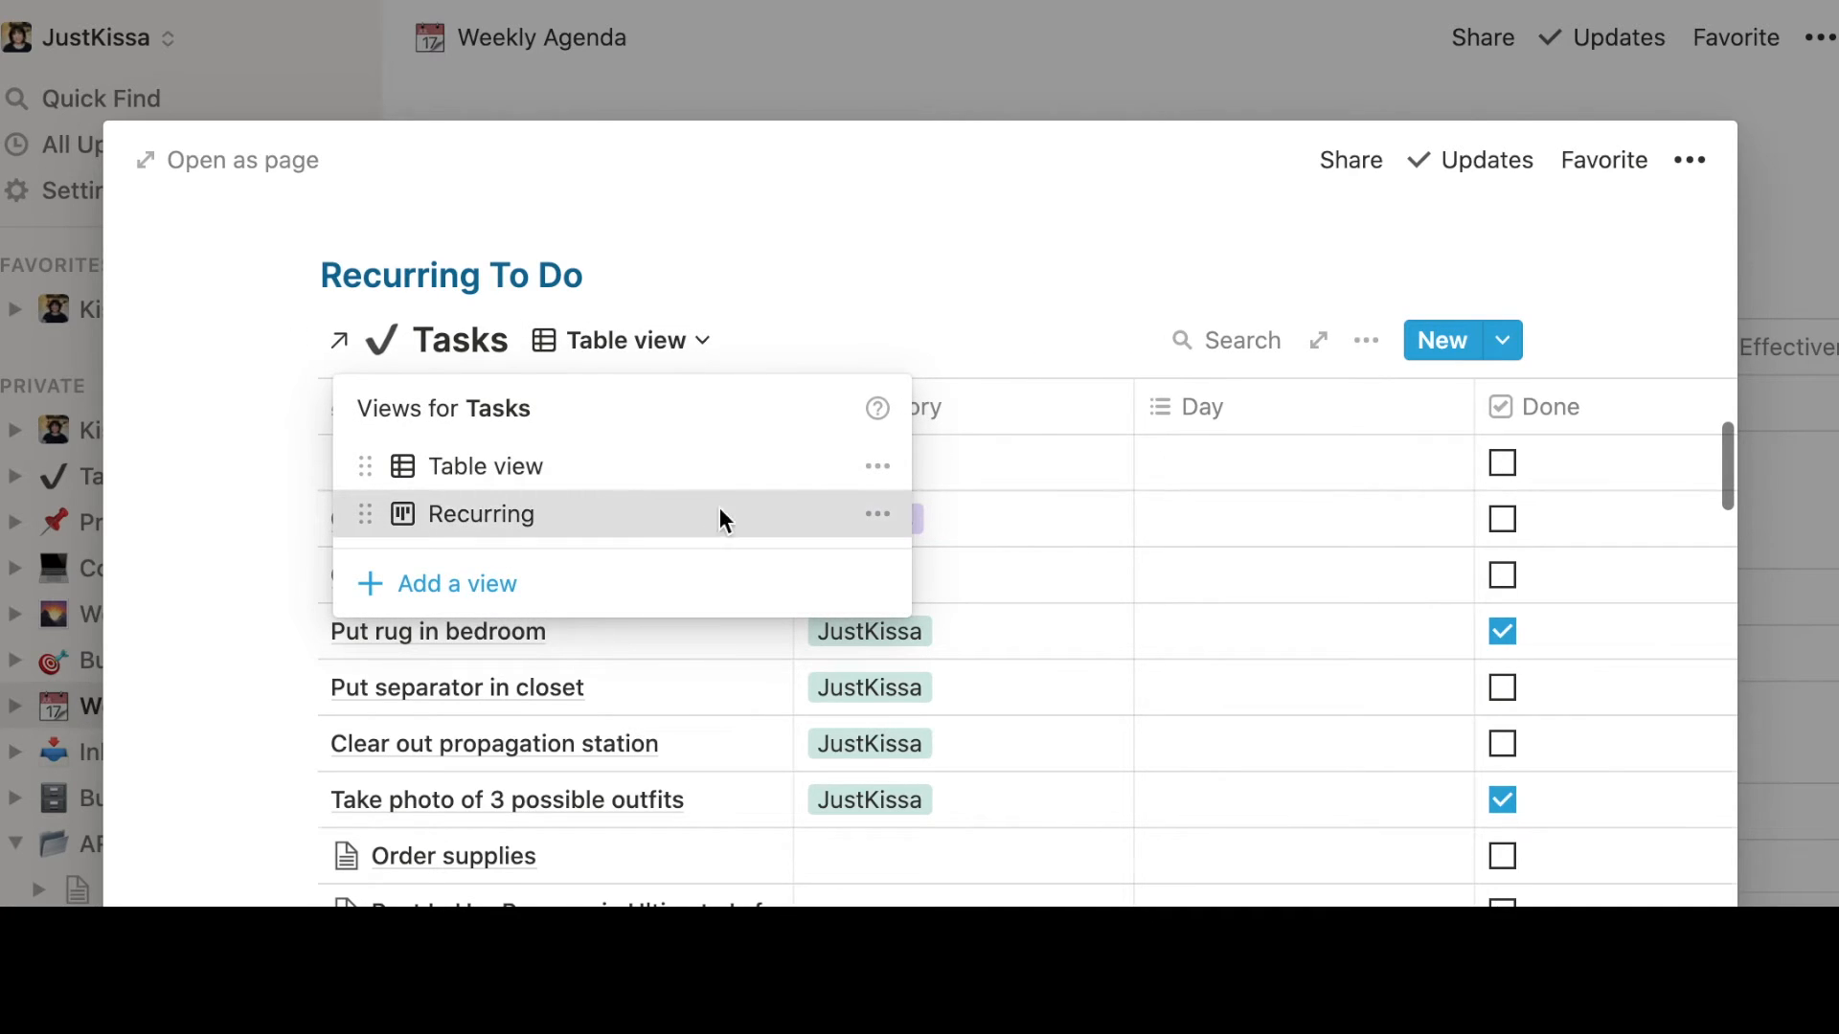
# Switch the Recurring To Do tasks to the Recurring board view
pyautogui.click(479, 514)
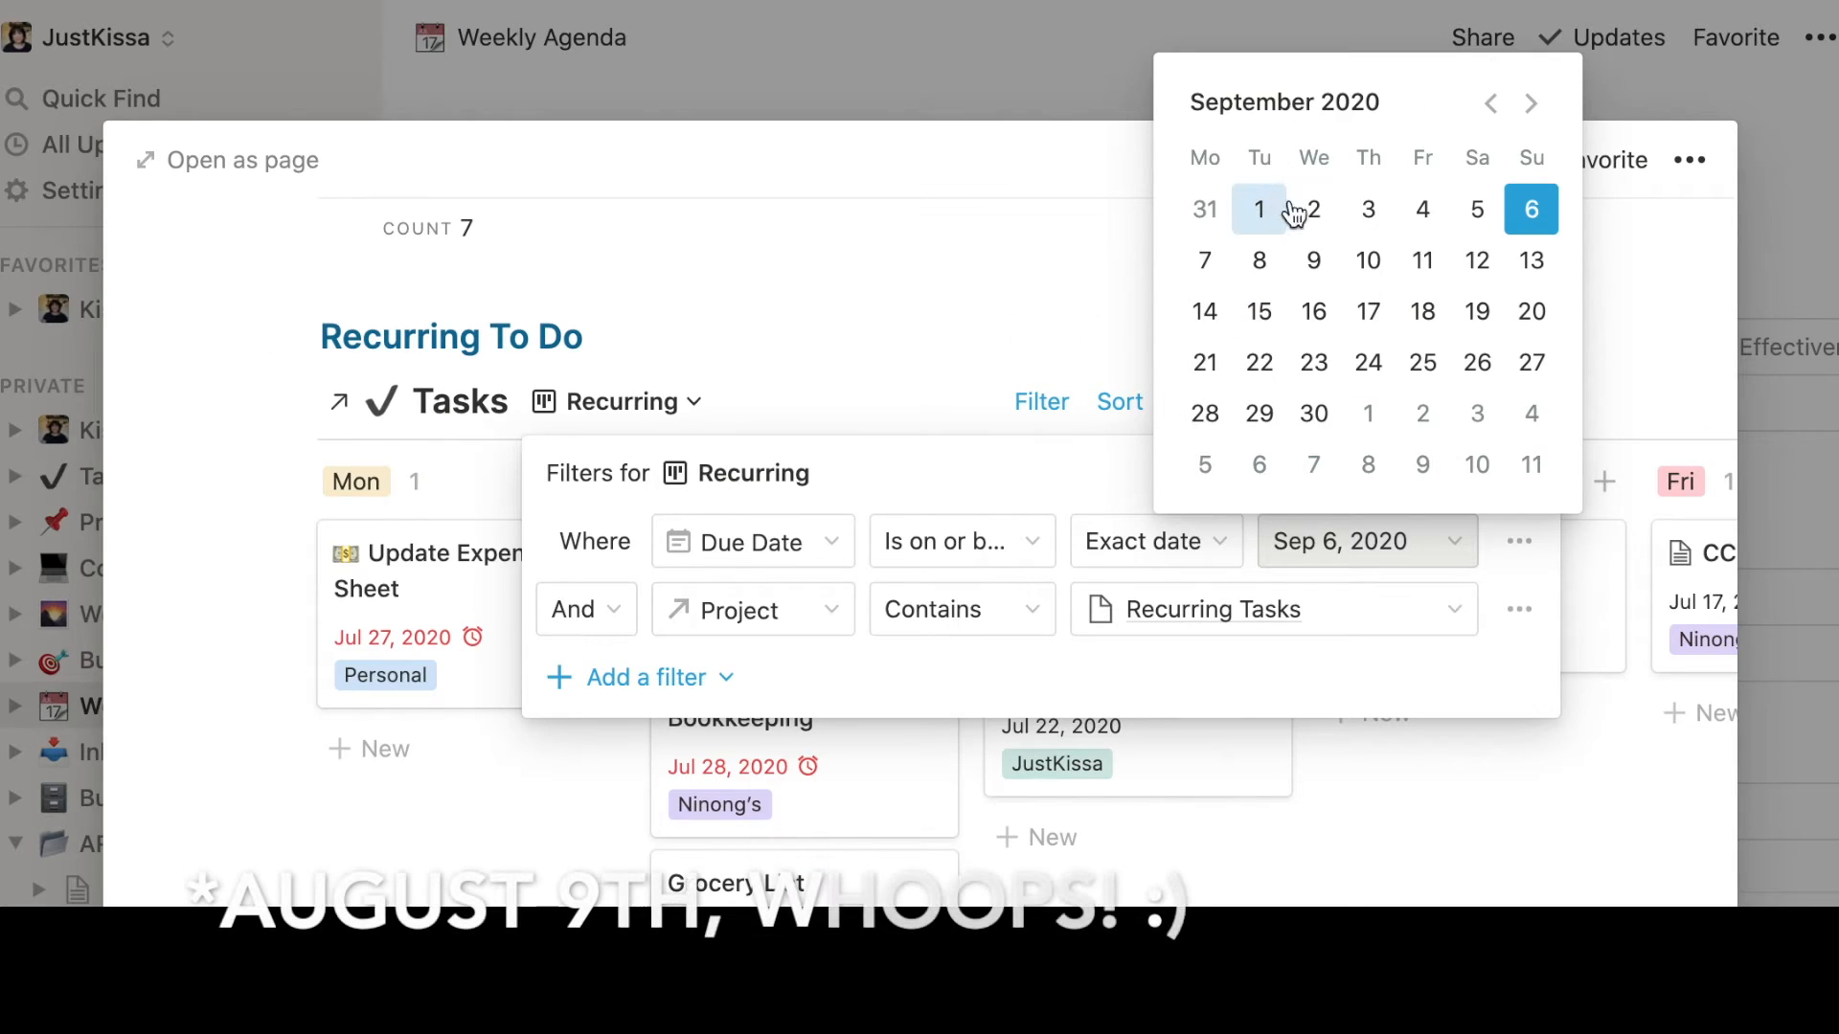
pyautogui.moveTo(1530, 209)
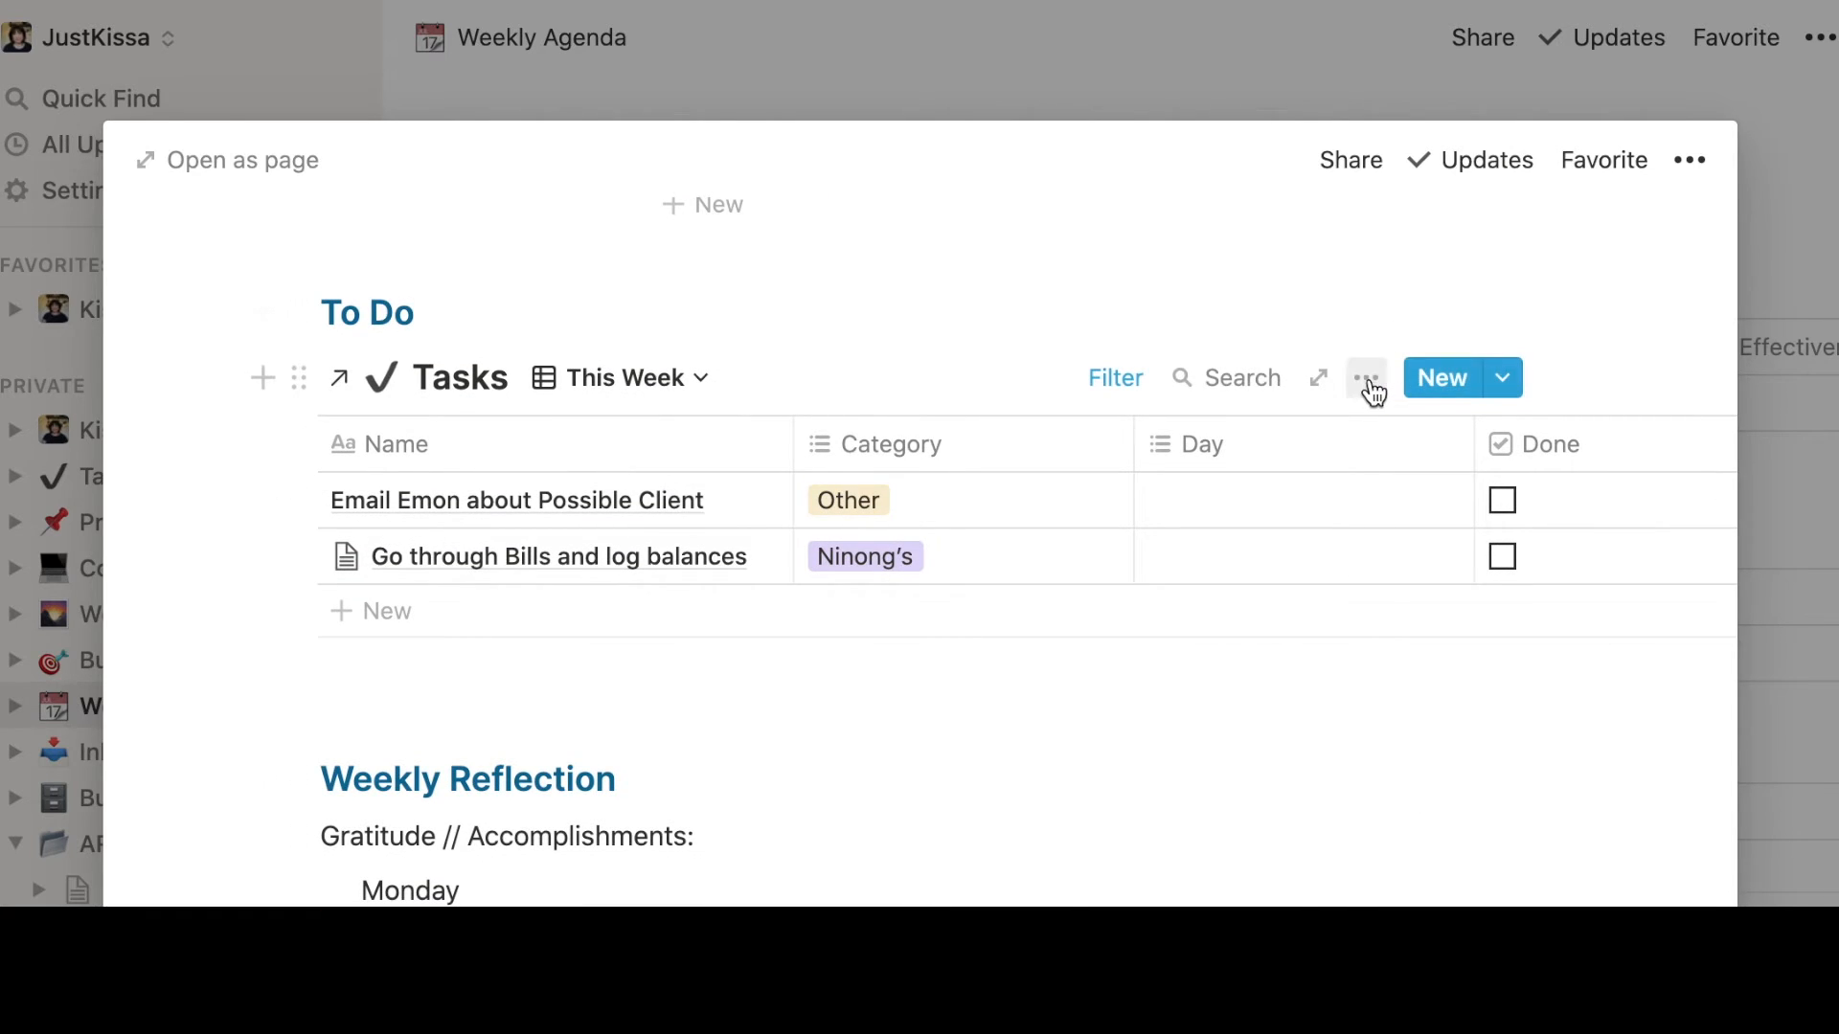
# Move the This Week view's Due Date filter cutoff from Jul 26 to an August 2020 date
pyautogui.click(1364, 377)
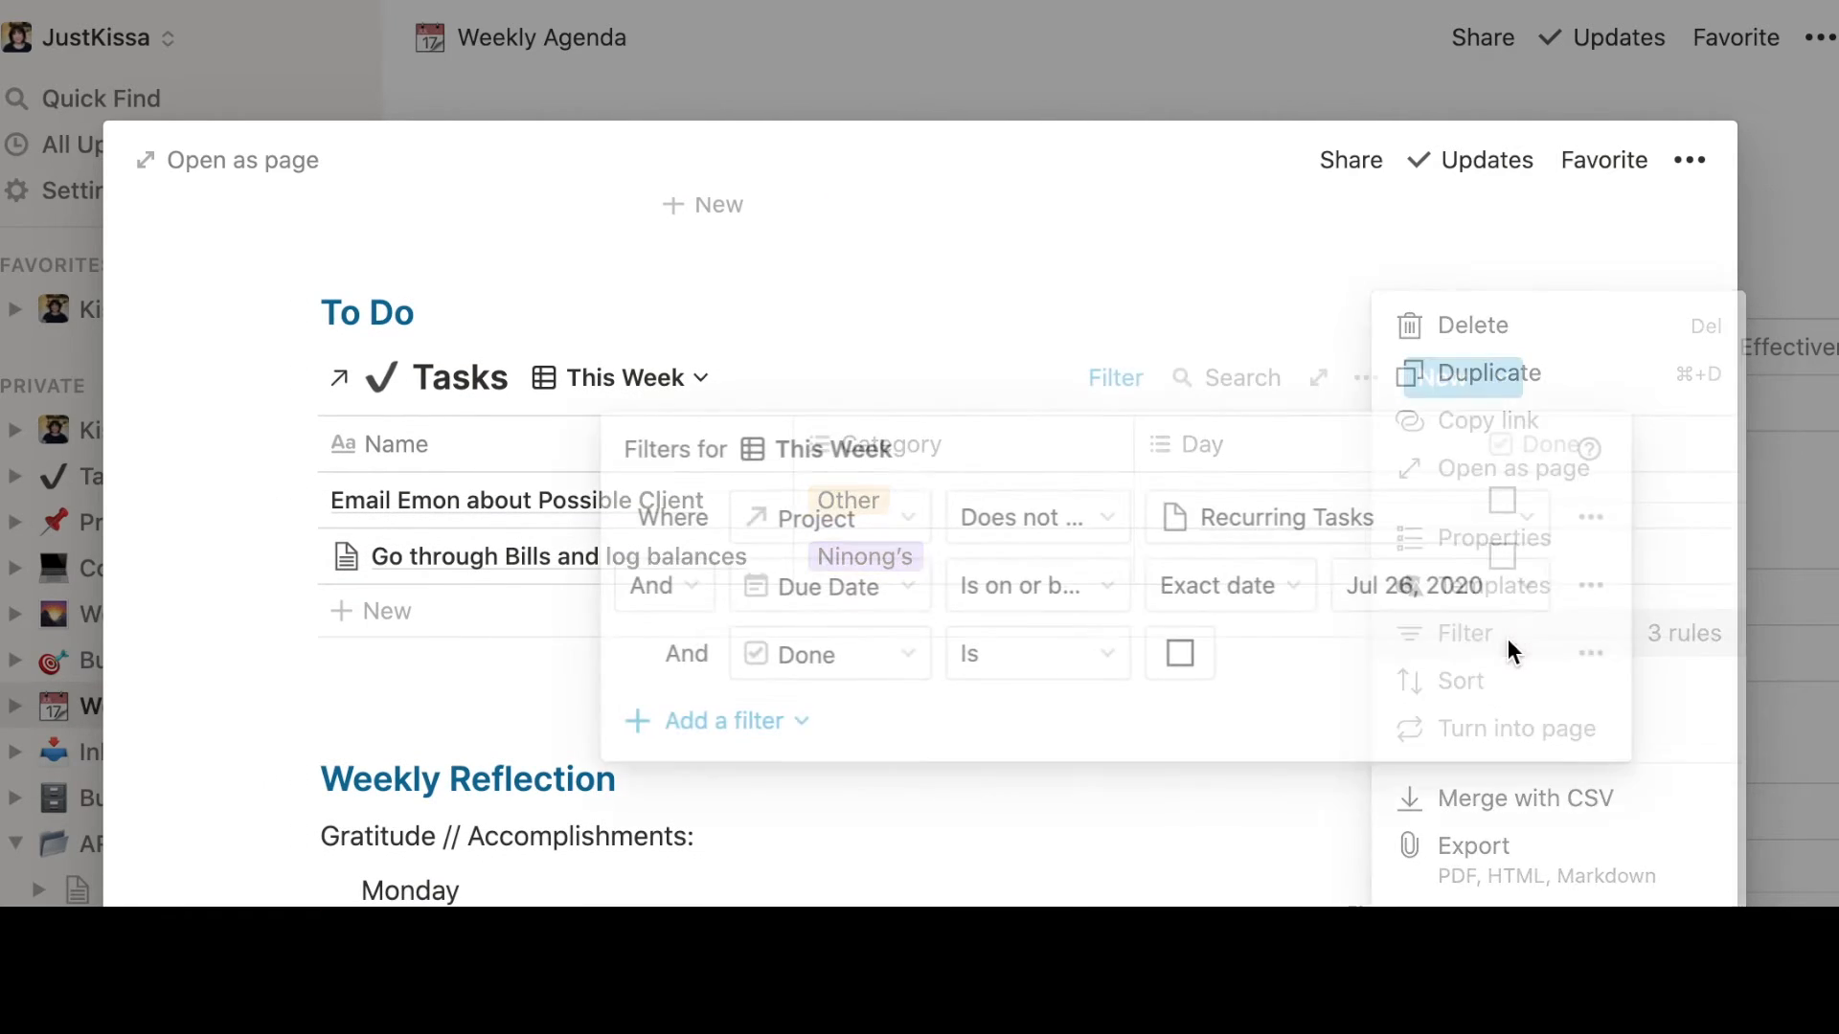
pyautogui.click(1418, 586)
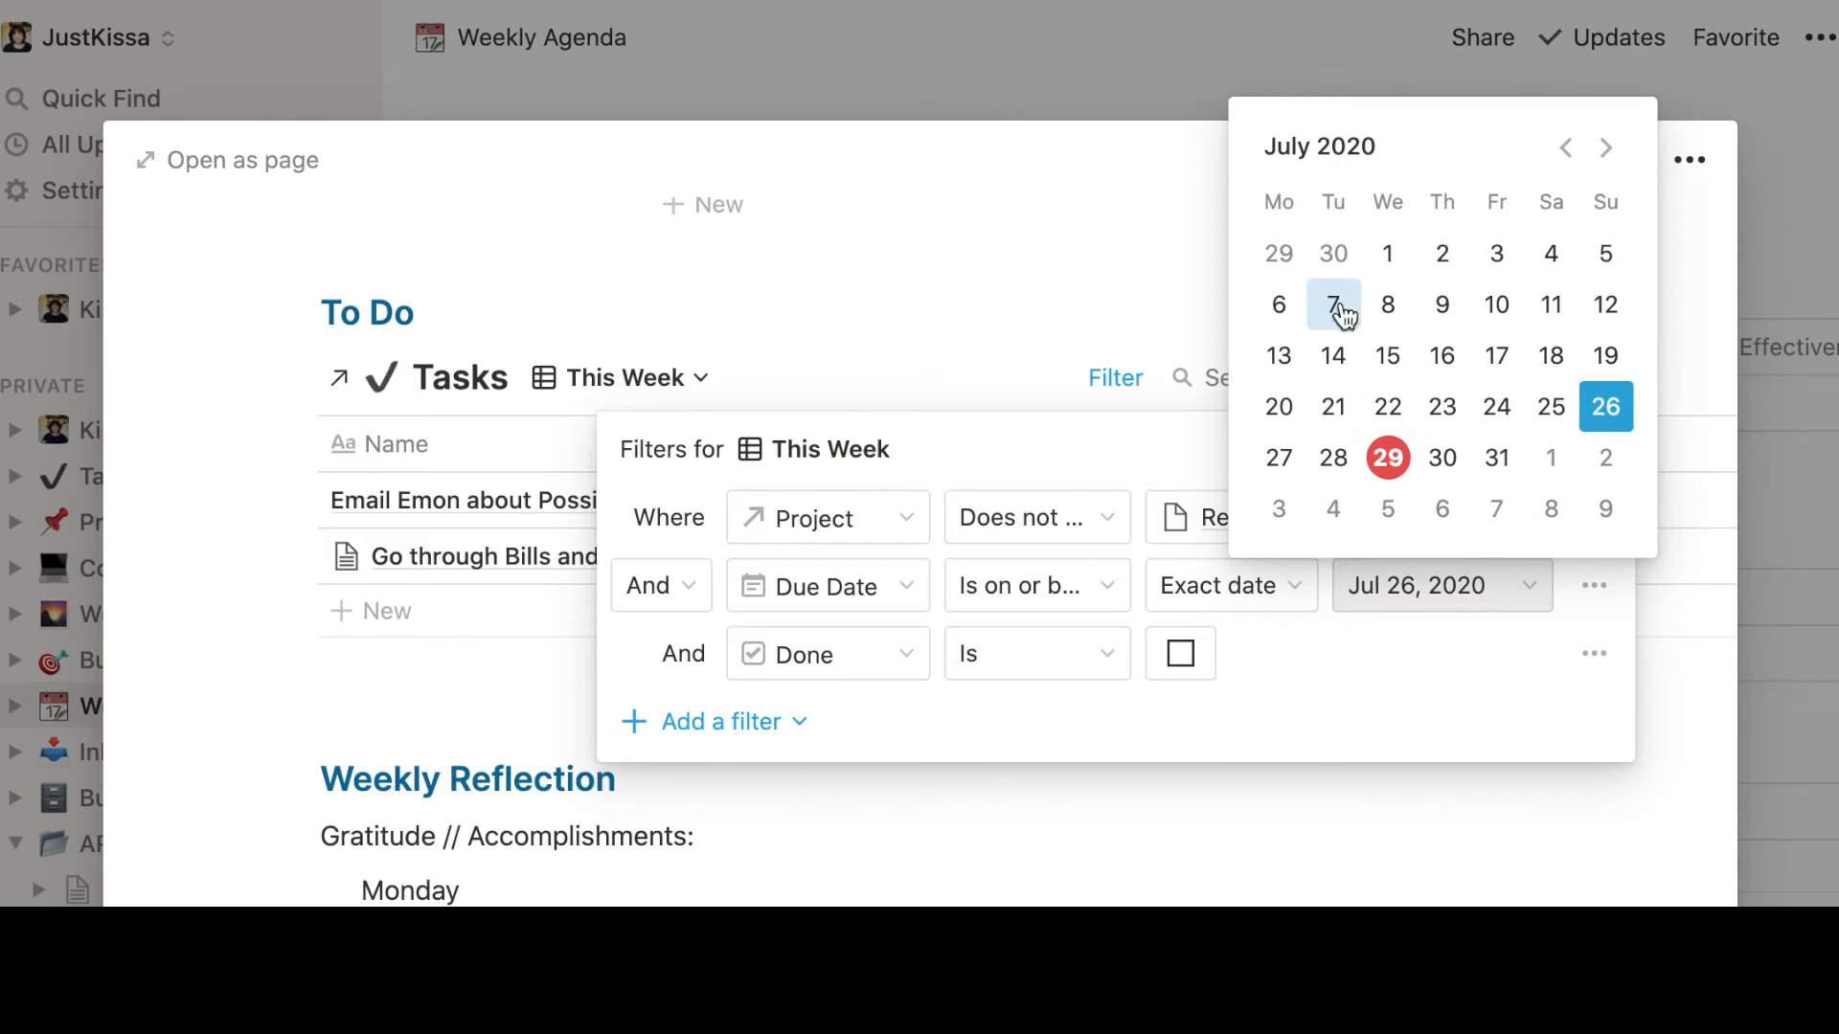
pyautogui.click(1605, 147)
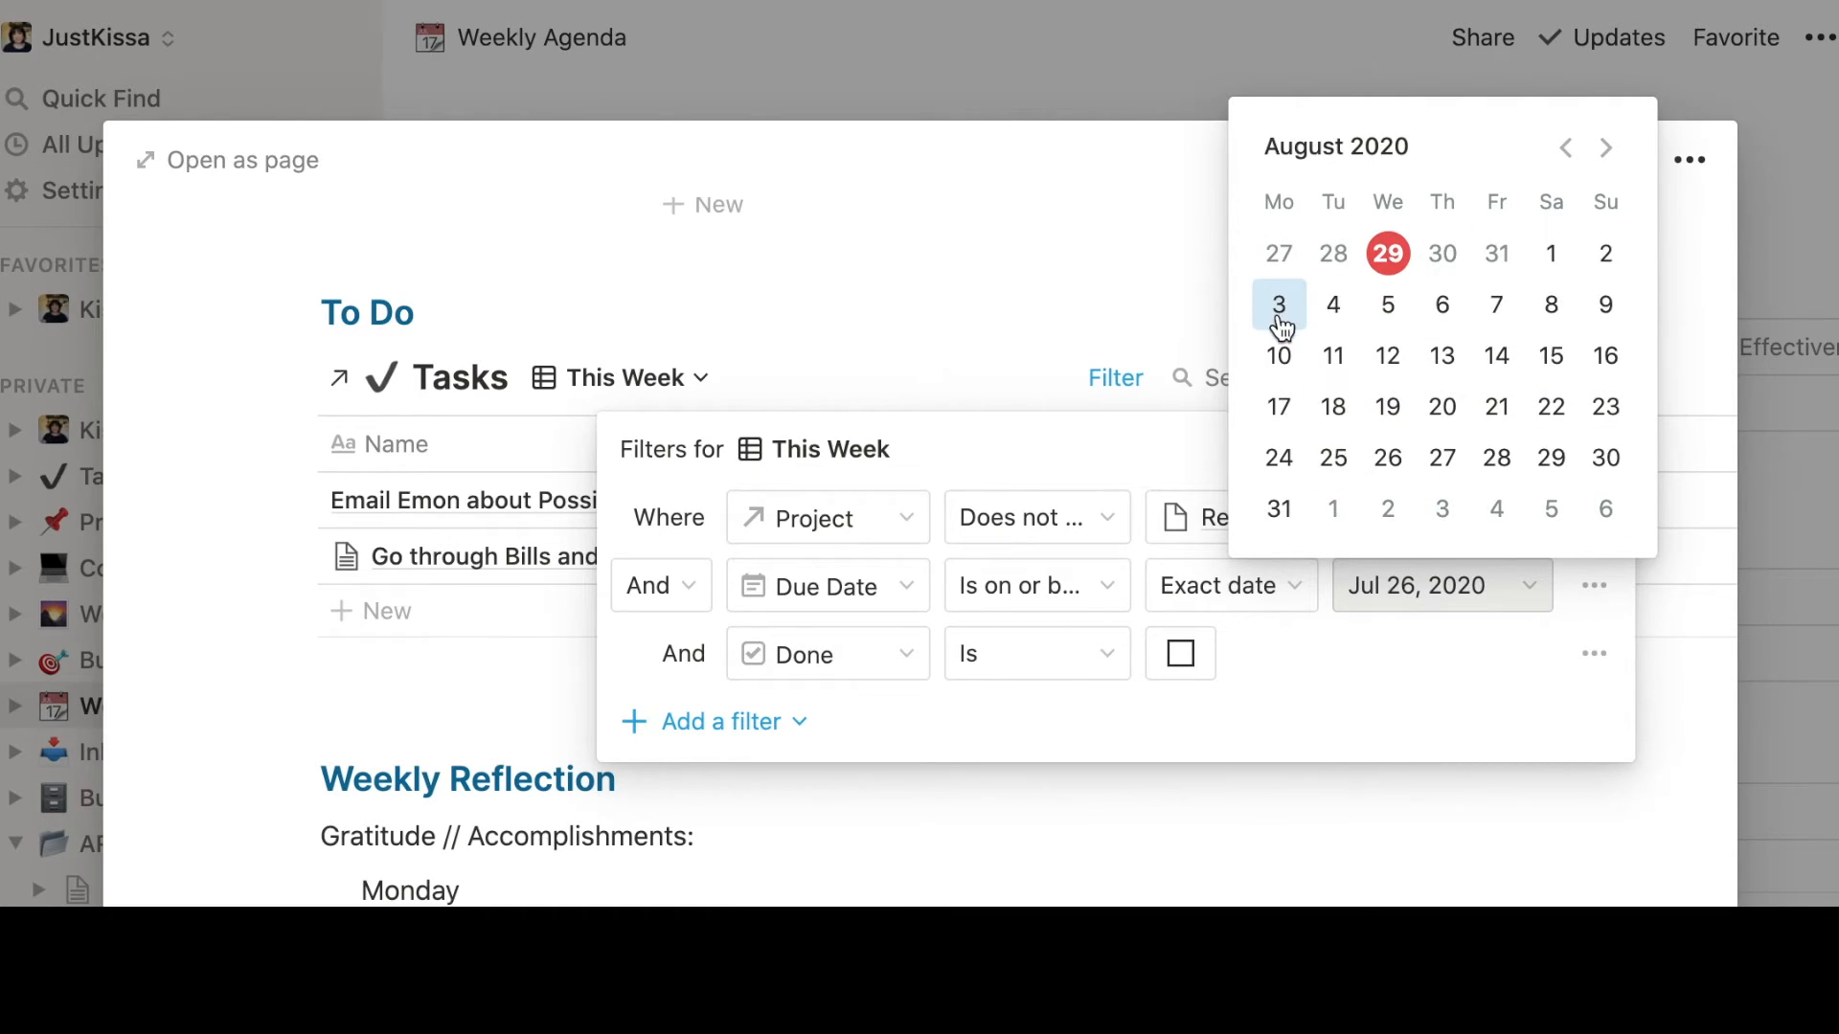
pyautogui.click(1605, 304)
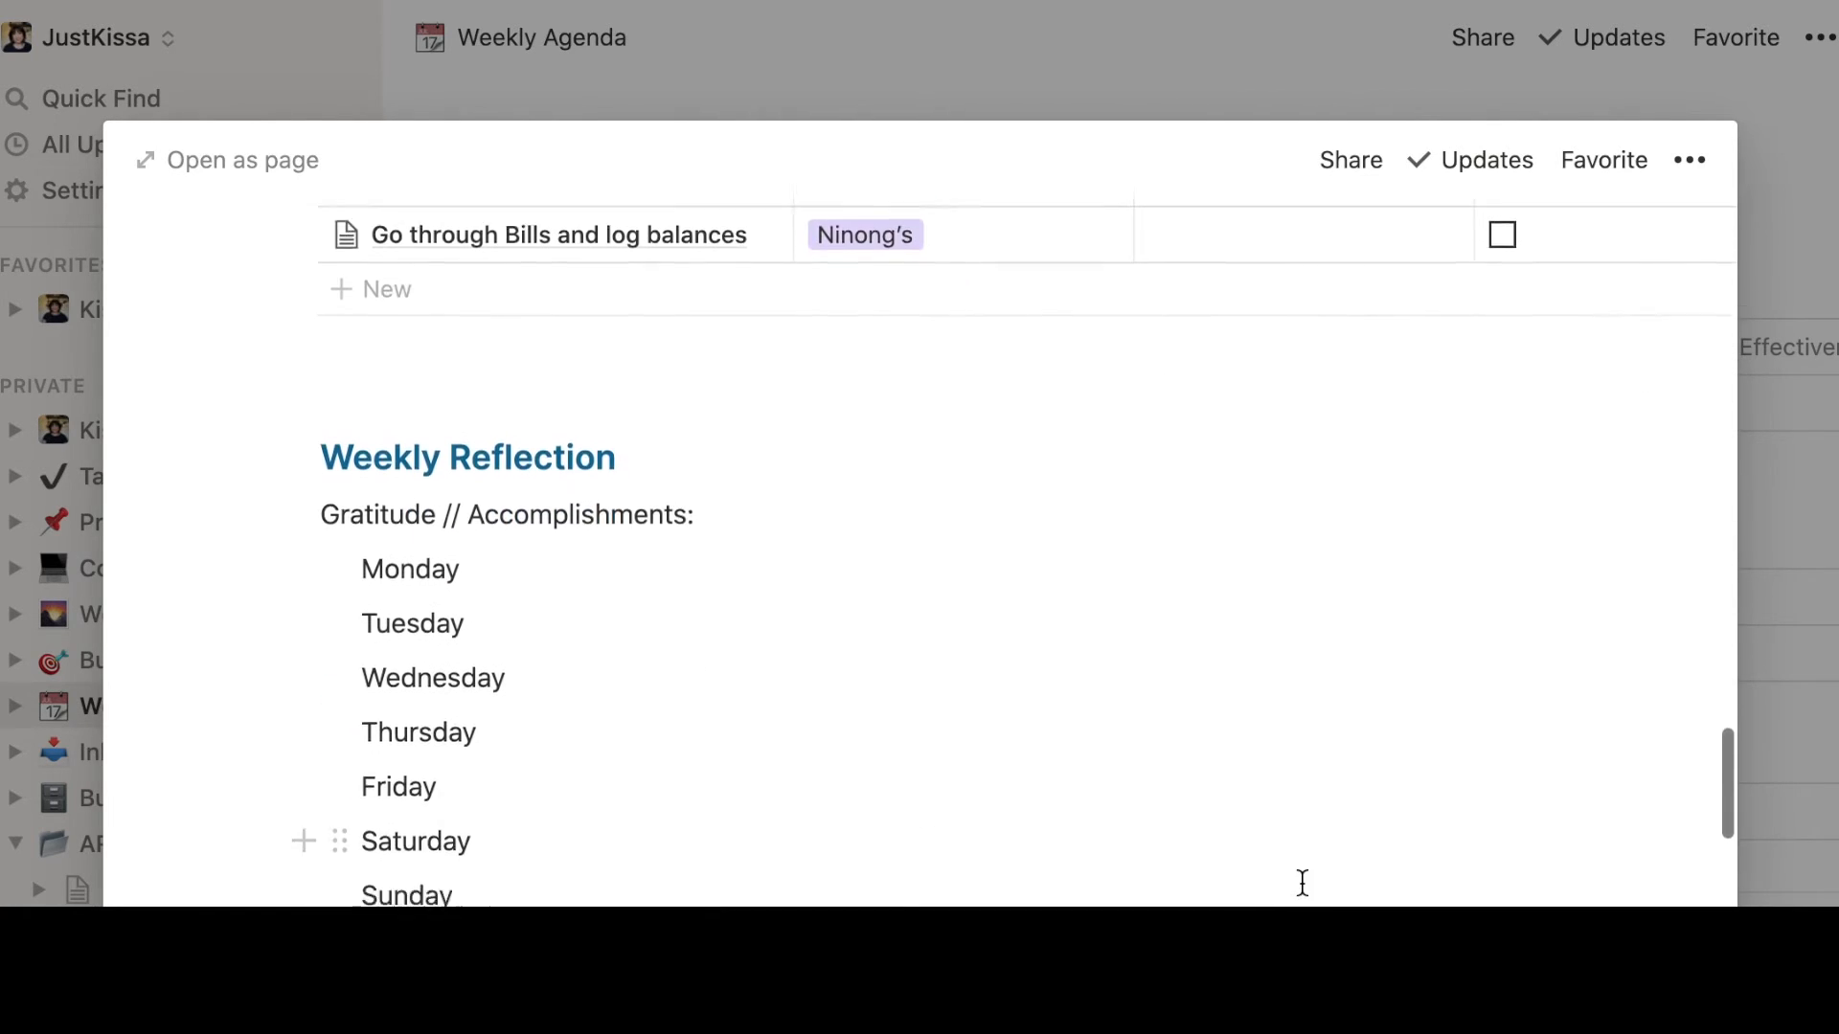
# Scroll through the Aug 3-9 page to review its sections
pyautogui.scroll(3)
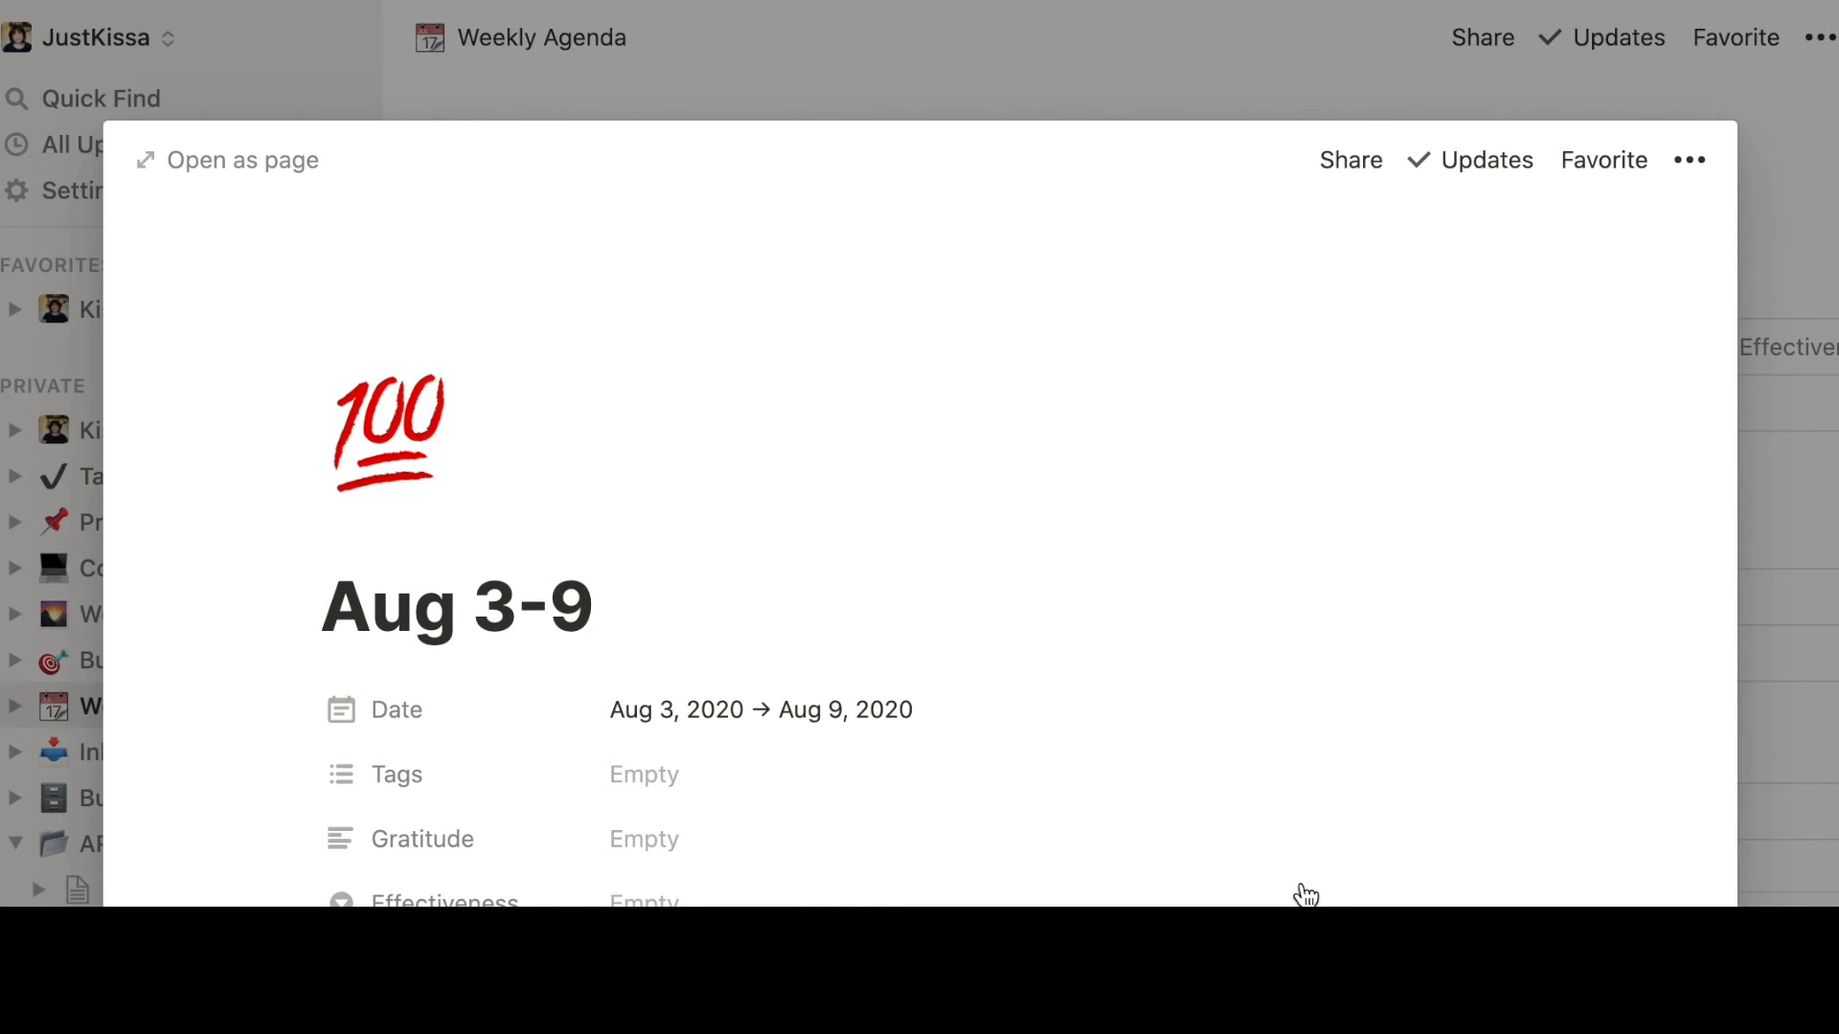
pyautogui.moveTo(1756, 789)
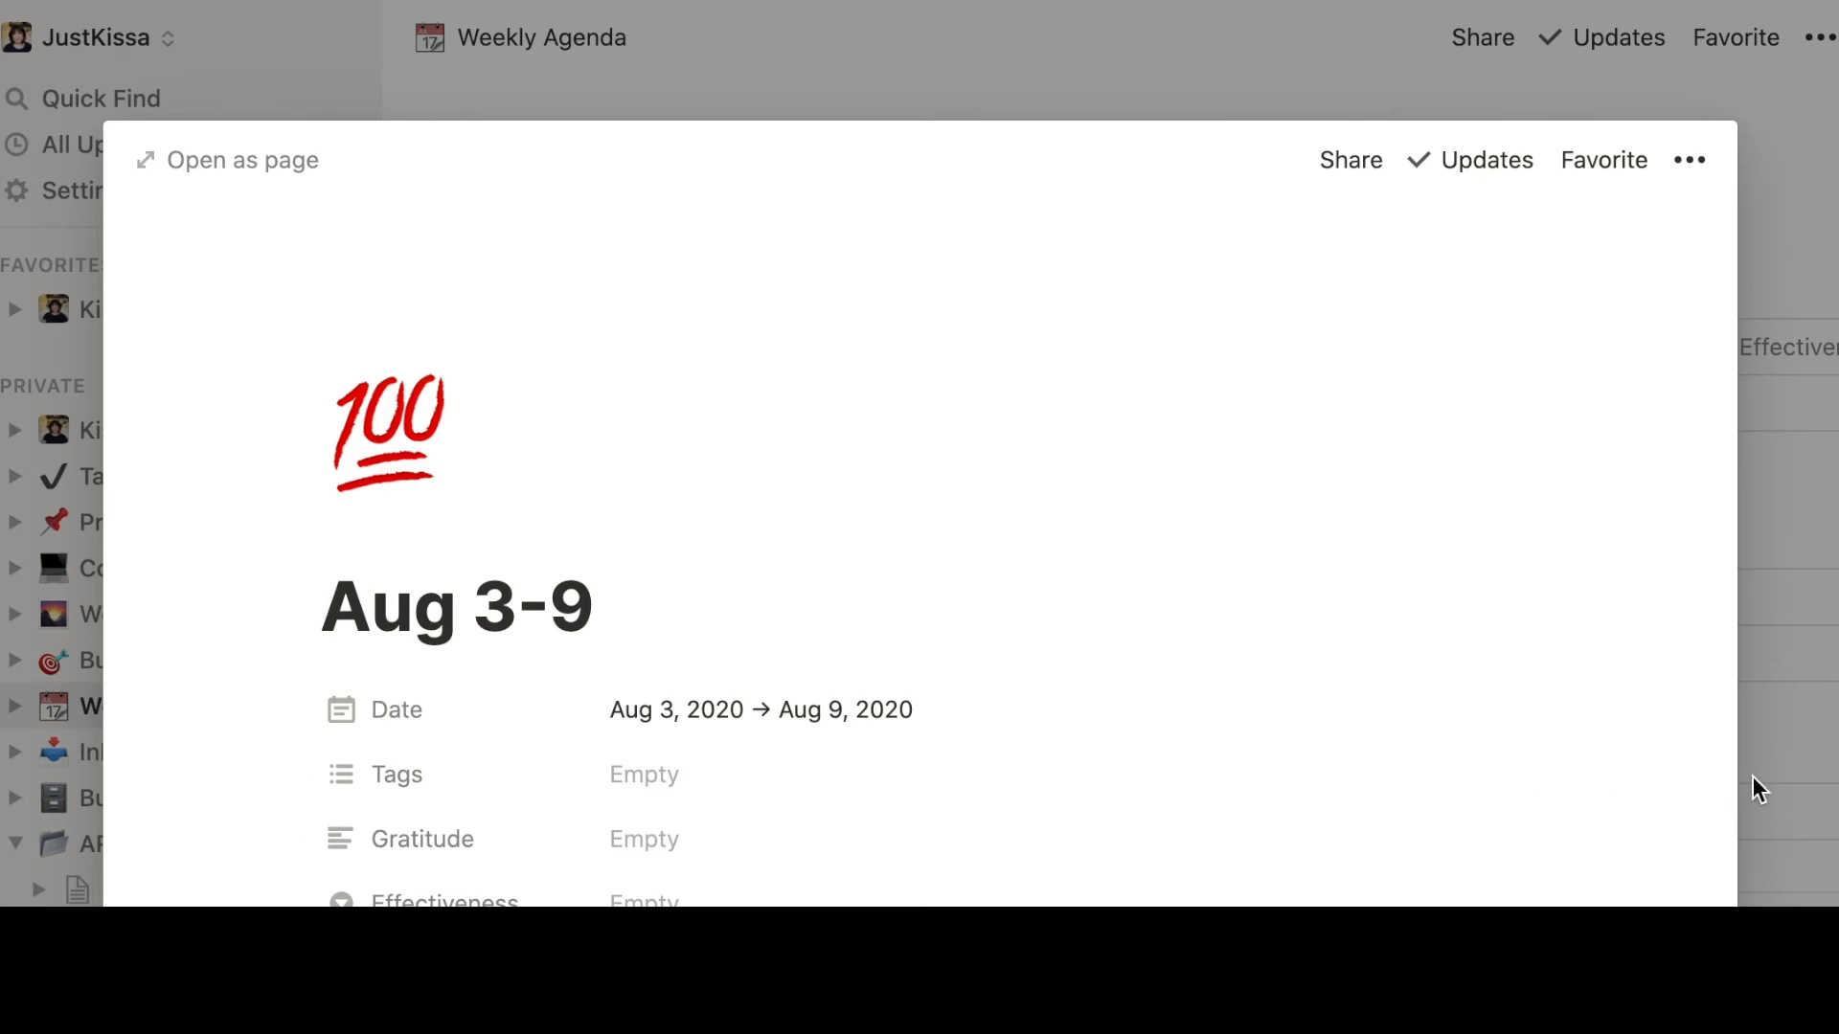
pyautogui.moveTo(1802, 771)
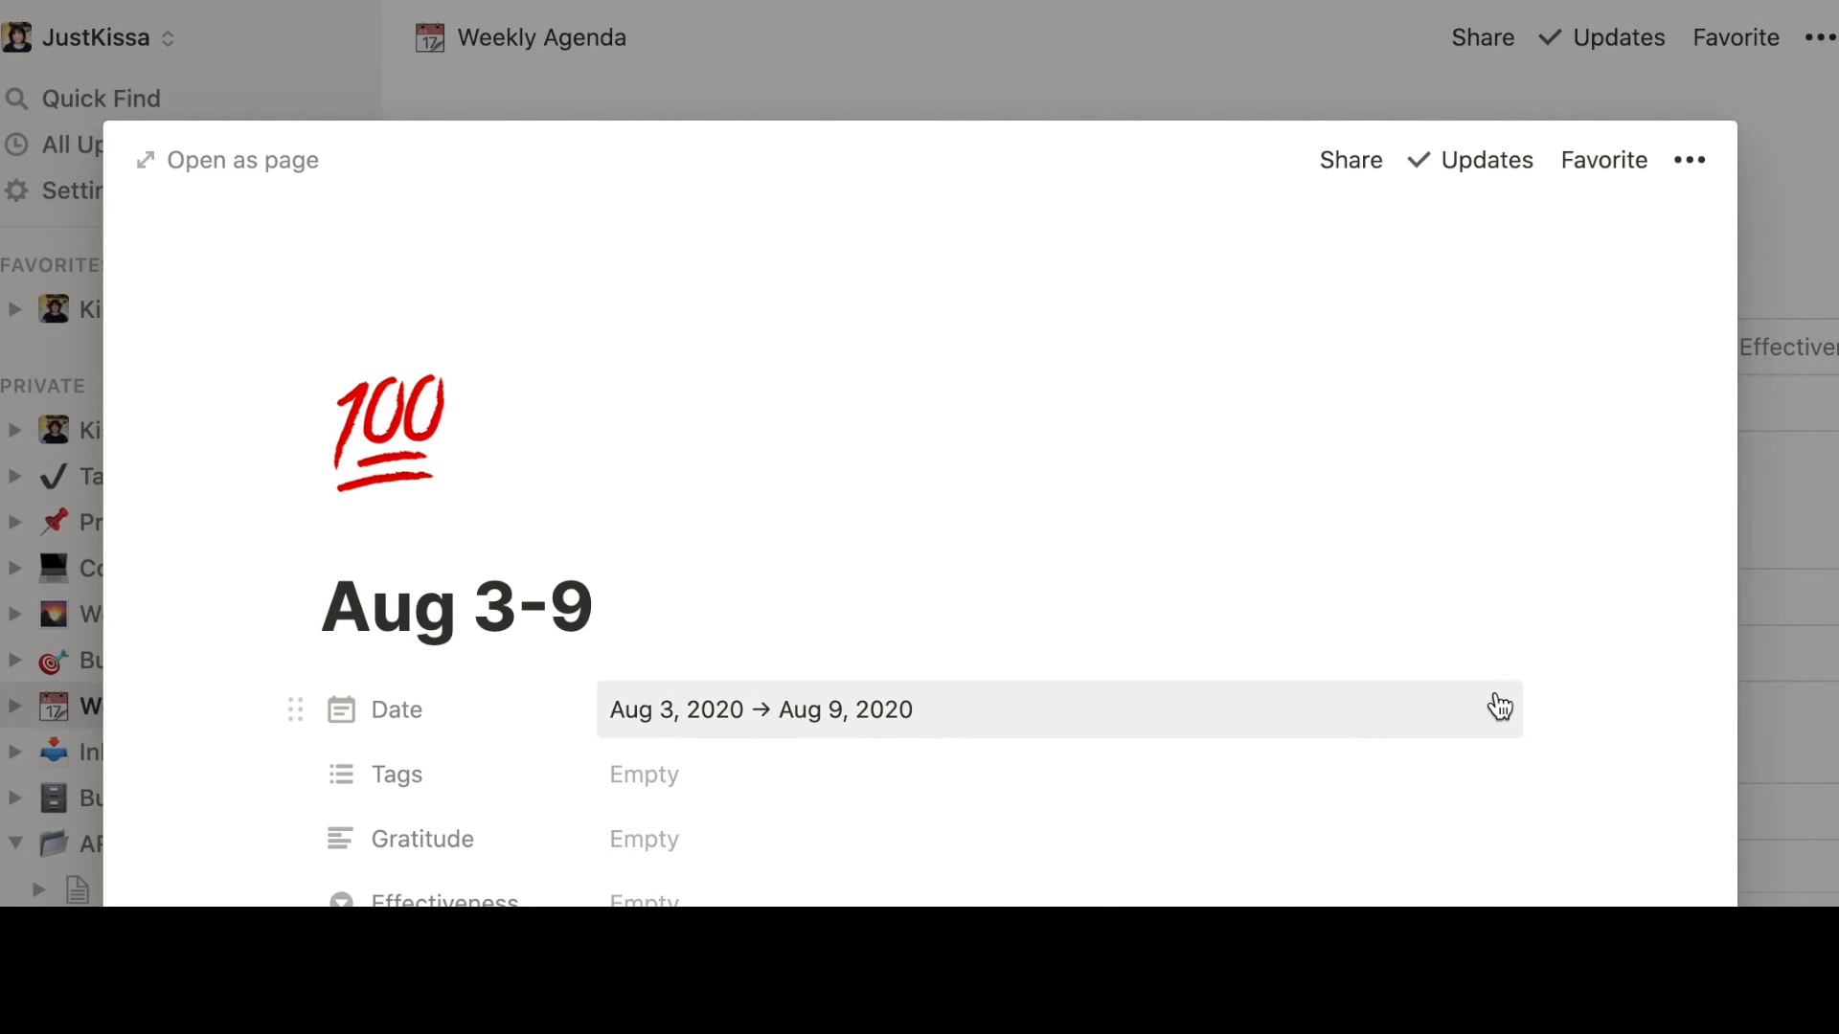
pyautogui.scroll(-3)
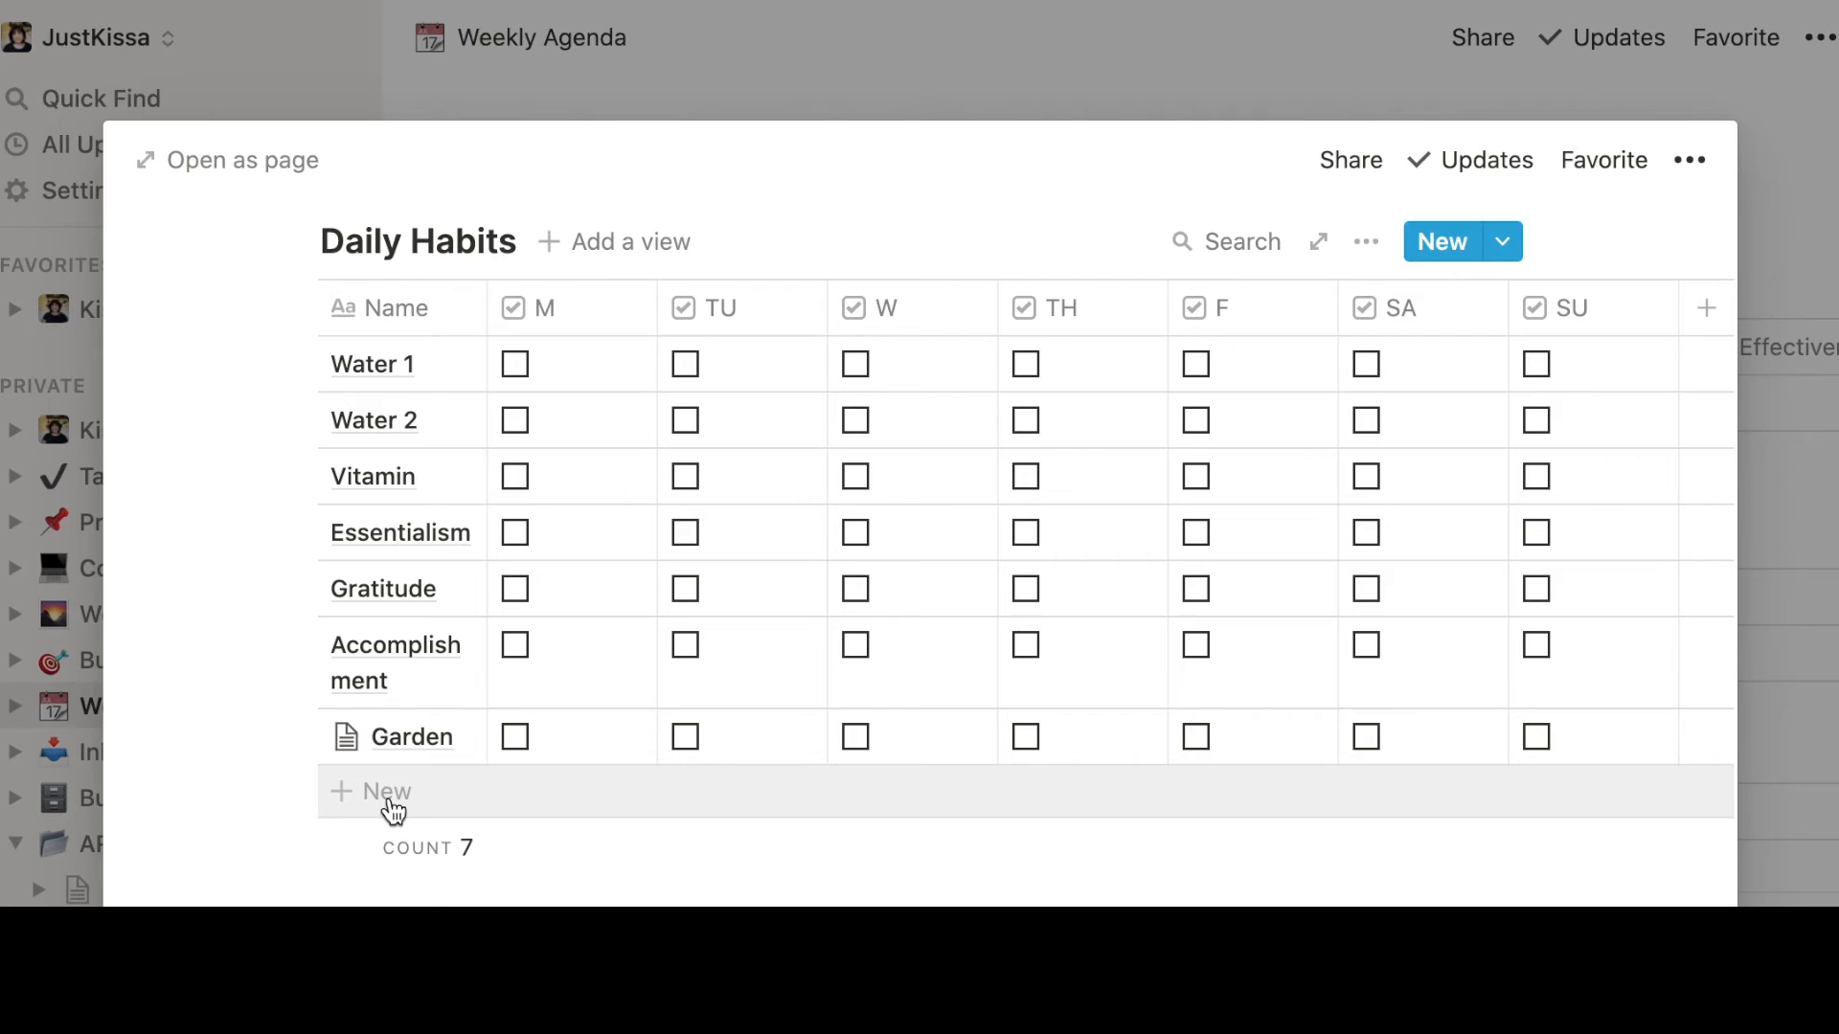
pyautogui.moveTo(1803, 693)
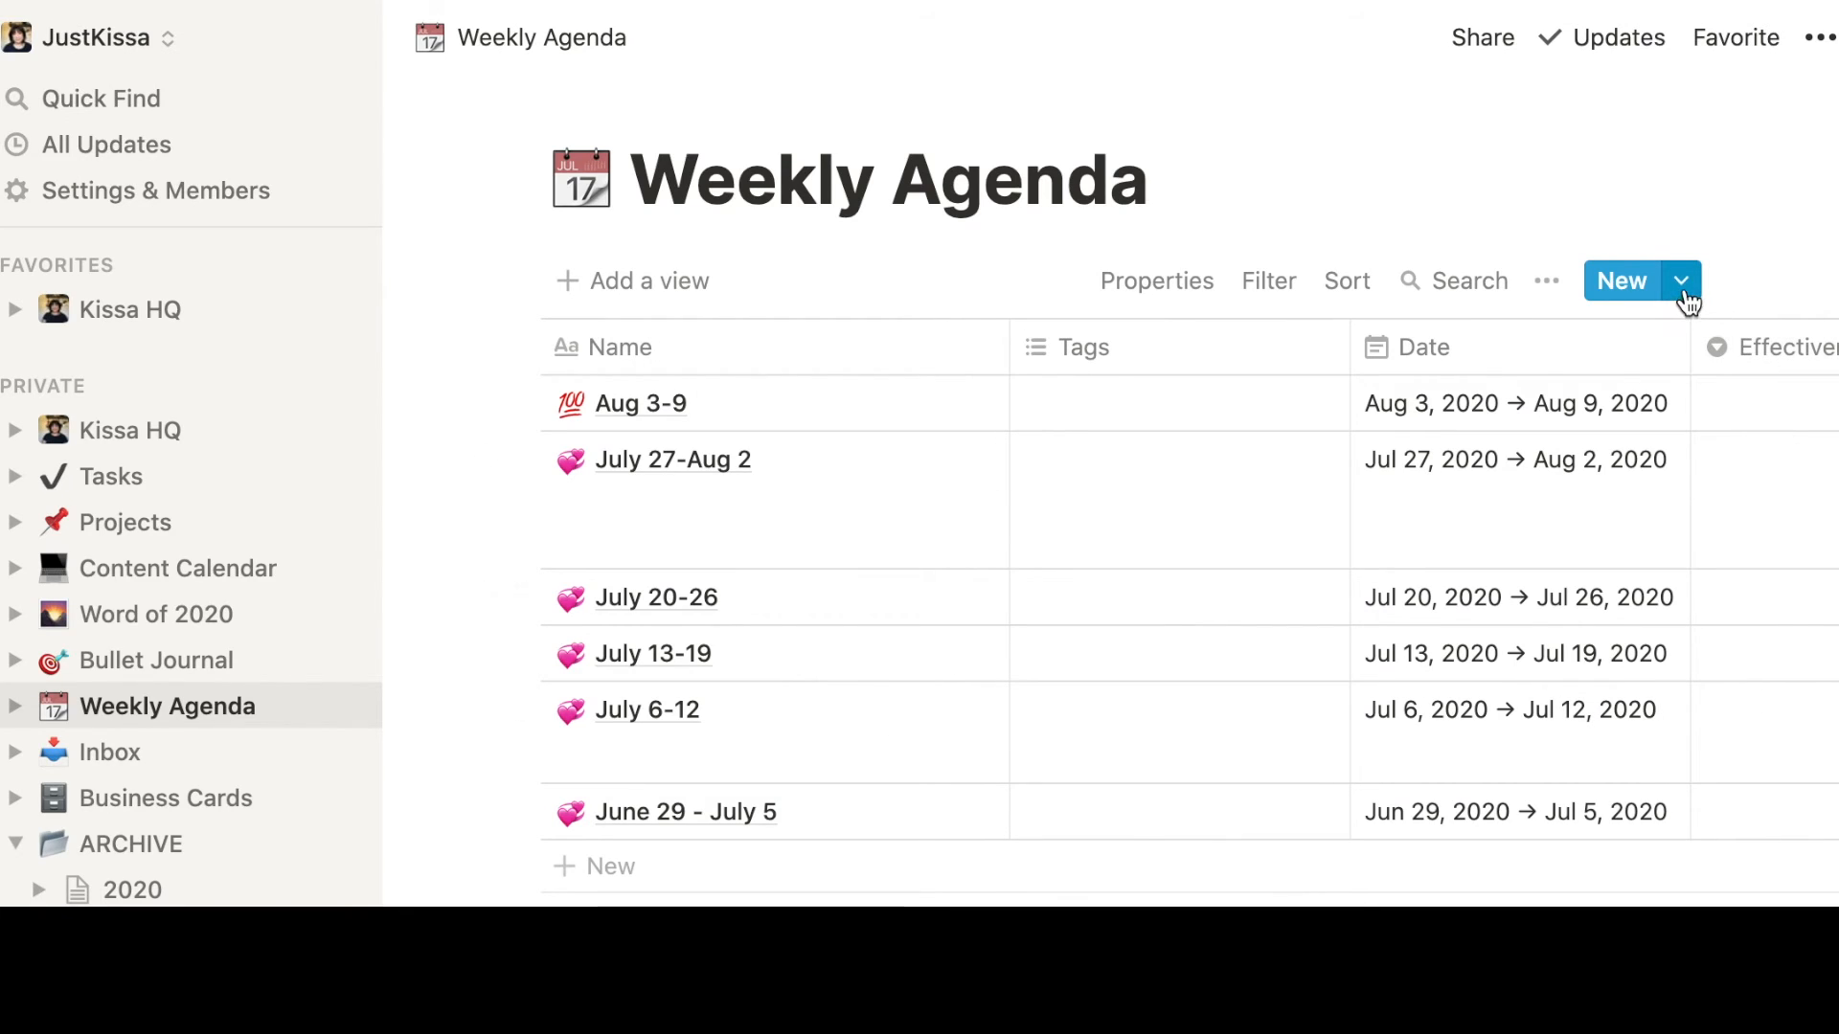
# Open the Weekly Agenda's Weekly Template for editing from the New menu
pyautogui.click(1680, 280)
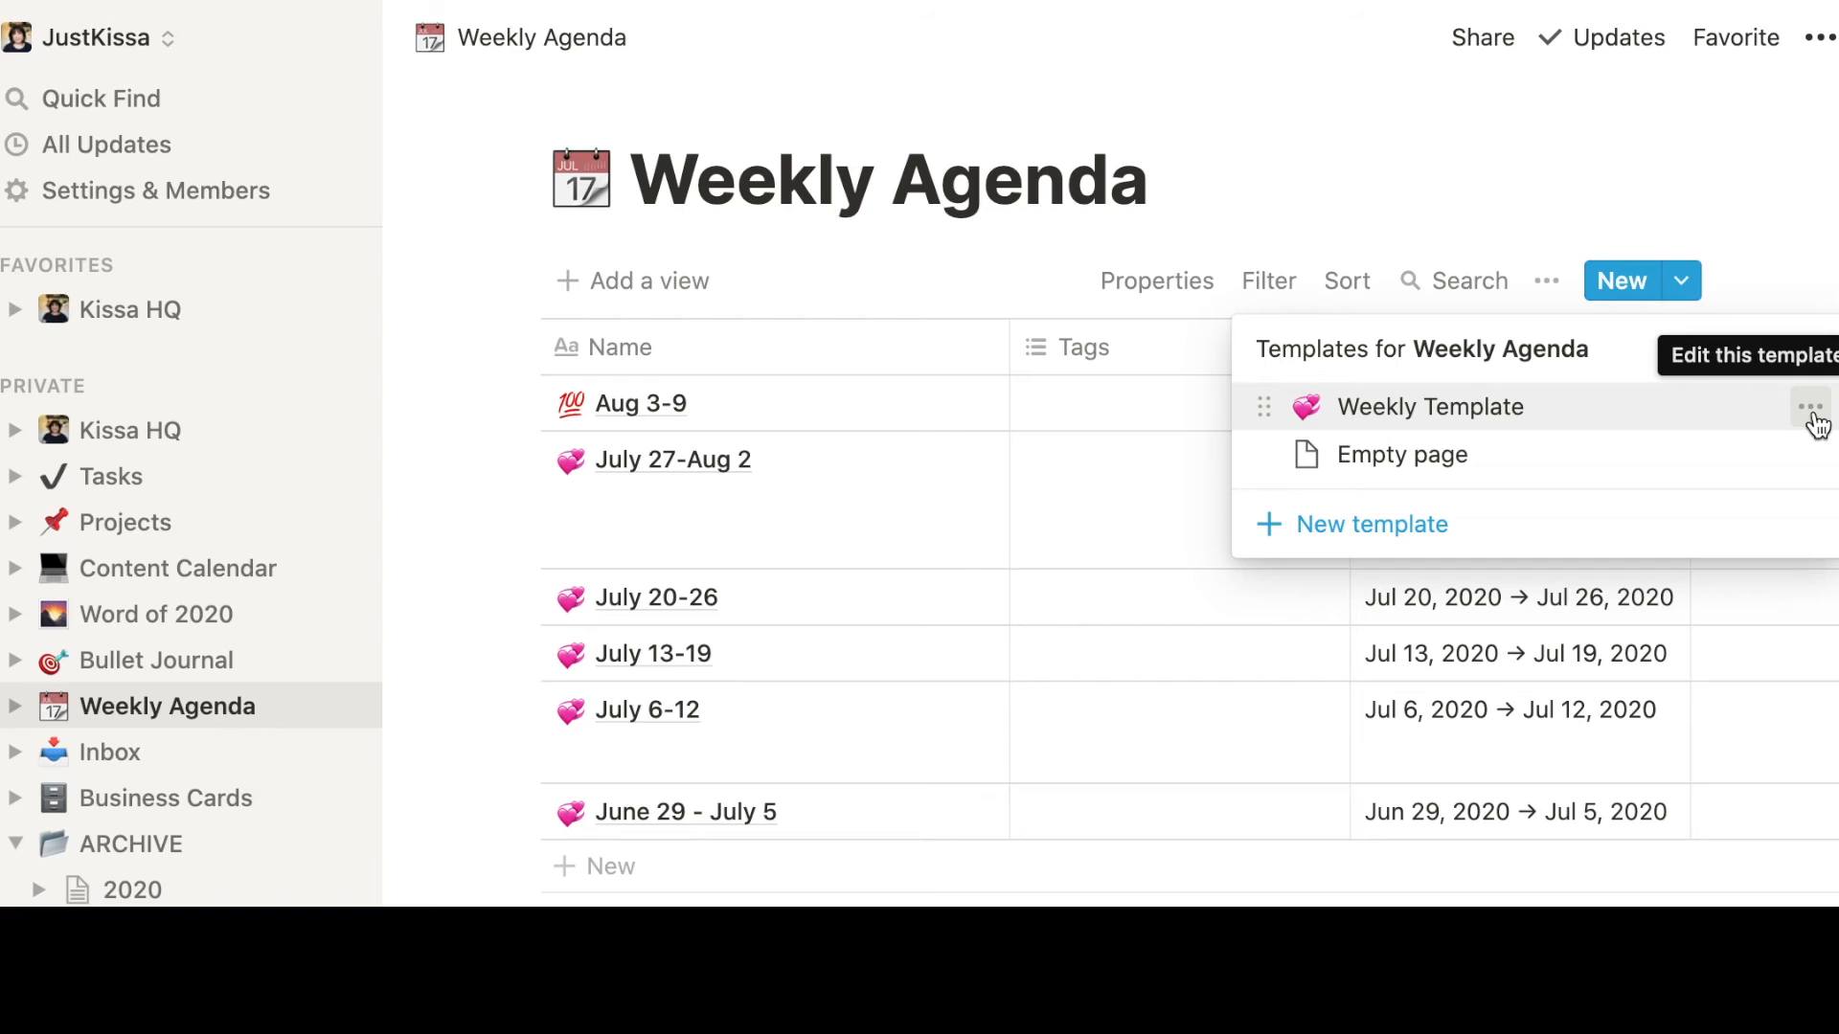
pyautogui.click(1810, 406)
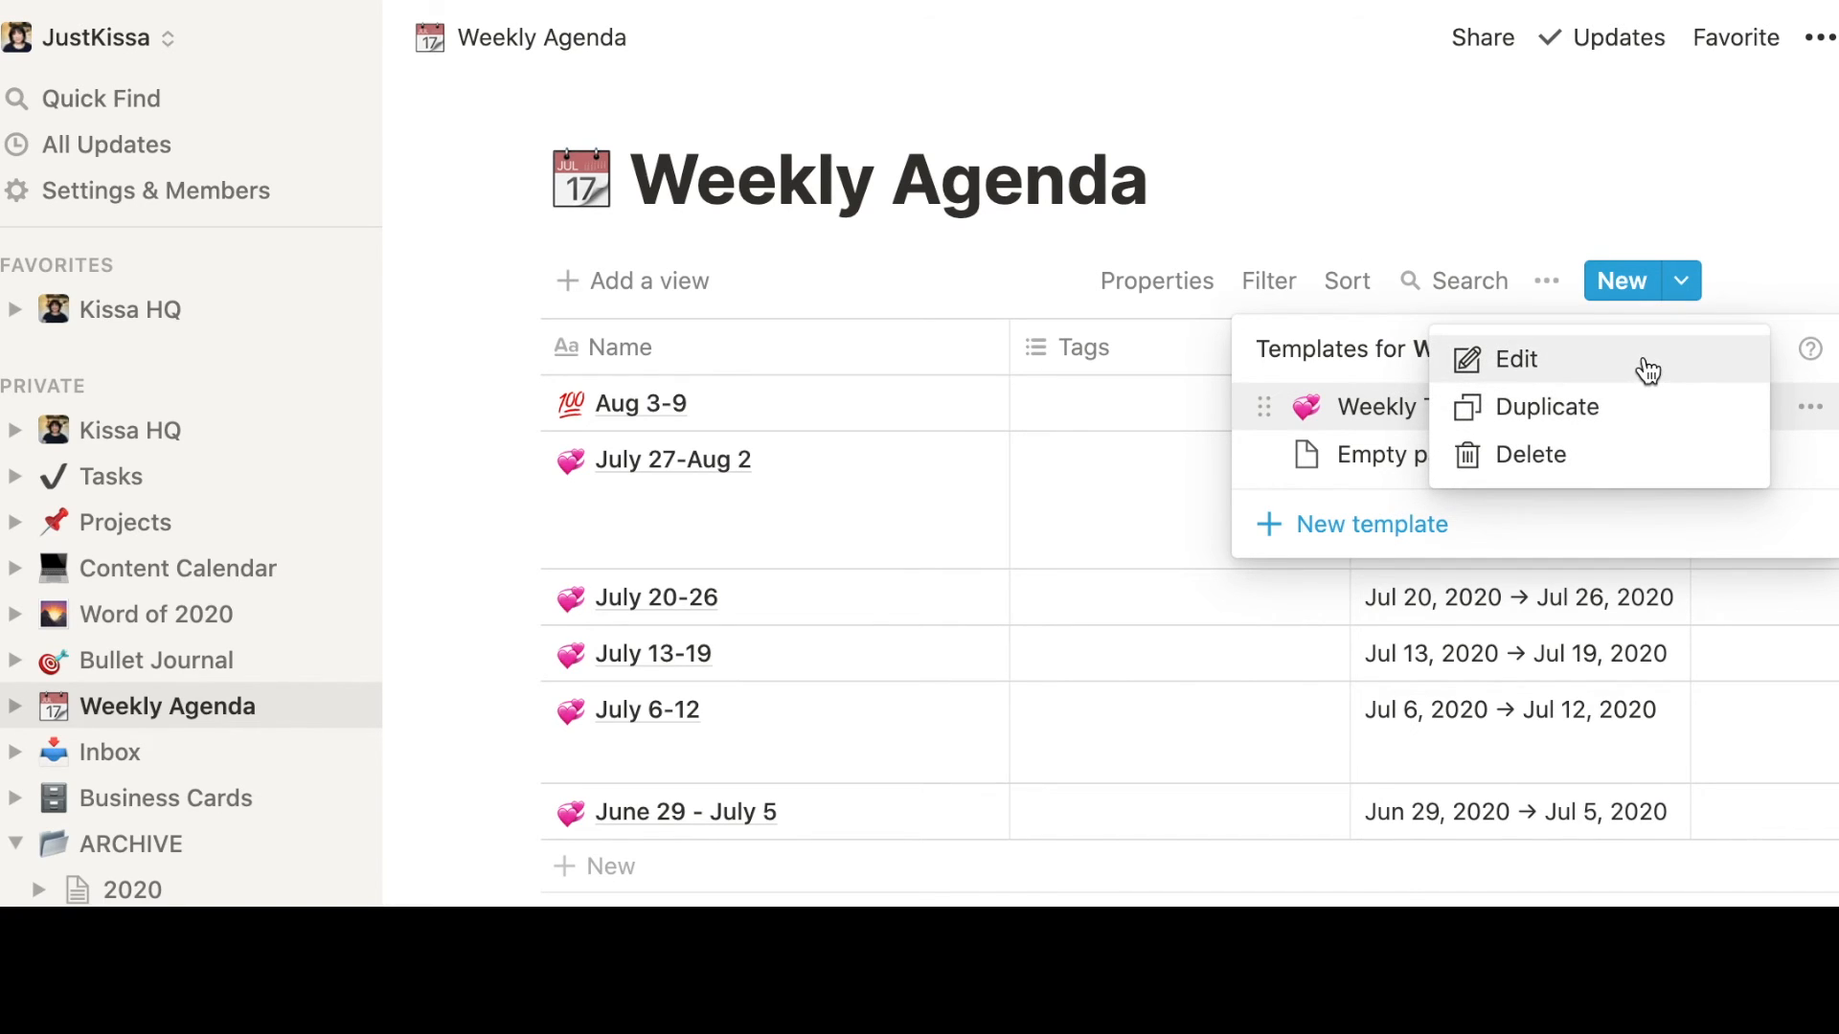
pyautogui.click(1517, 360)
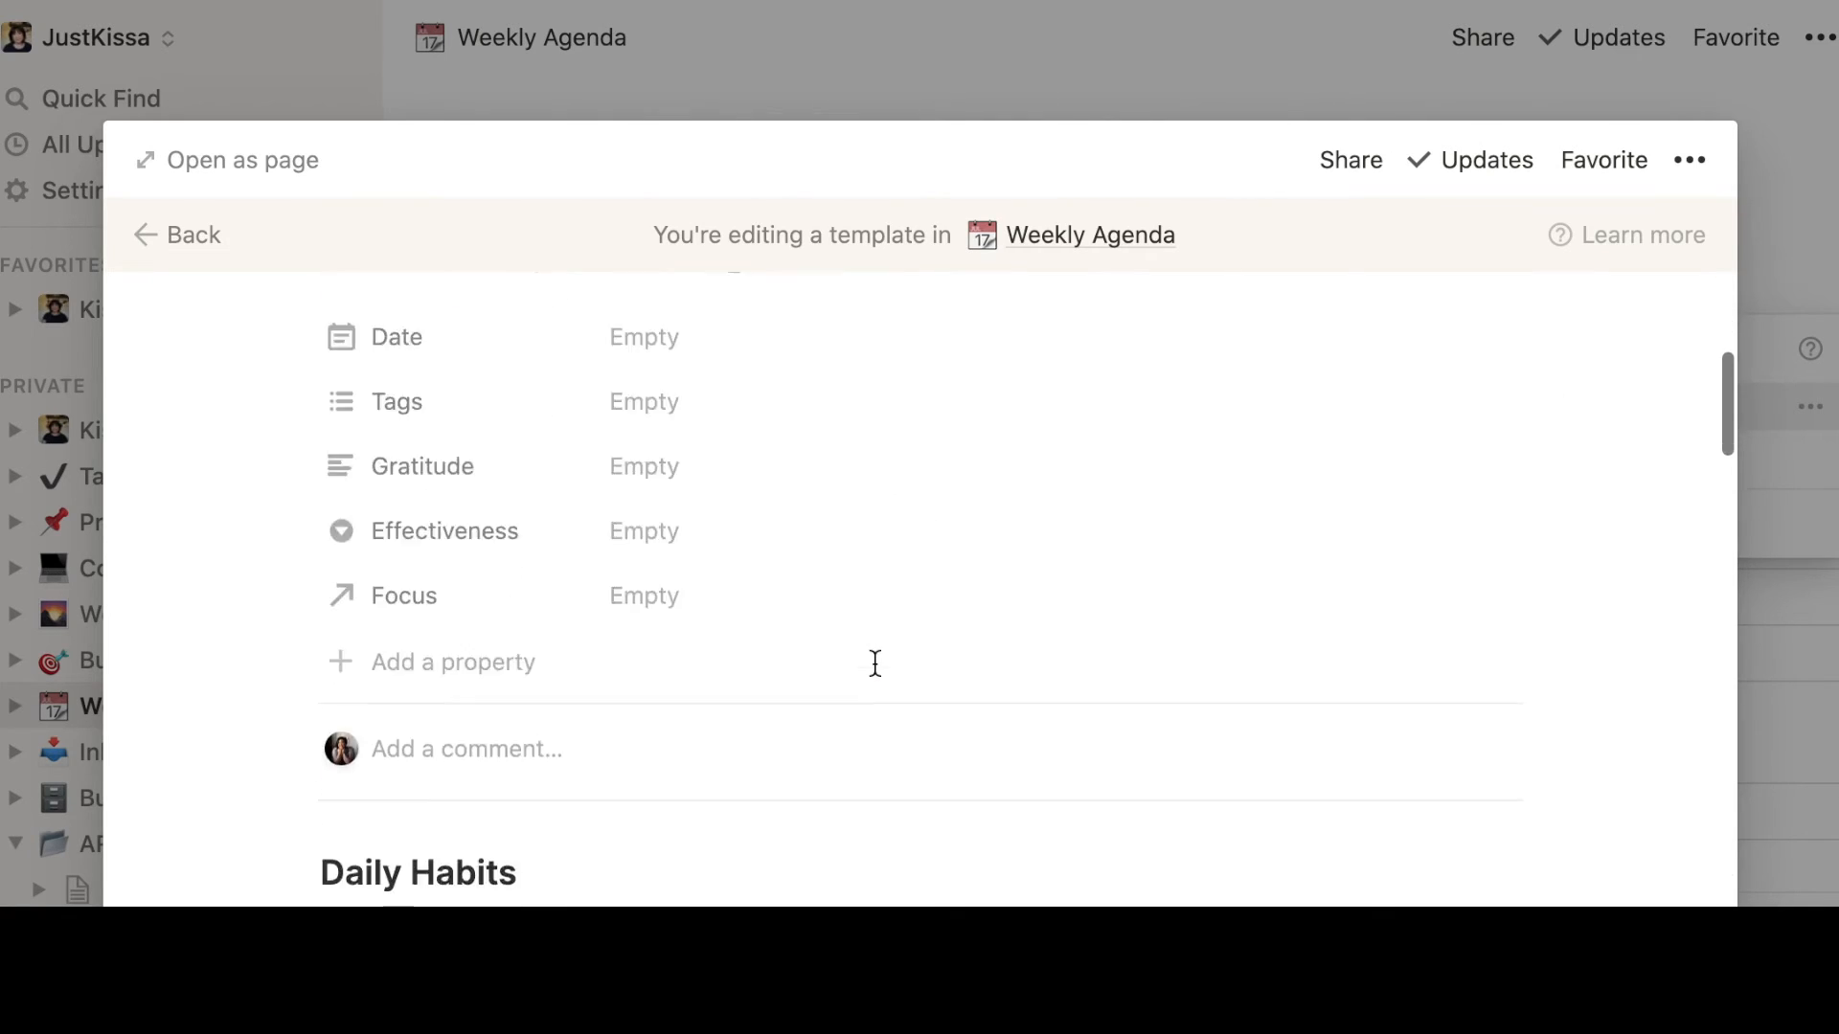
# Add a 'Have Breakfast' row under Garden in the template's Daily Habits table
pyautogui.scroll(-3)
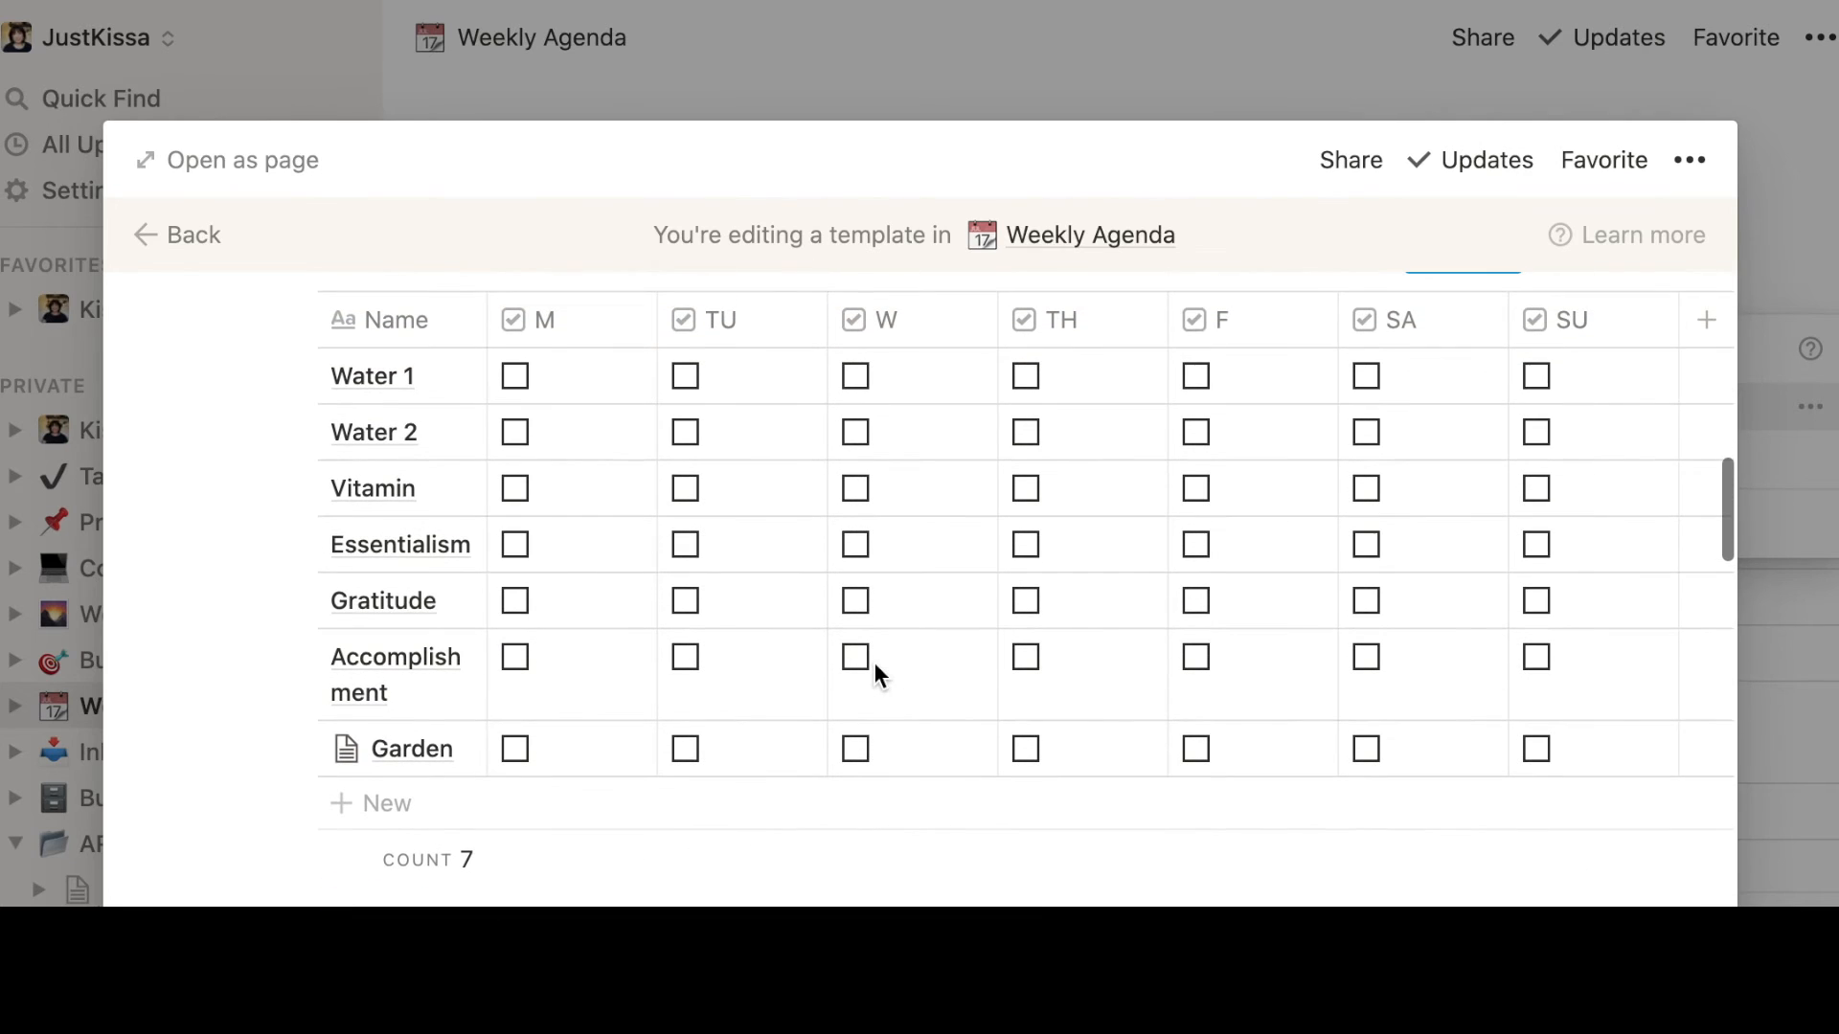
pyautogui.moveTo(720, 320)
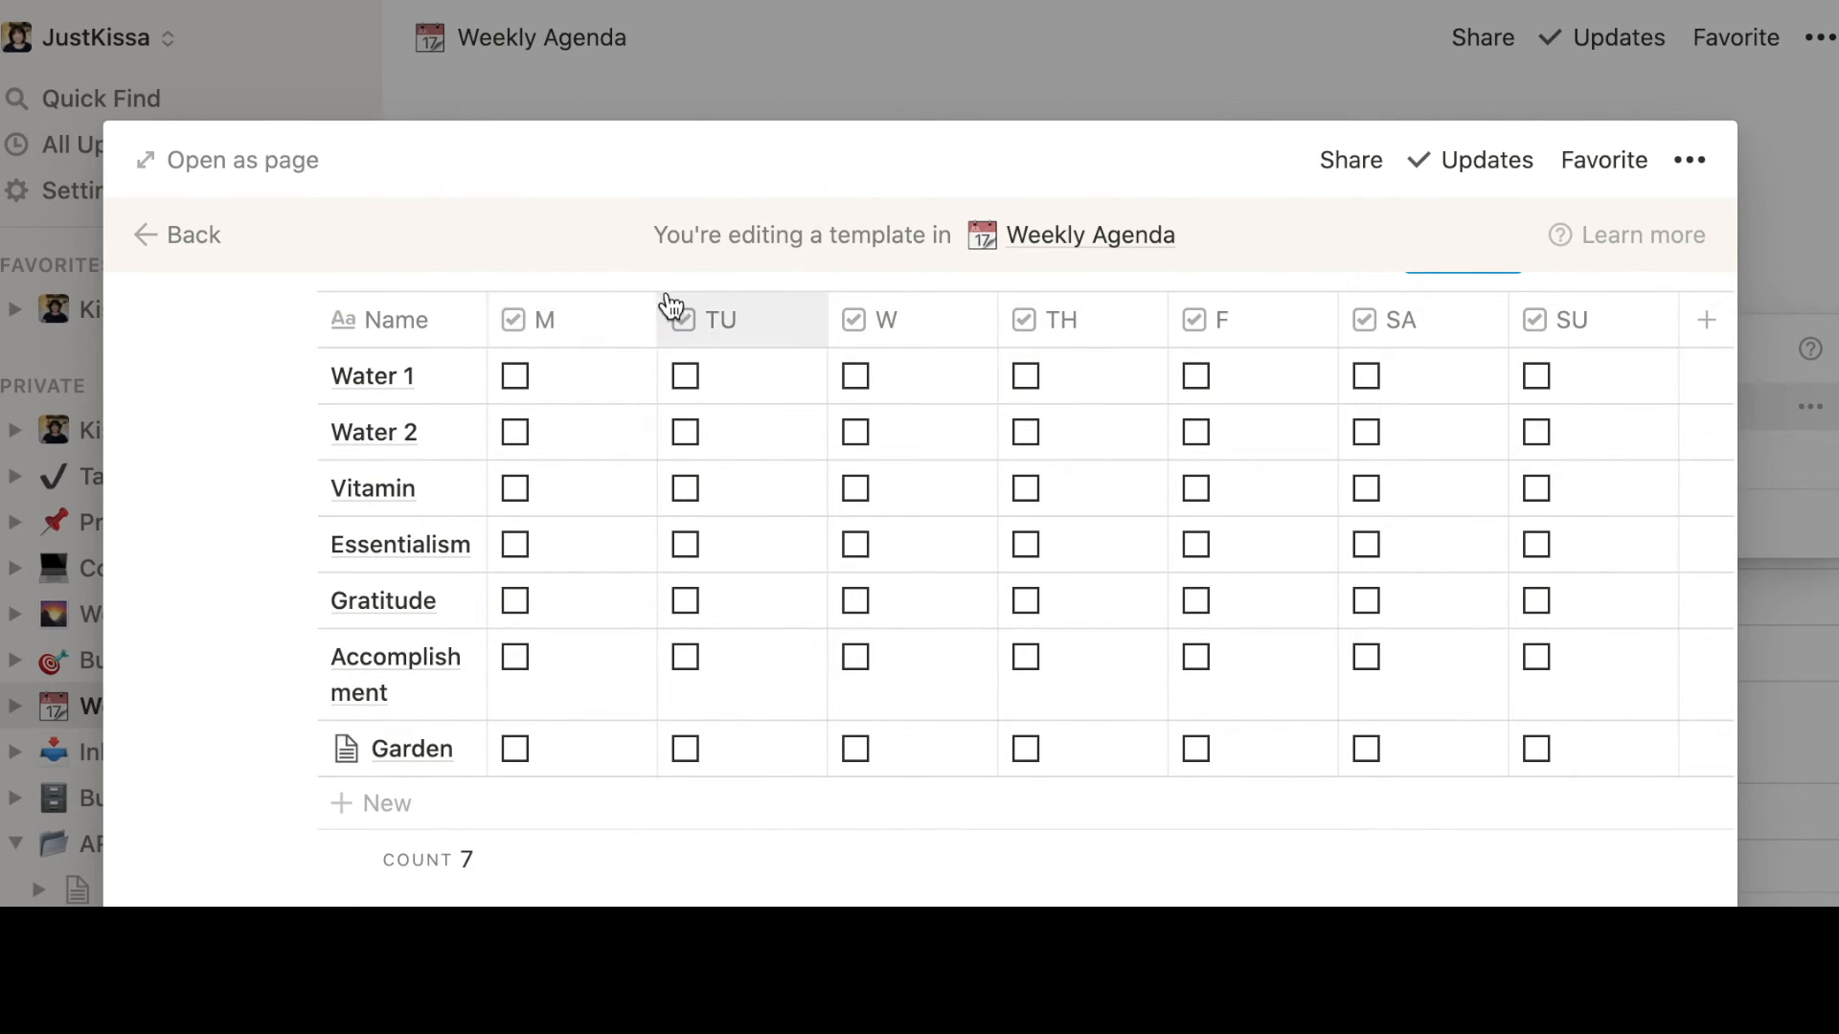
pyautogui.moveTo(1103, 569)
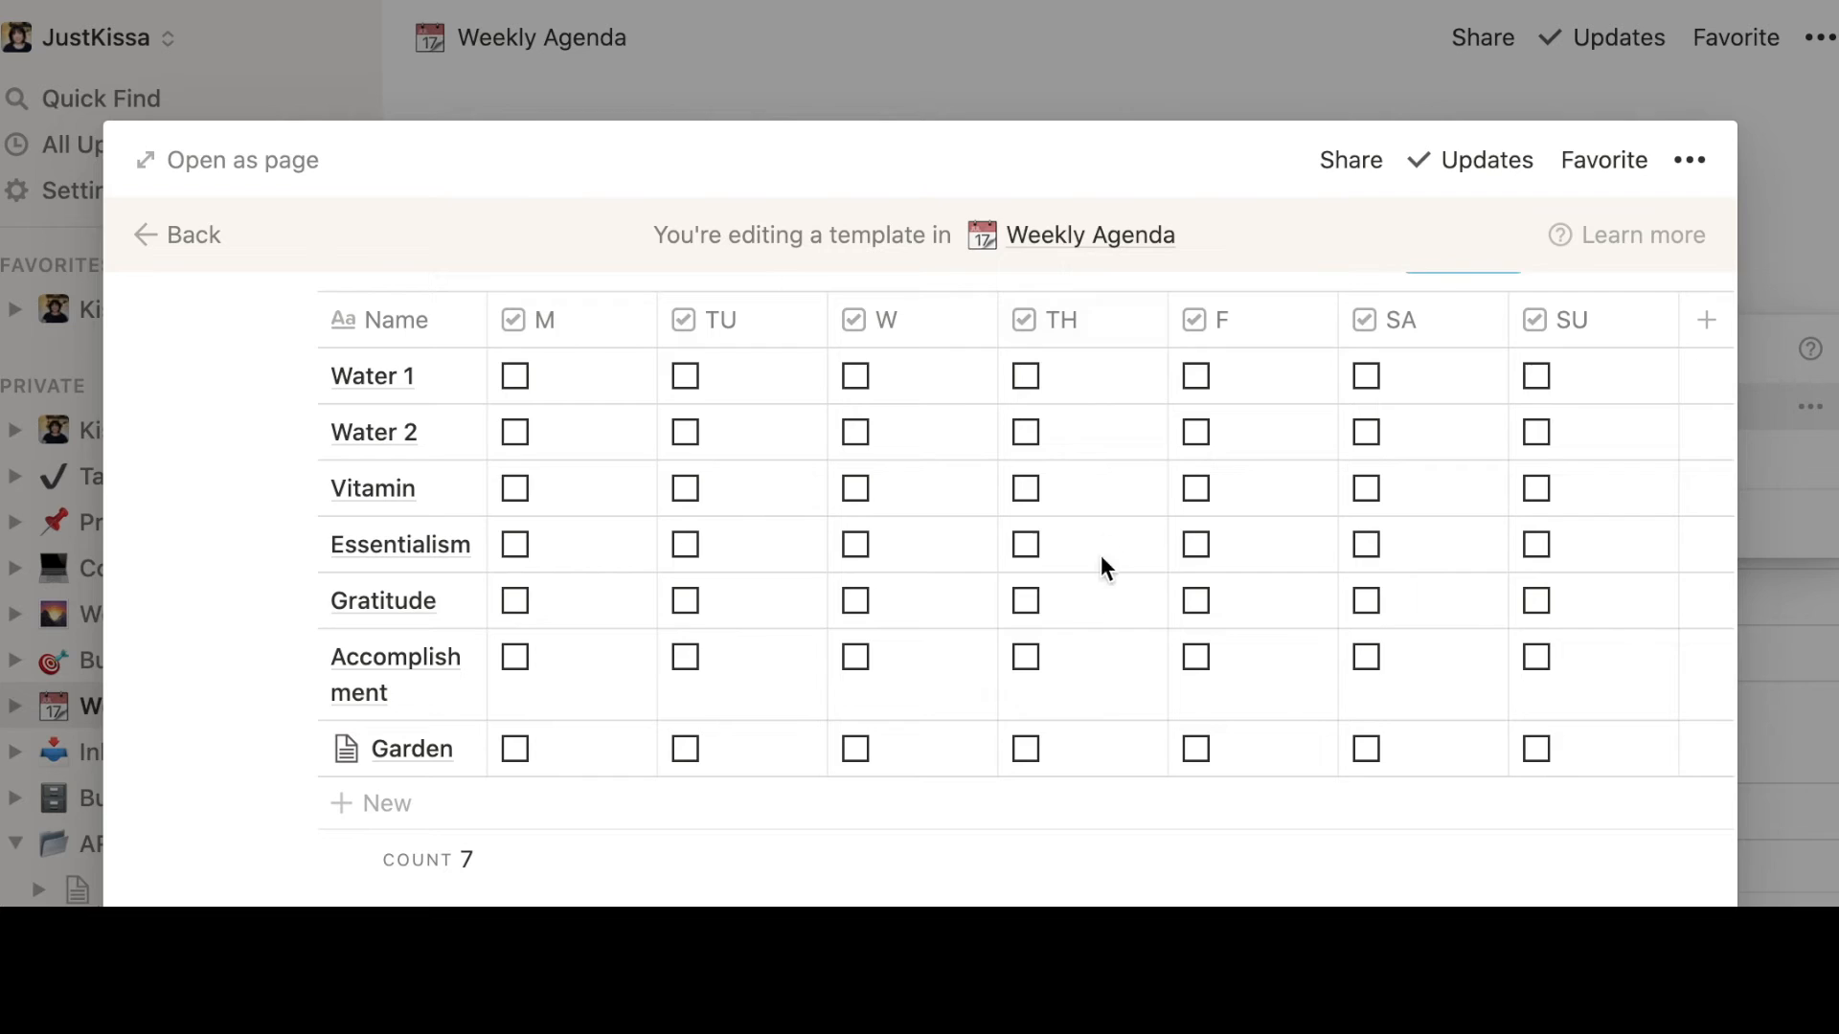
pyautogui.click(385, 803)
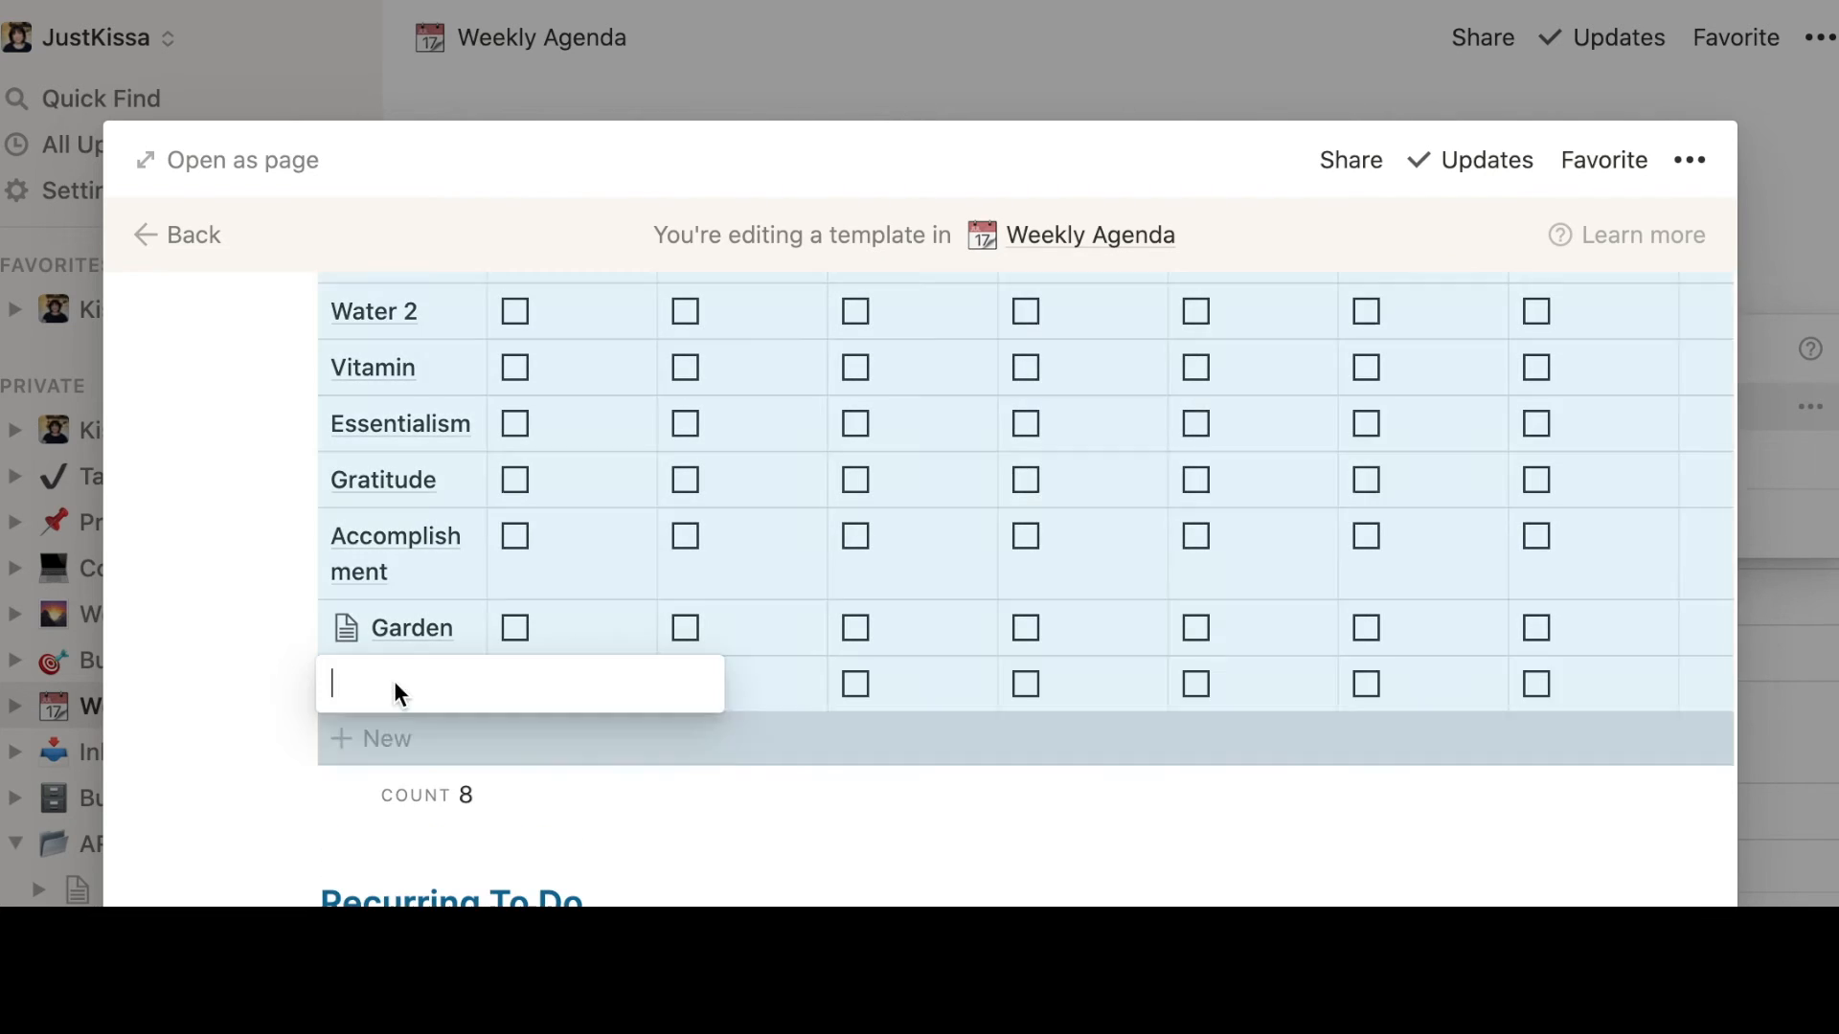
pyautogui.write('Have')
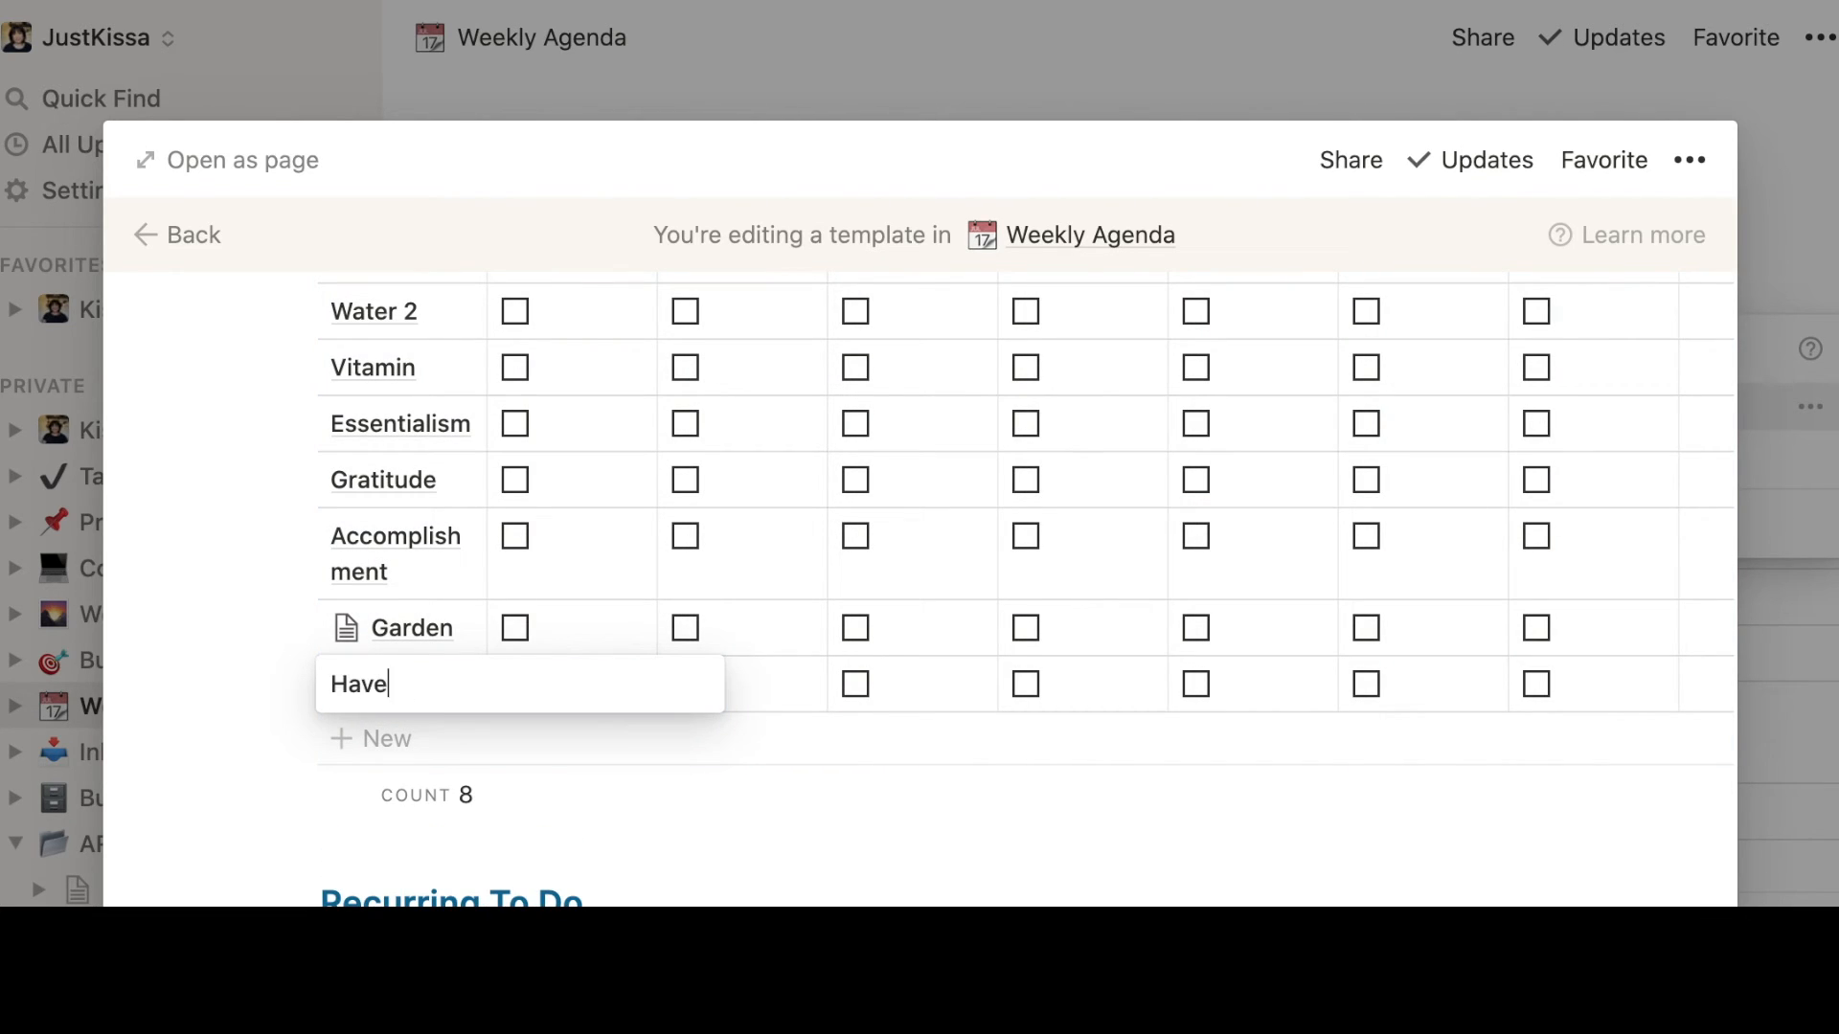
pyautogui.write('Breakfast')
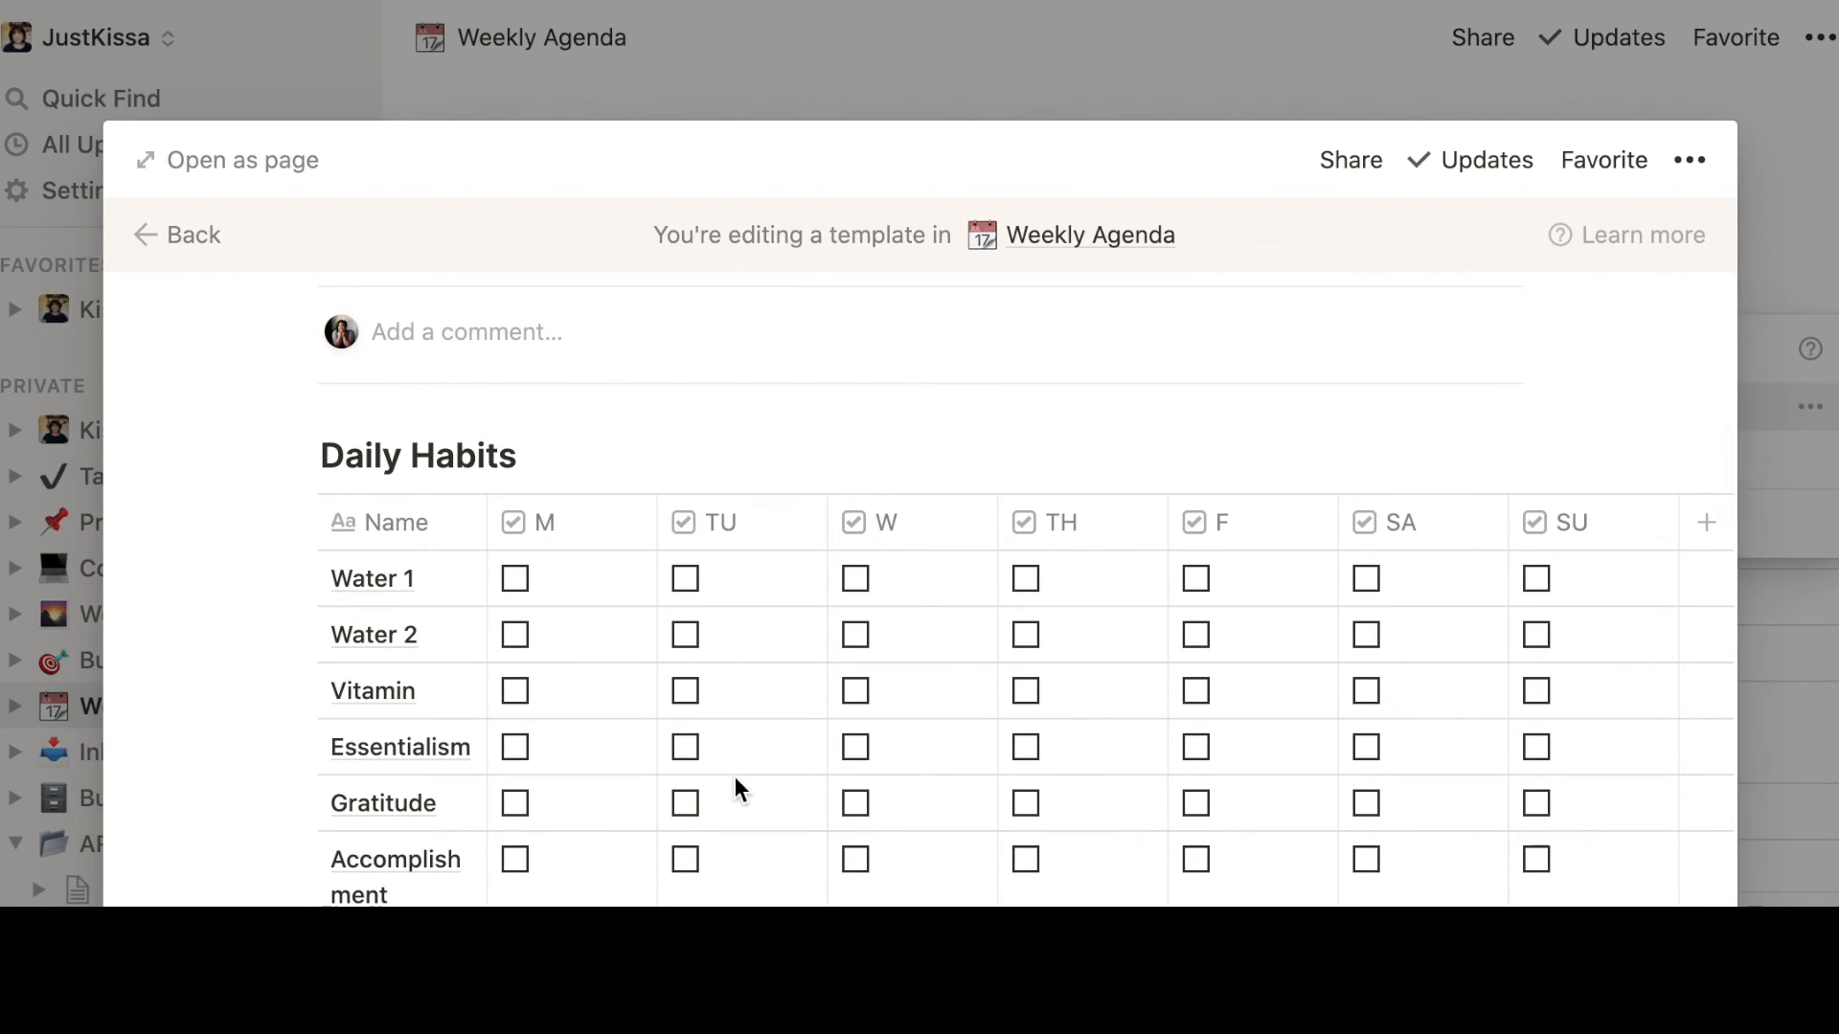
pyautogui.scroll(-3)
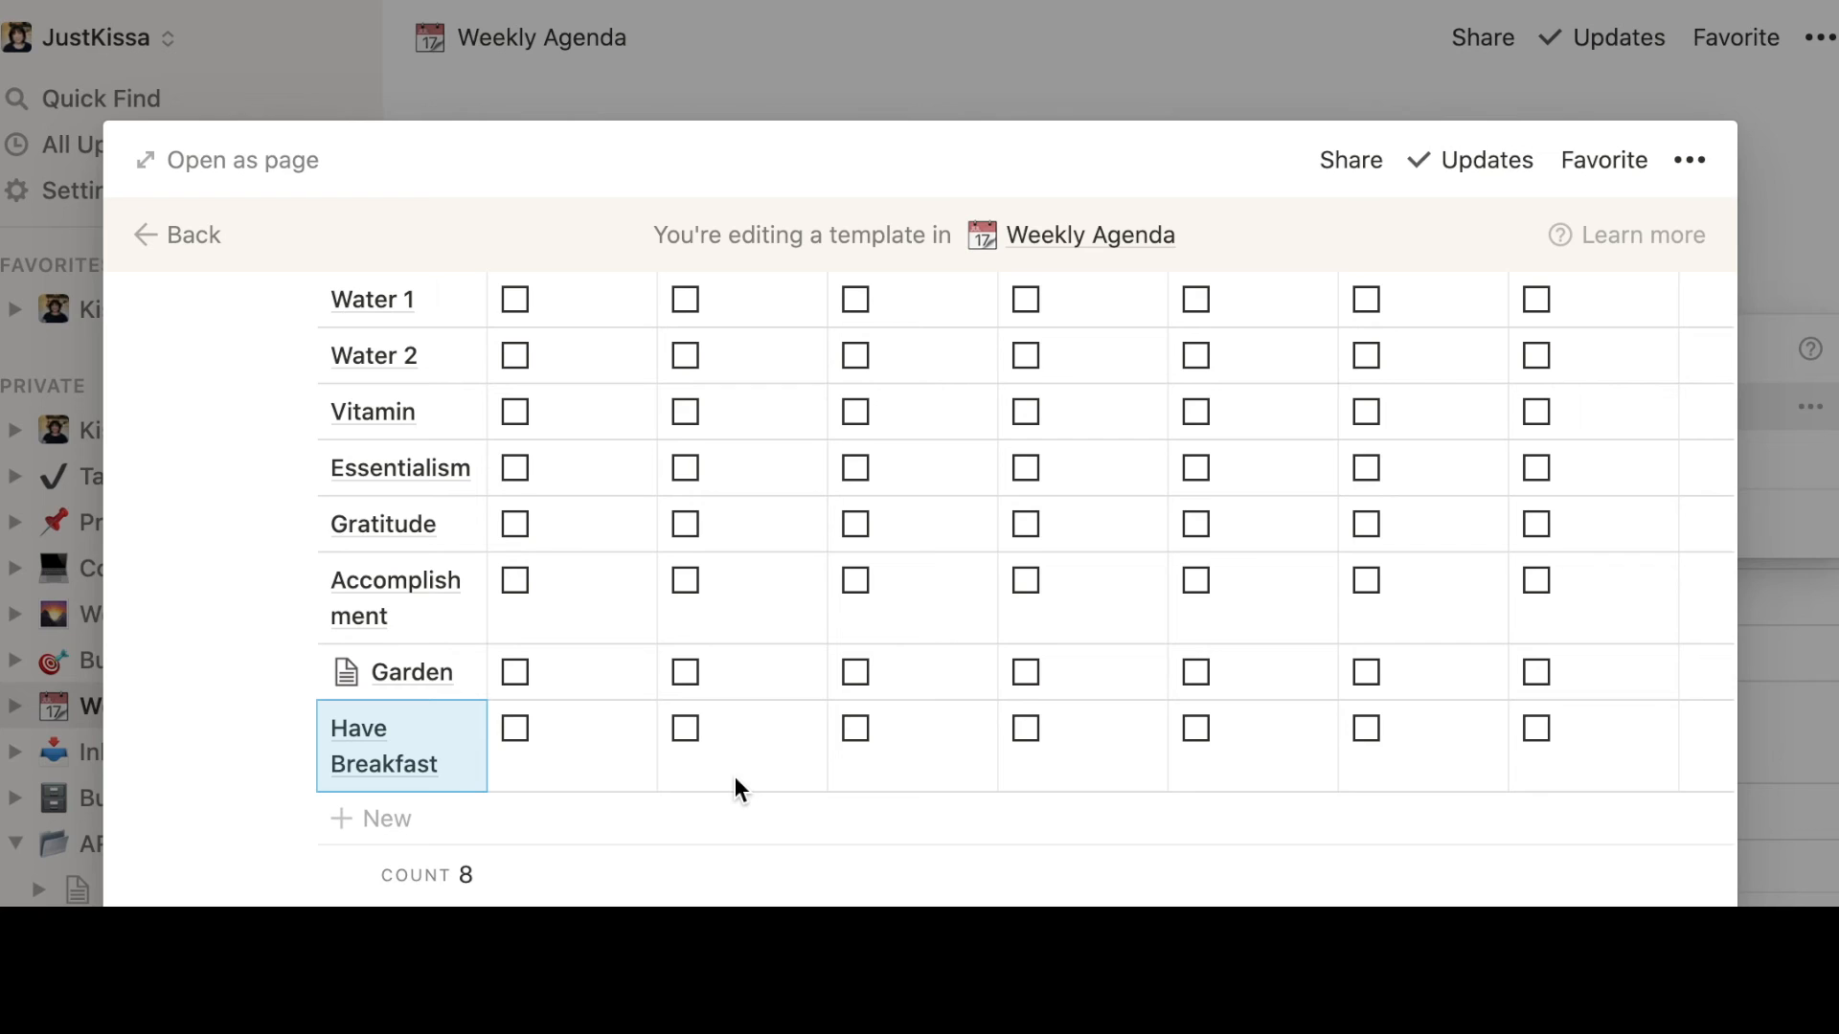
# Close the template editor and return to the Weekly Agenda database
pyautogui.click(176, 234)
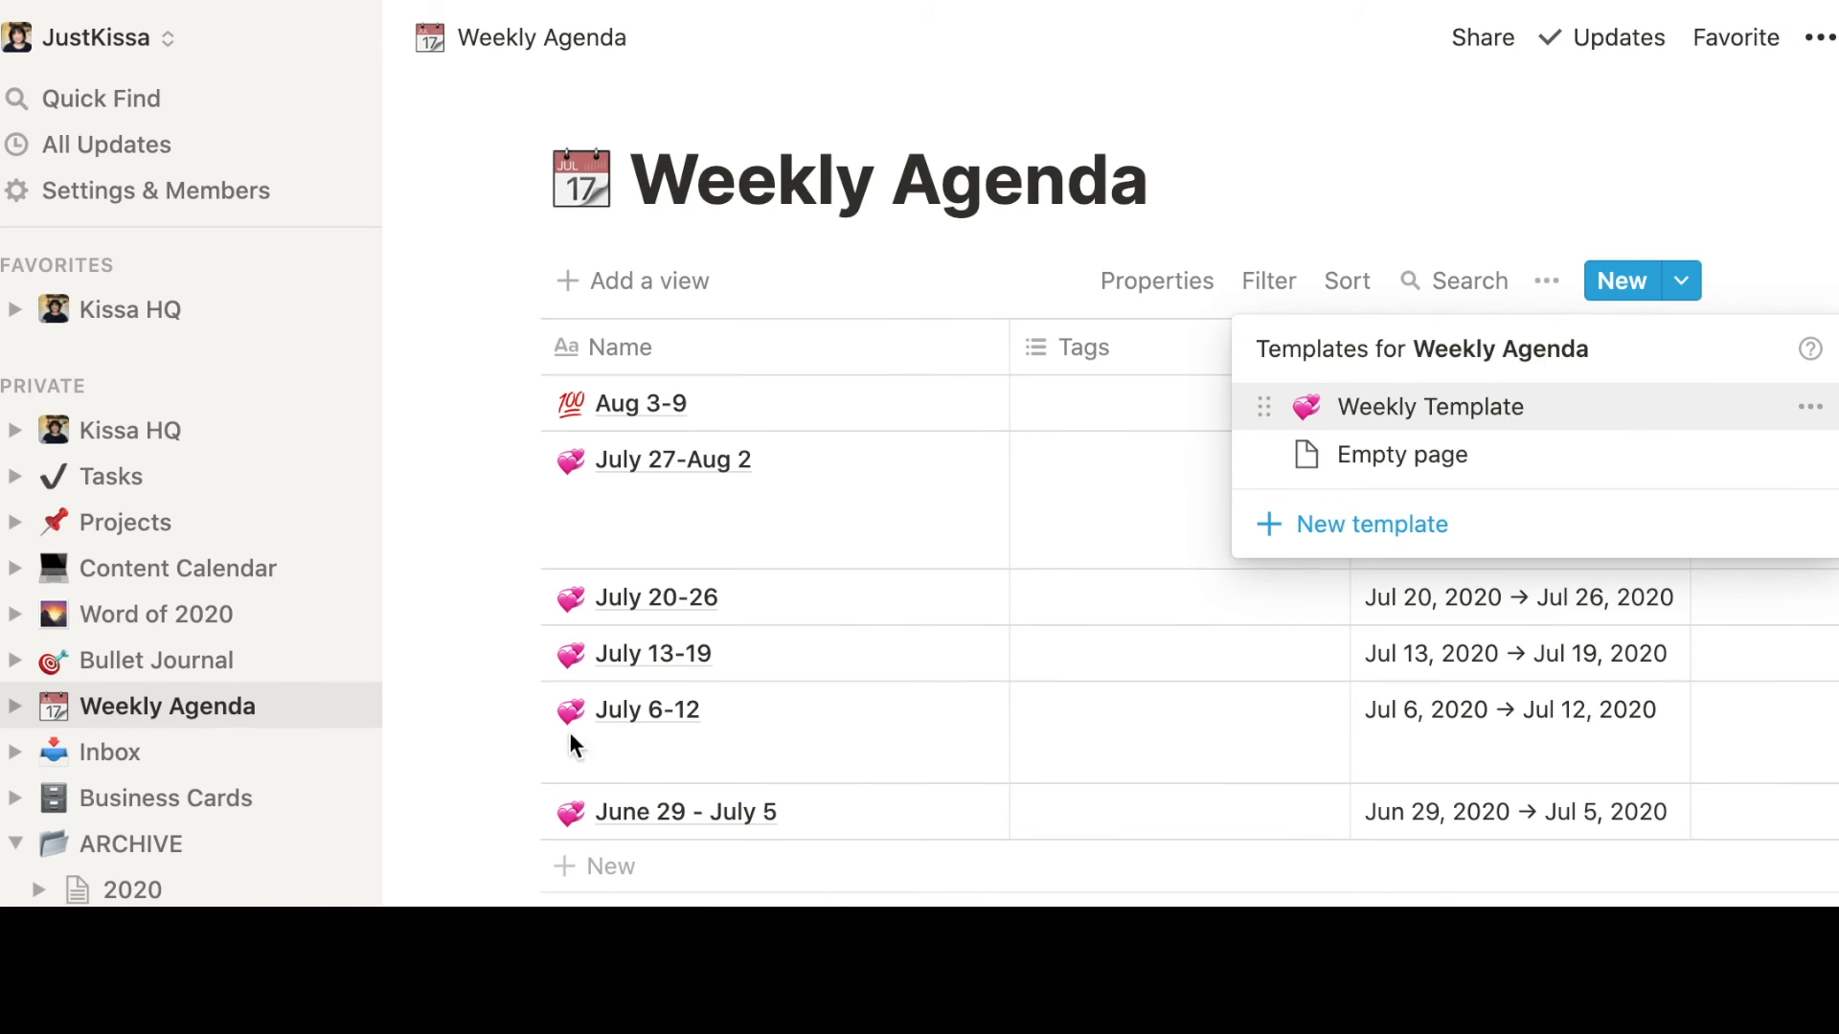
pyautogui.moveTo(226, 714)
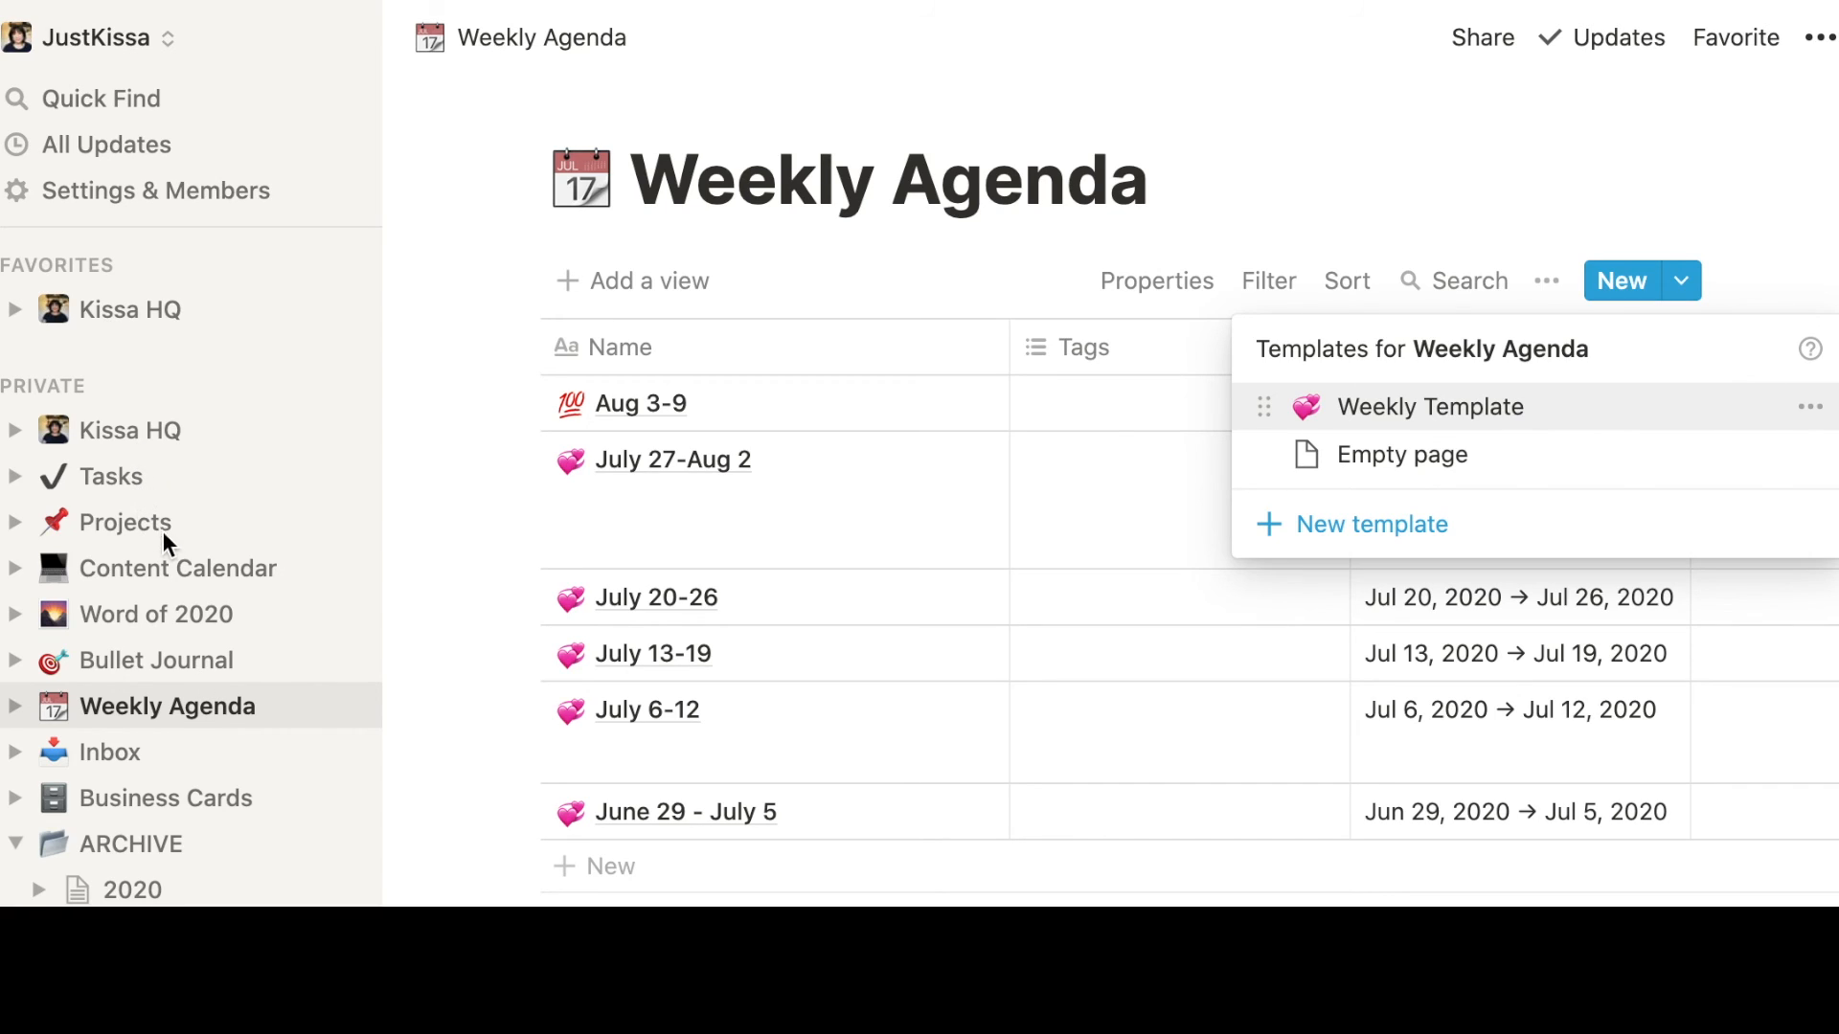
pyautogui.moveTo(226, 687)
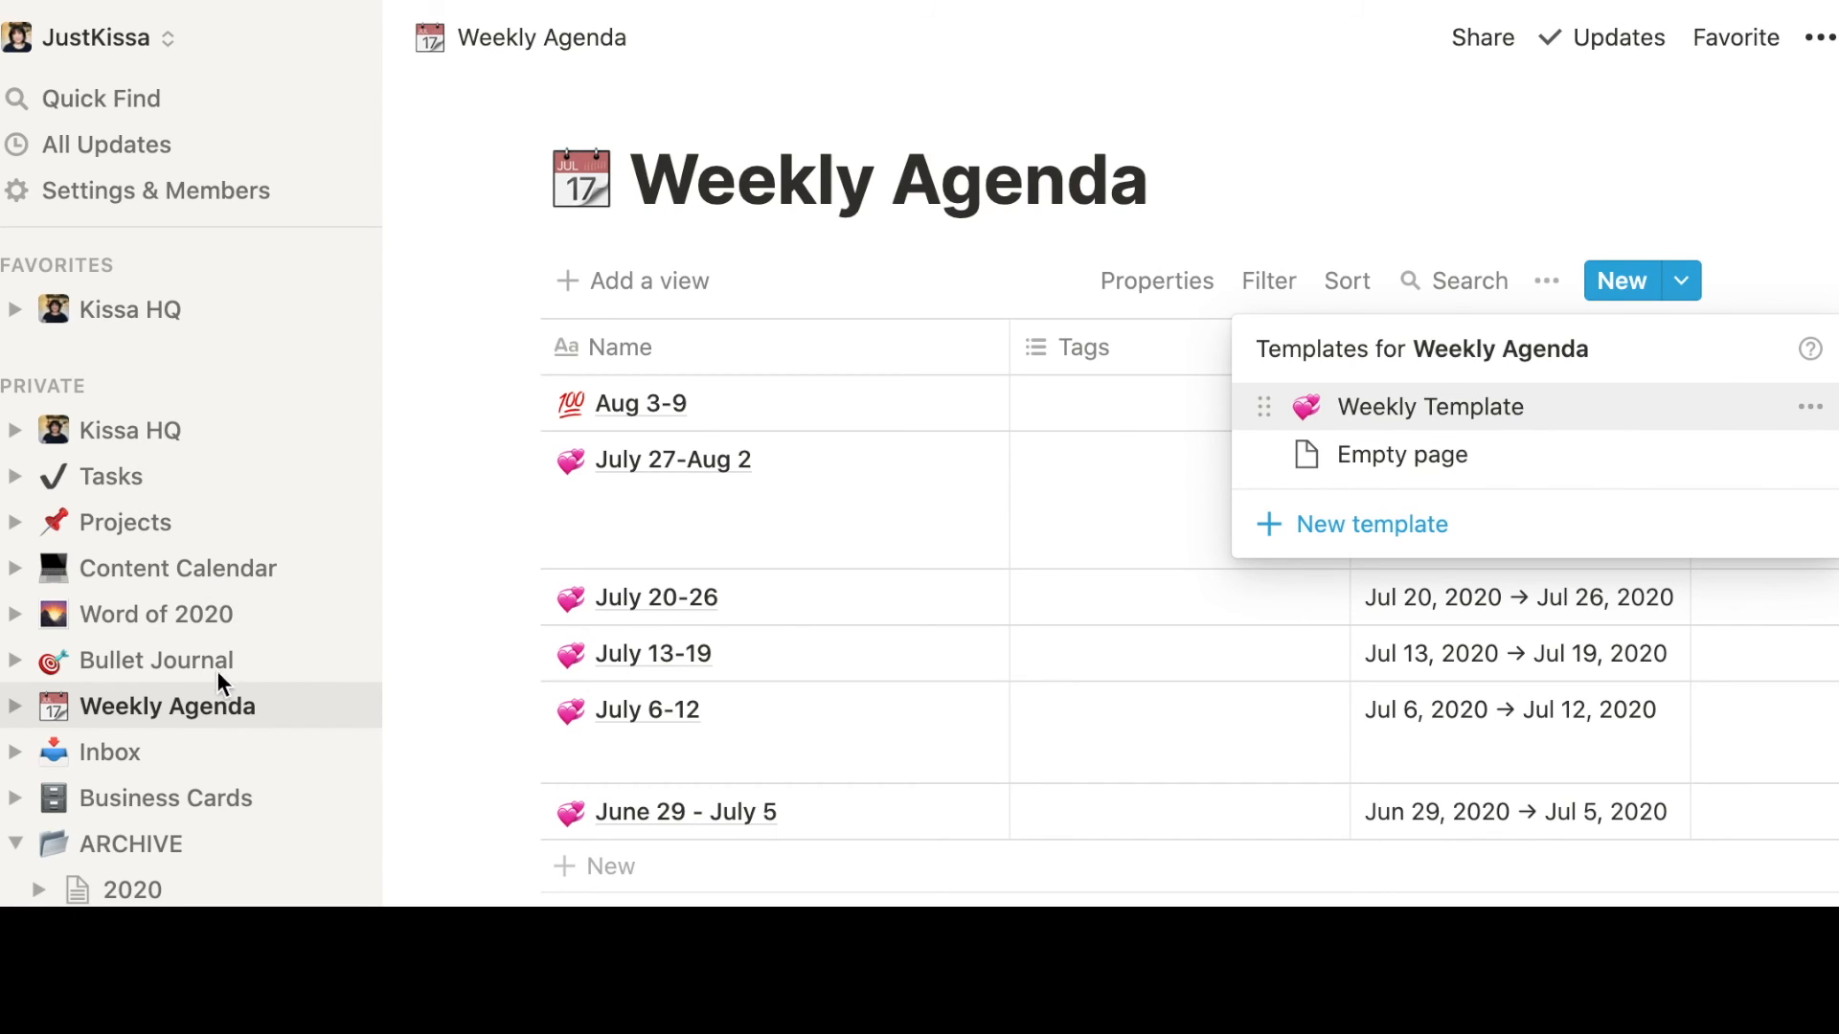